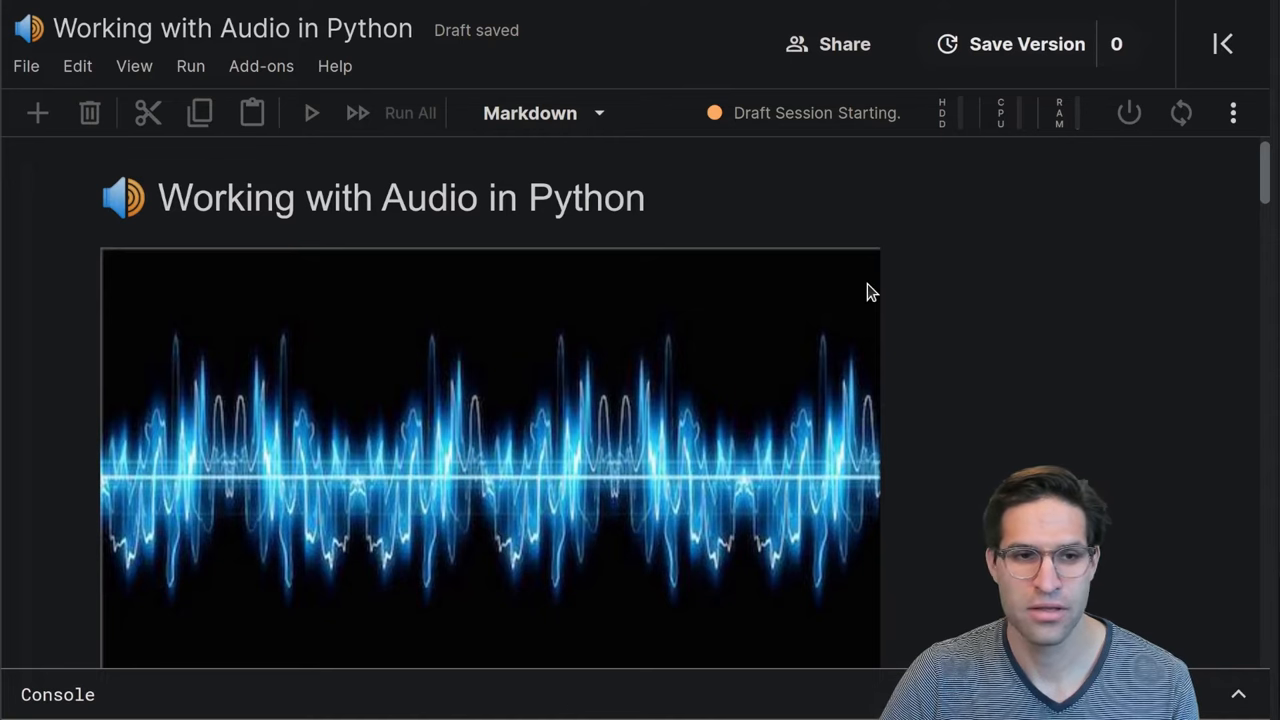
pyautogui.moveTo(1000, 415)
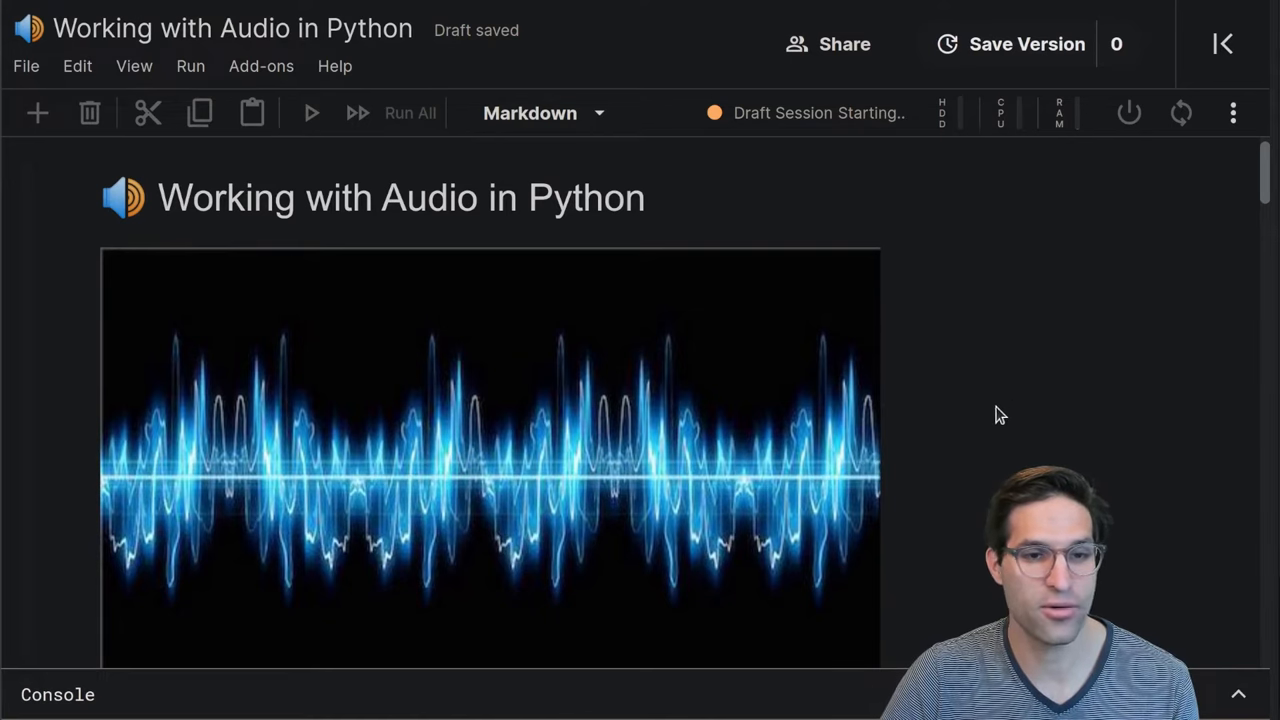
pyautogui.moveTo(955, 390)
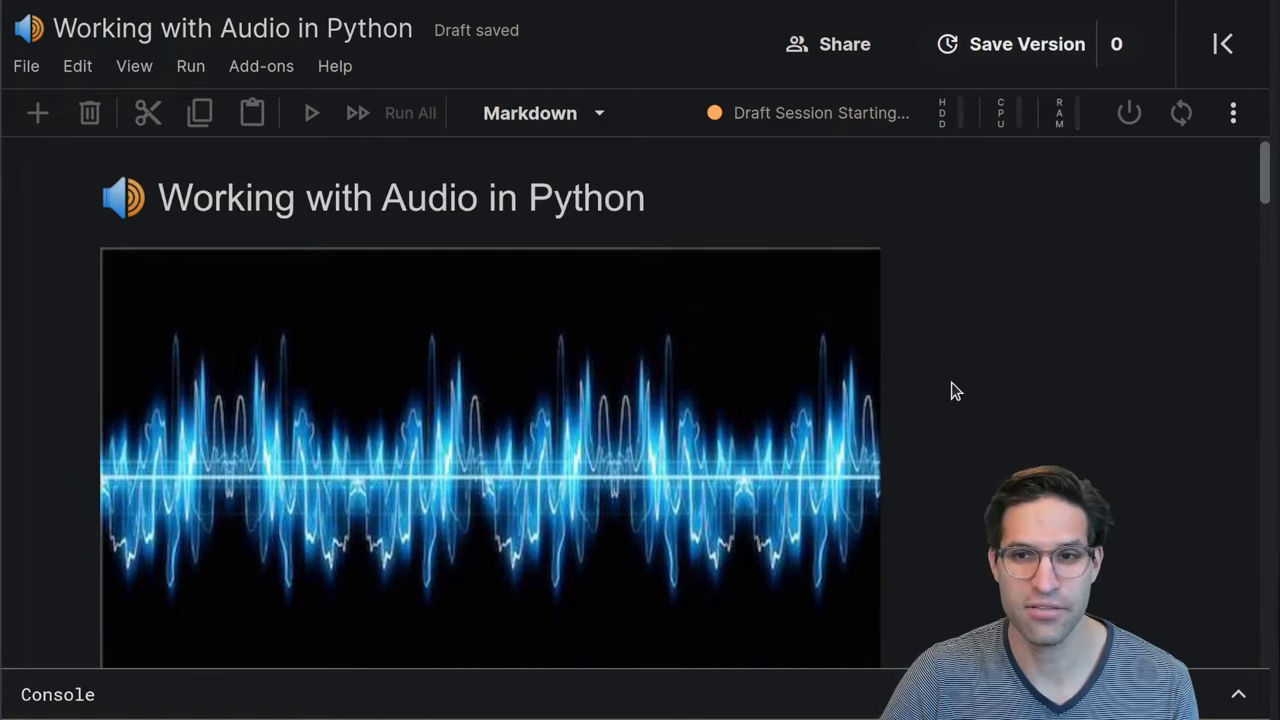
pyautogui.moveTo(1207, 125)
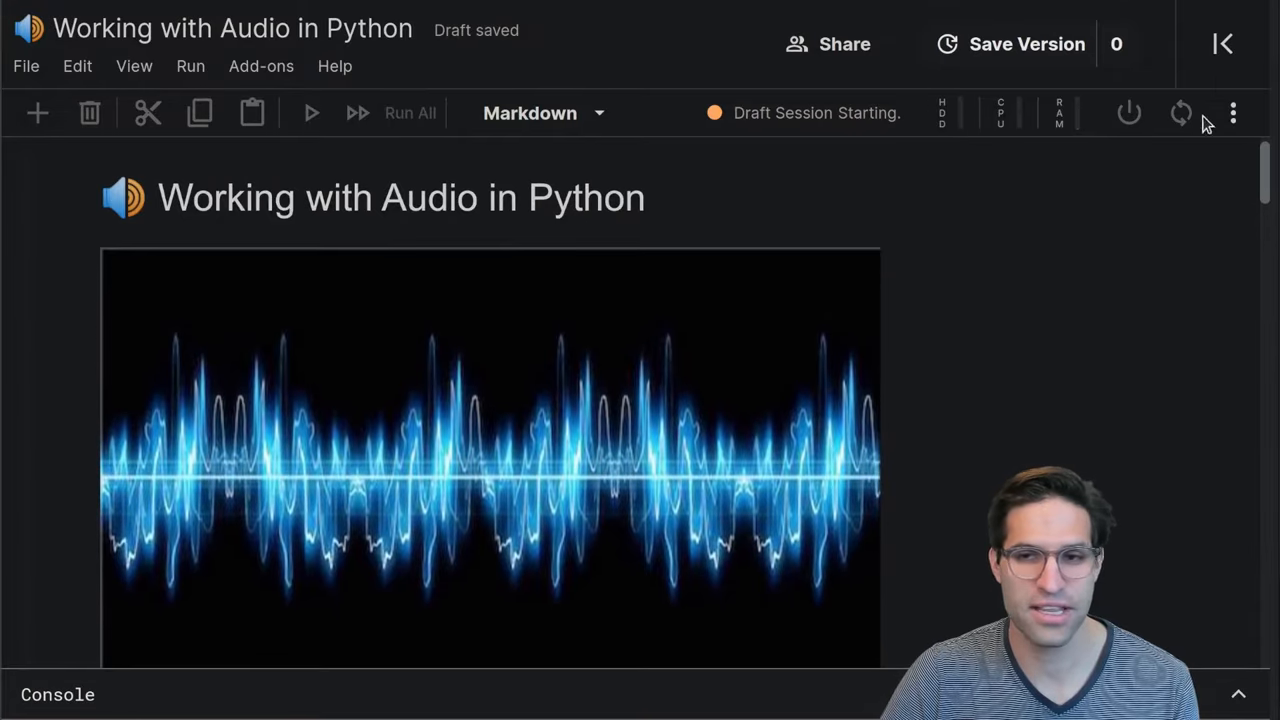
# Expand the side panel to show the attached RAVDESS dataset and notebook settings
pyautogui.click(1223, 43)
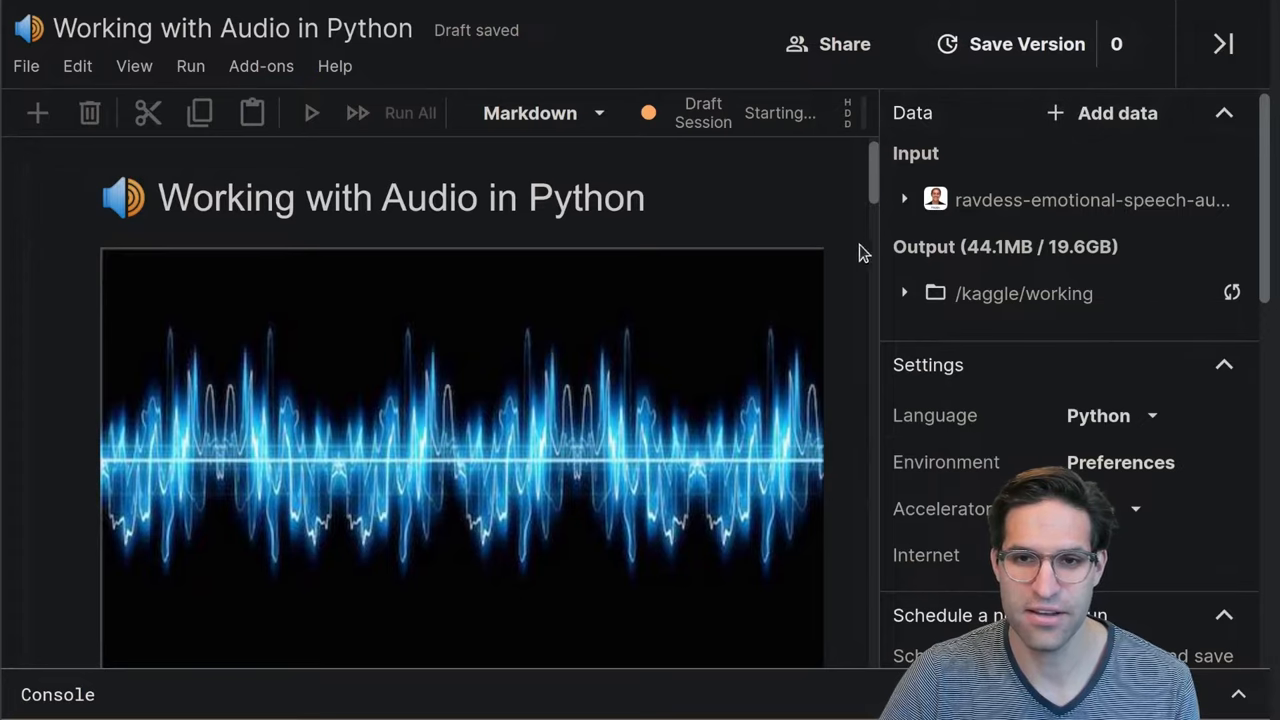
pyautogui.moveTo(57, 187)
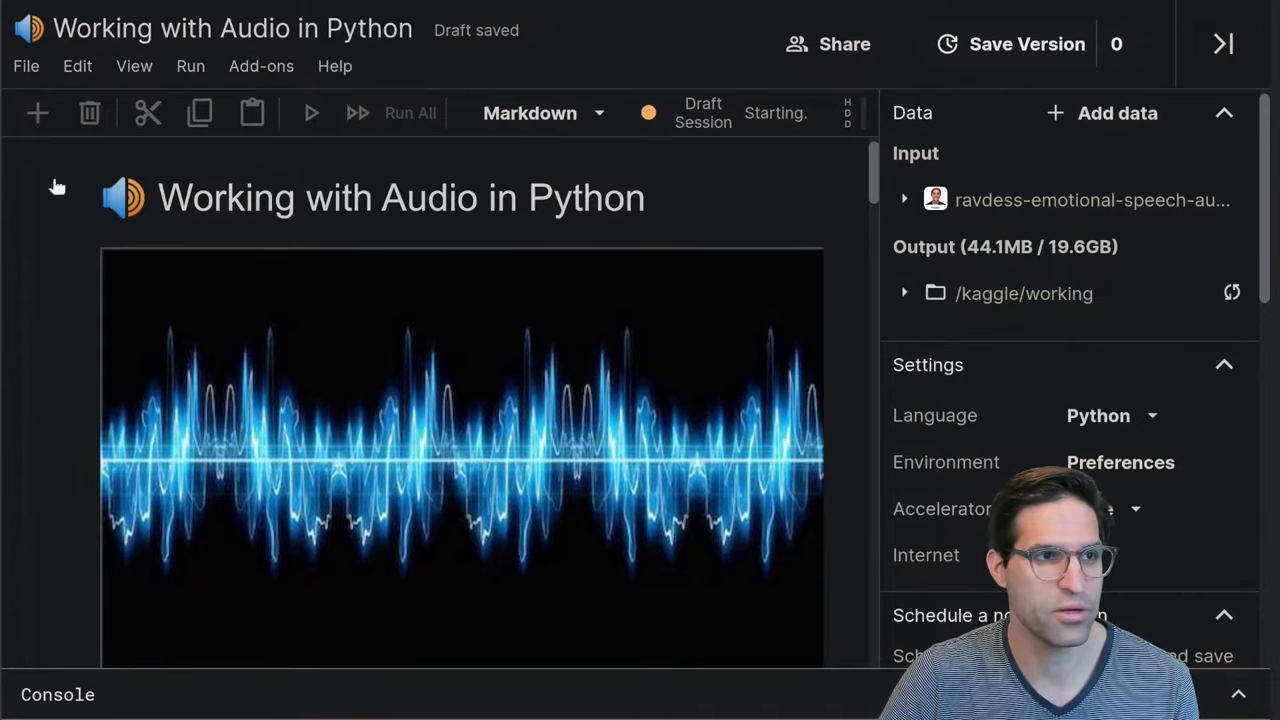
# Open the RAVDESS dataset page and preview a .wav clip in its Data Explorer
pyautogui.click(1090, 199)
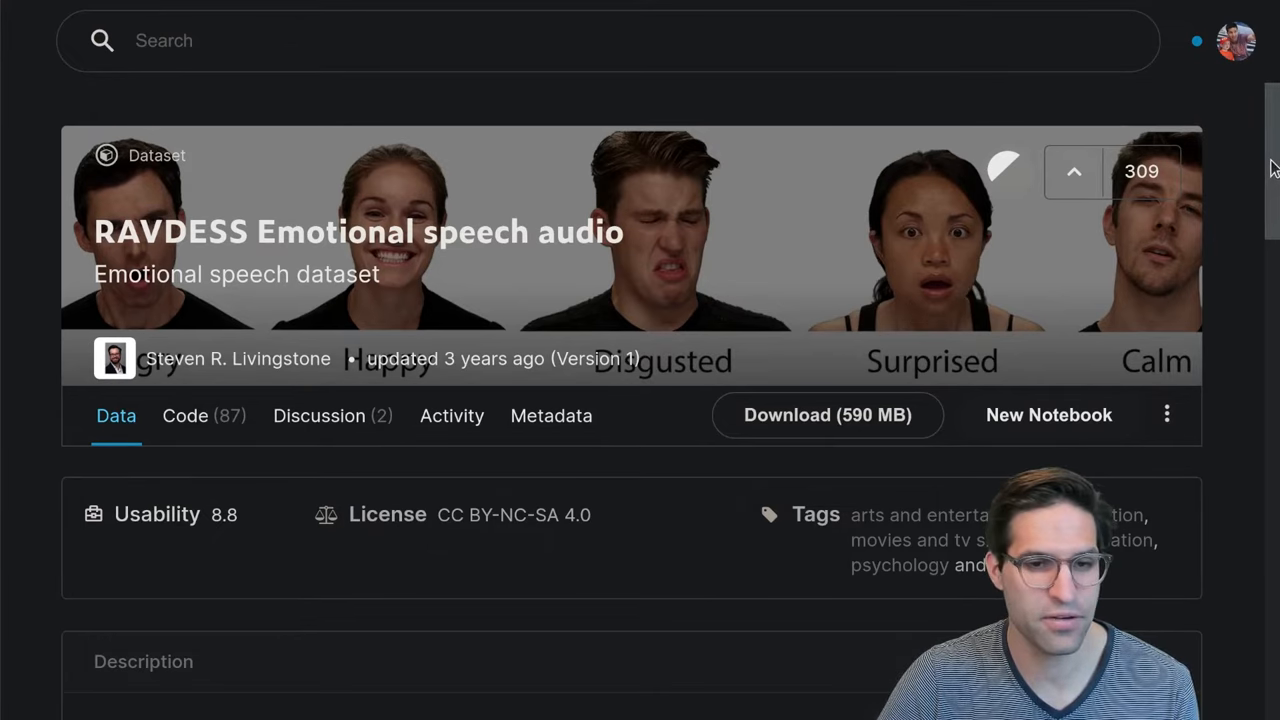
pyautogui.scroll(-3)
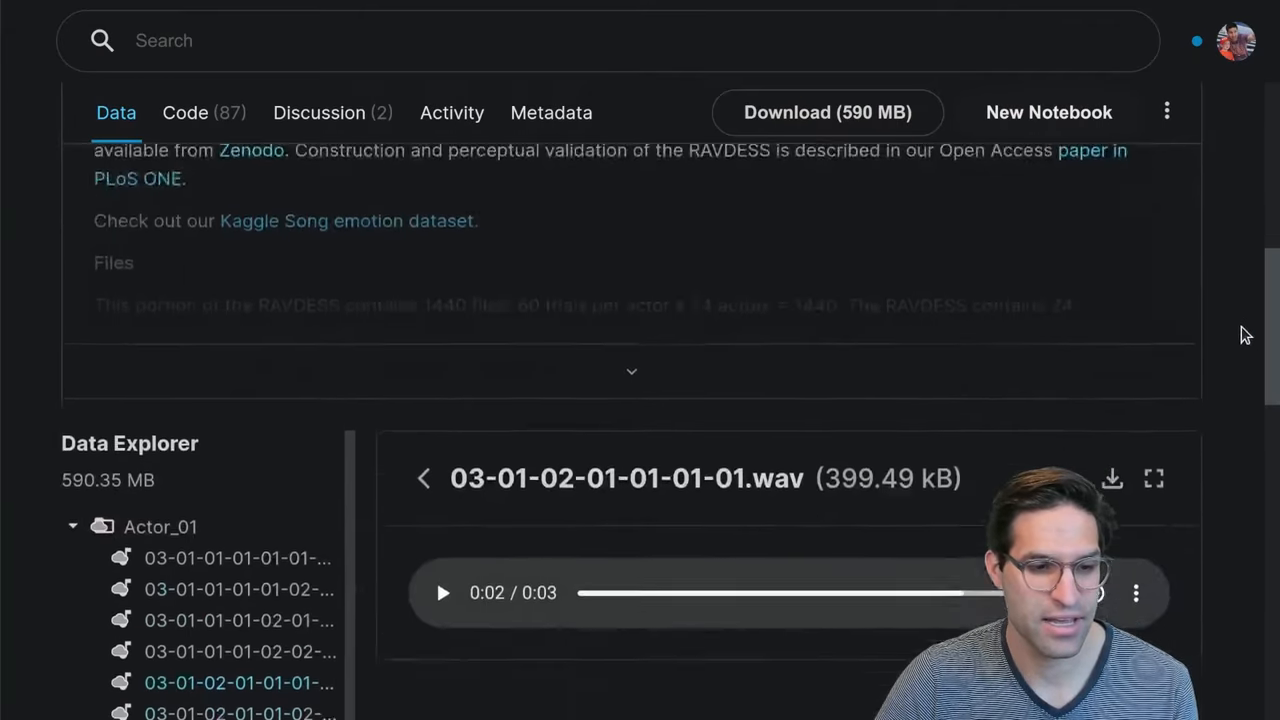
pyautogui.scroll(-3)
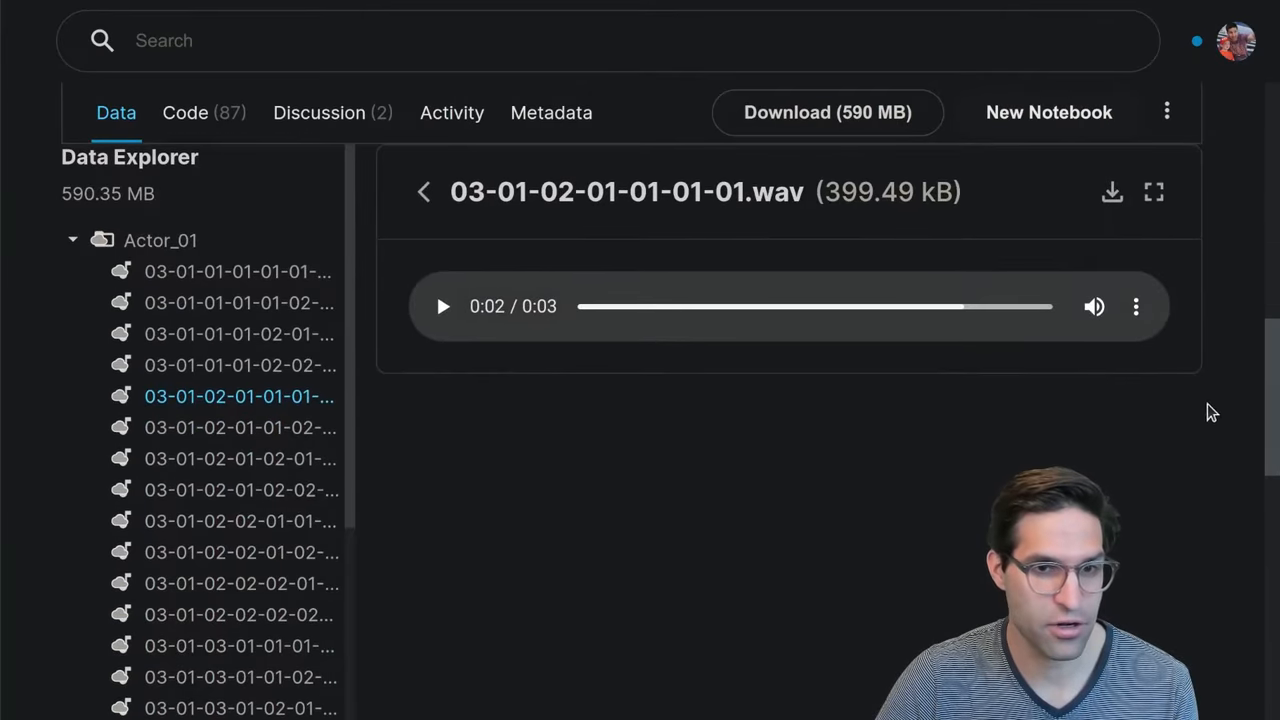
pyautogui.click(239, 334)
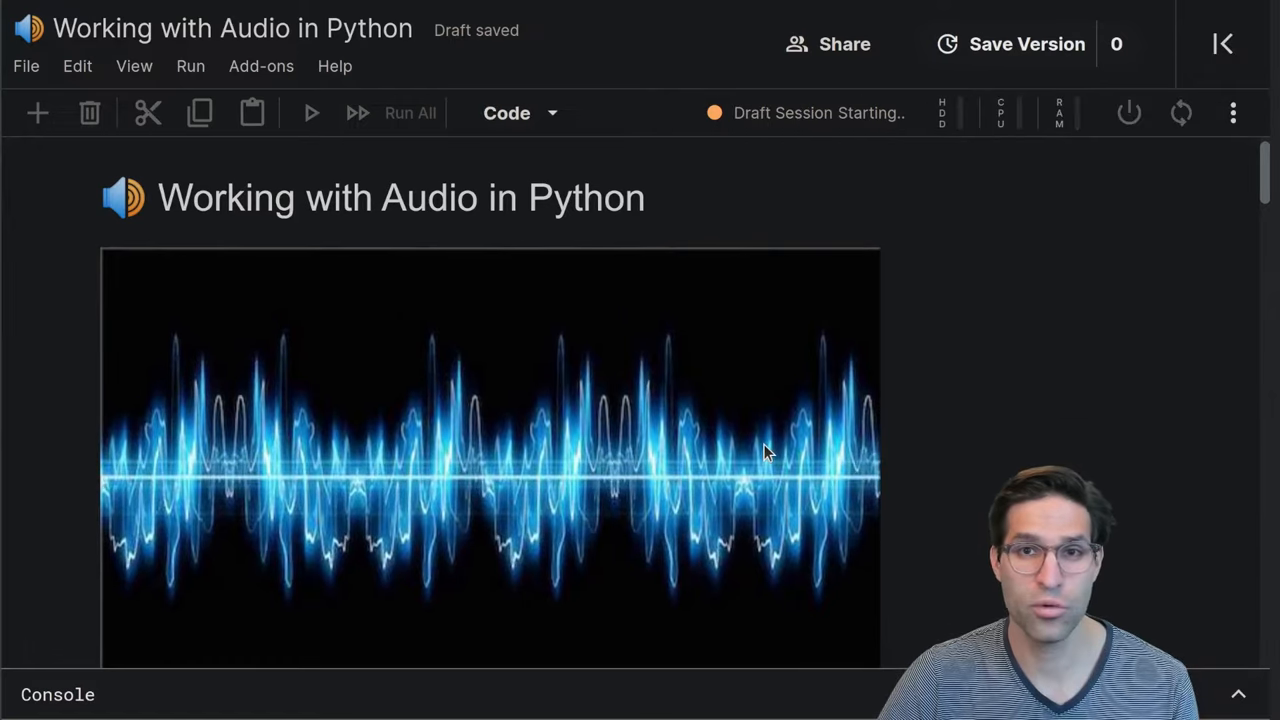
# Type imports for pandas, numpy as np, matplotlib.pylab as plt, seaborn and glob
pyautogui.scroll(-3)
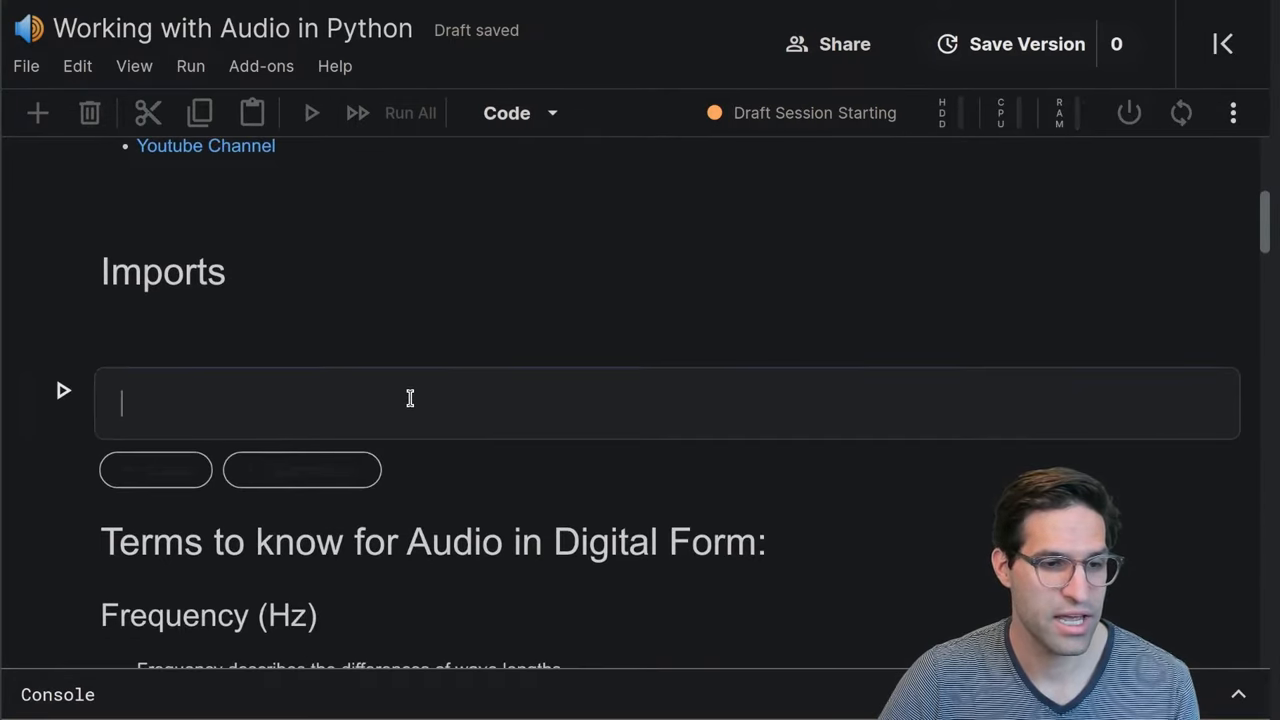
pyautogui.write('import pandas as pd')
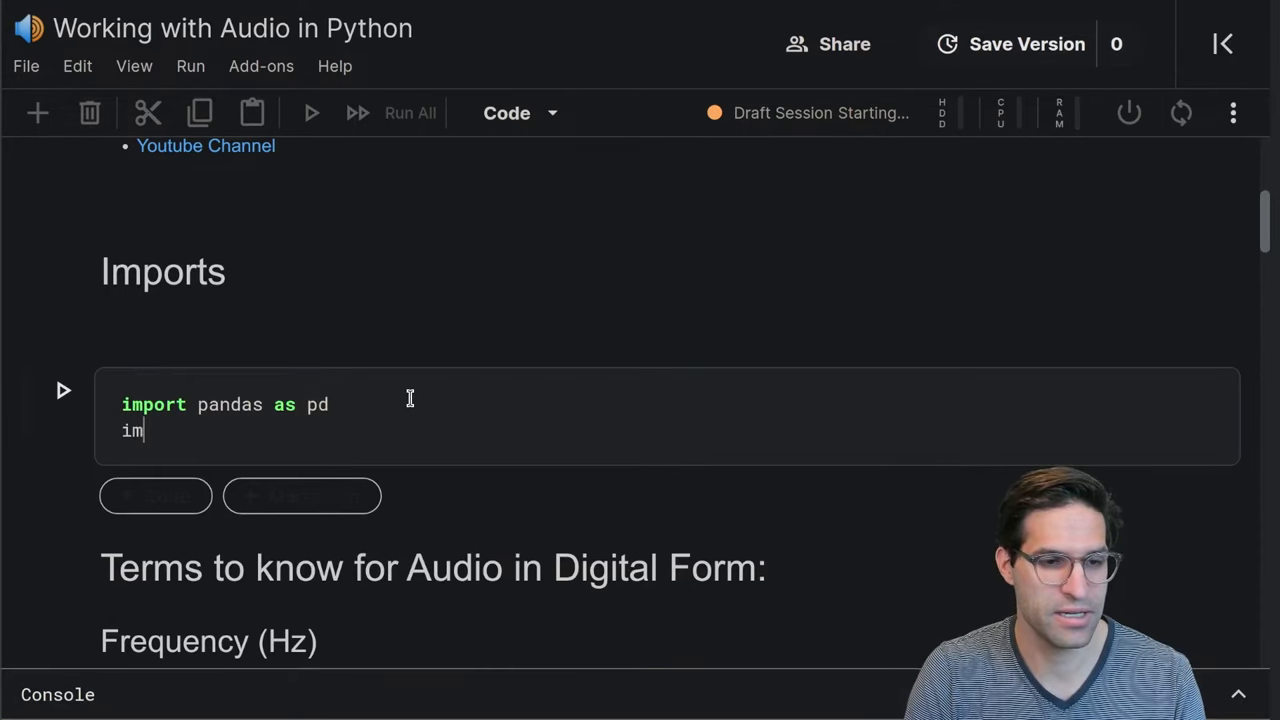
pyautogui.write('port numpy')
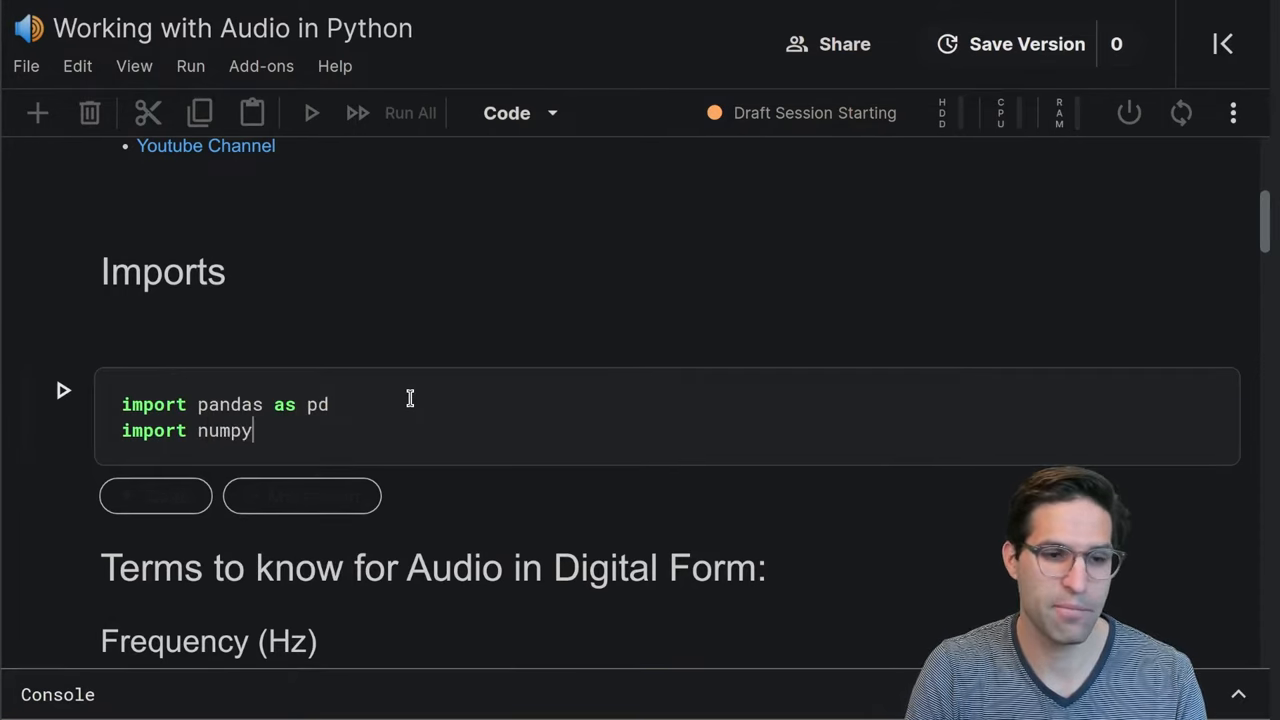
pyautogui.write('as np')
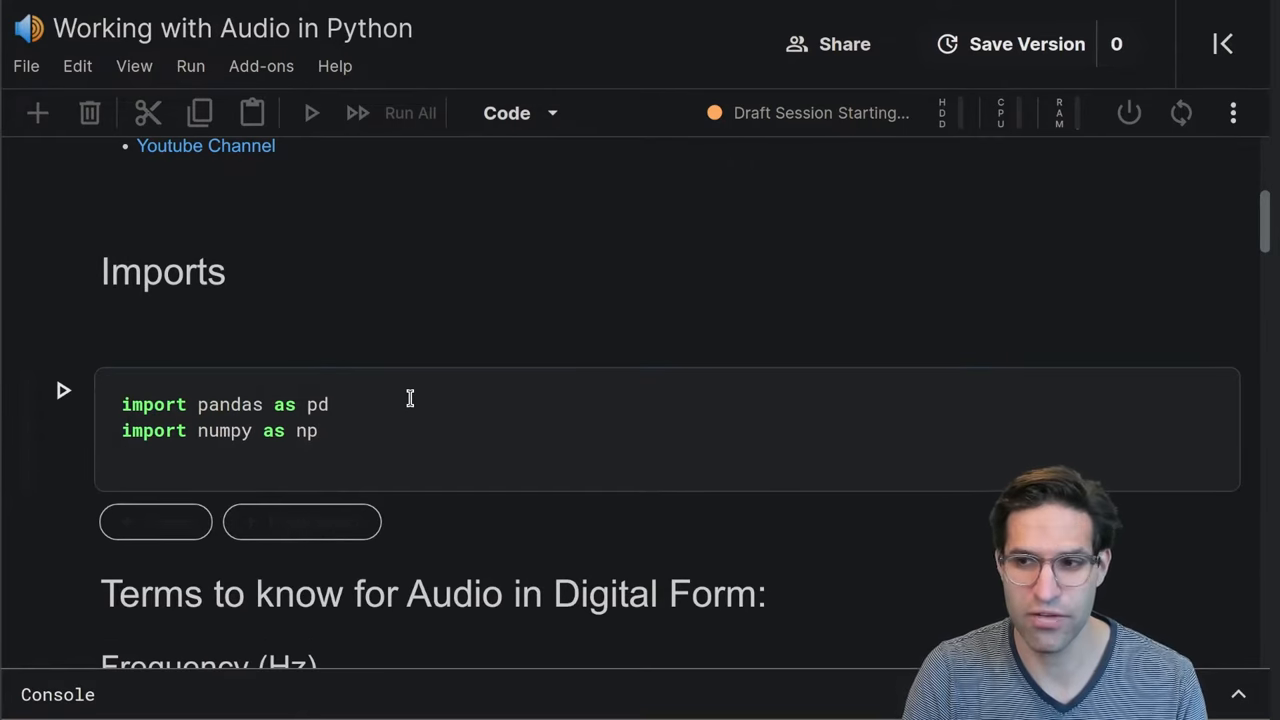
pyautogui.write('import m')
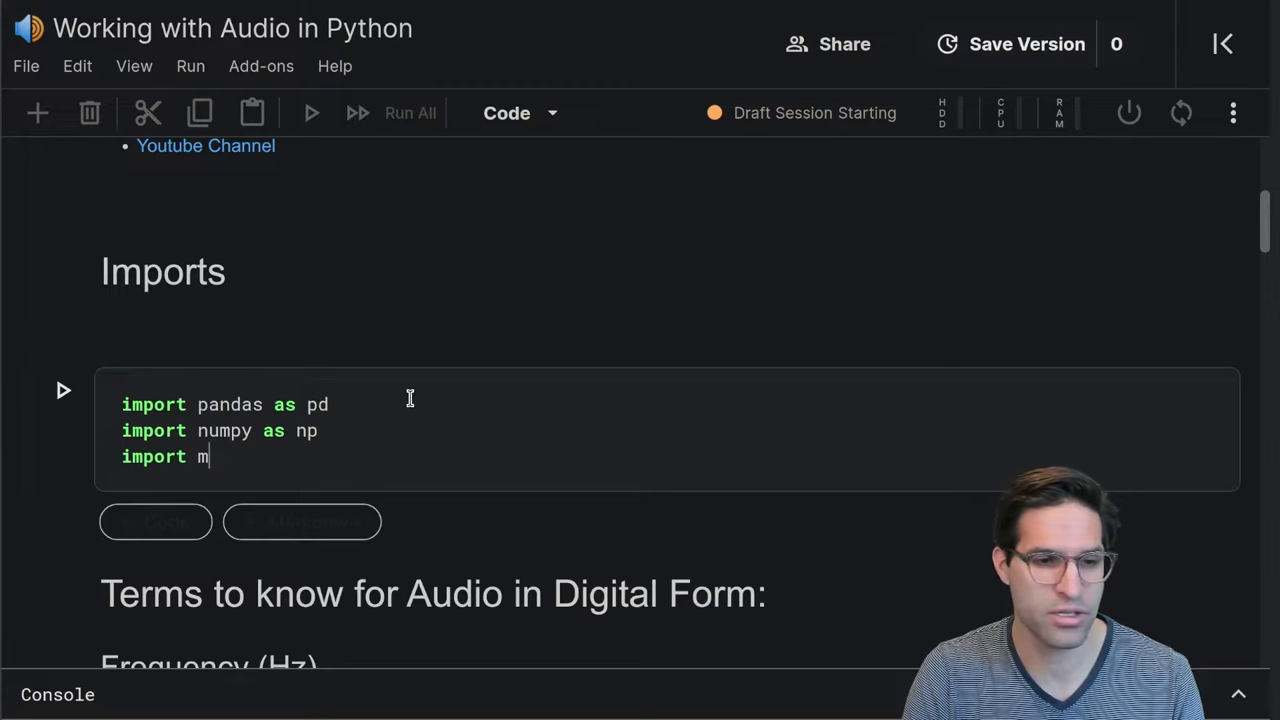
pyautogui.write('atplotlib.')
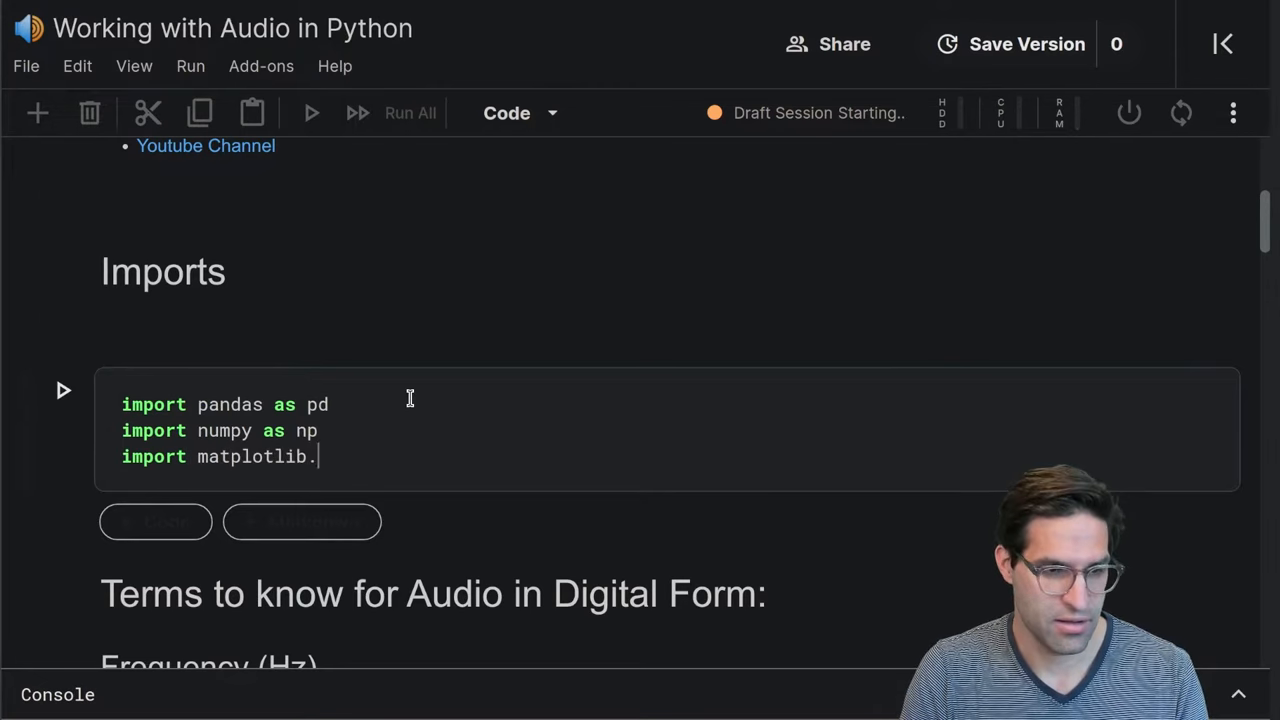
pyautogui.write('pylab as plt')
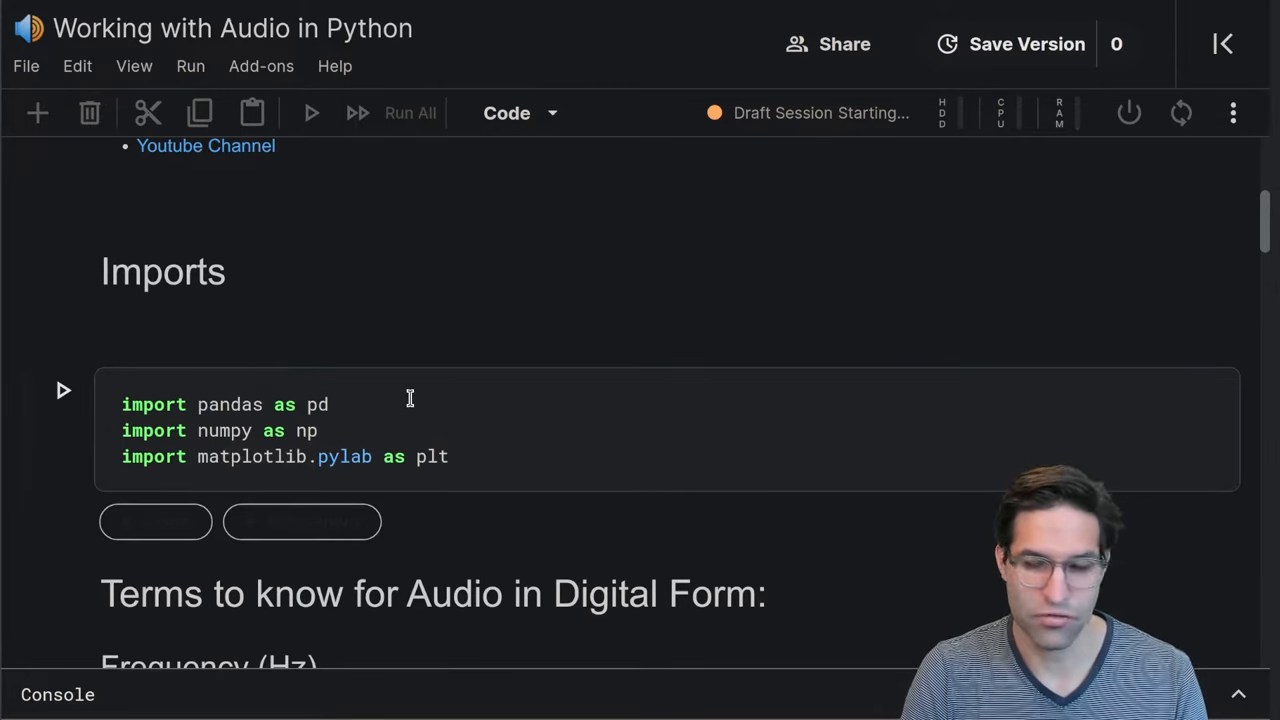
pyautogui.write('io')
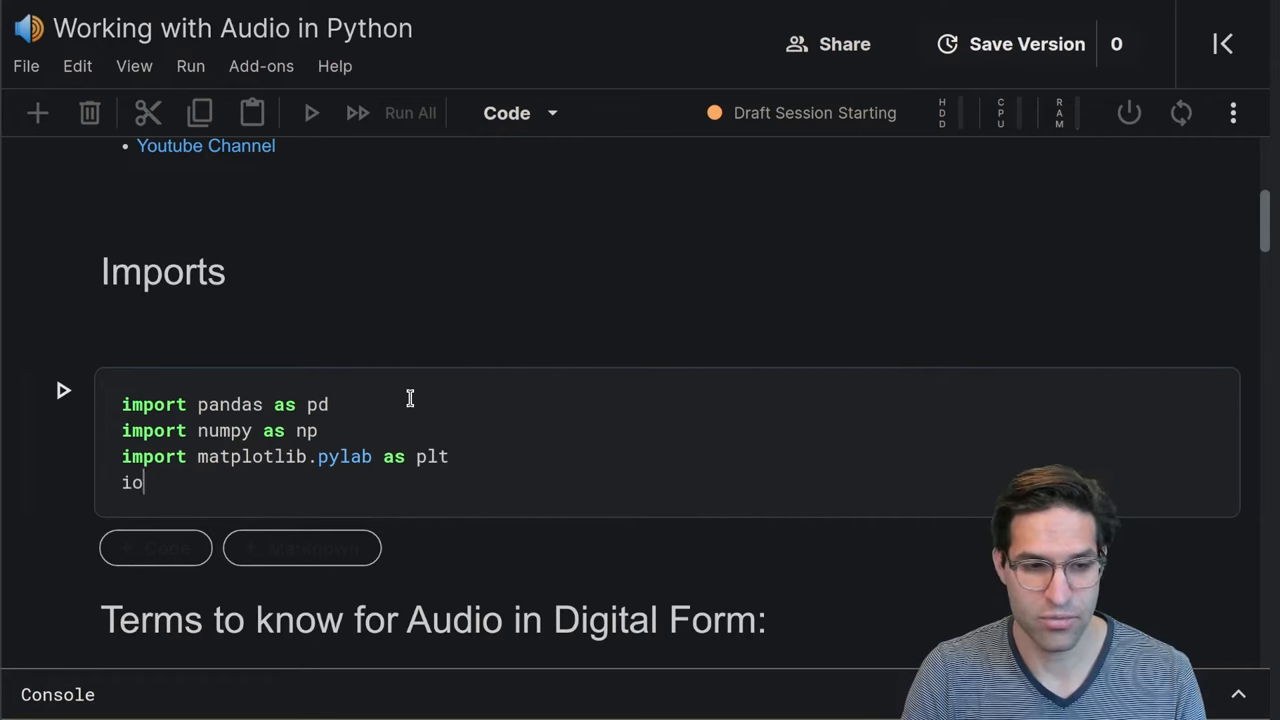
pyautogui.write('import seabonr')
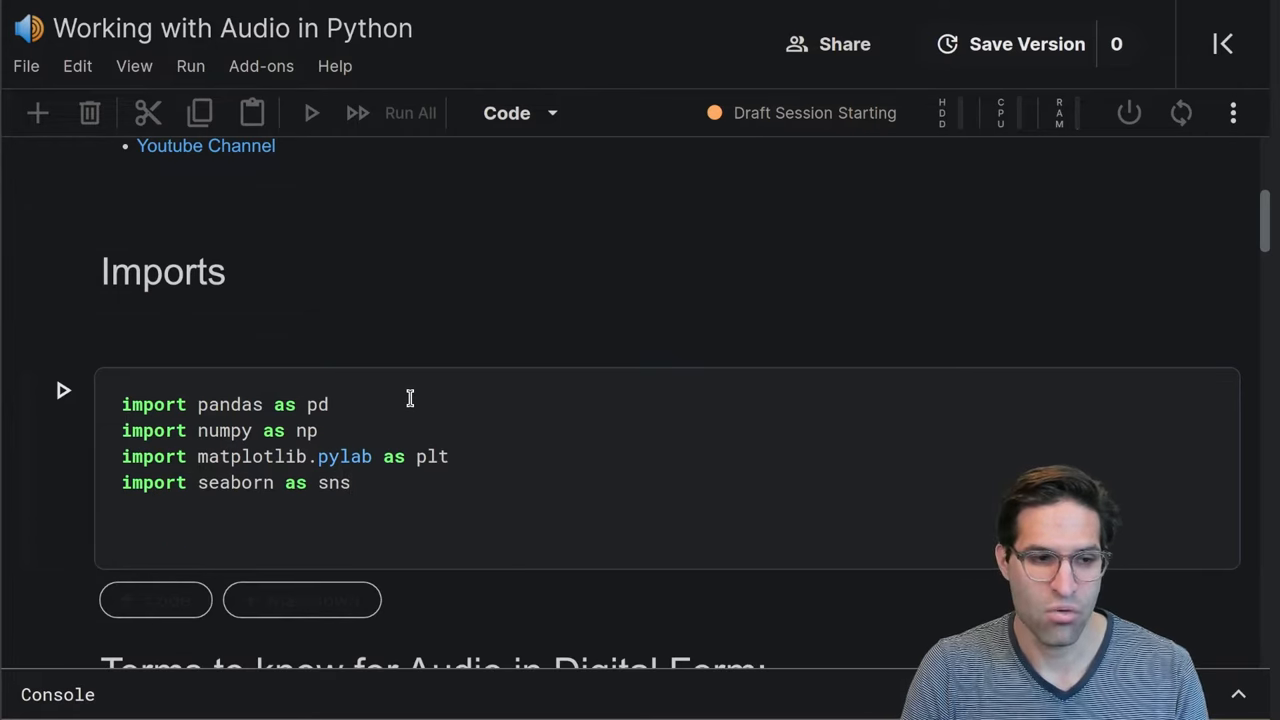
pyautogui.write('impor')
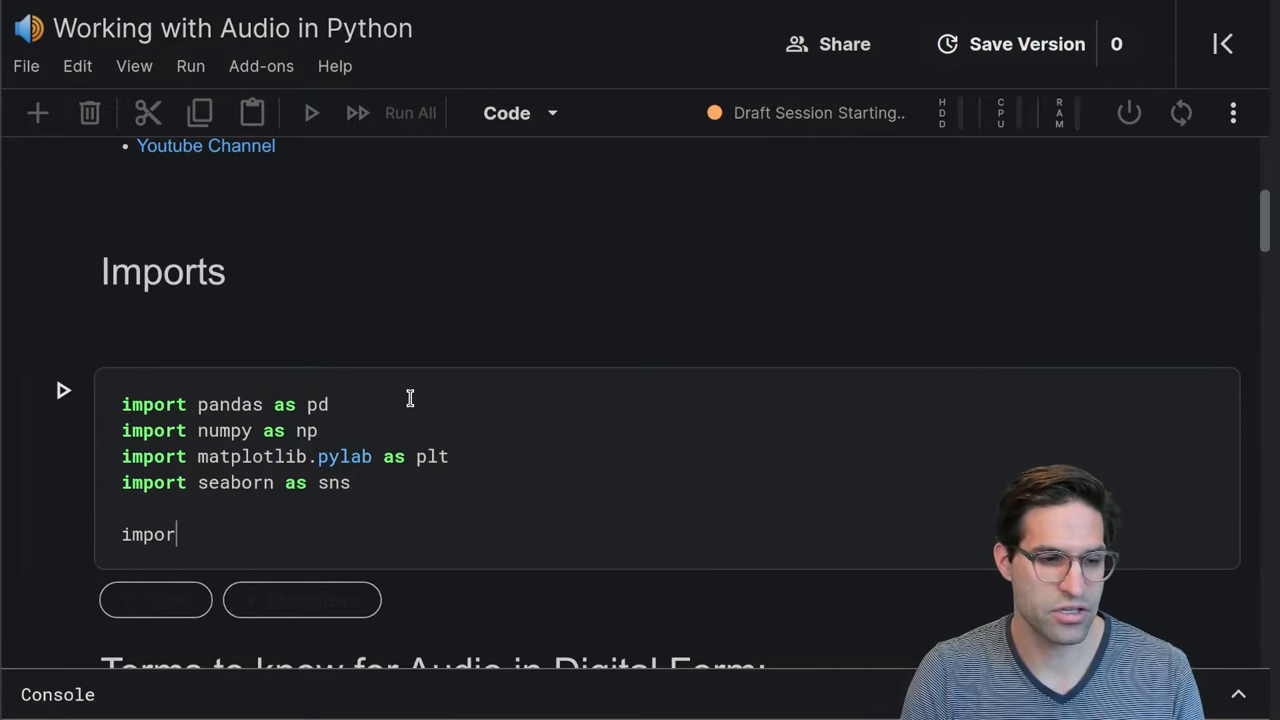
pyautogui.write('from glob')
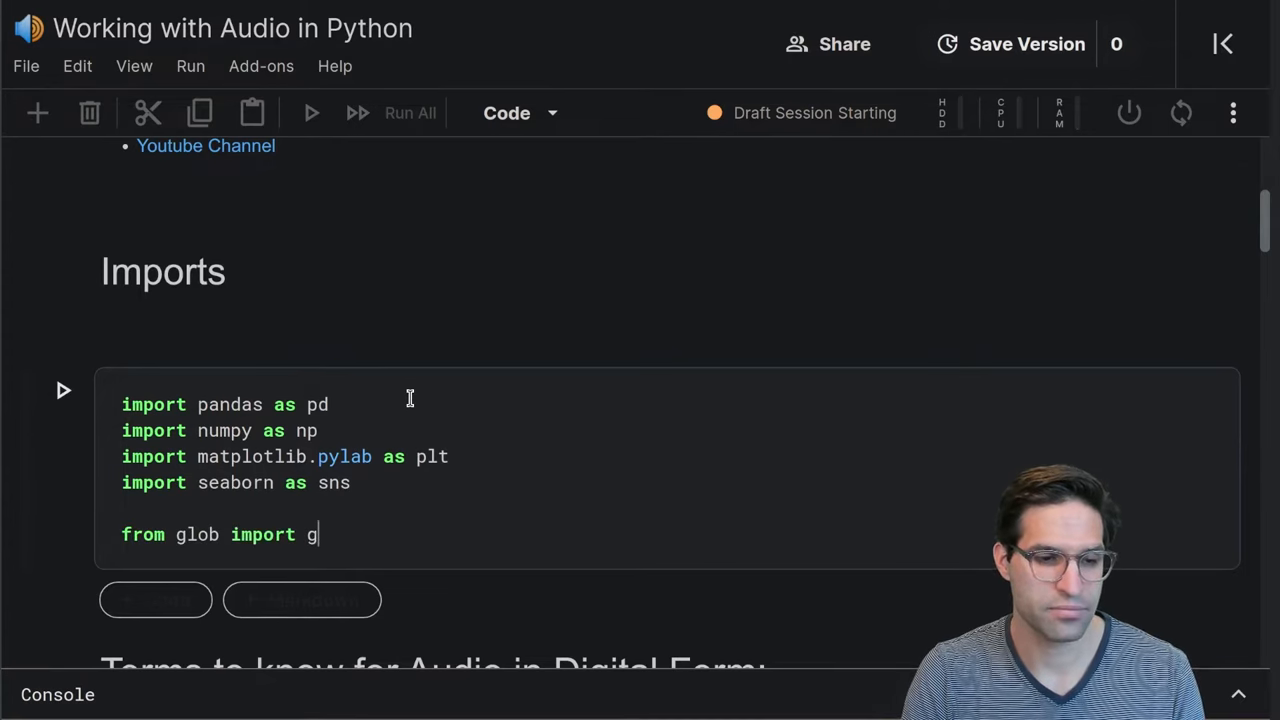
pyautogui.write('lob')
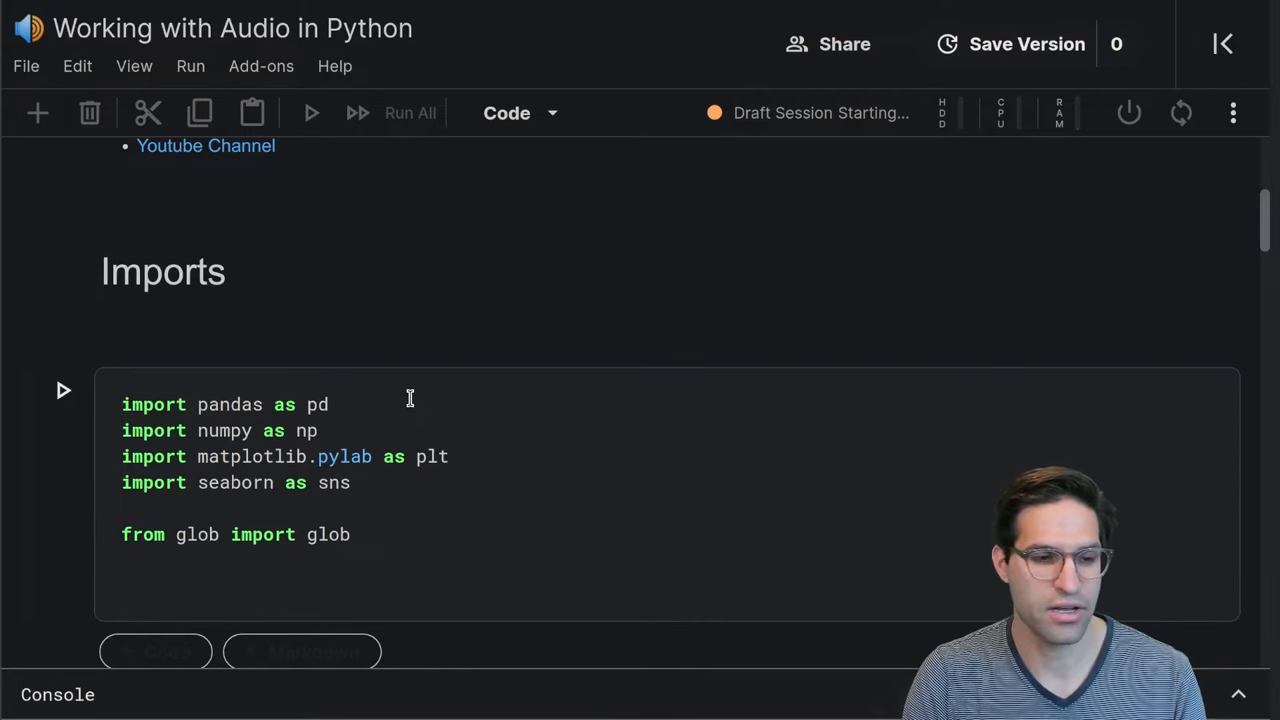
# Add imports for librosa, librosa.display and IPython.display as ipd
pyautogui.write('import')
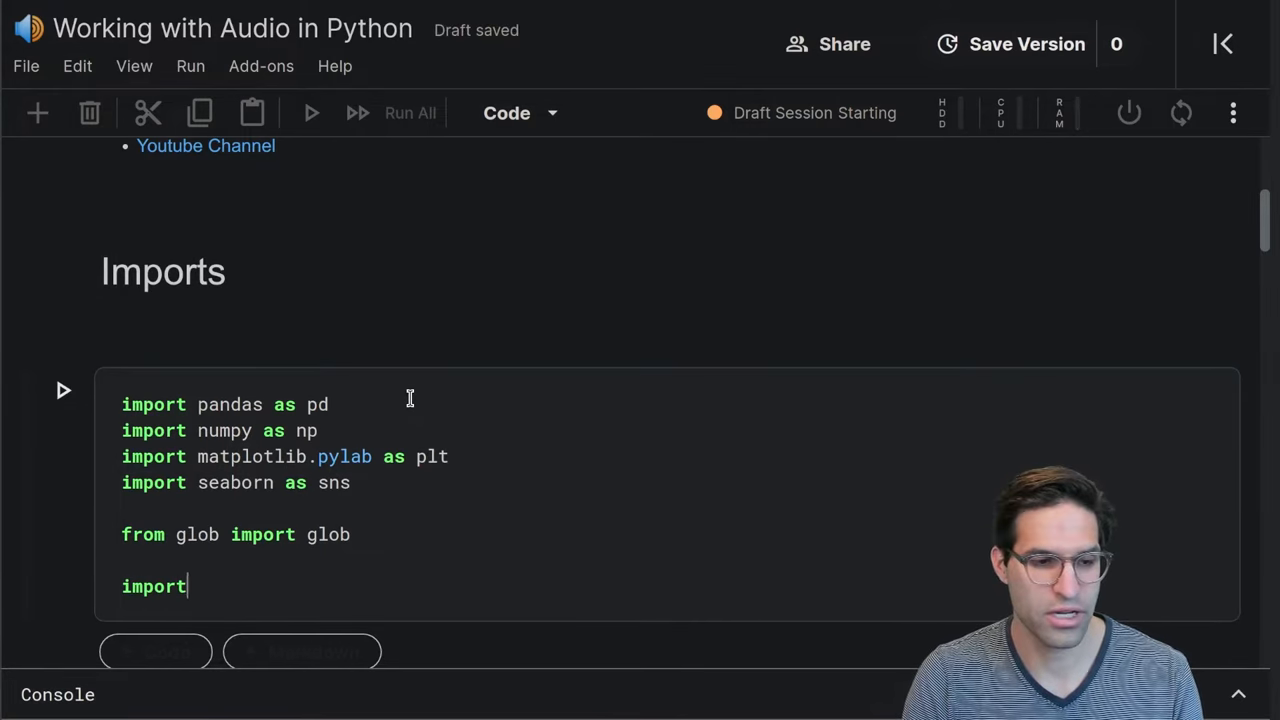
pyautogui.write('librosa')
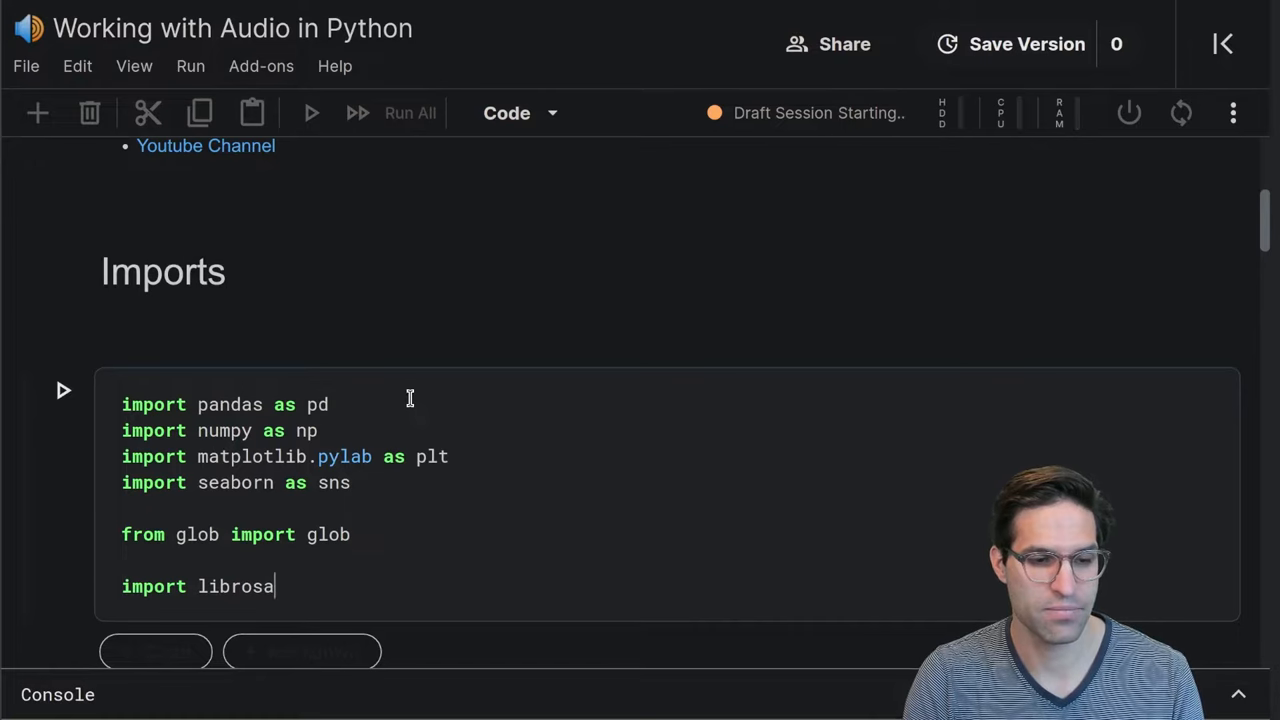
pyautogui.write('import')
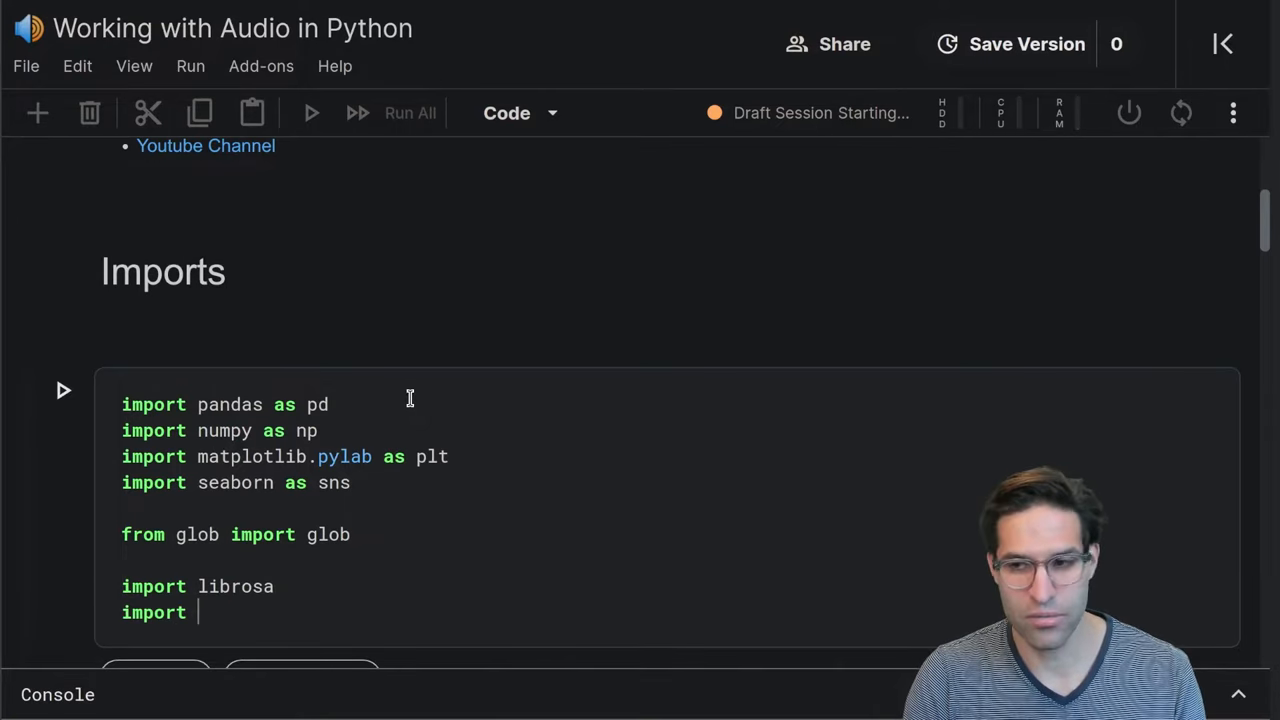
pyautogui.write('librosa')
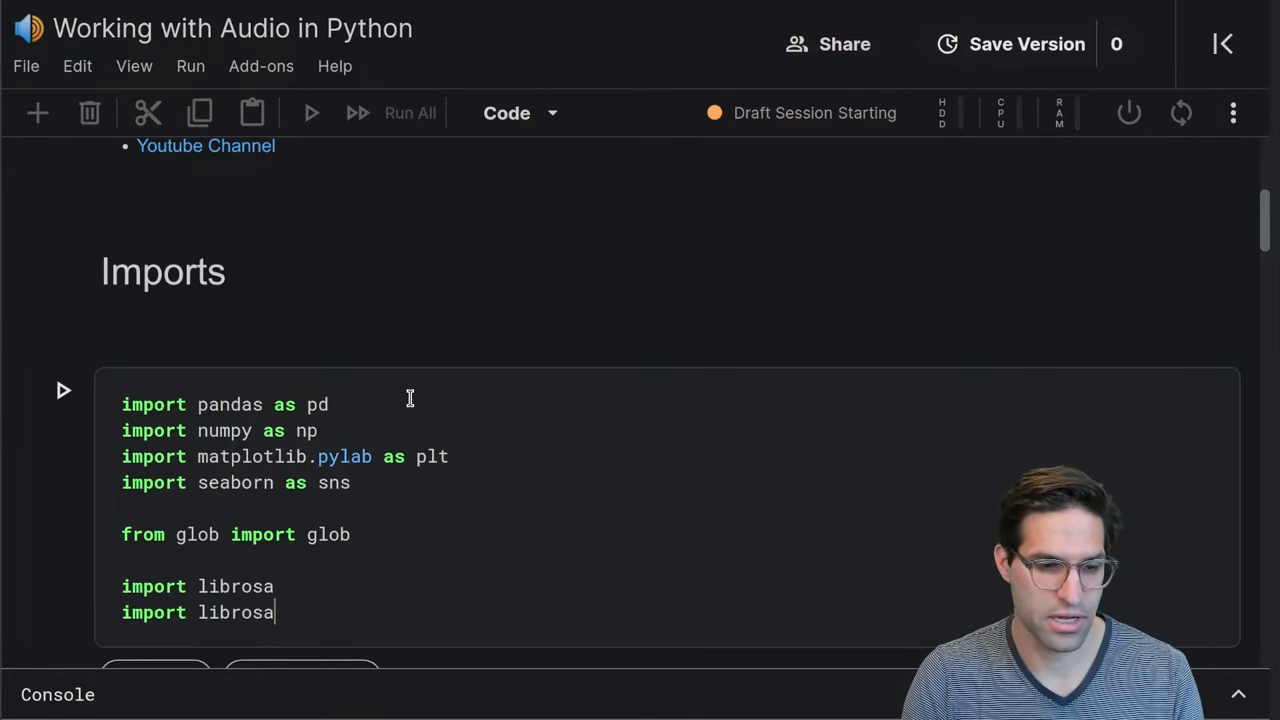
pyautogui.write('.display')
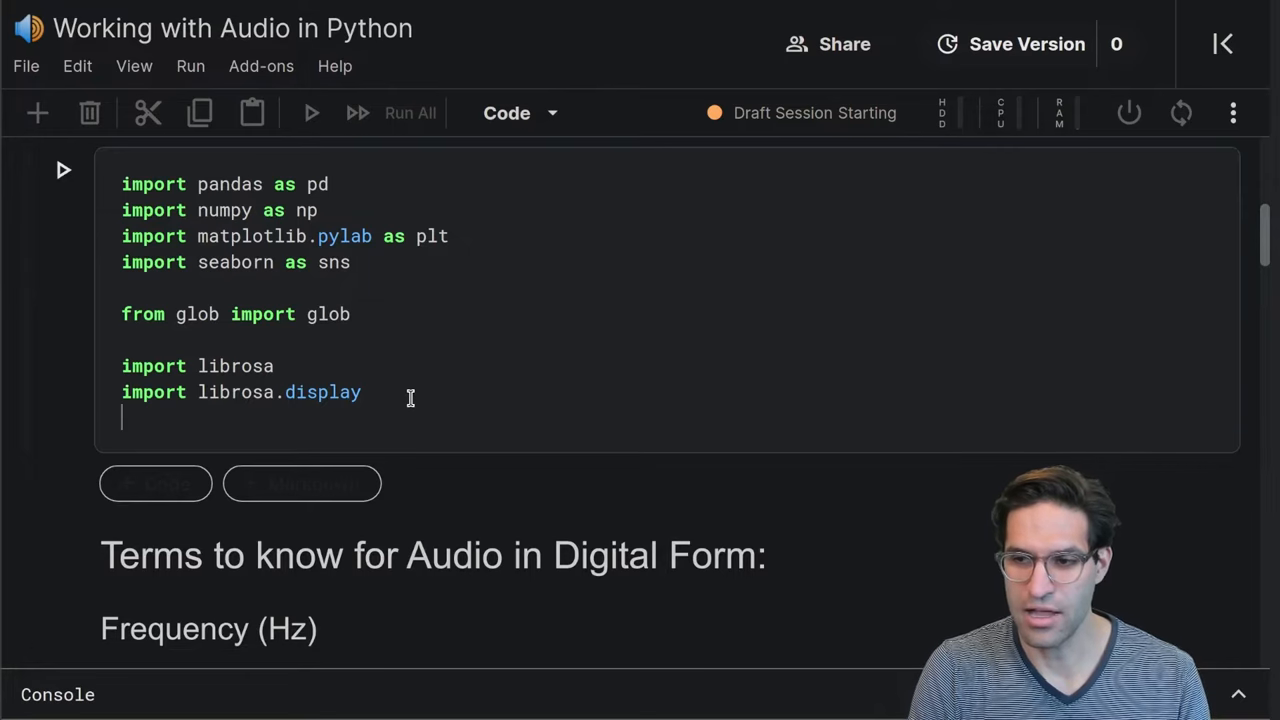
pyautogui.write('import')
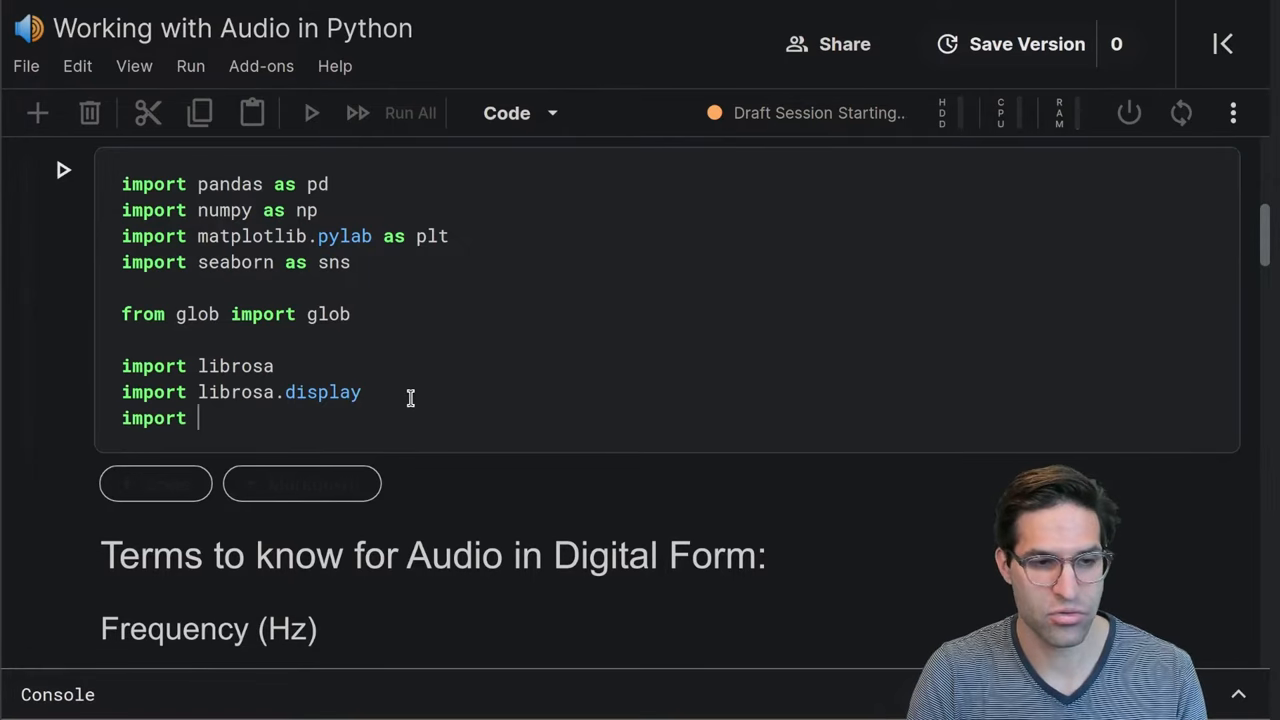
pyautogui.write('IPyt')
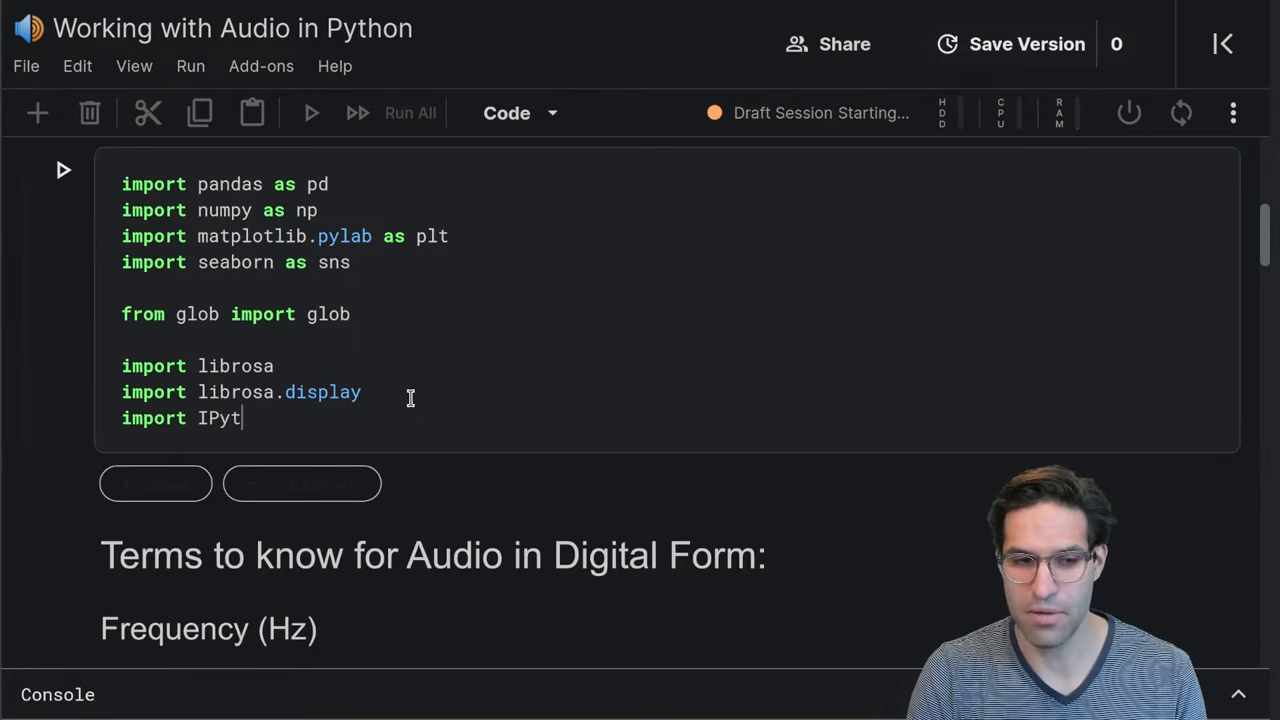
pyautogui.write('hon.display')
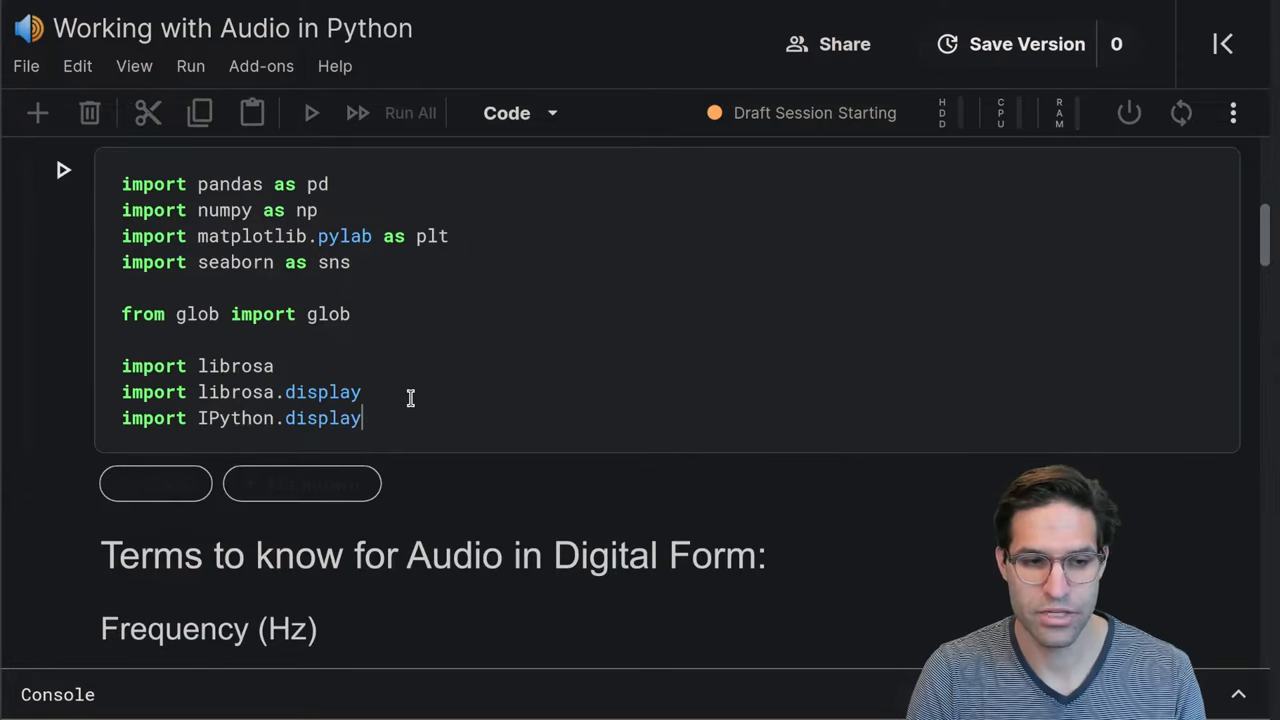
pyautogui.write('as ipd')
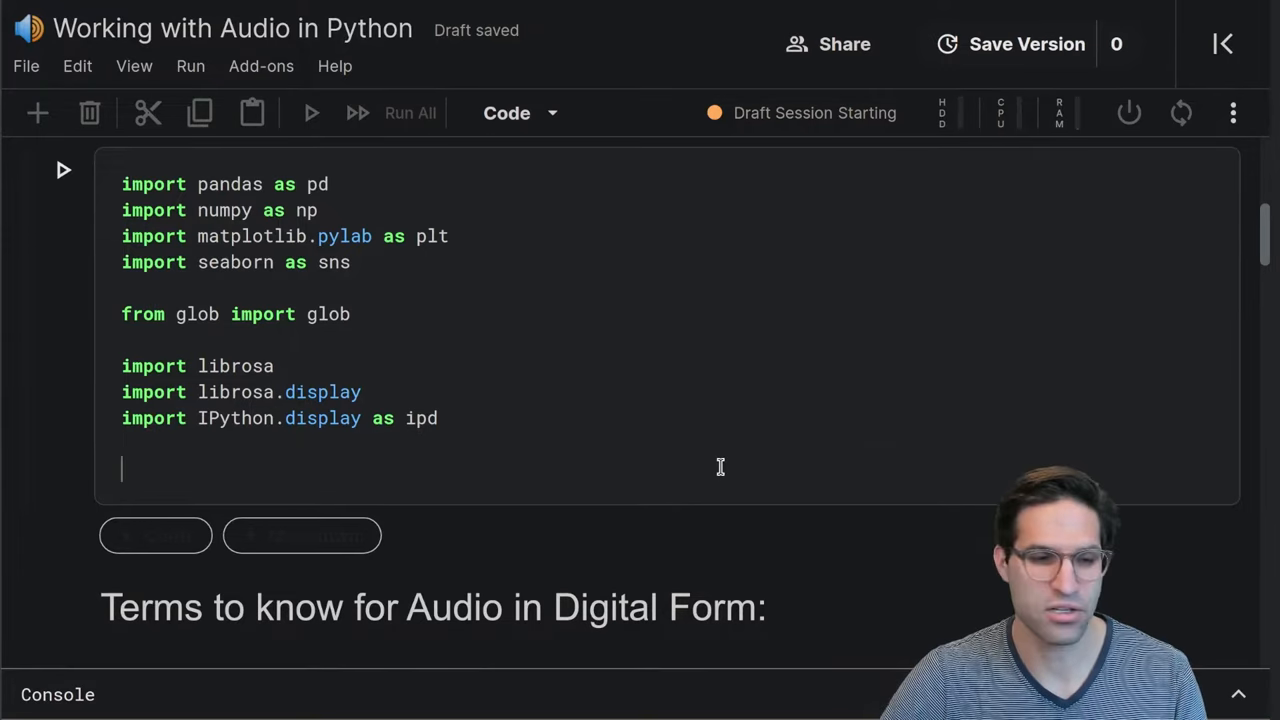
# Add sns.set_theme(style="white") and 'from itertools import cycle' to the imports cell
pyautogui.write('sns.set_theme(style="white", palette=None)')
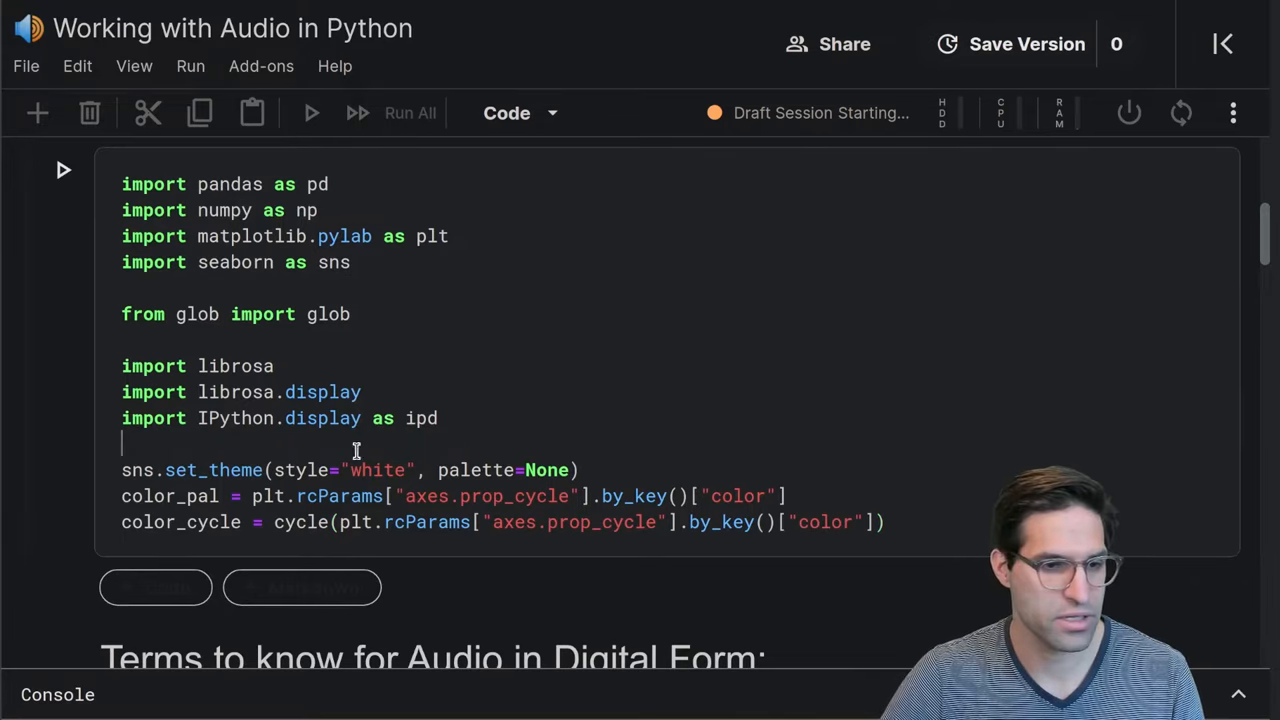
pyautogui.write('from itertools import cycle')
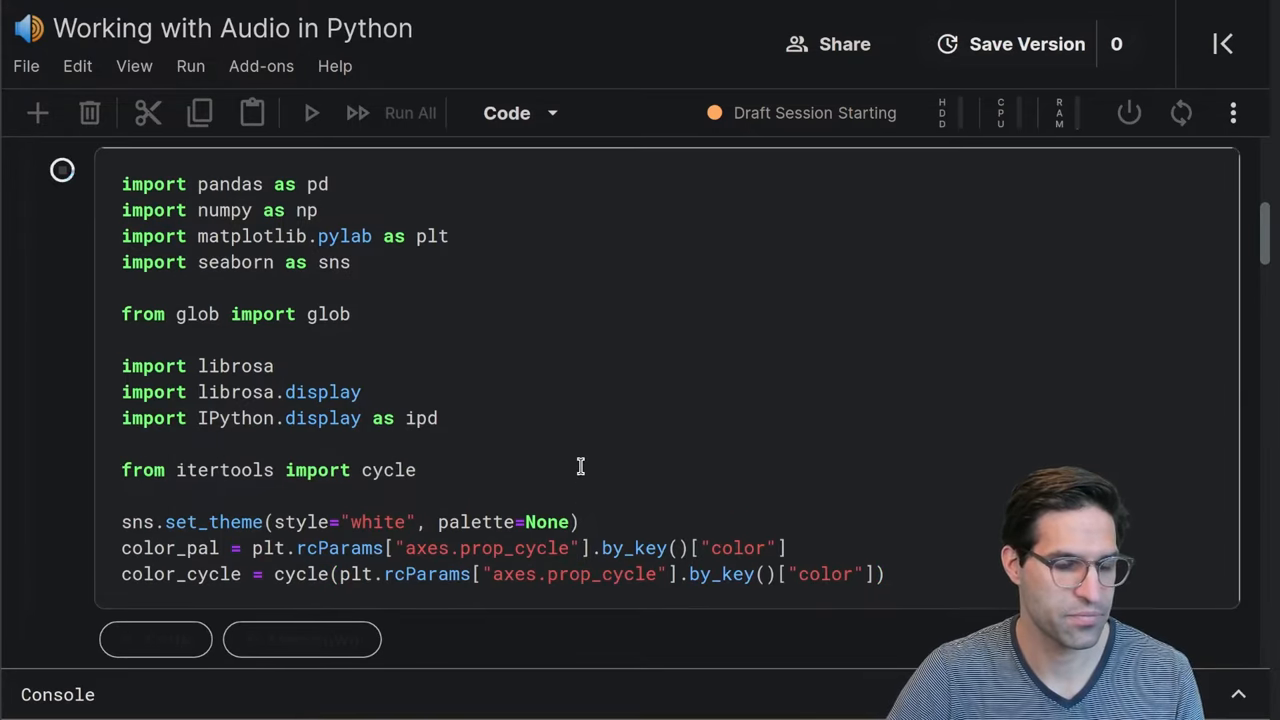
pyautogui.moveTo(632, 460)
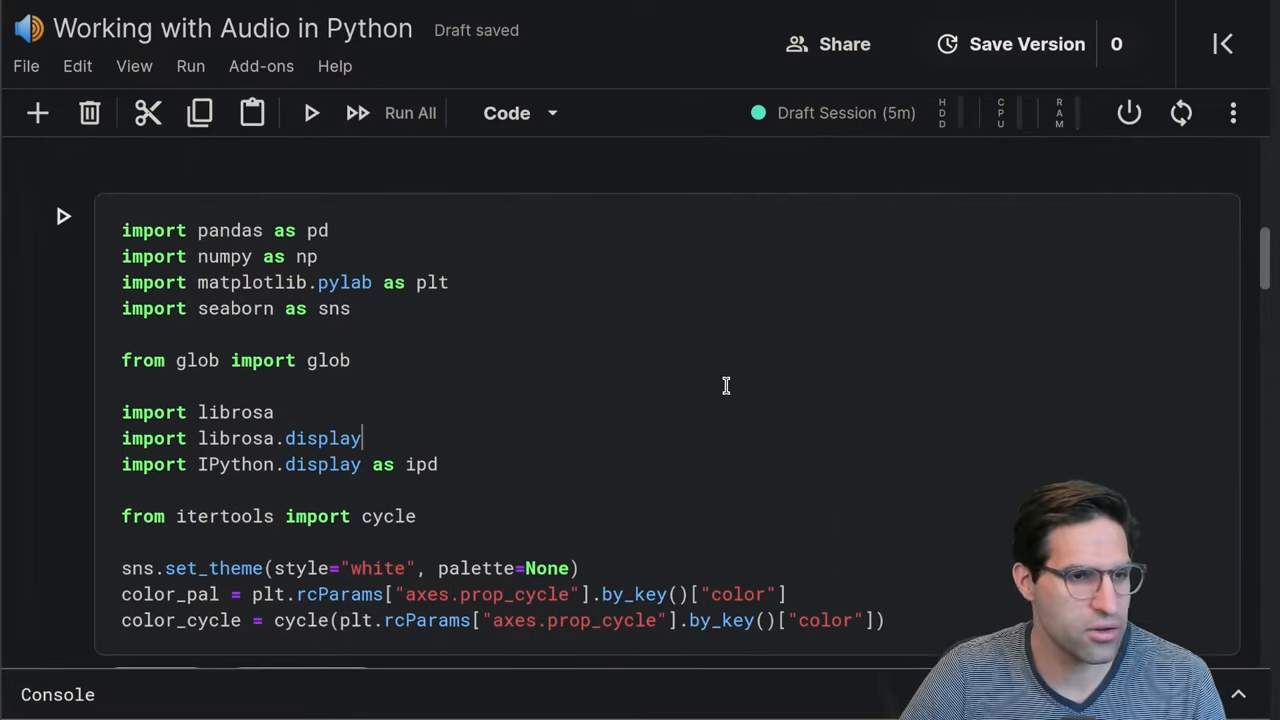
pyautogui.scroll(-3)
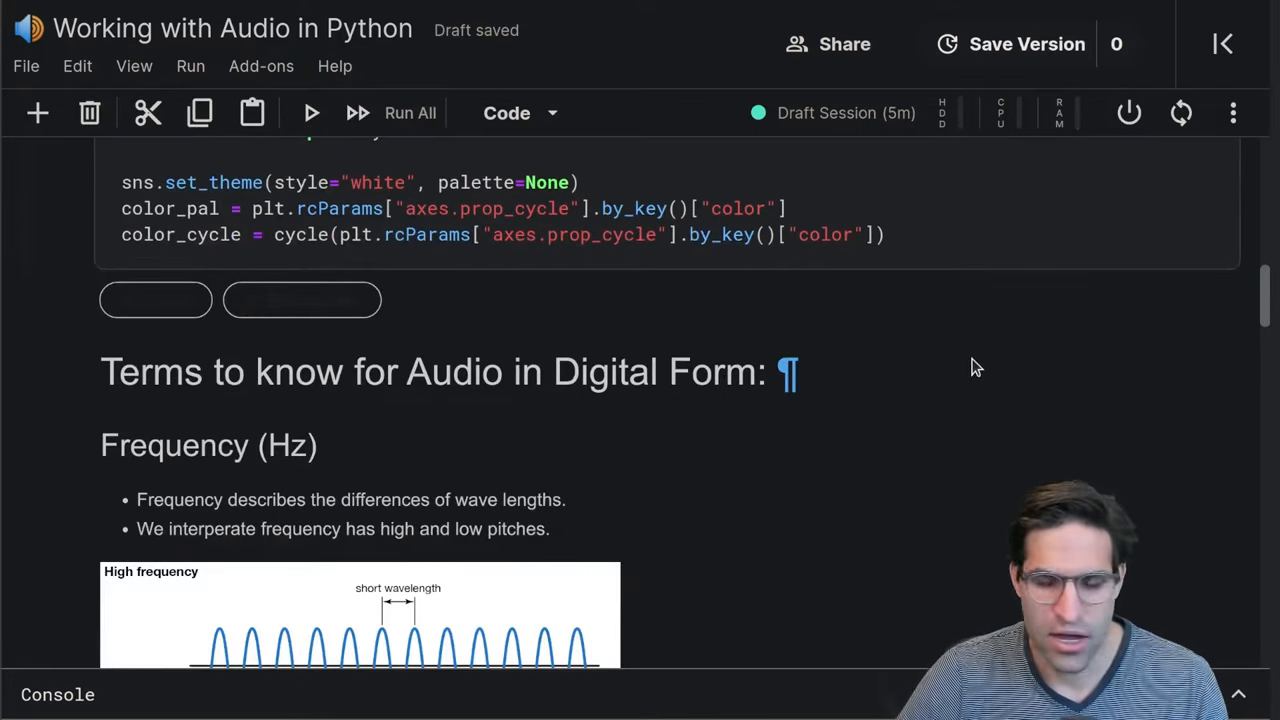
pyautogui.moveTo(1258, 323)
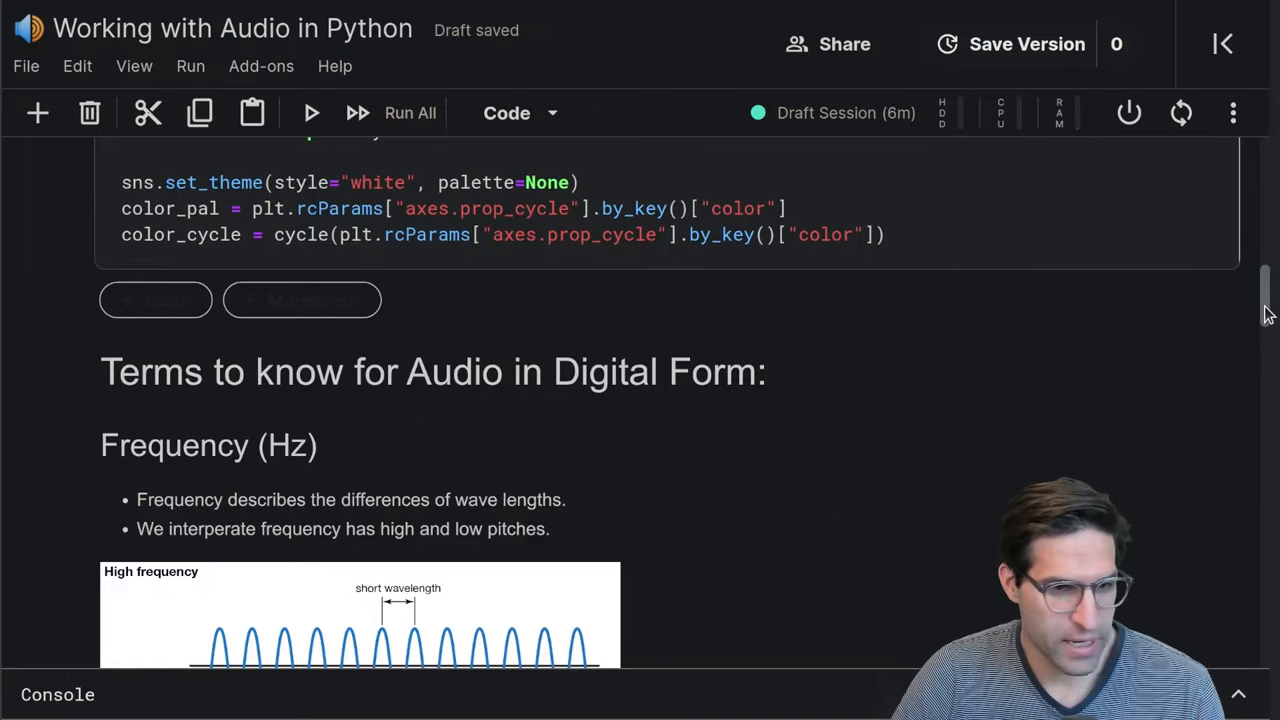
pyautogui.scroll(-3)
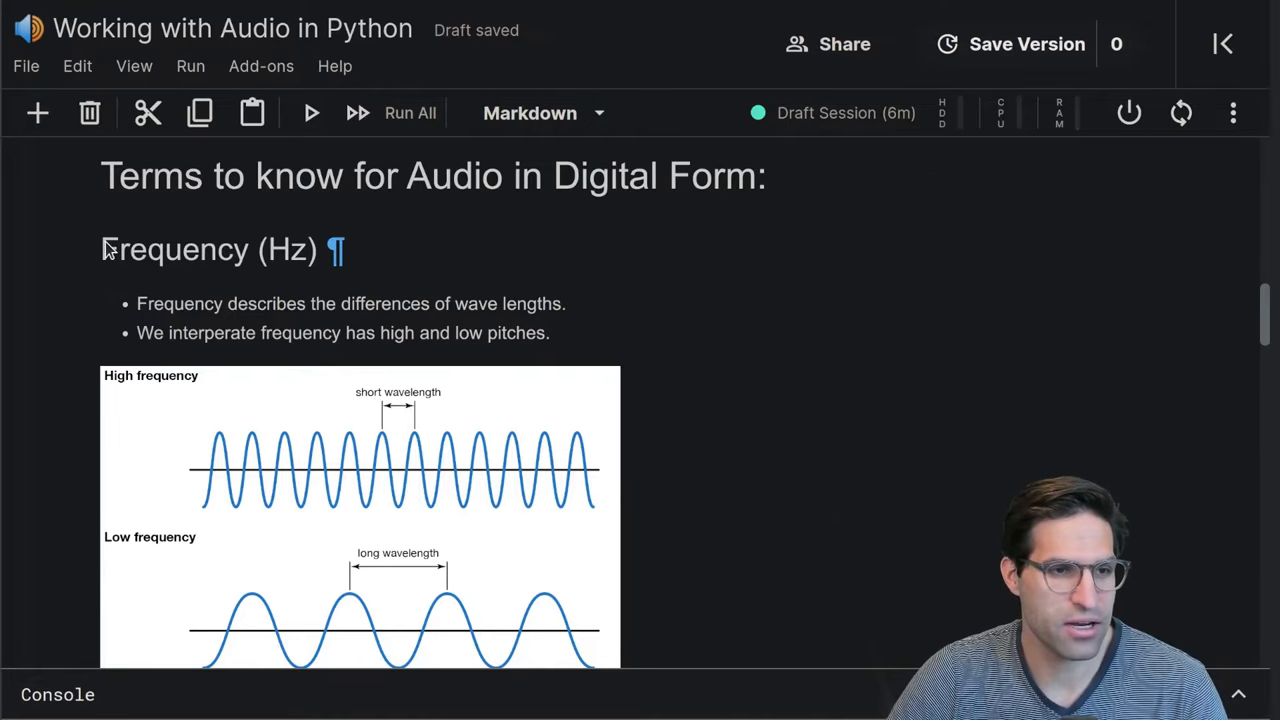
pyautogui.moveTo(418, 587)
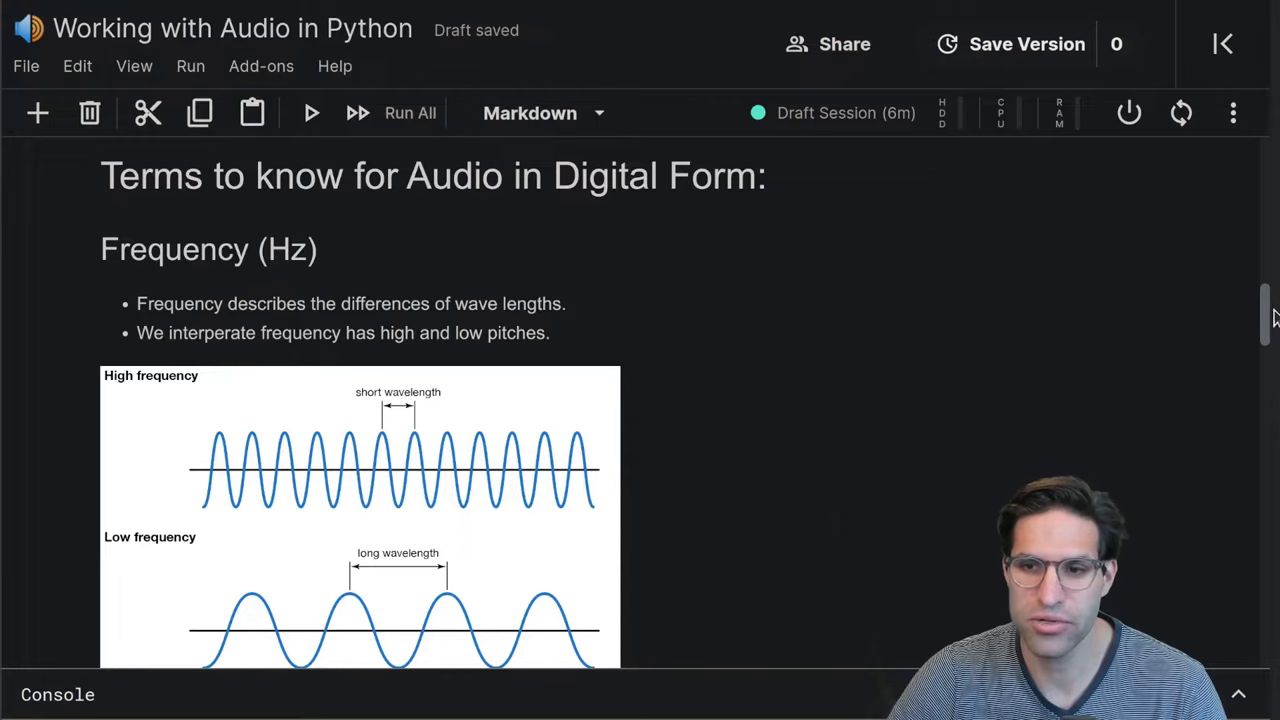
pyautogui.scroll(-3)
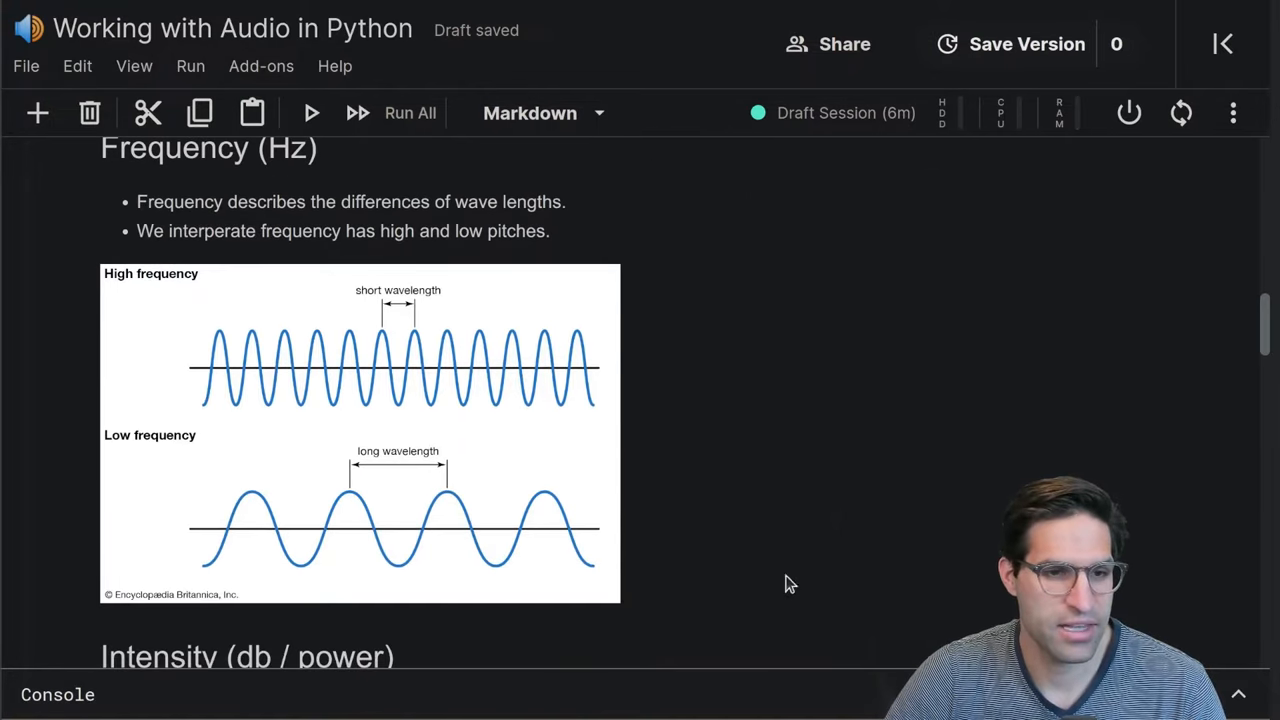
pyautogui.moveTo(225, 522)
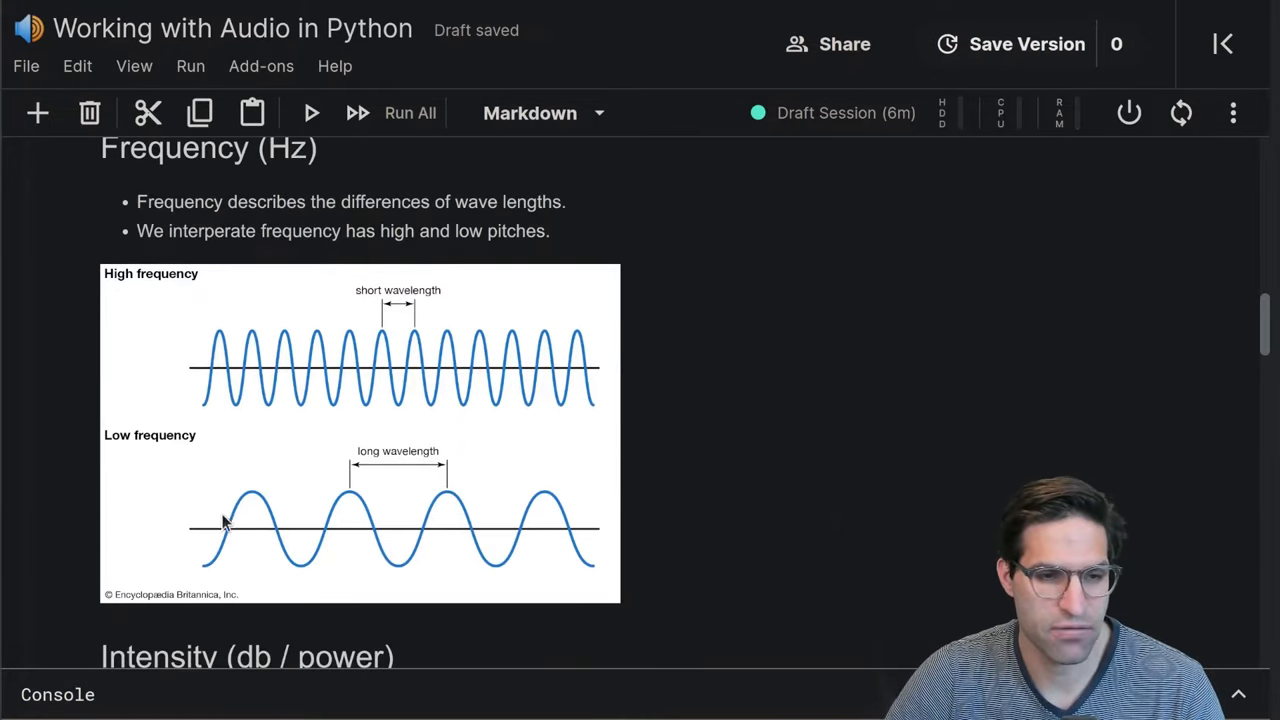
pyautogui.moveTo(447, 580)
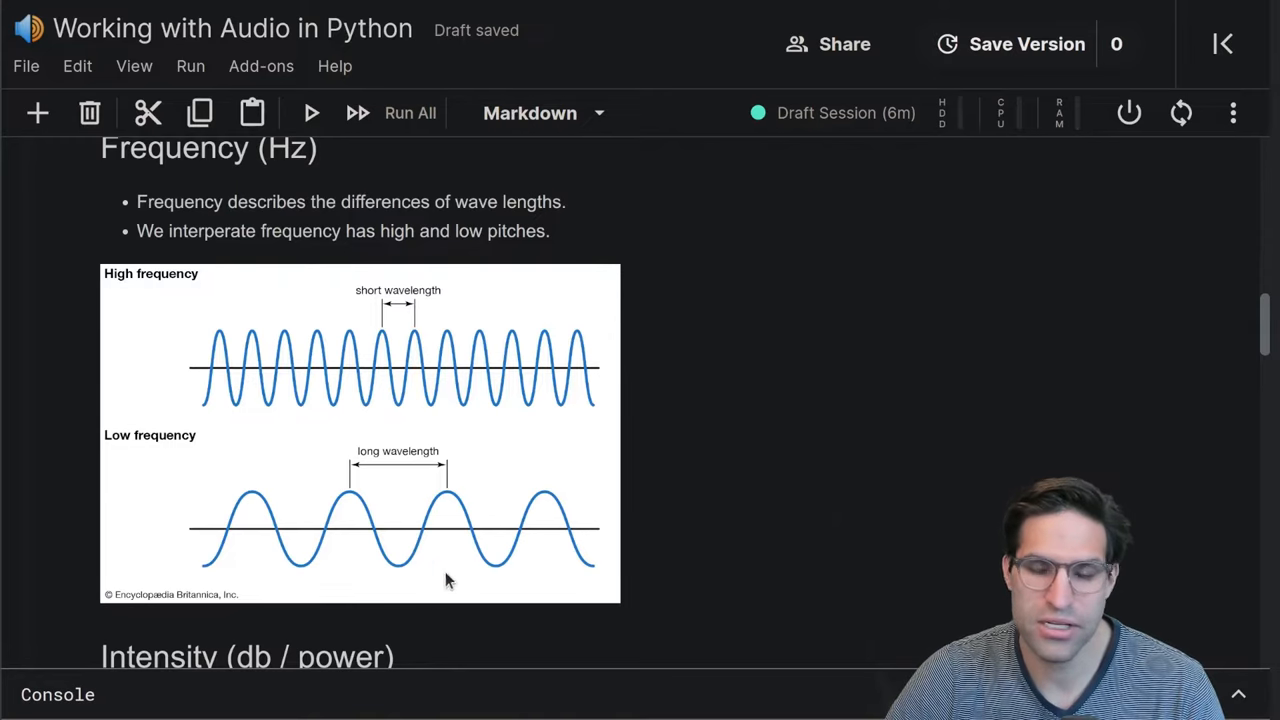
pyautogui.moveTo(240, 310)
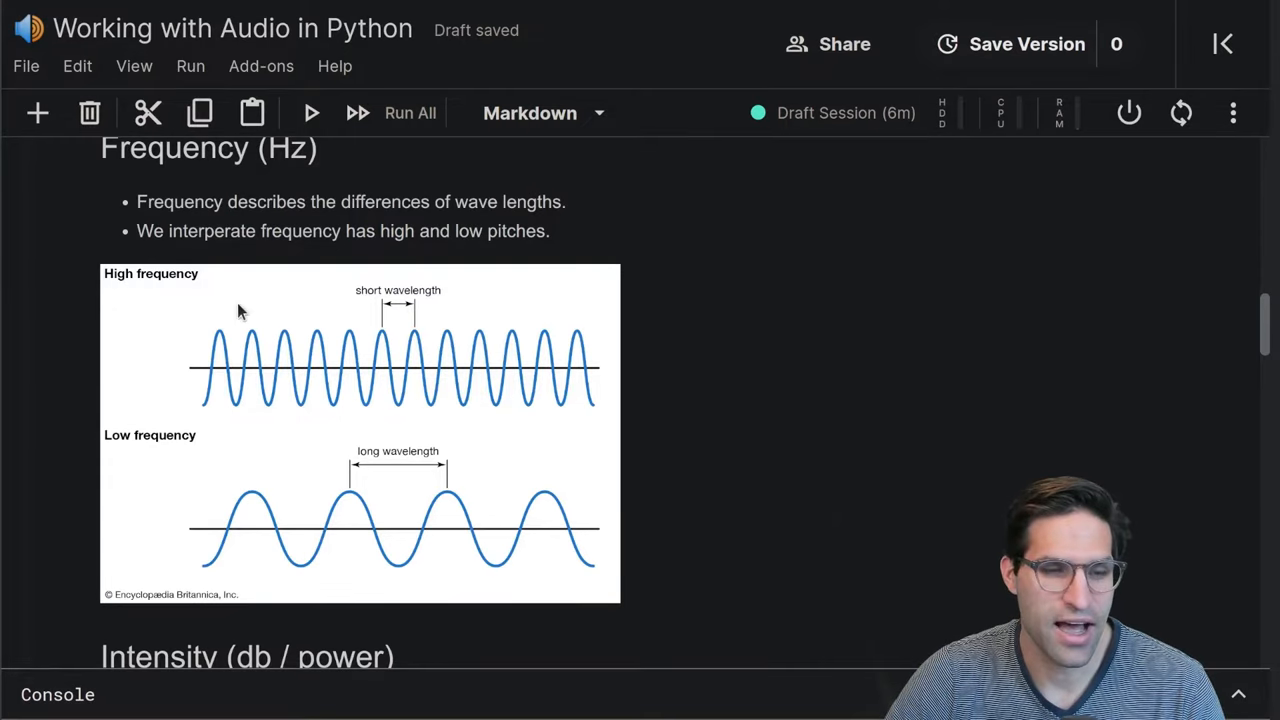
pyautogui.moveTo(210, 355)
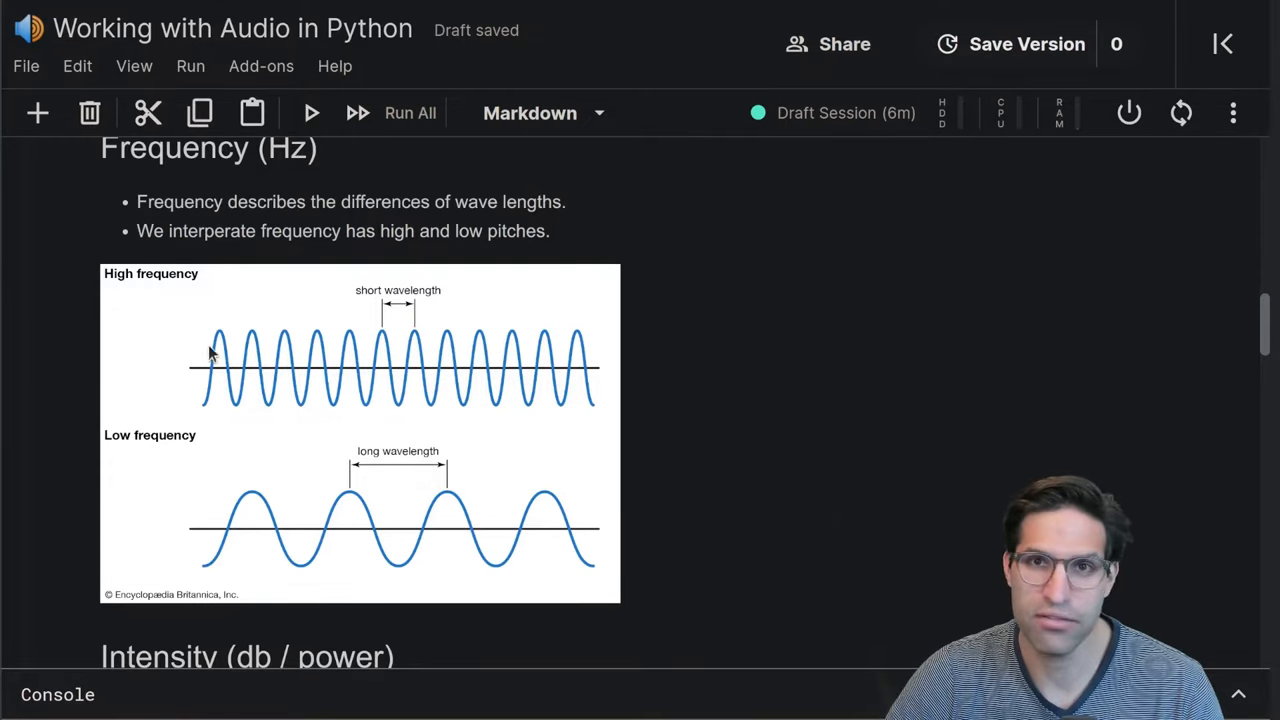
pyautogui.scroll(-3)
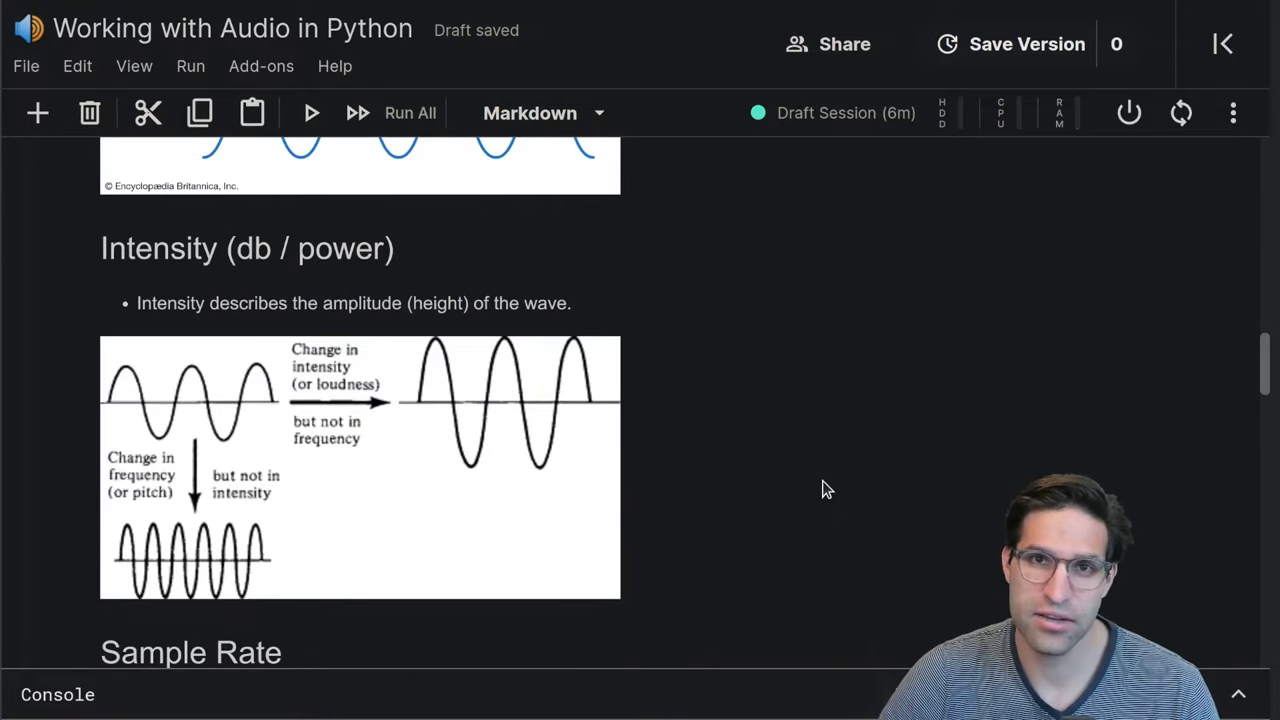
pyautogui.scroll(-3)
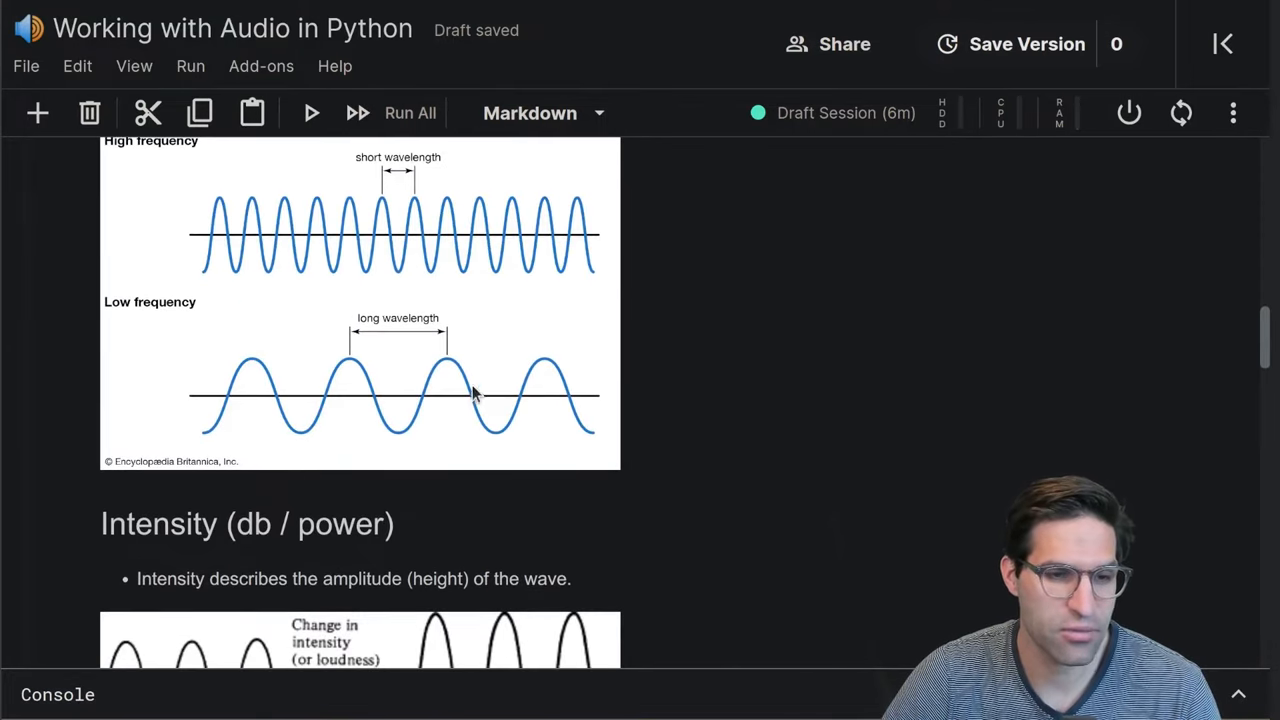
pyautogui.scroll(-3)
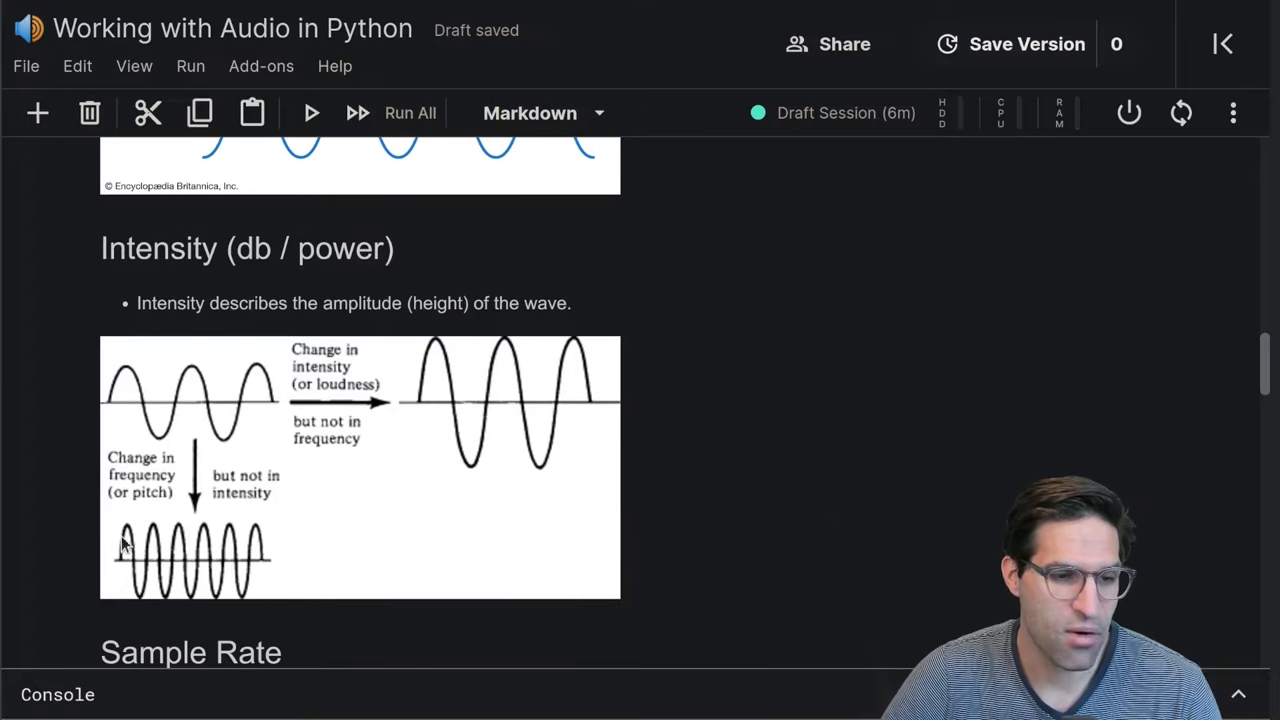
pyautogui.moveTo(168, 563)
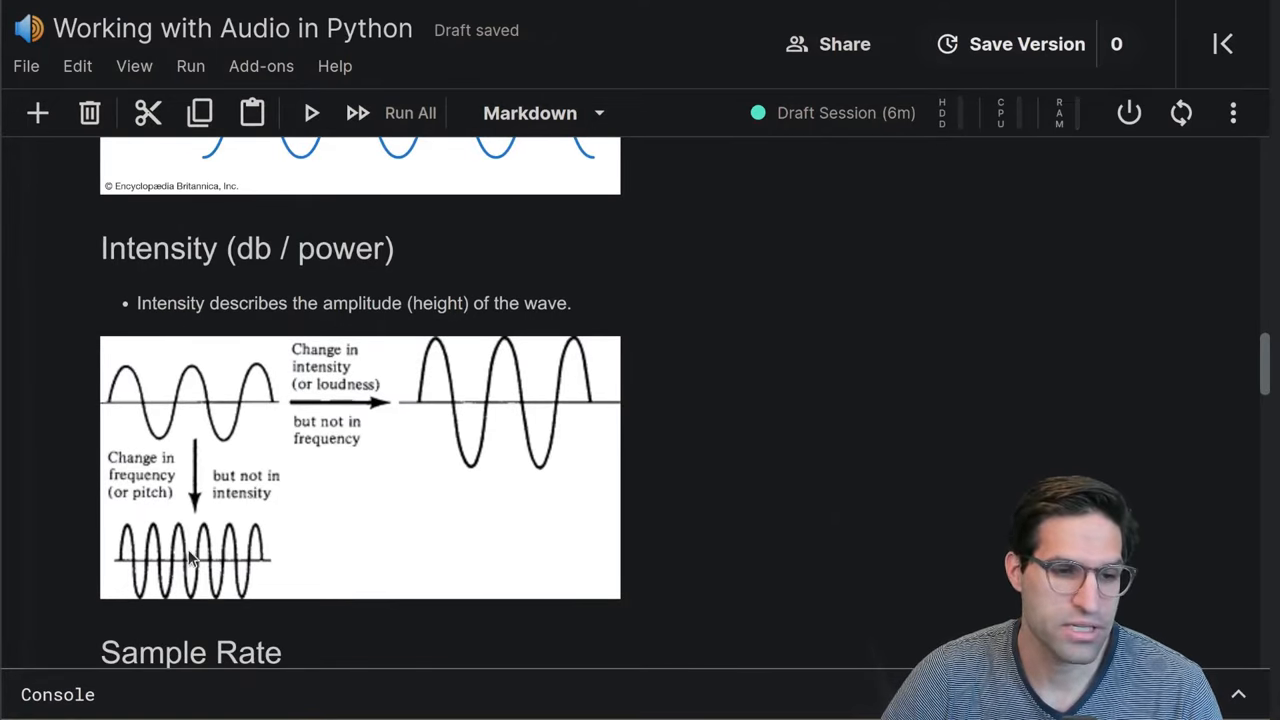
pyautogui.moveTo(172, 385)
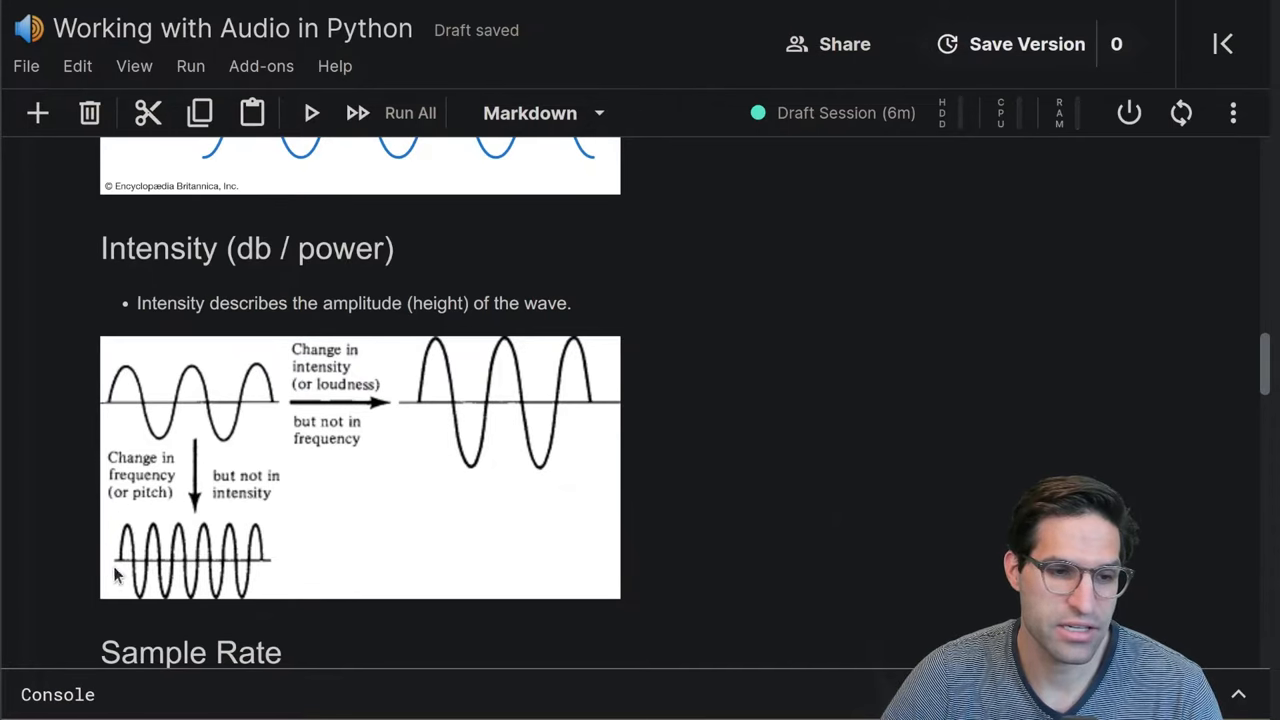
pyautogui.moveTo(303, 333)
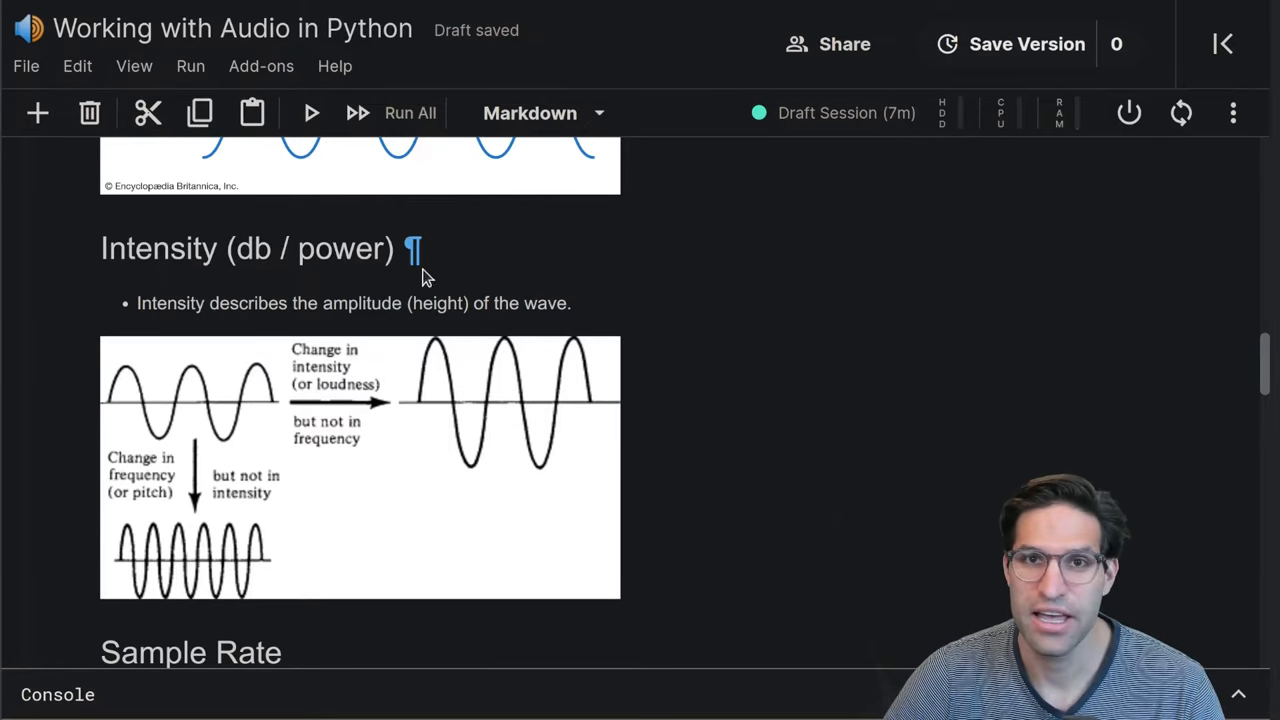
pyautogui.moveTo(372, 250)
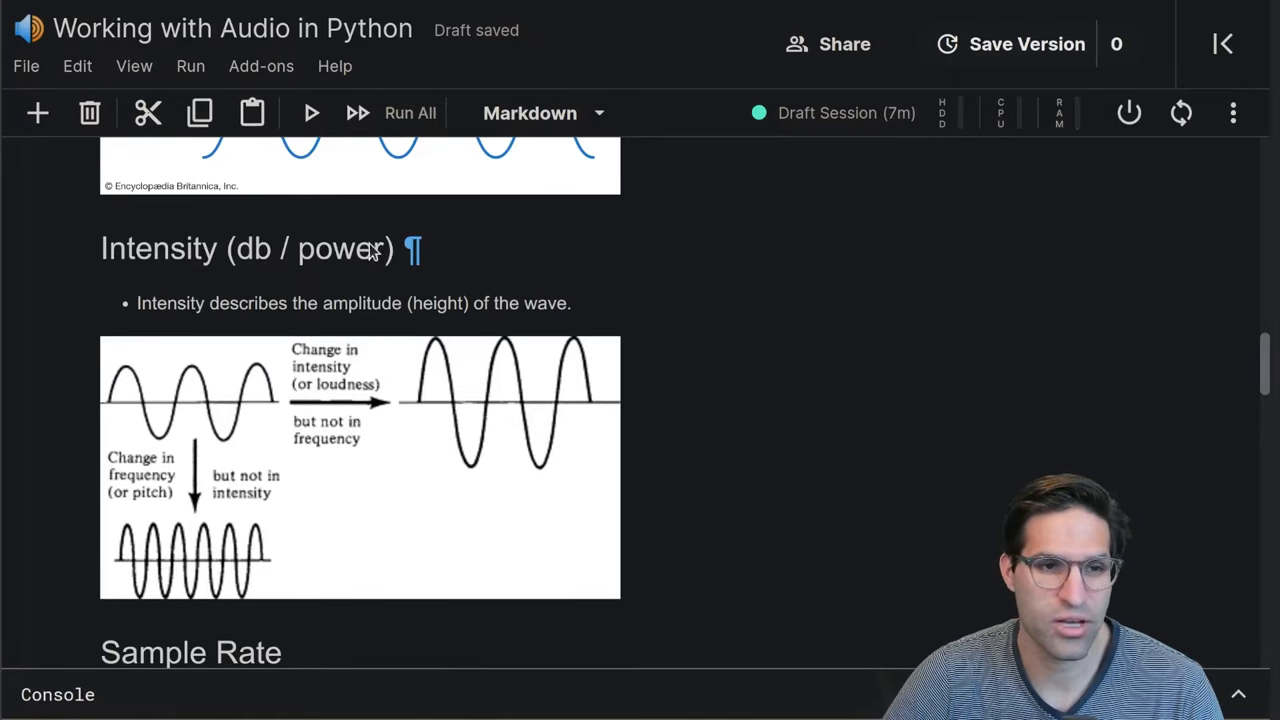
pyautogui.moveTo(836, 533)
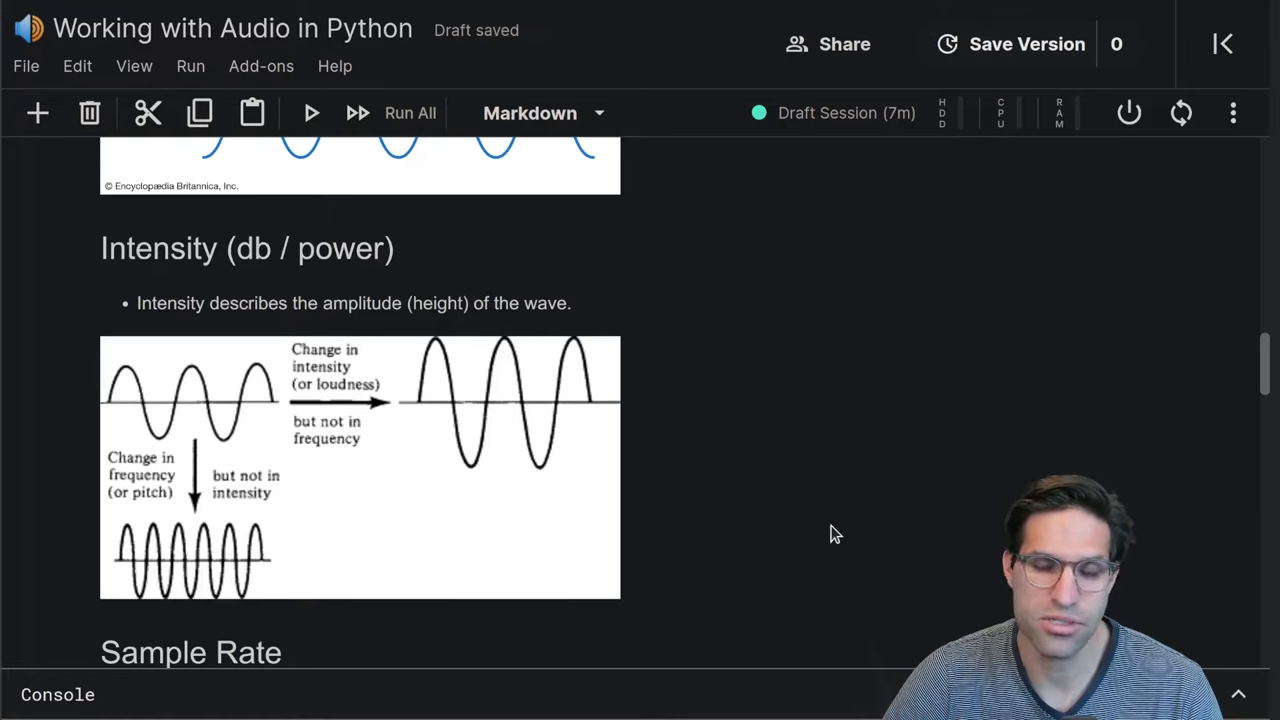
pyautogui.scroll(-3)
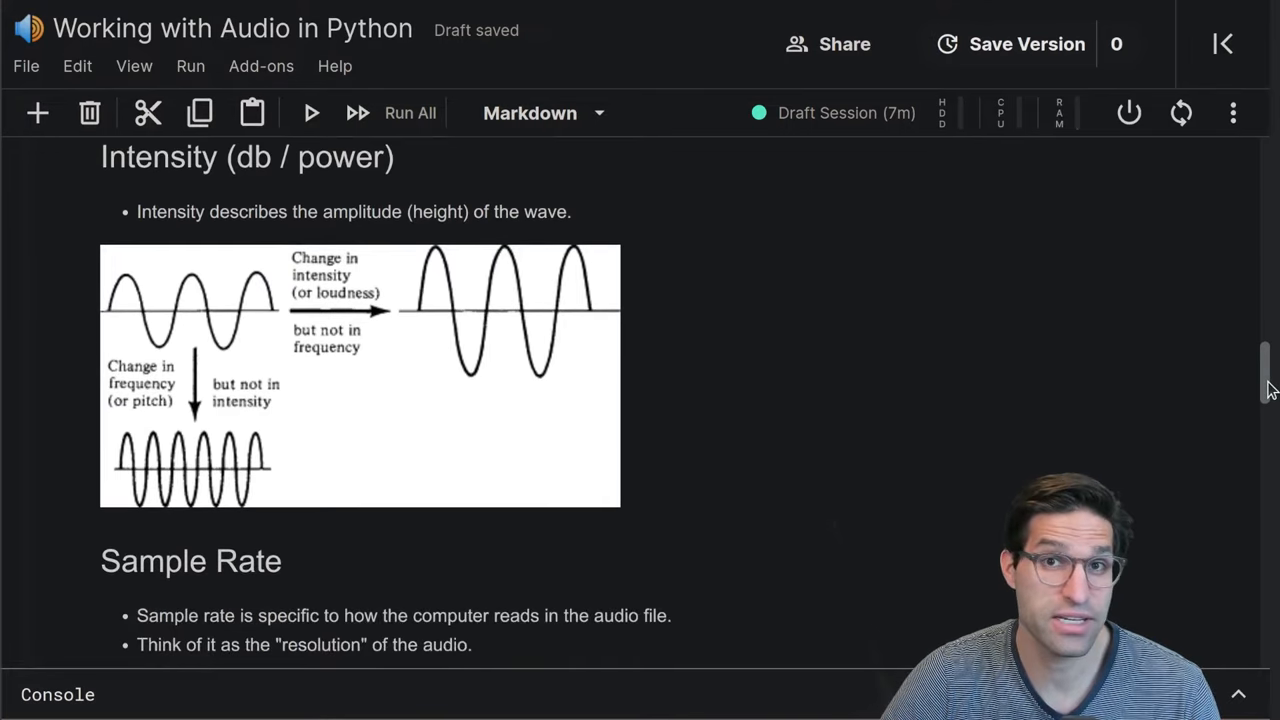
pyautogui.scroll(-3)
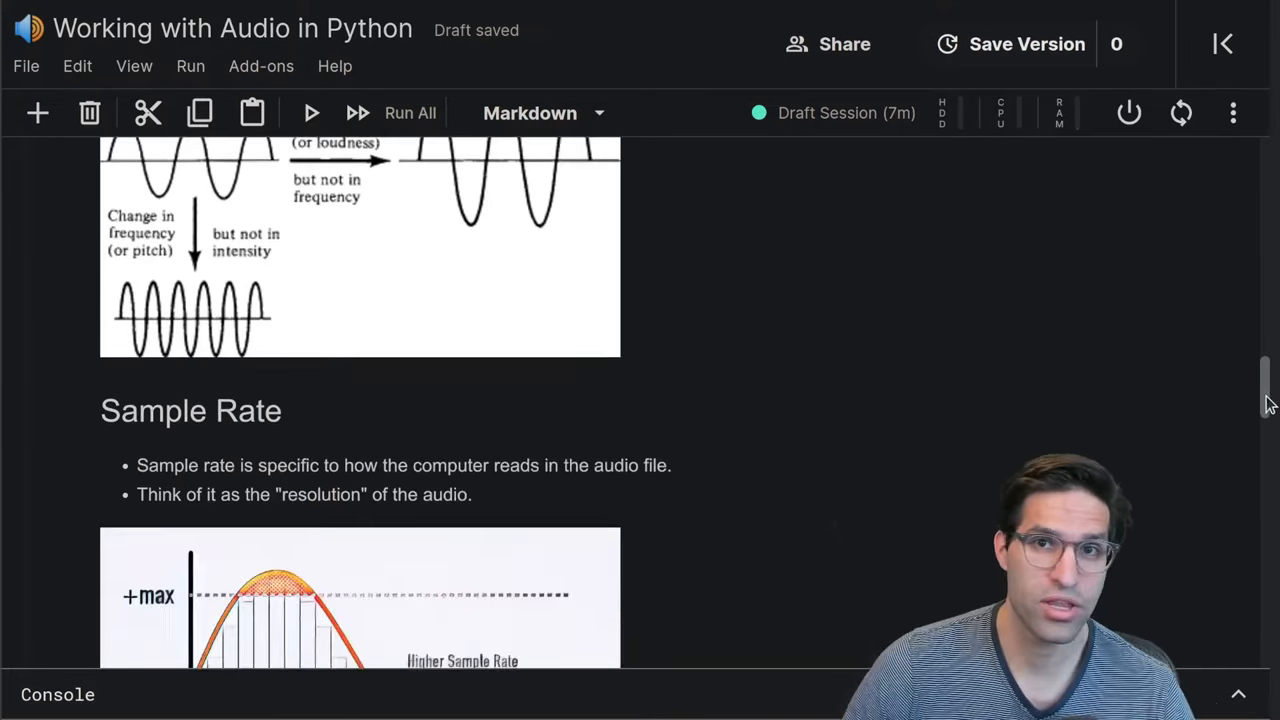
pyautogui.scroll(-3)
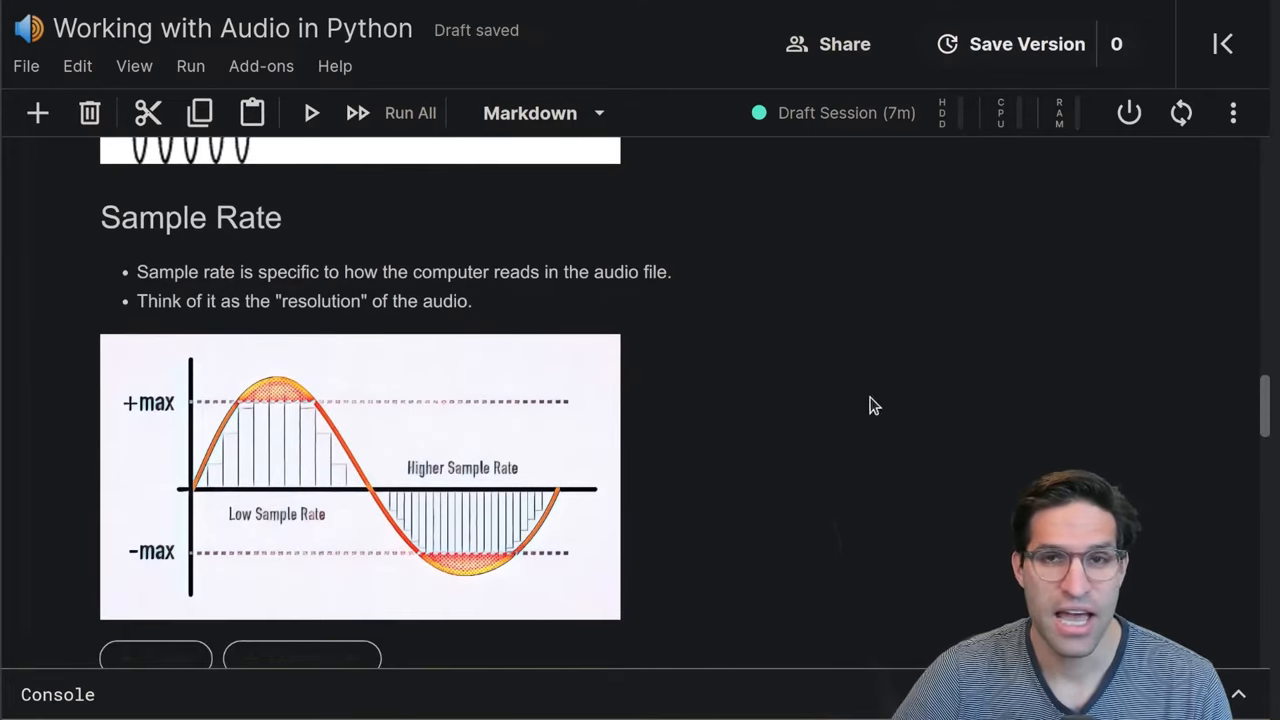
pyautogui.moveTo(865, 401)
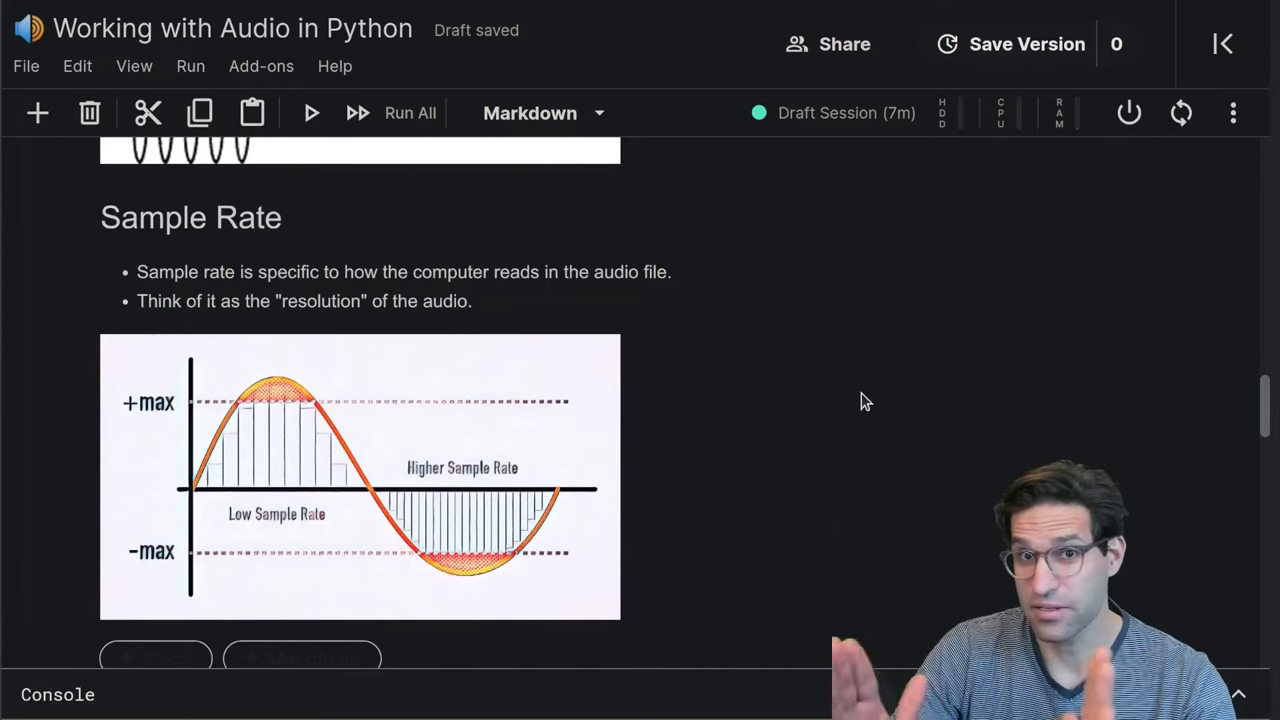
pyautogui.moveTo(143, 245)
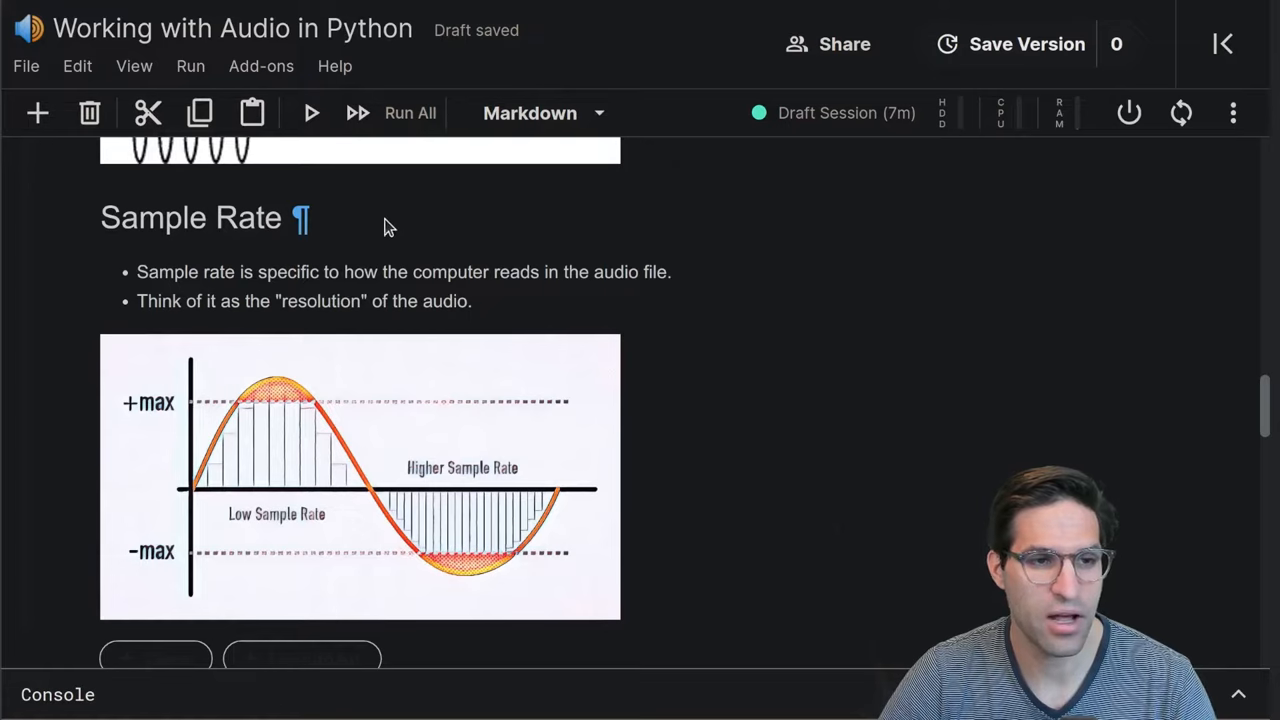
pyautogui.moveTo(40, 498)
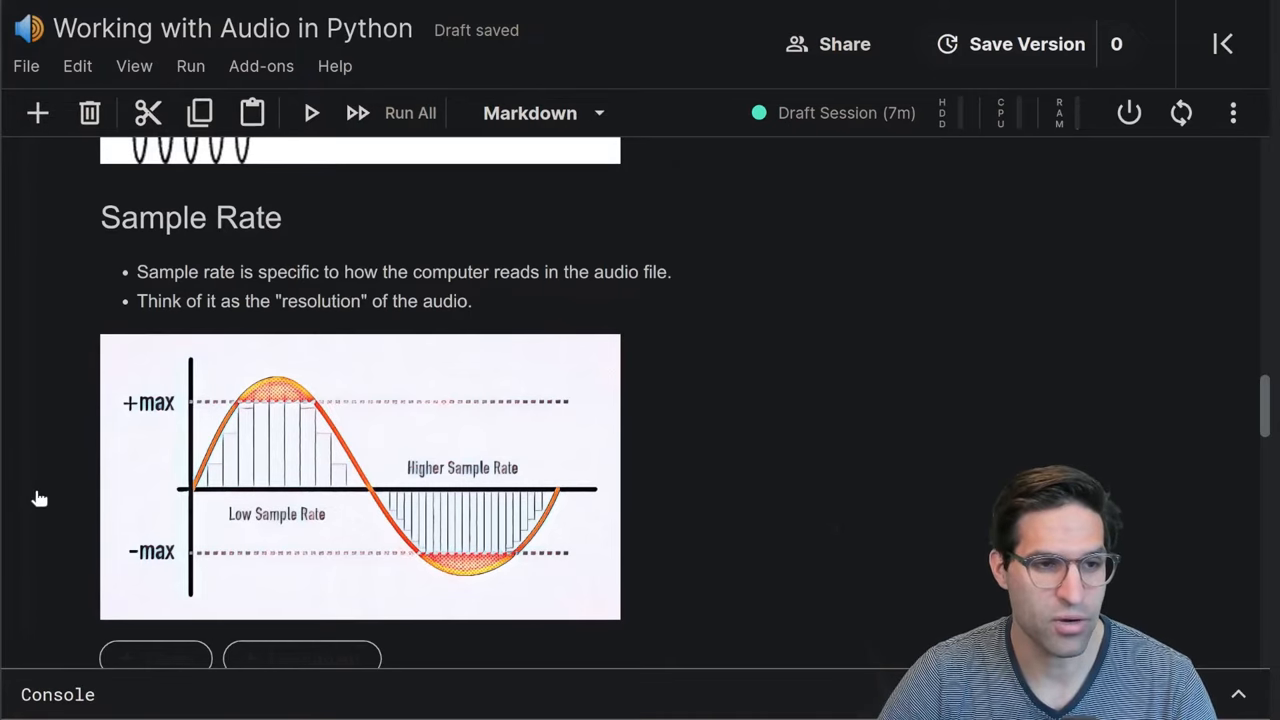
pyautogui.scroll(-3)
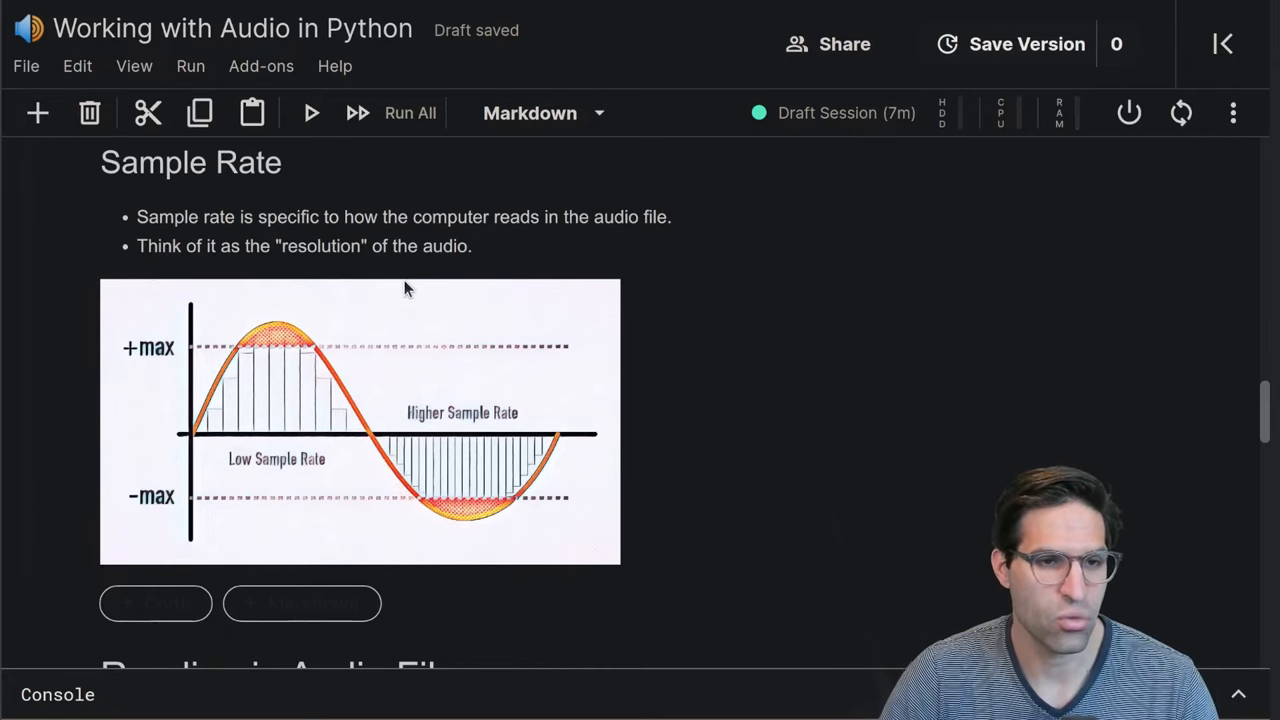
pyautogui.moveTo(52, 492)
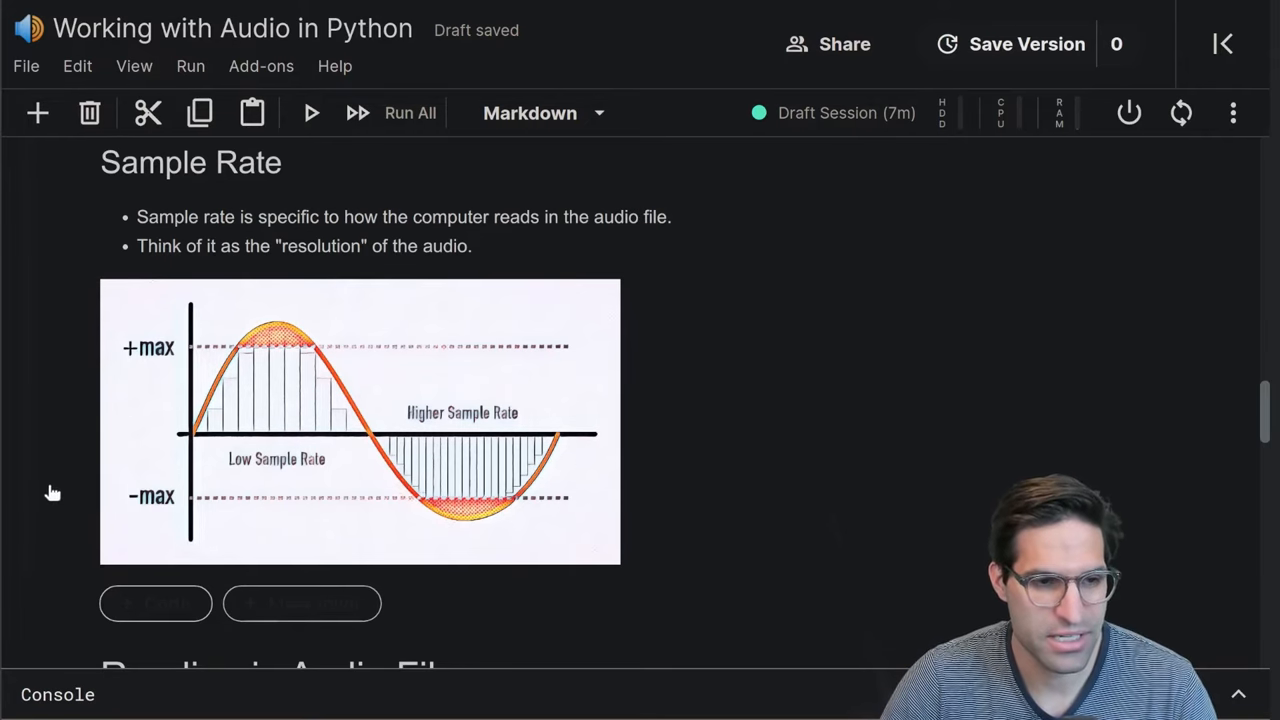
pyautogui.moveTo(793, 330)
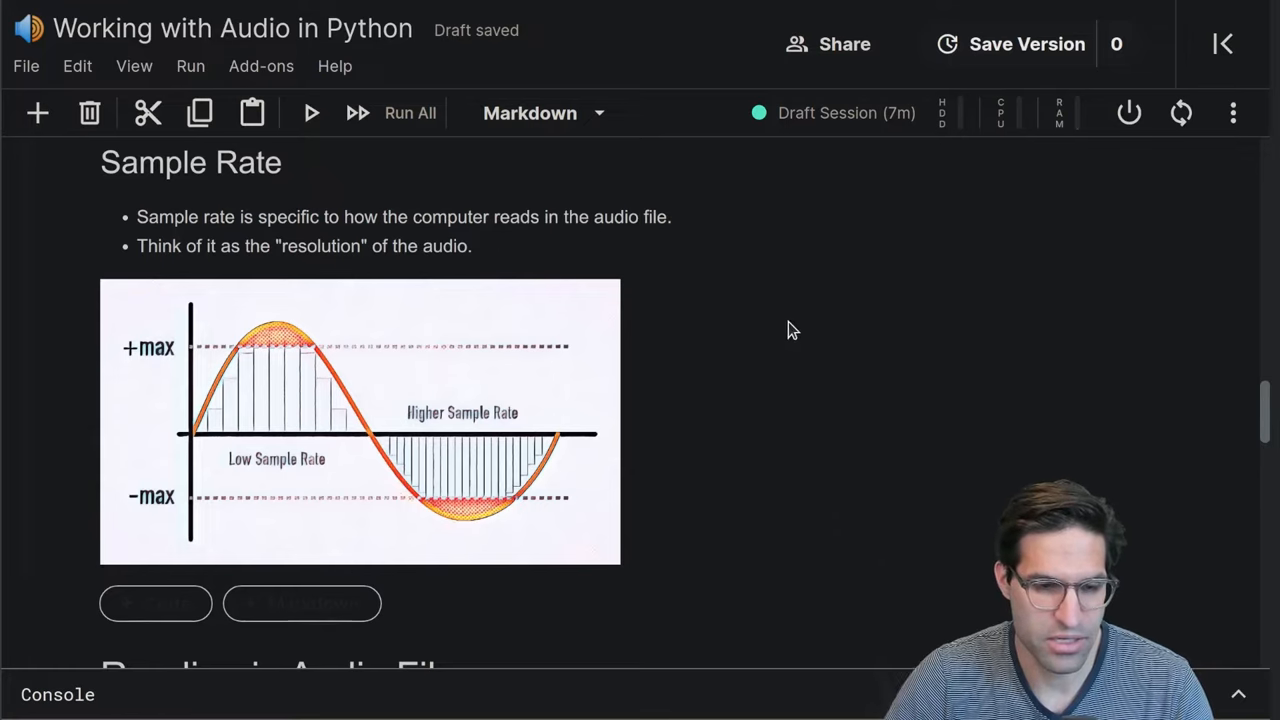
pyautogui.moveTo(398, 462)
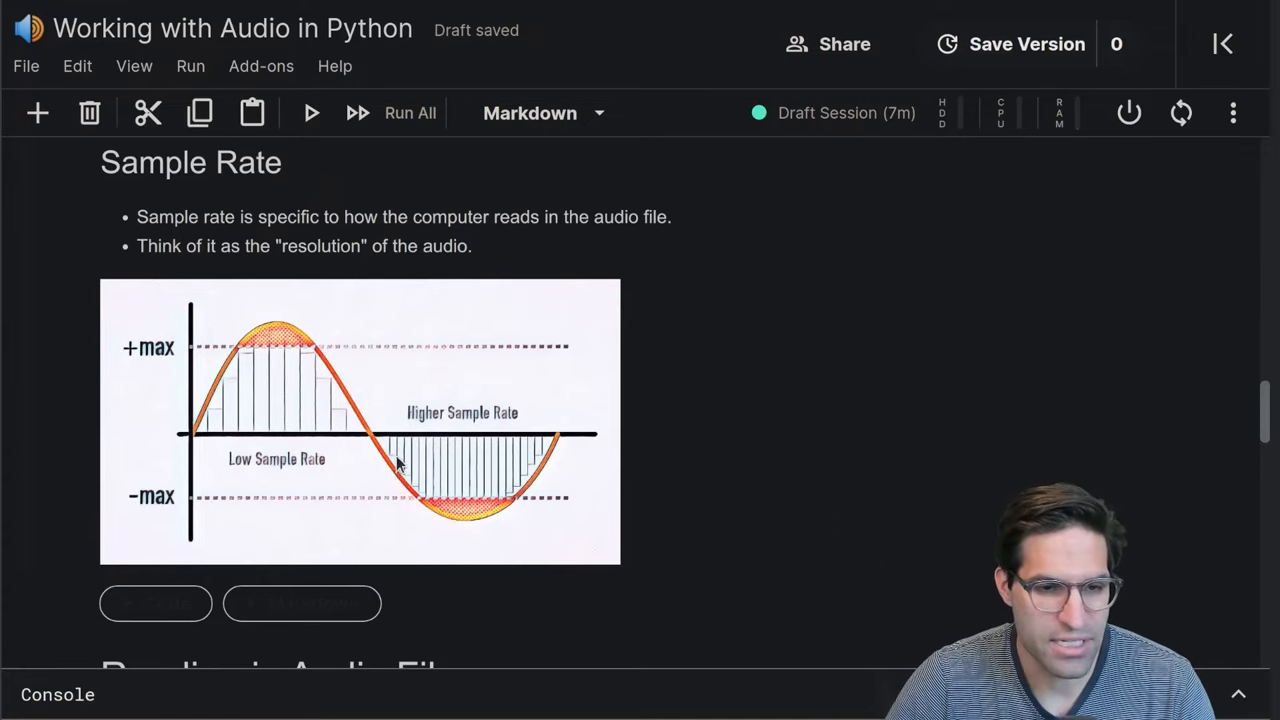
pyautogui.moveTo(402, 502)
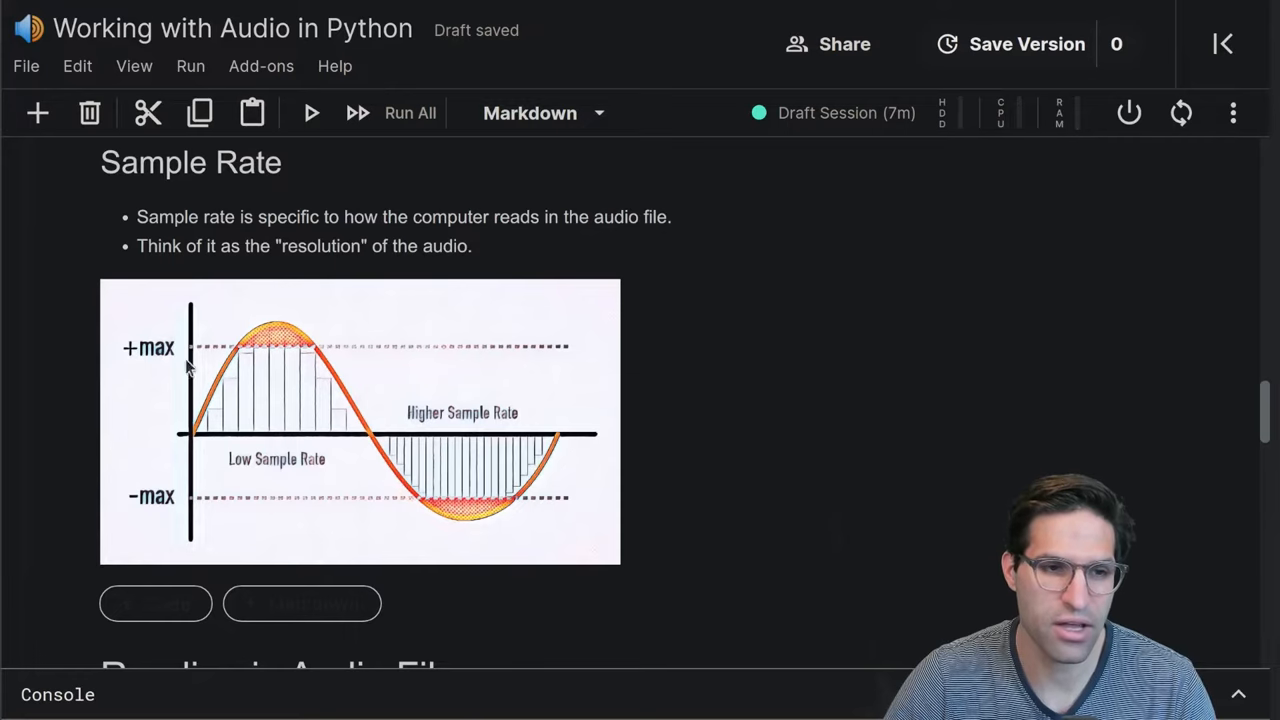
pyautogui.moveTo(245, 343)
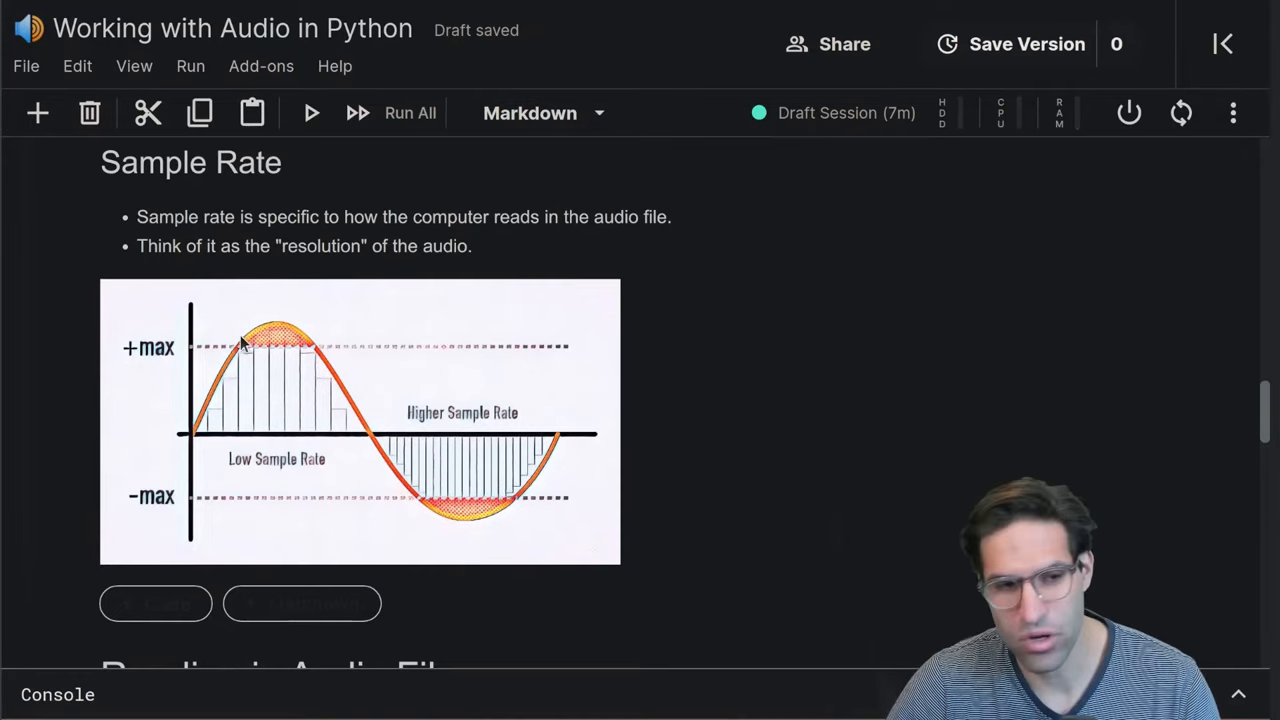
pyautogui.moveTo(809, 515)
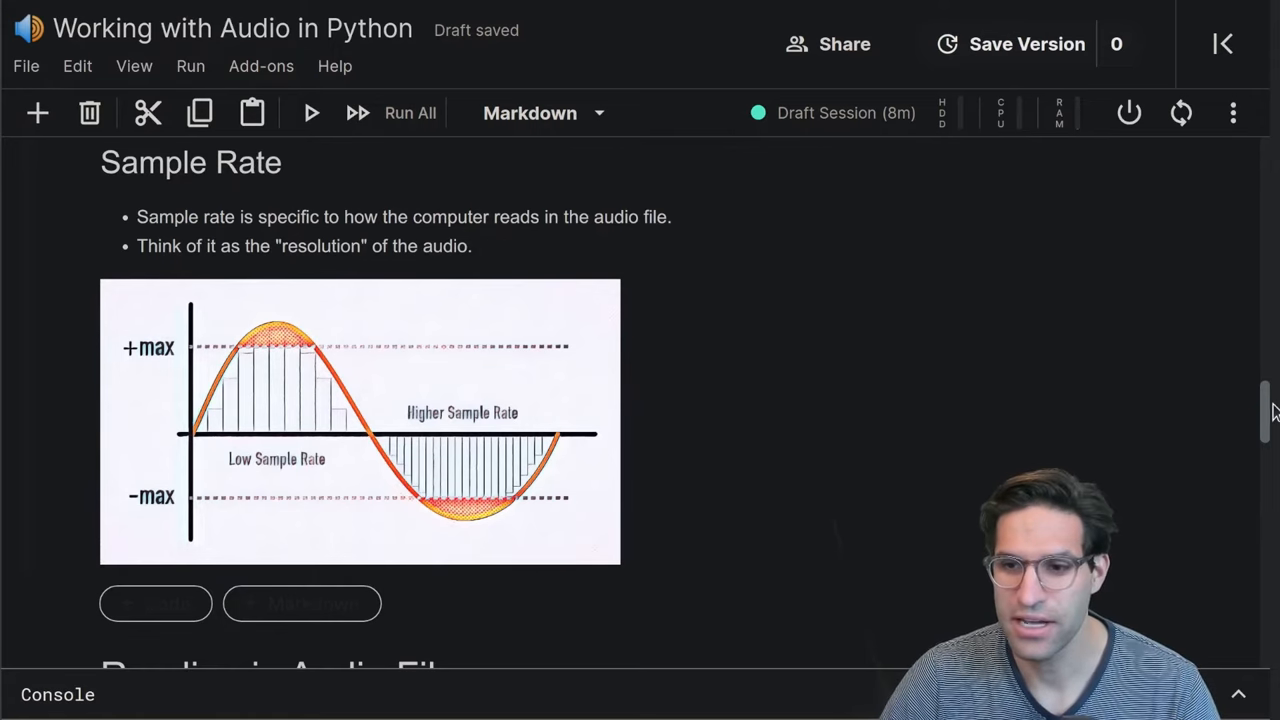
# Write glob('../input/ravdess-emotional-speech-audio/*/*.wav') in a new cell and run it
pyautogui.scroll(-3)
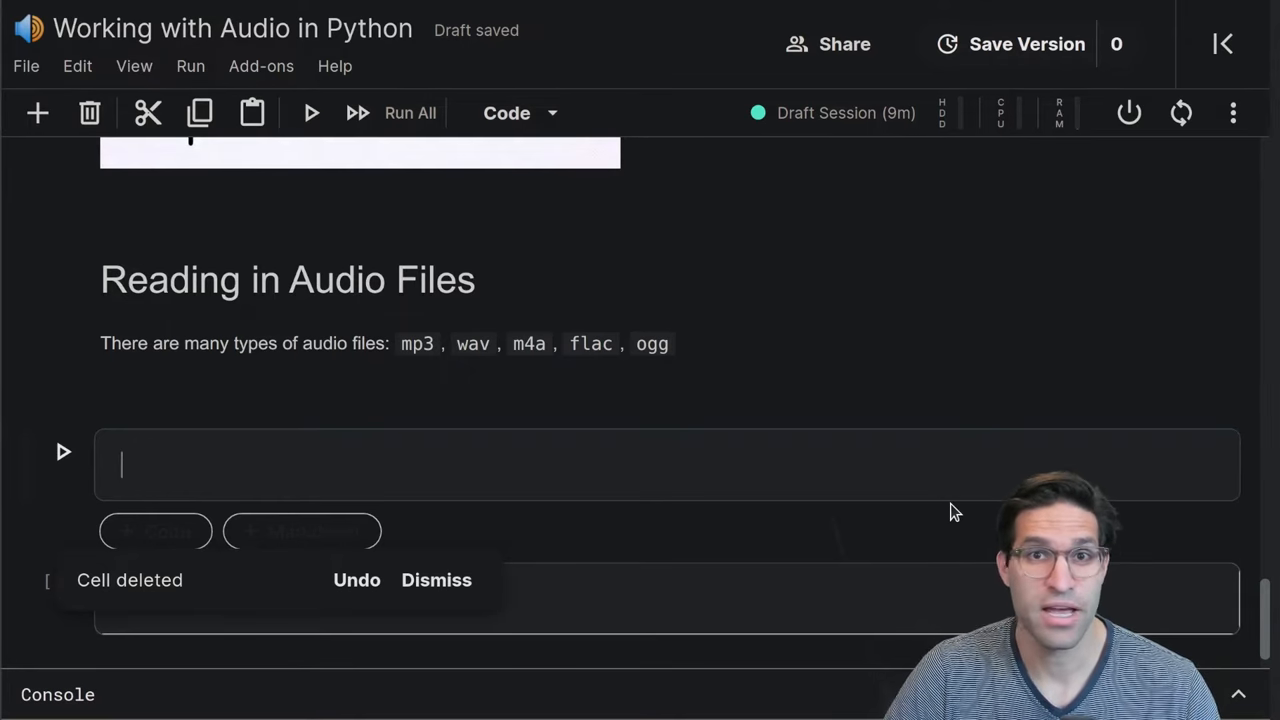
pyautogui.write("glob('')")
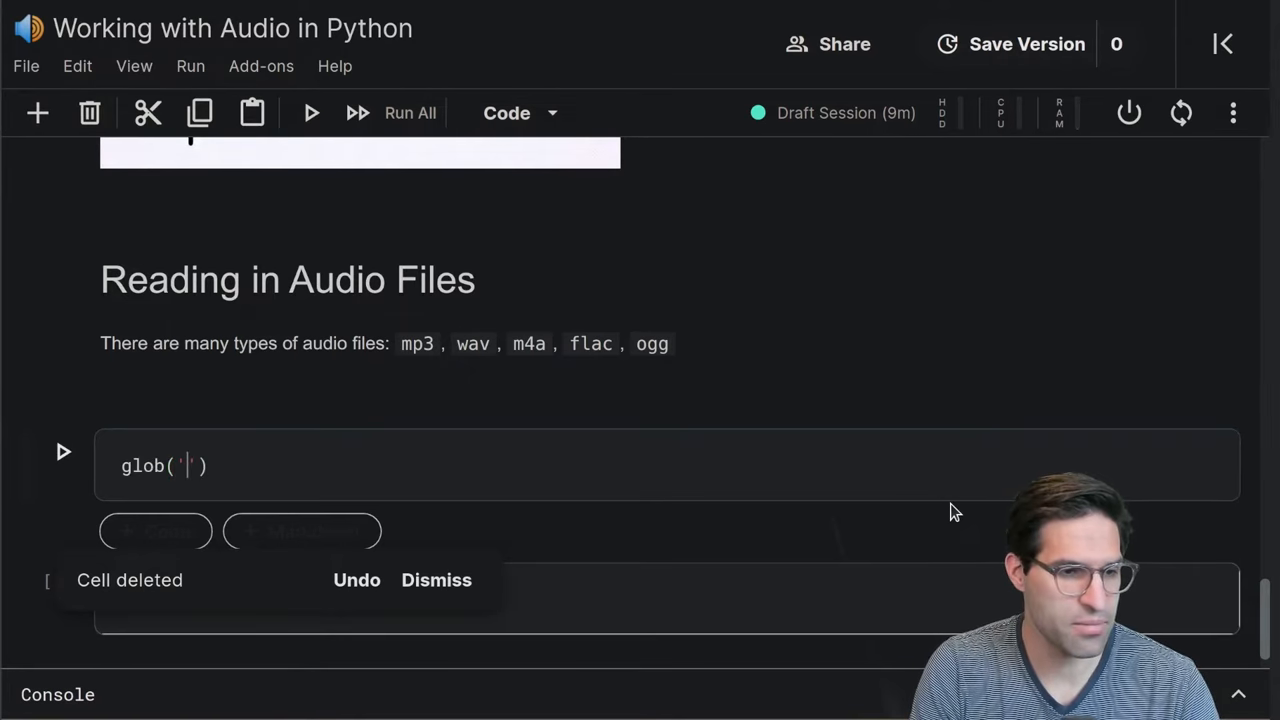
pyautogui.write('../input/')
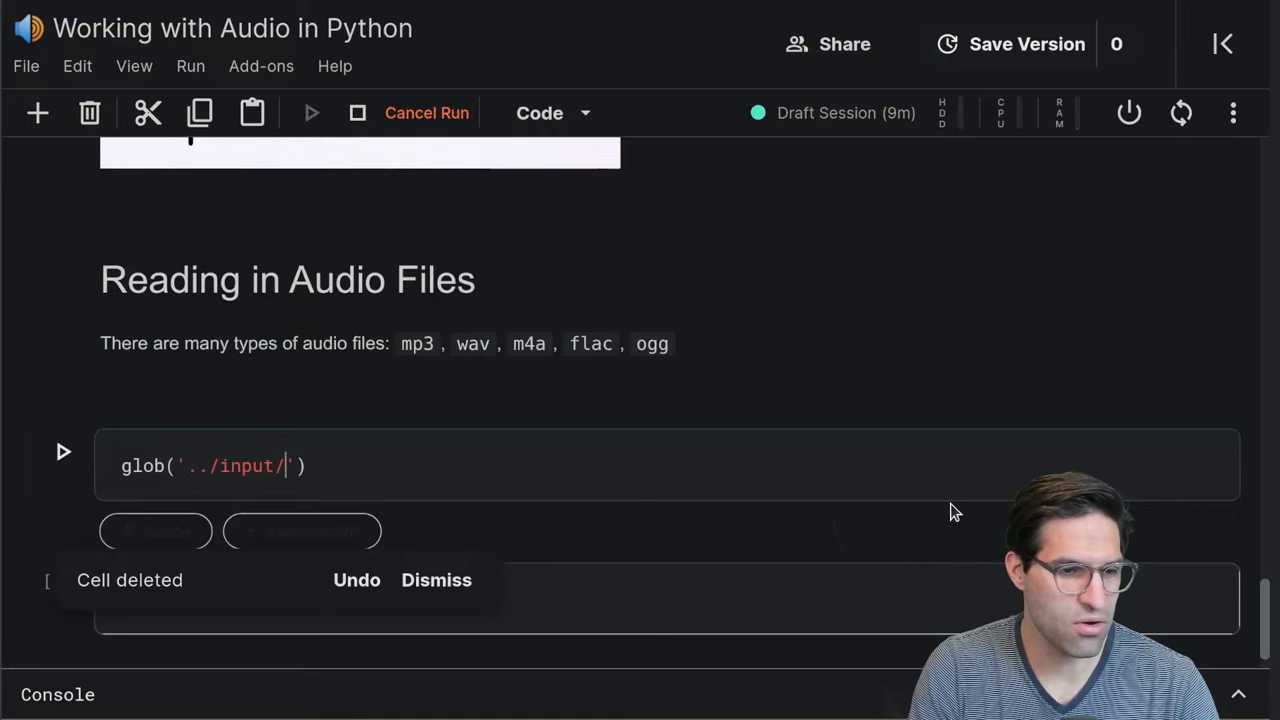
pyautogui.write('ravdess-emotional-speech-audio/Actor_01/')
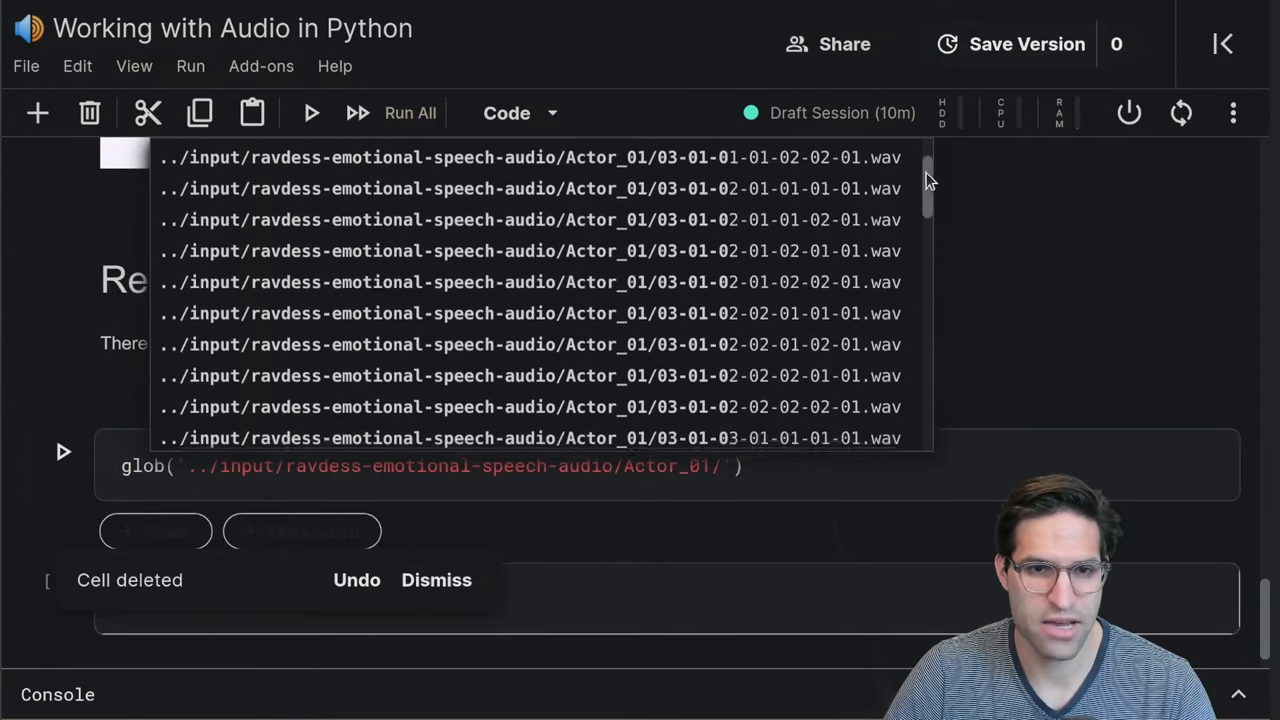
pyautogui.scroll(-3)
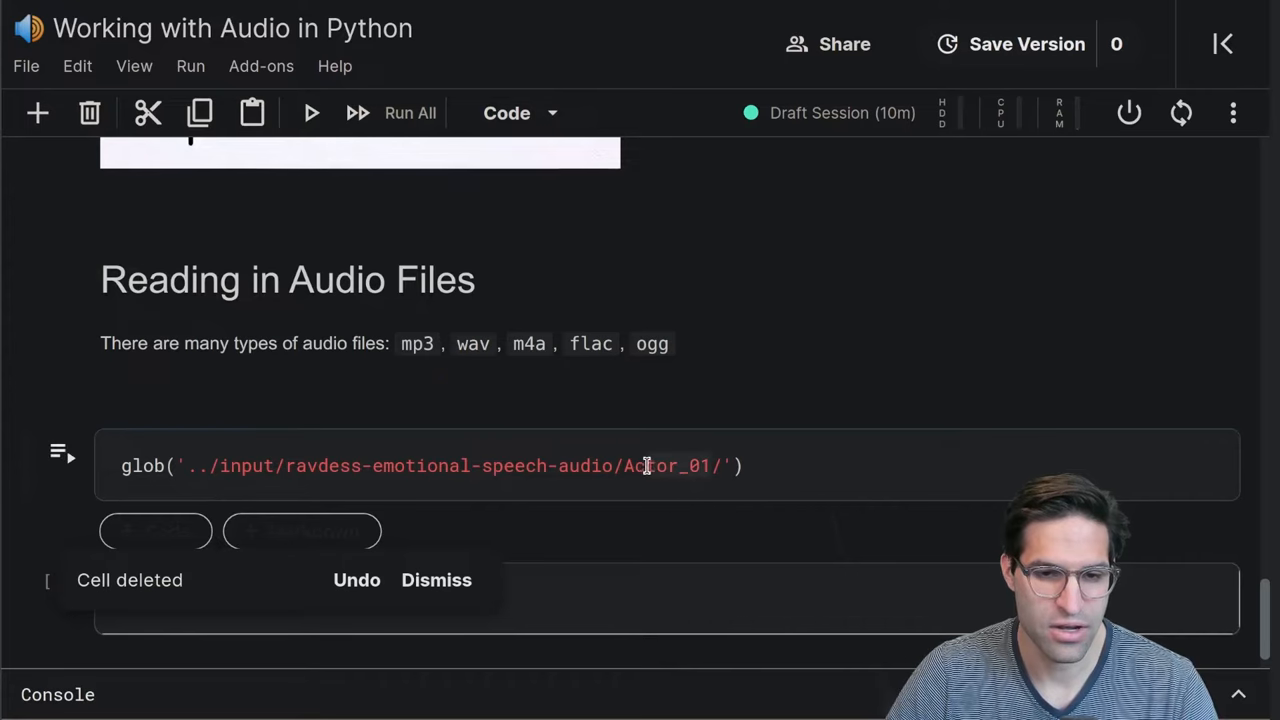
pyautogui.write('*/')
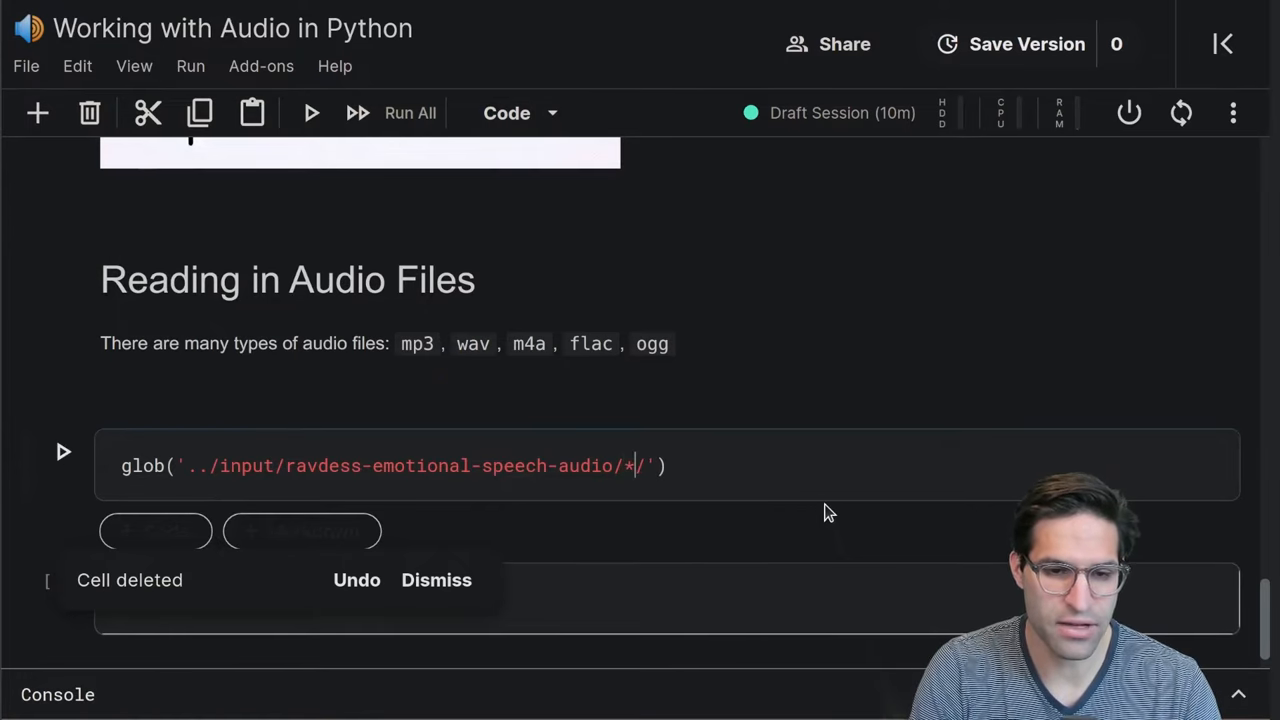
pyautogui.write('*')
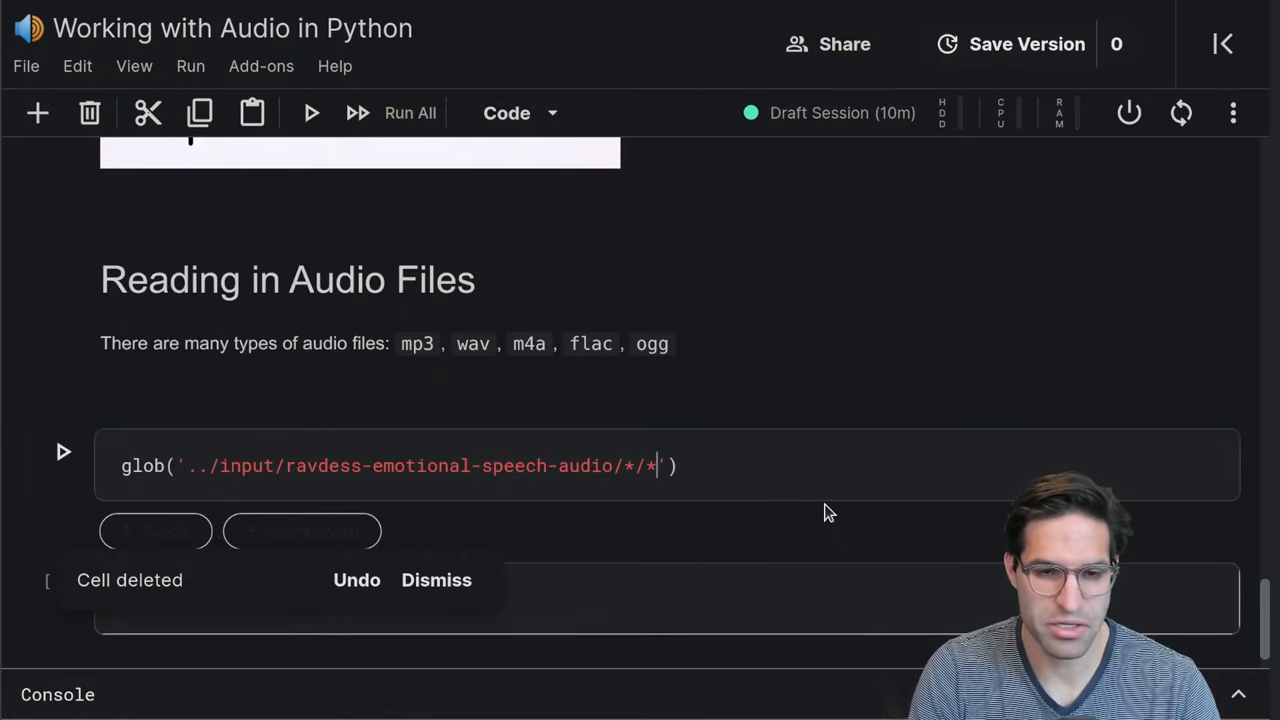
pyautogui.write('.wav')
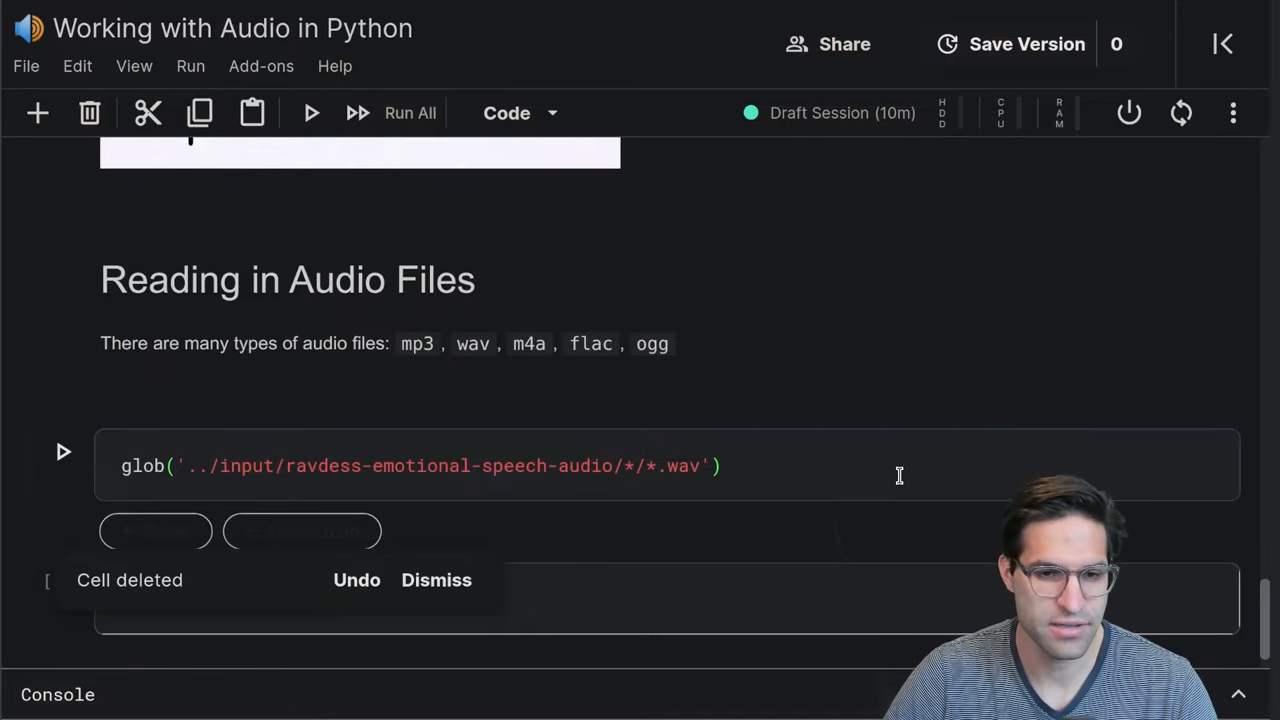
pyautogui.click(62, 451)
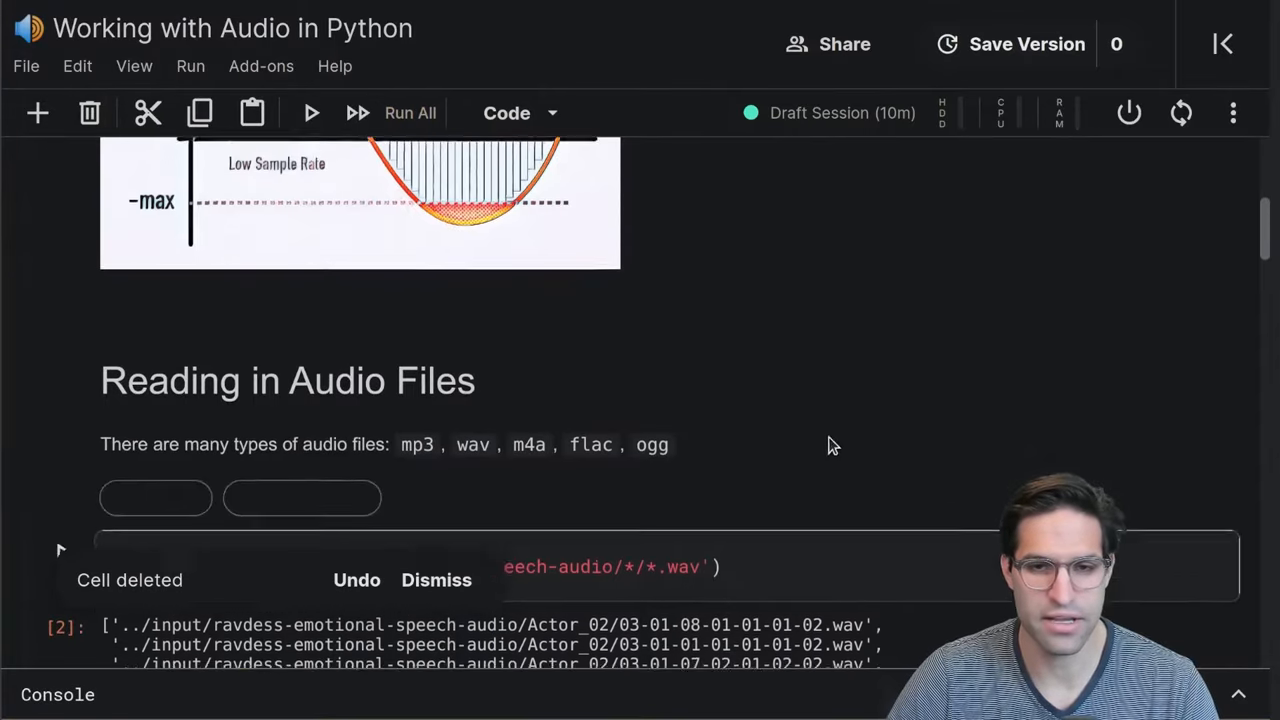
# Assign the glob result to audio_files and write ipd.Audio(audio_files[0])
pyautogui.scroll(-3)
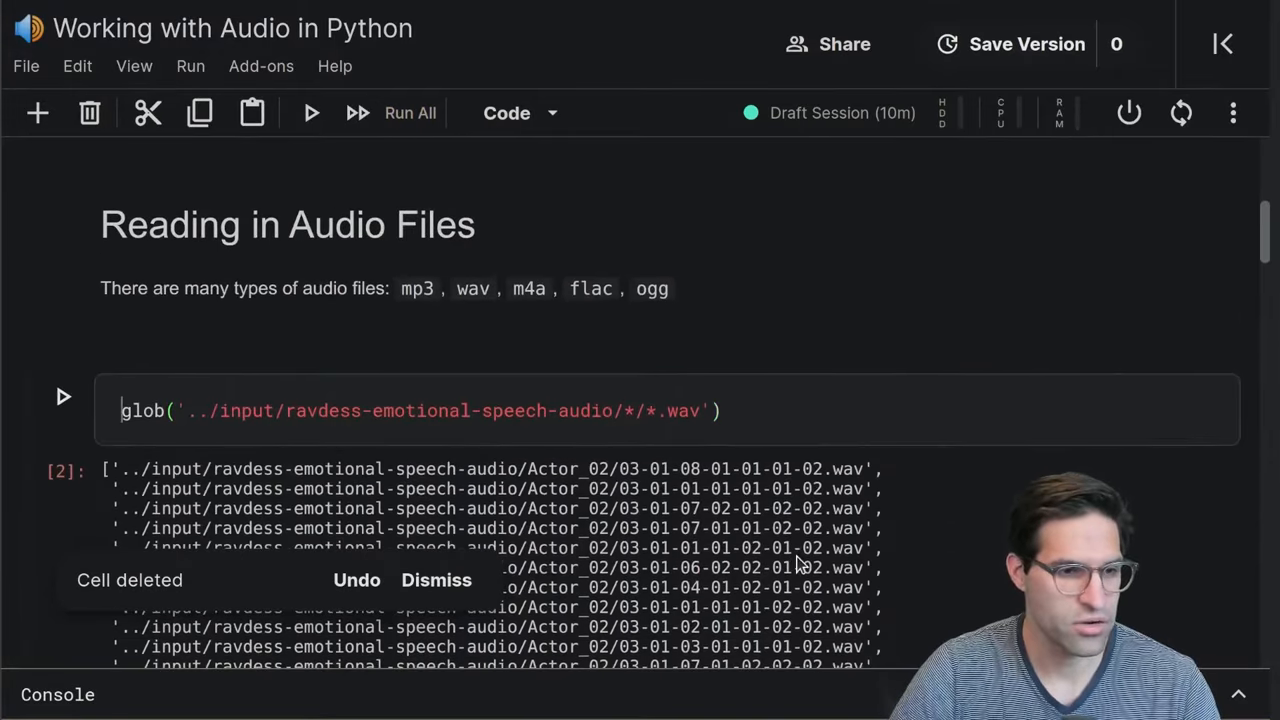
pyautogui.write('audio_files =')
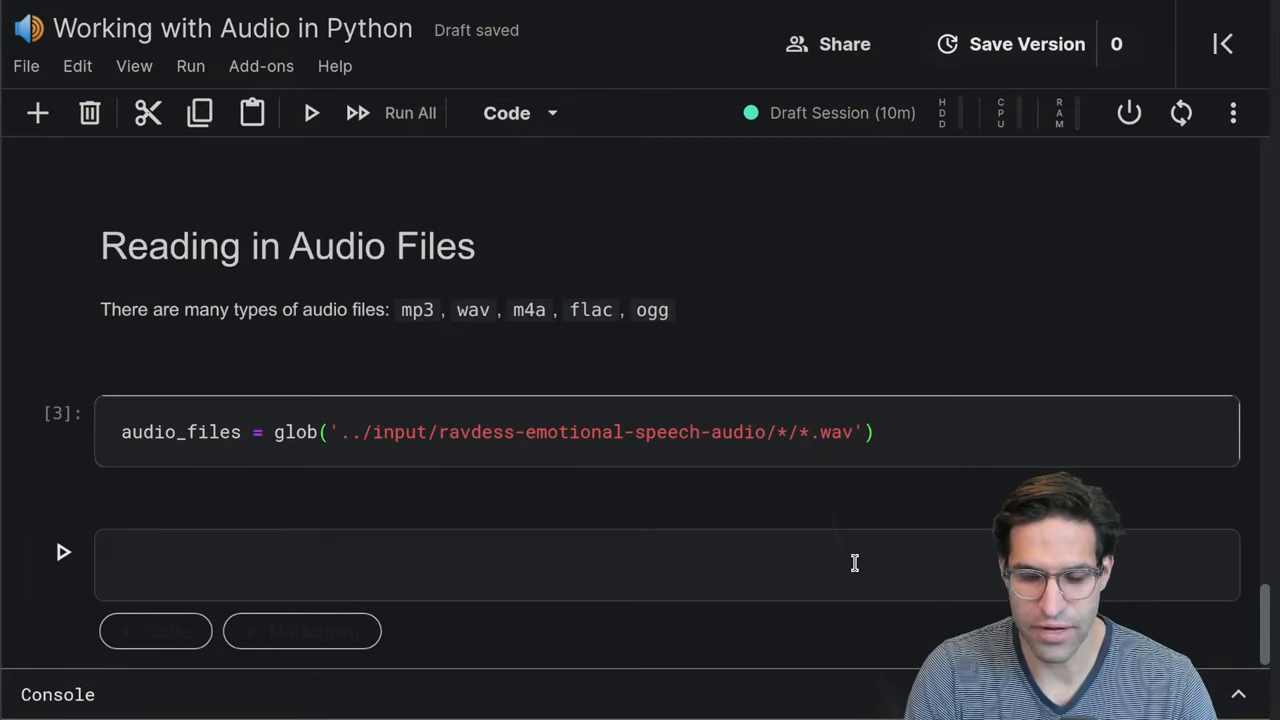
pyautogui.write('ipd')
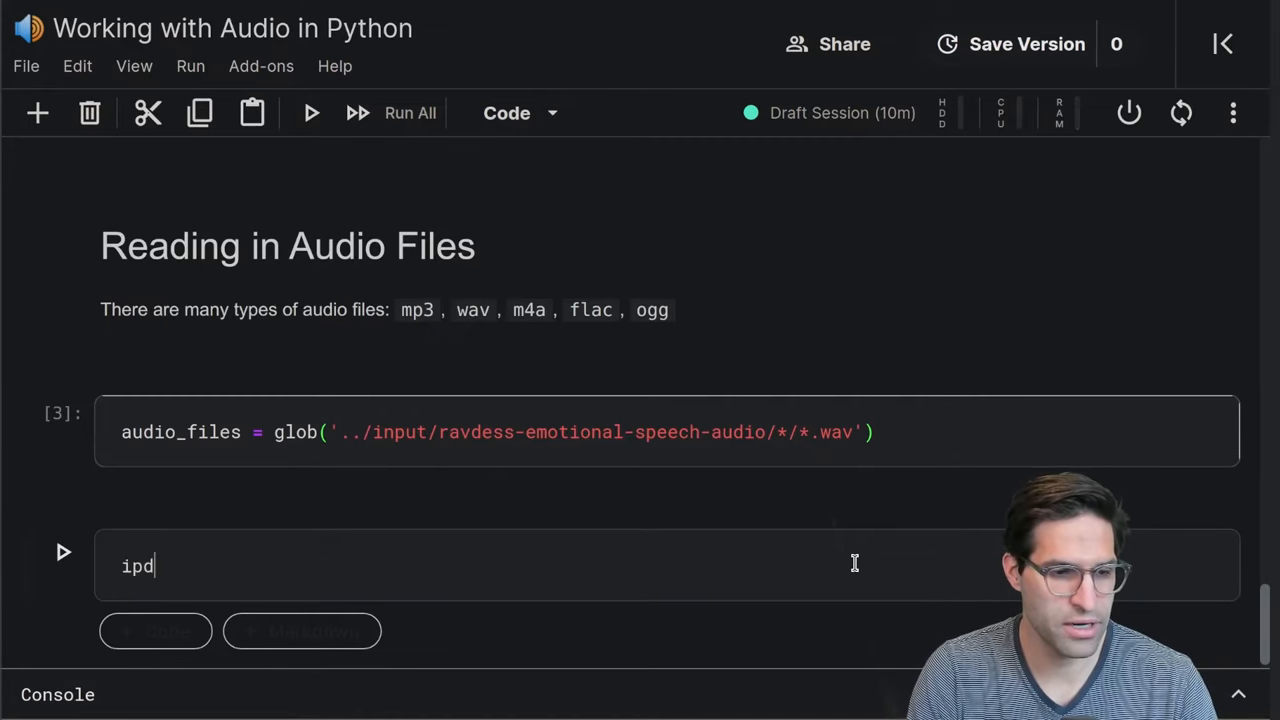
pyautogui.write('.')
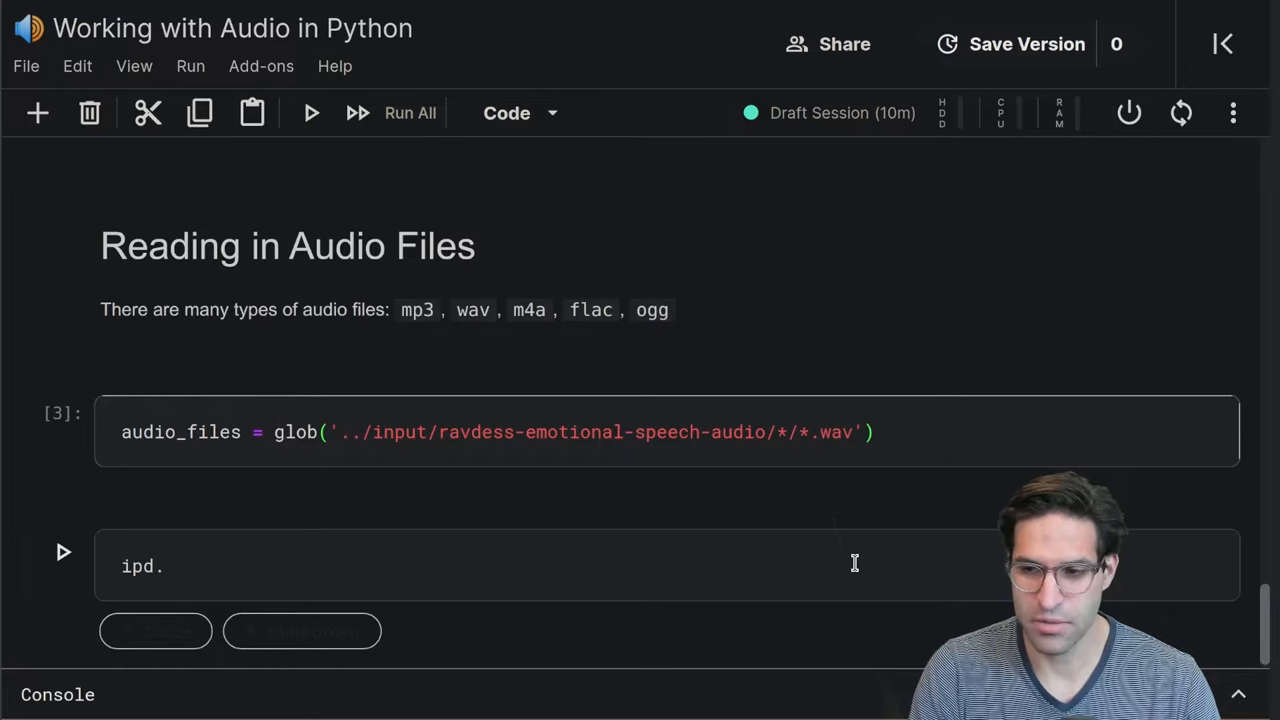
pyautogui.write('Audio')
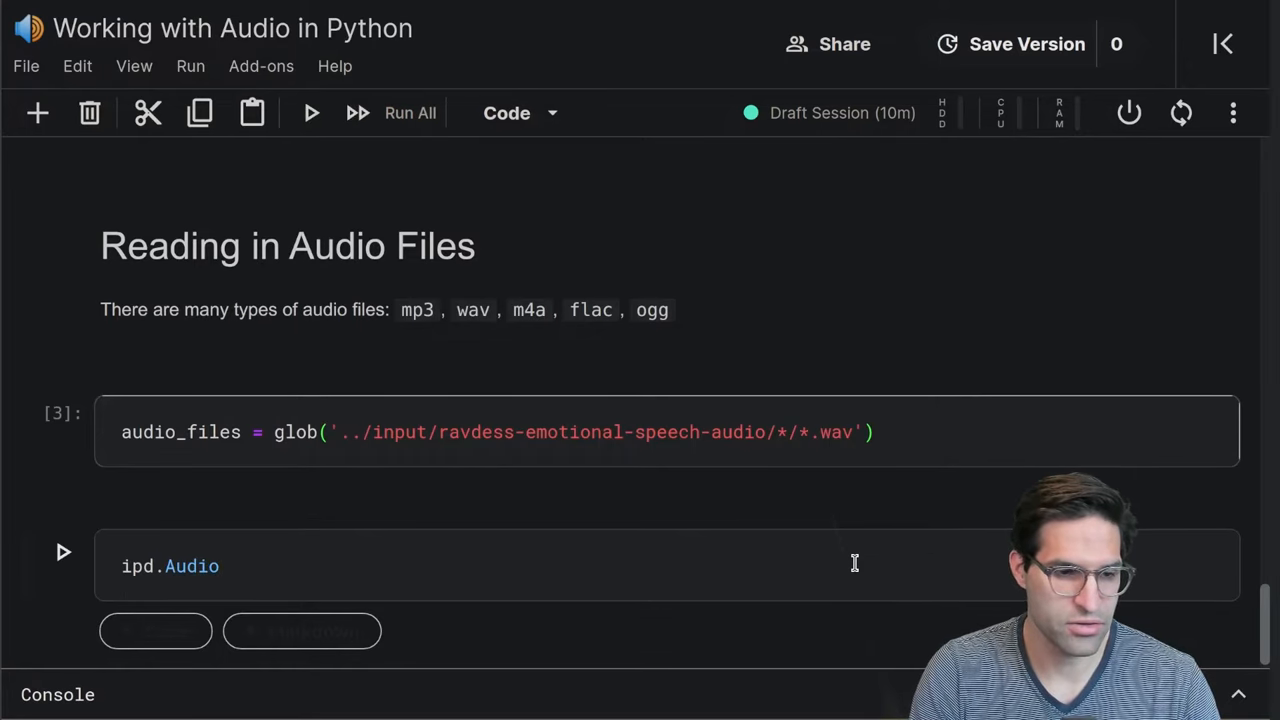
pyautogui.write('()')
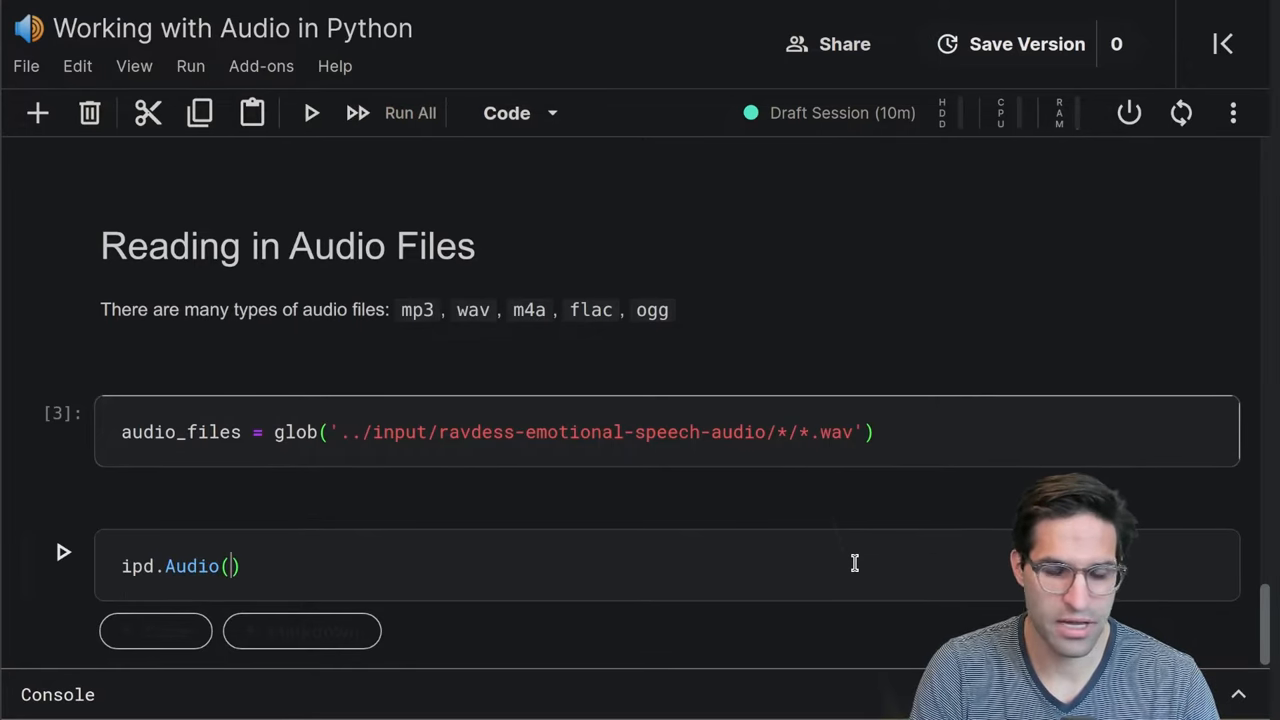
pyautogui.write('audio_files')
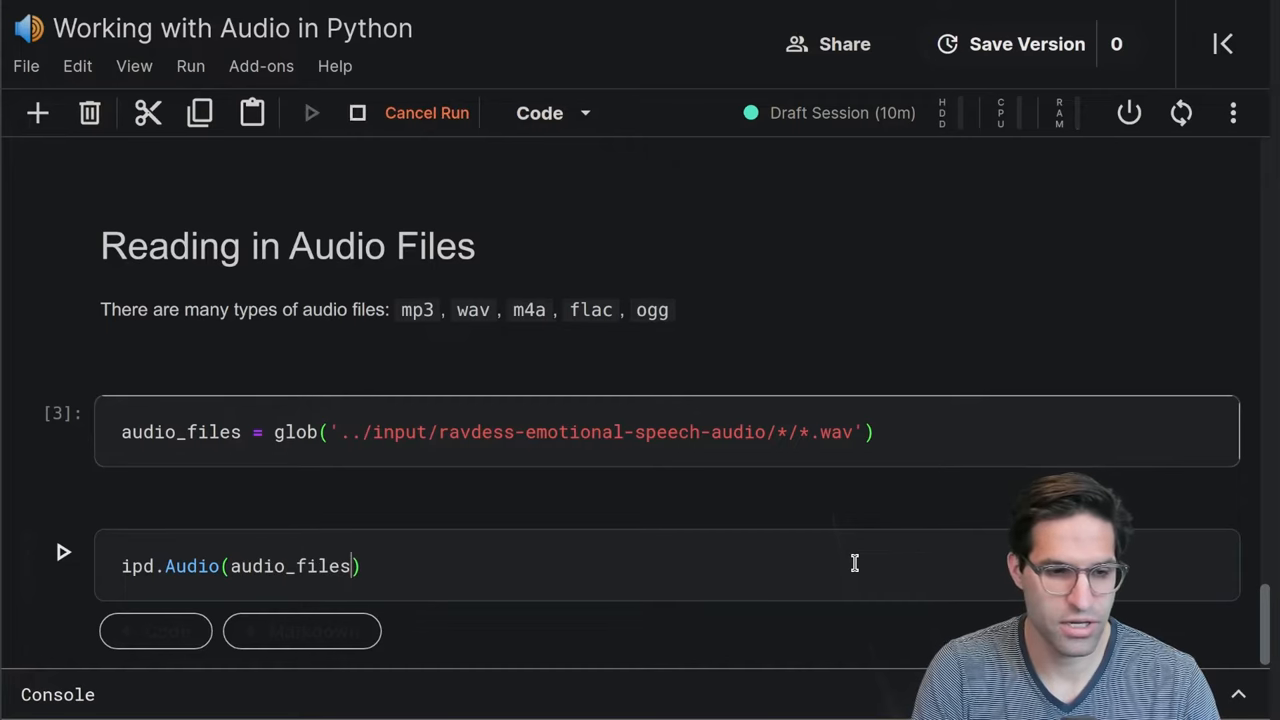
pyautogui.write('[0')
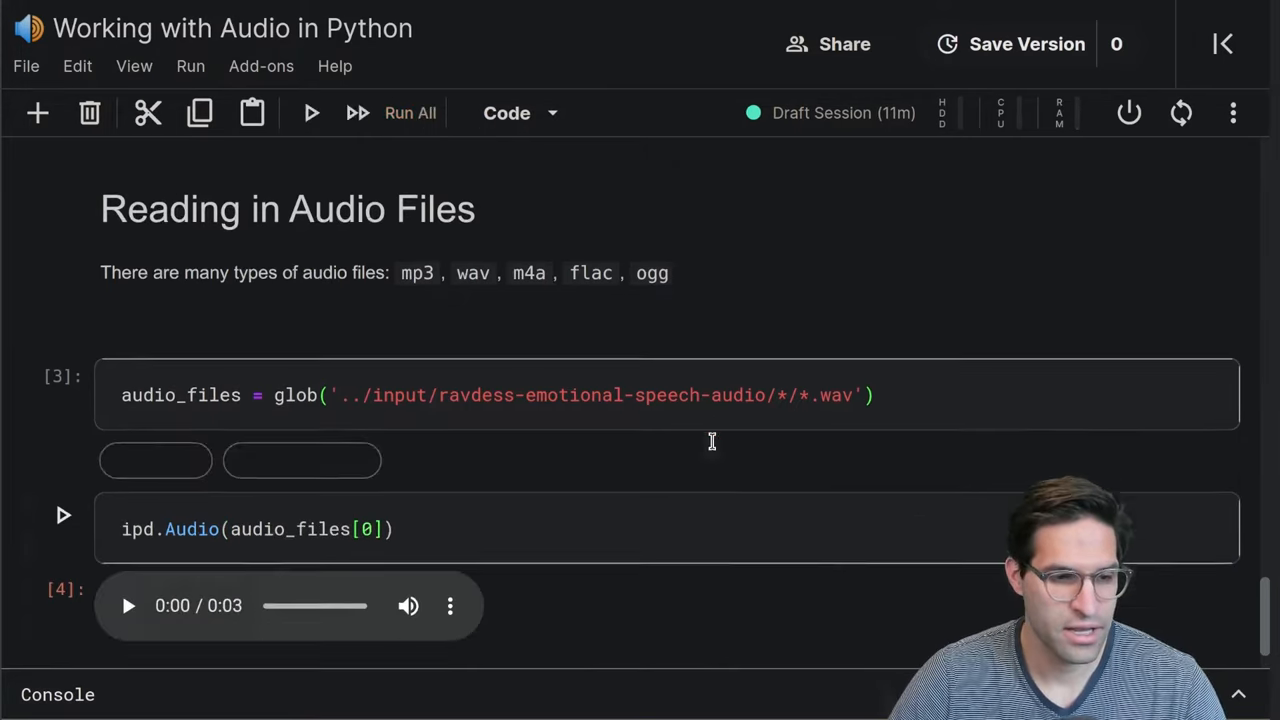
# Add a '# Play audio file' comment and play the first clip
pyautogui.scroll(-3)
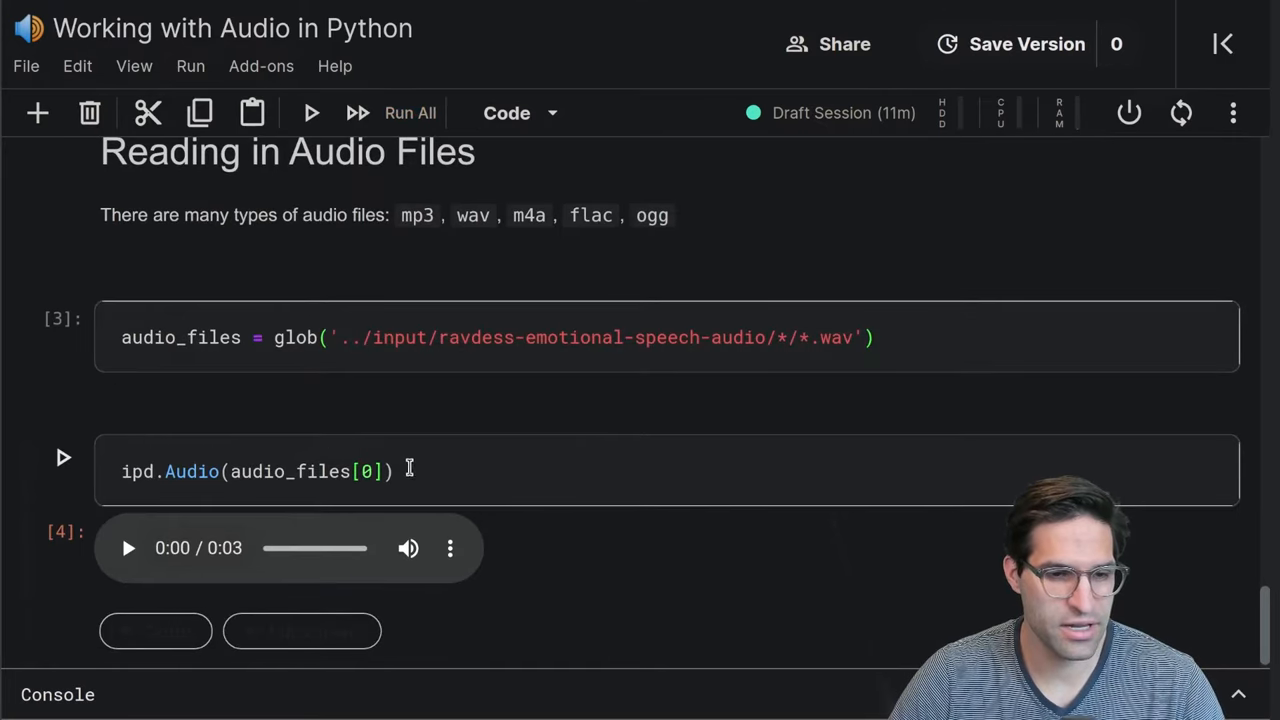
pyautogui.write('# Play audio file')
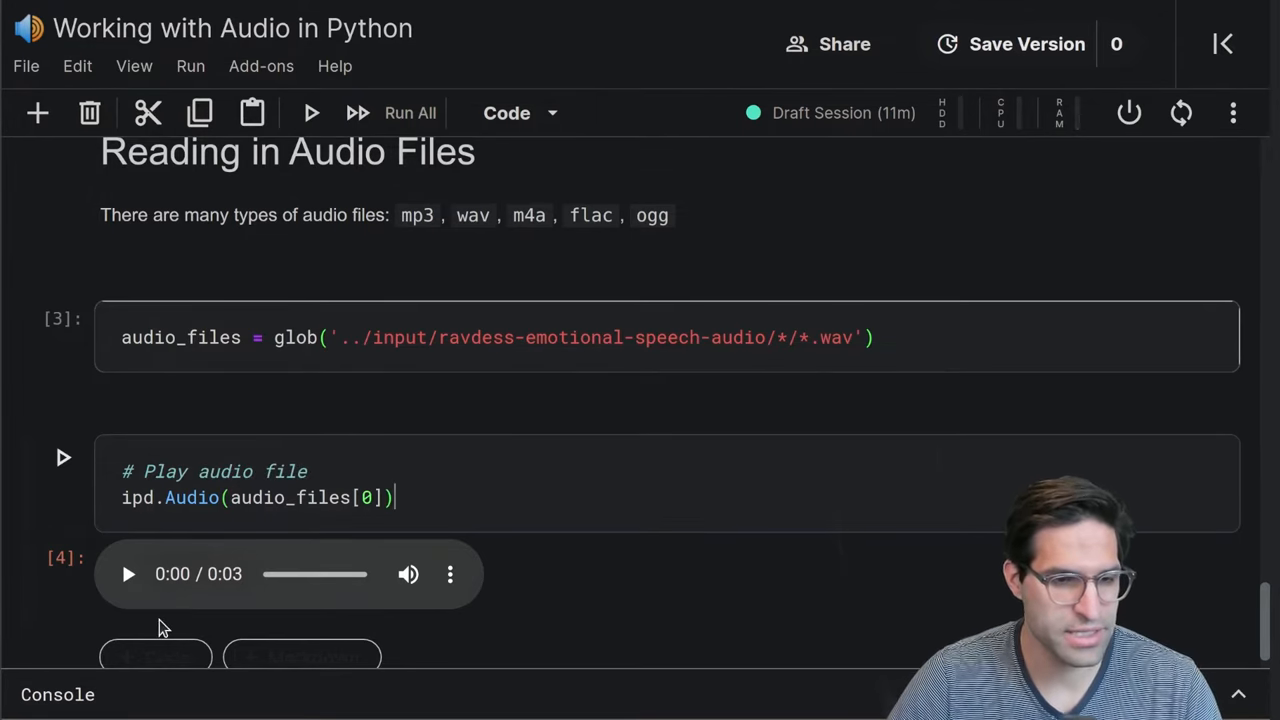
pyautogui.click(128, 573)
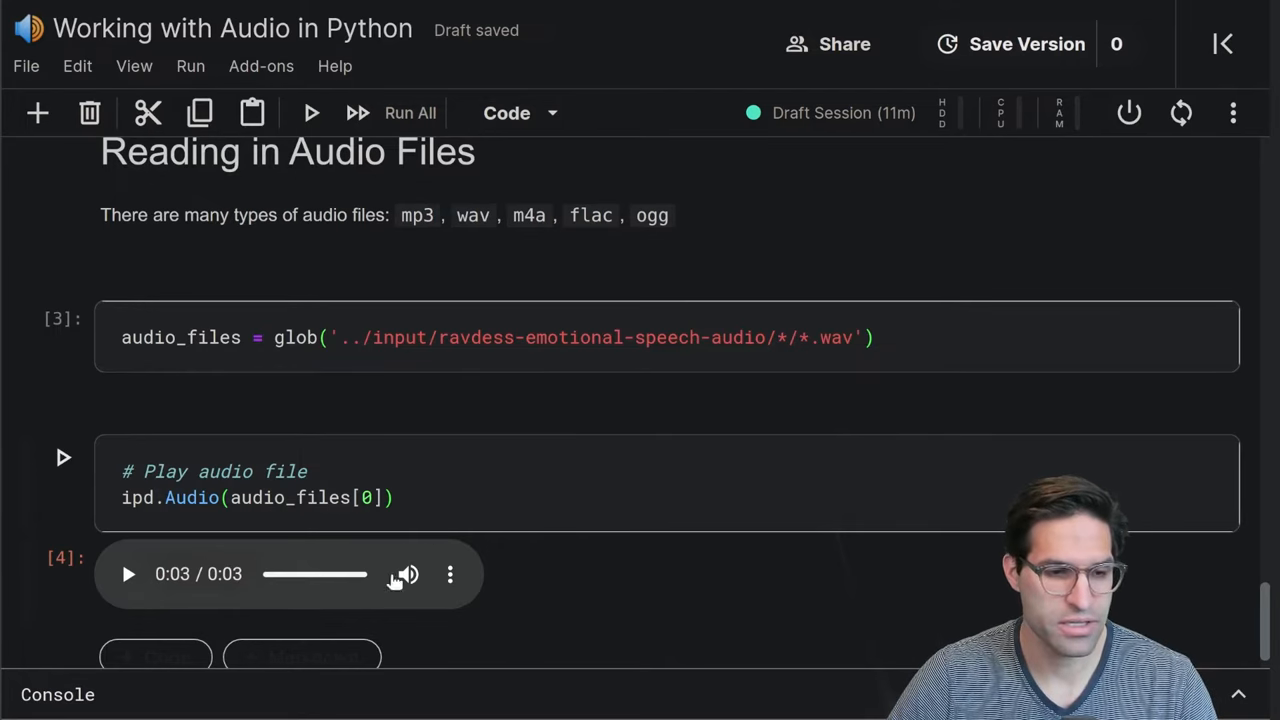
# Load audio_files[0] into y, sr with librosa, correcting read to load
pyautogui.scroll(-3)
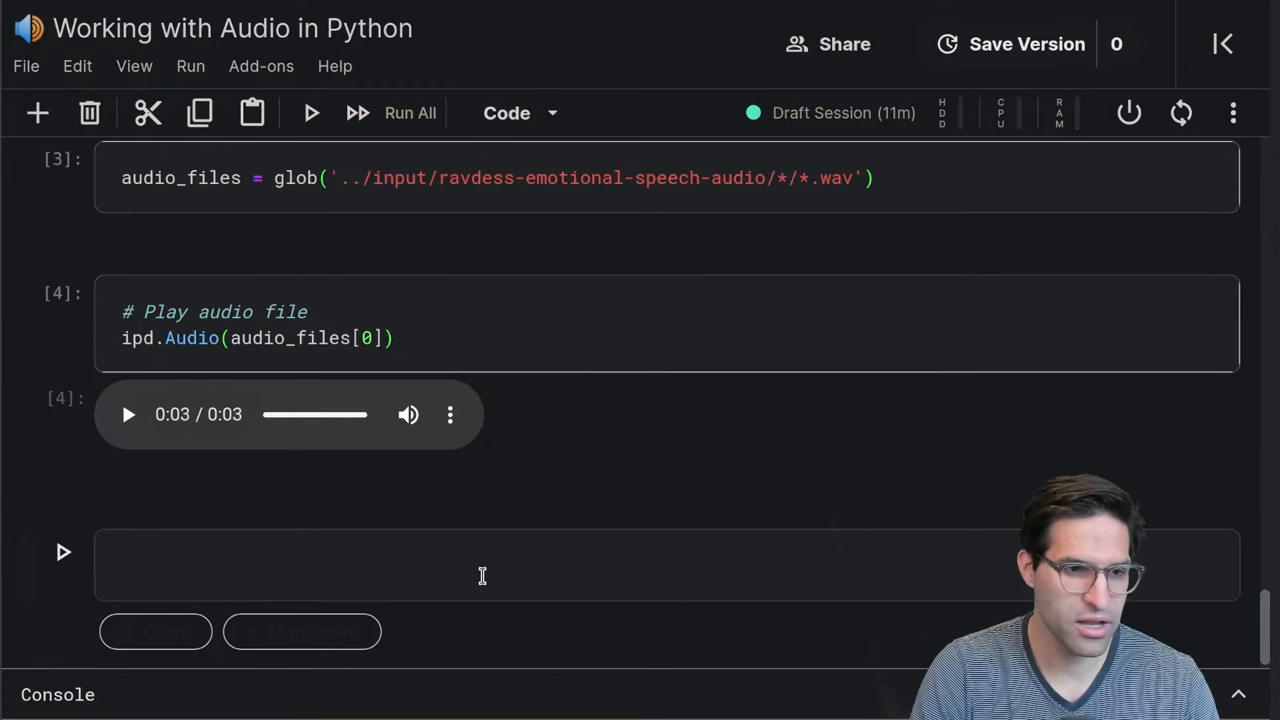
pyautogui.write('lib')
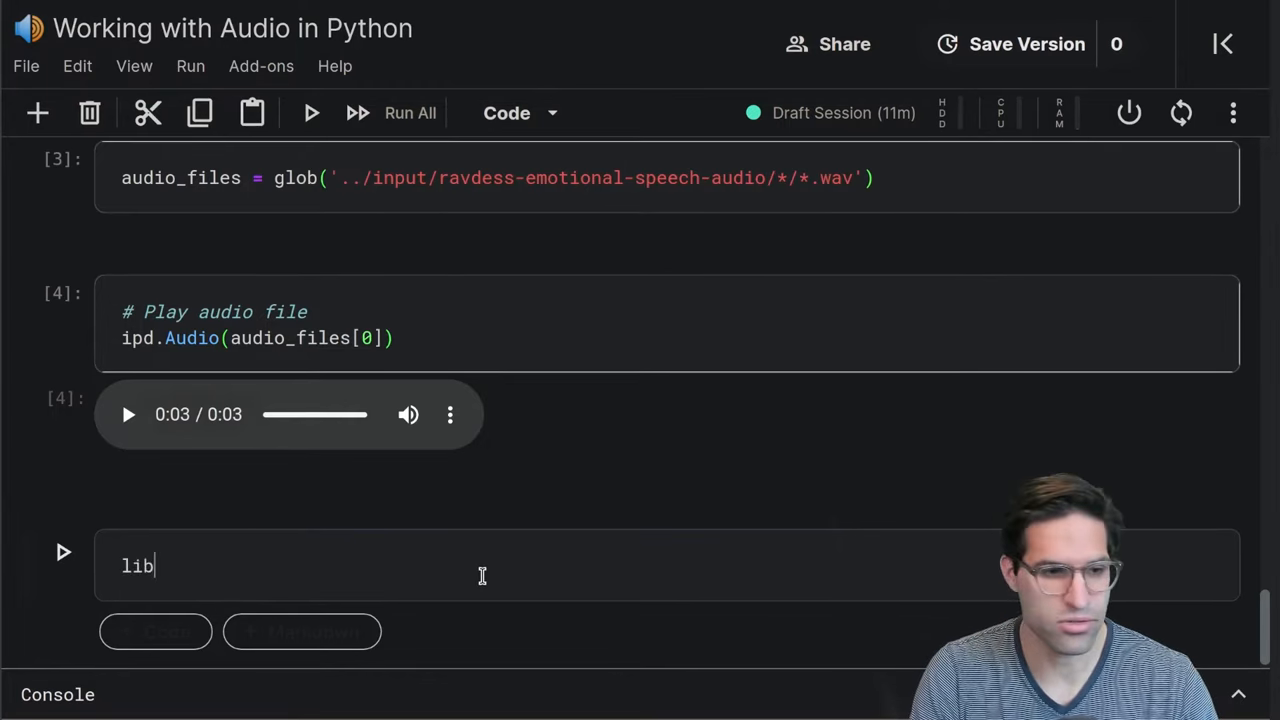
pyautogui.write('rosa.')
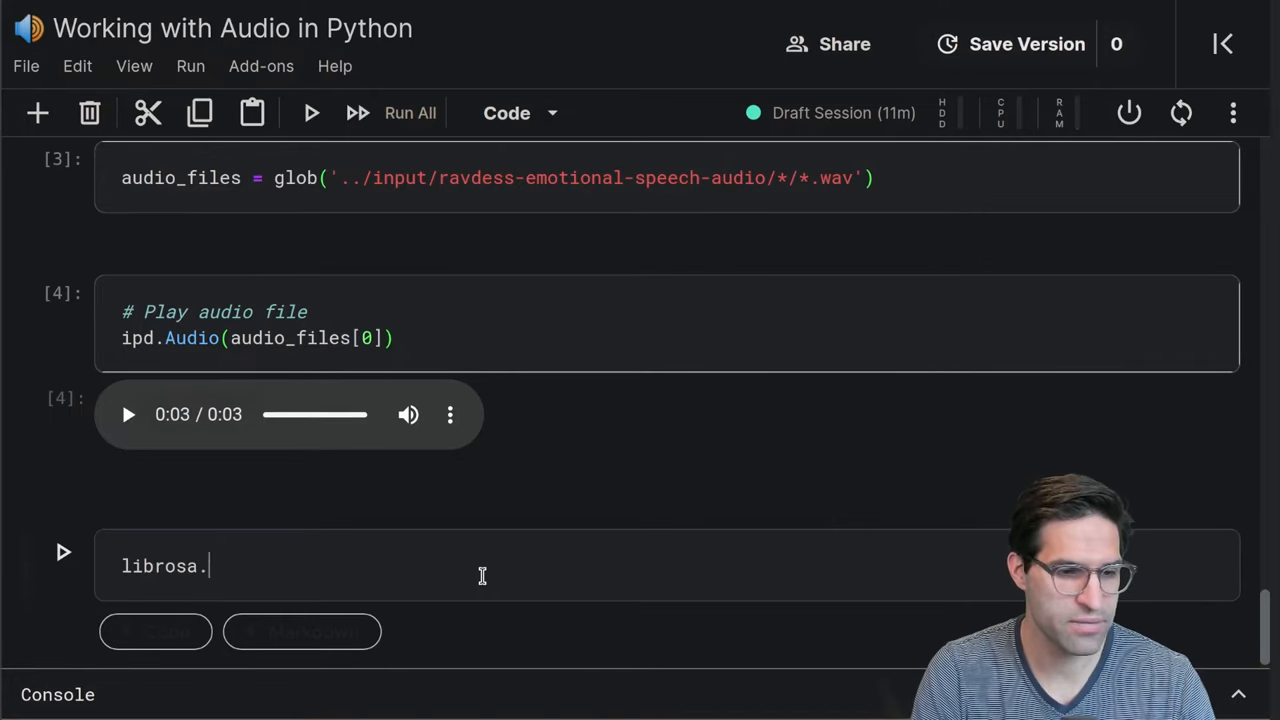
pyautogui.write('read()')
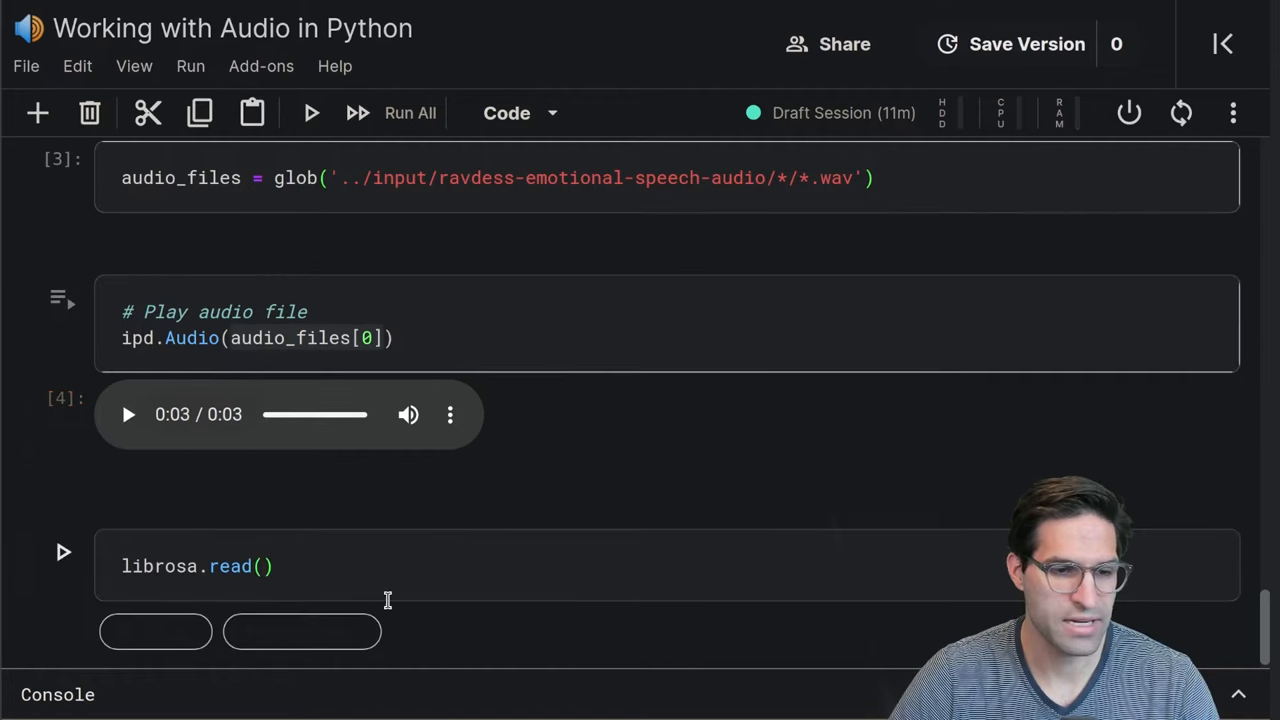
pyautogui.write('audio_files[0]')
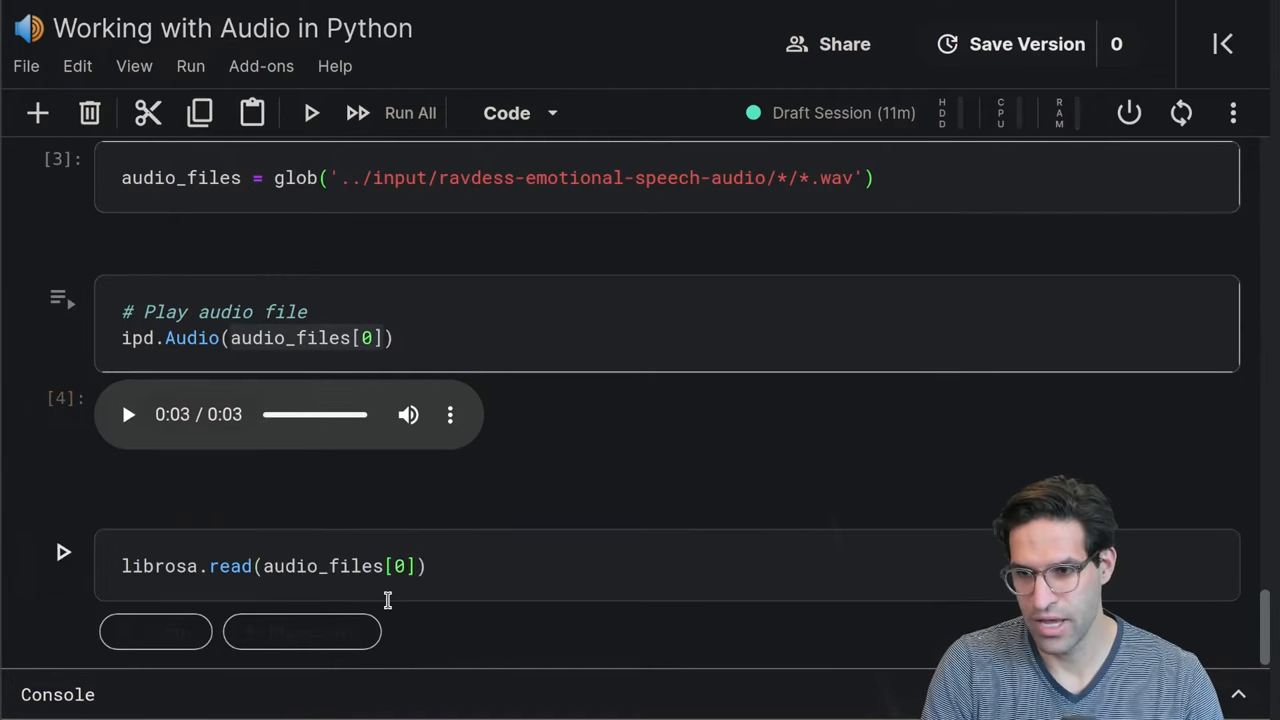
pyautogui.click(123, 566)
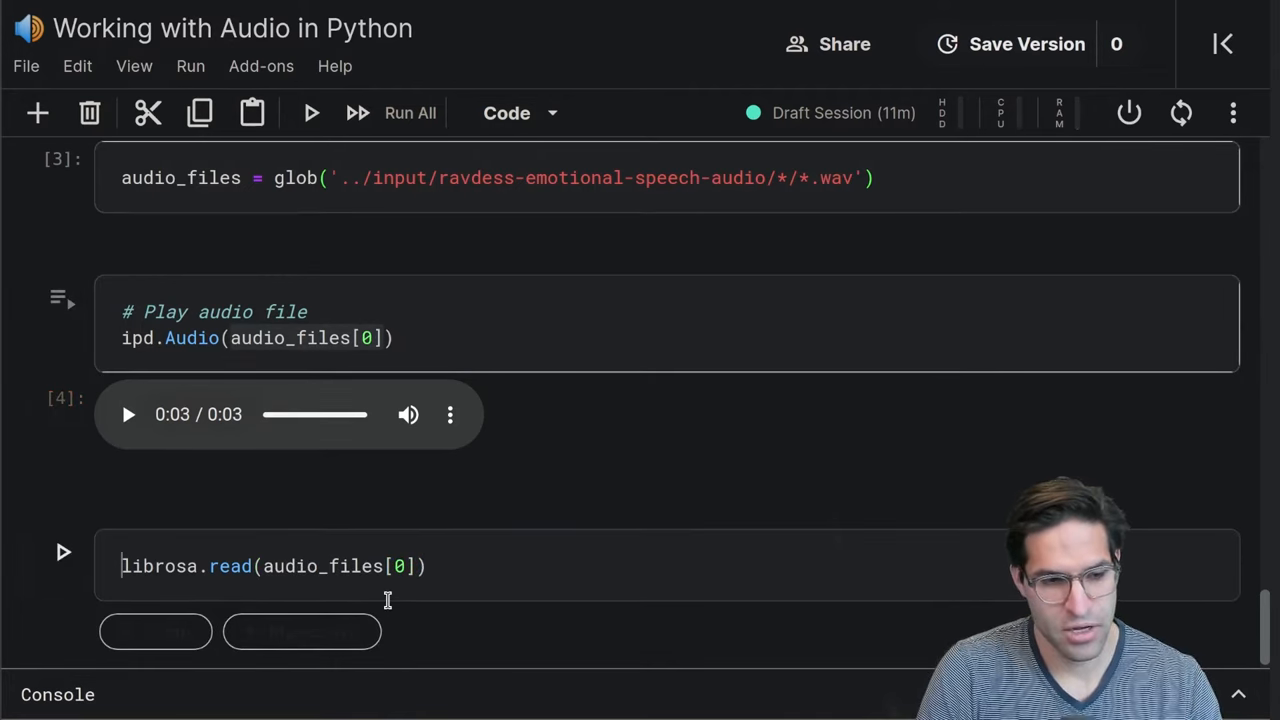
pyautogui.write('y,')
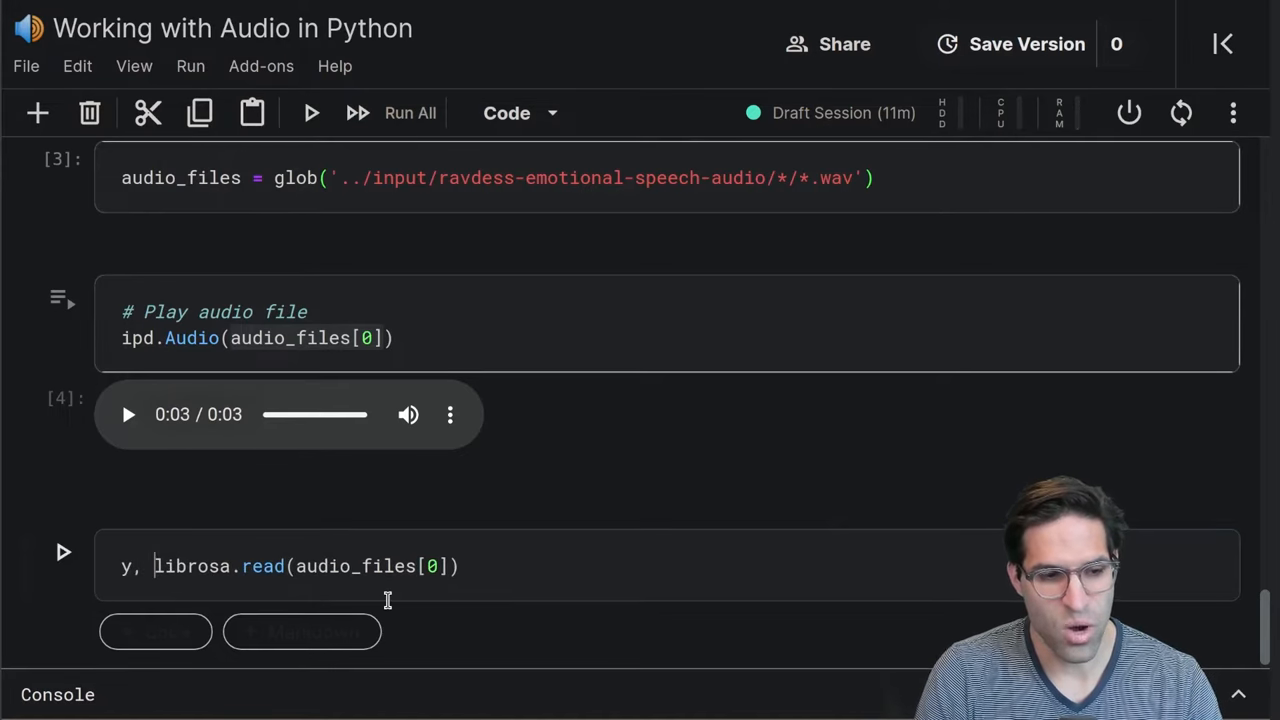
pyautogui.write('sr =')
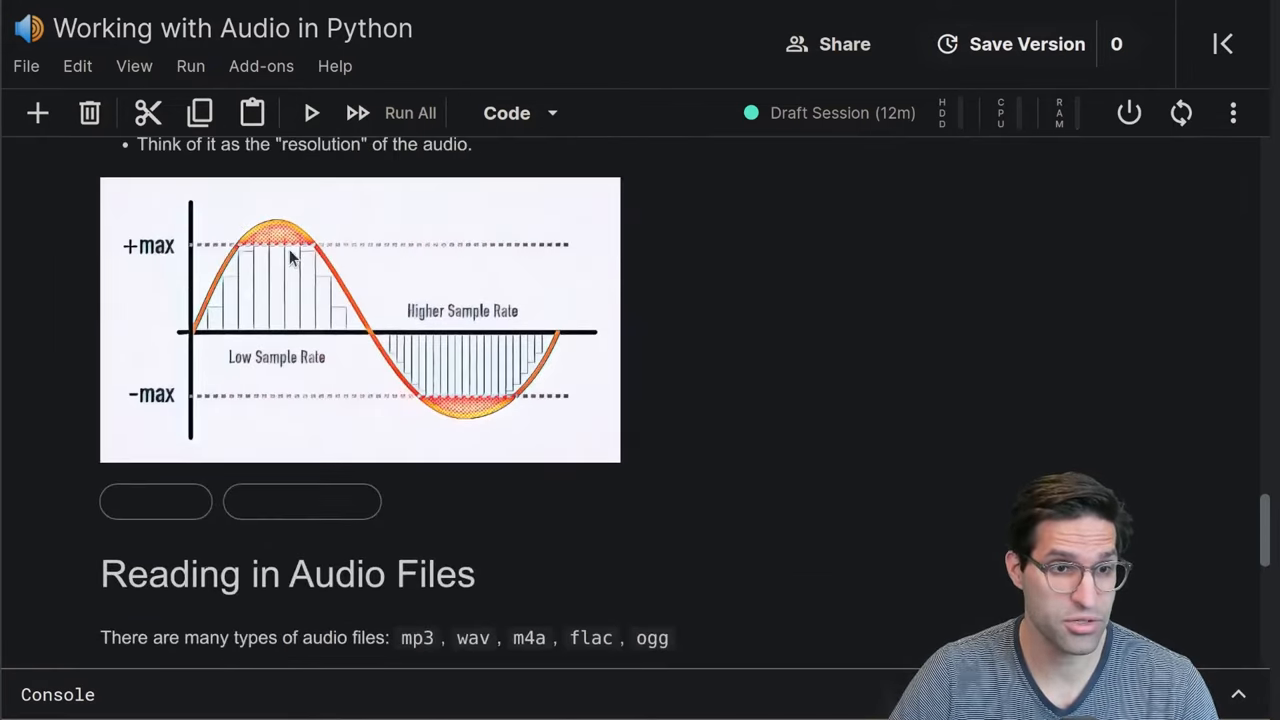
pyautogui.scroll(-3)
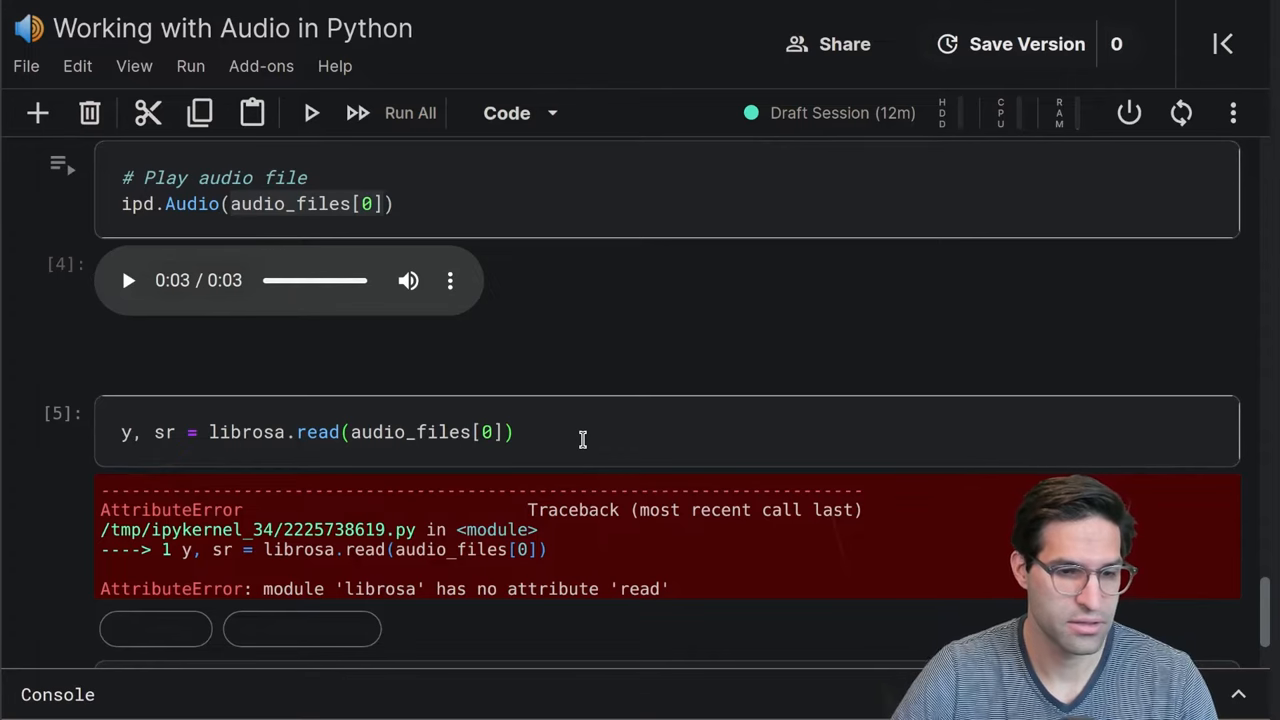
pyautogui.write('lo')
pyautogui.write('y')
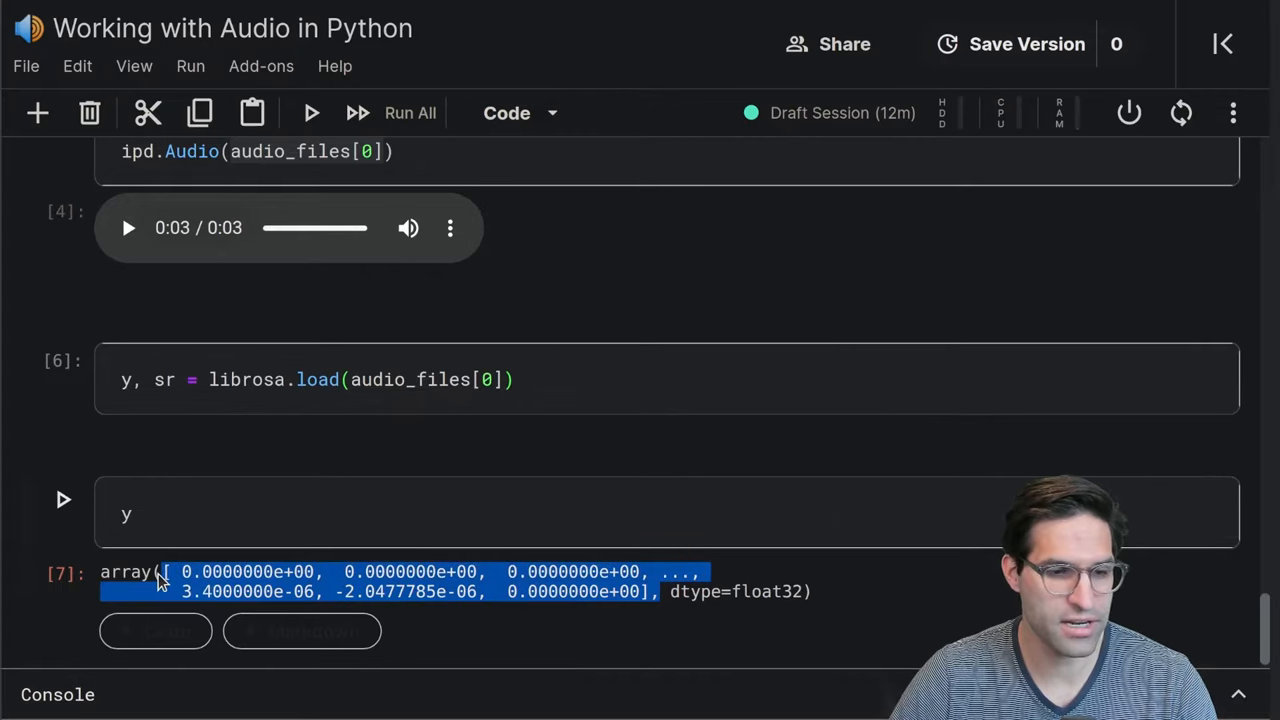
pyautogui.moveTo(653, 595)
pyautogui.write('sr')
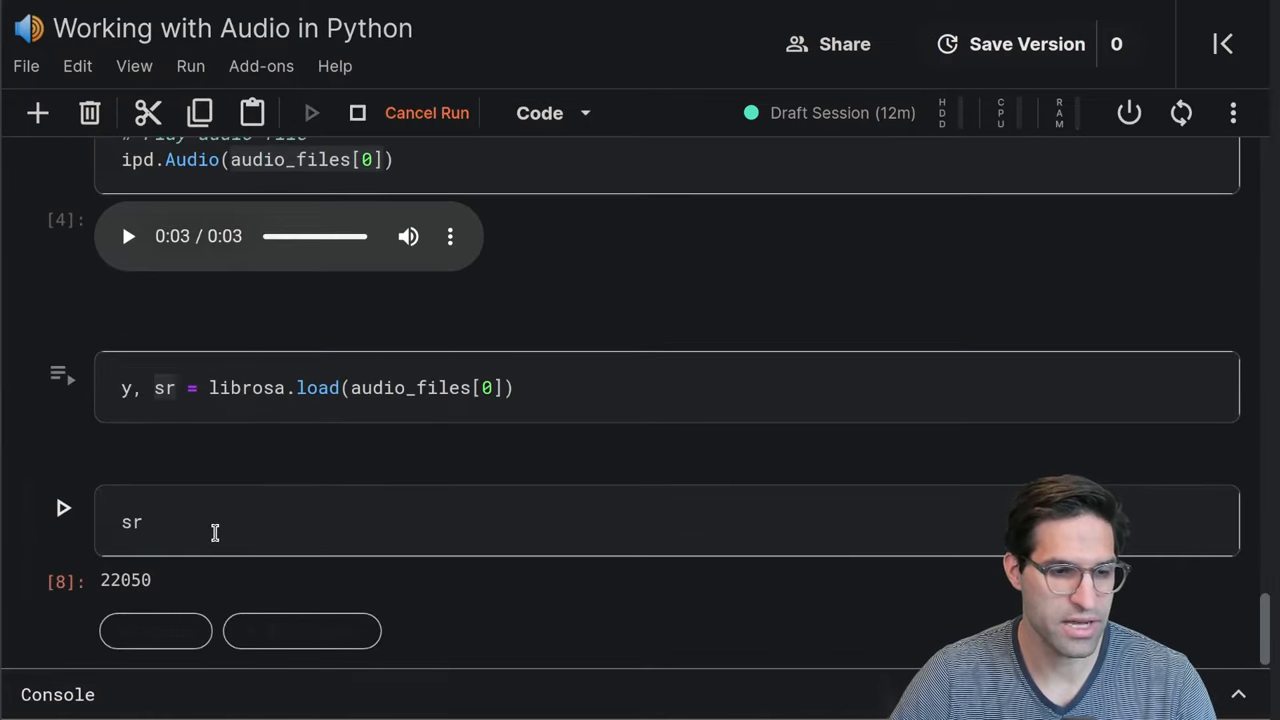
# Add f-string prints for y[:10], y.shape and sr to the librosa.load cell
pyautogui.doubleClick(125, 580)
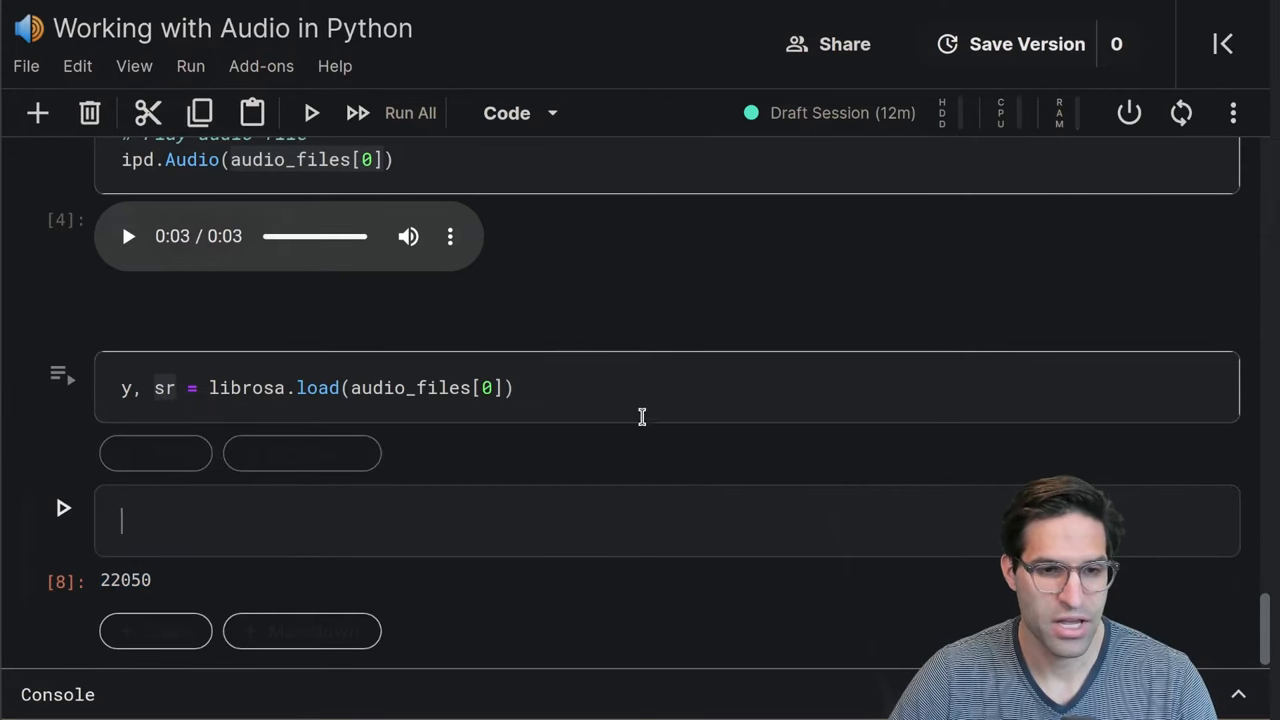
pyautogui.write('prin')
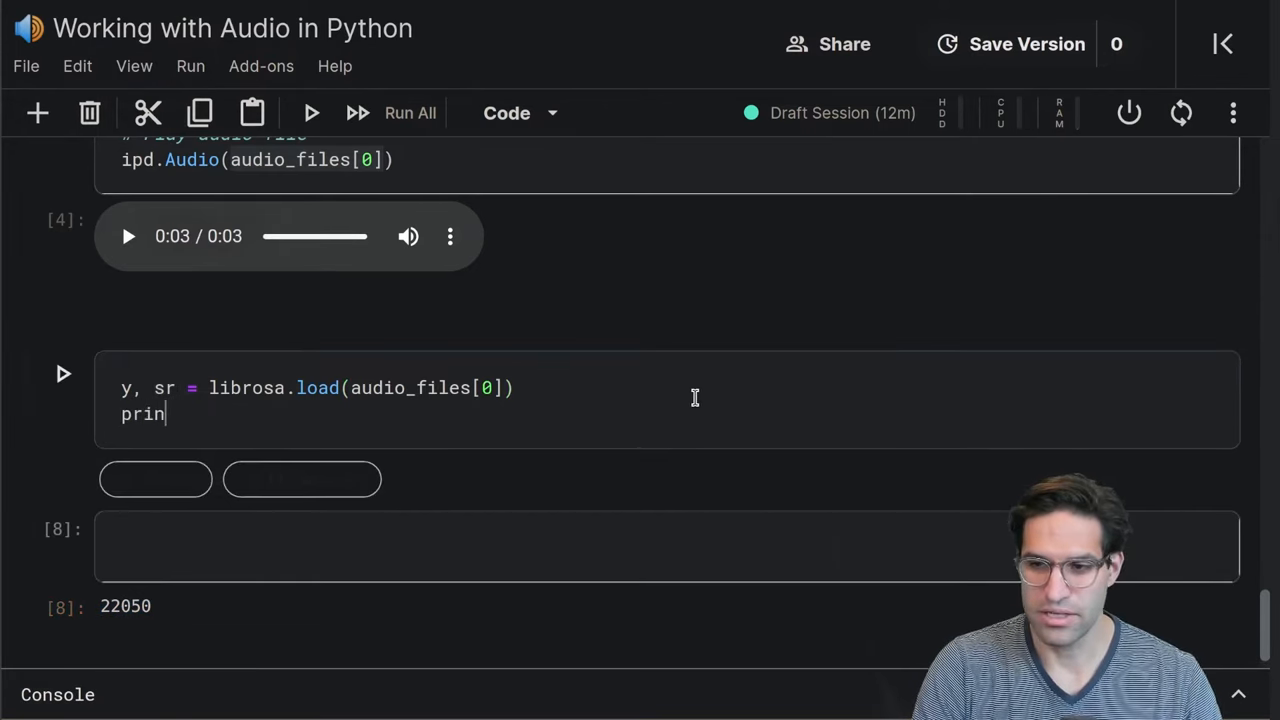
pyautogui.write("t(f''")
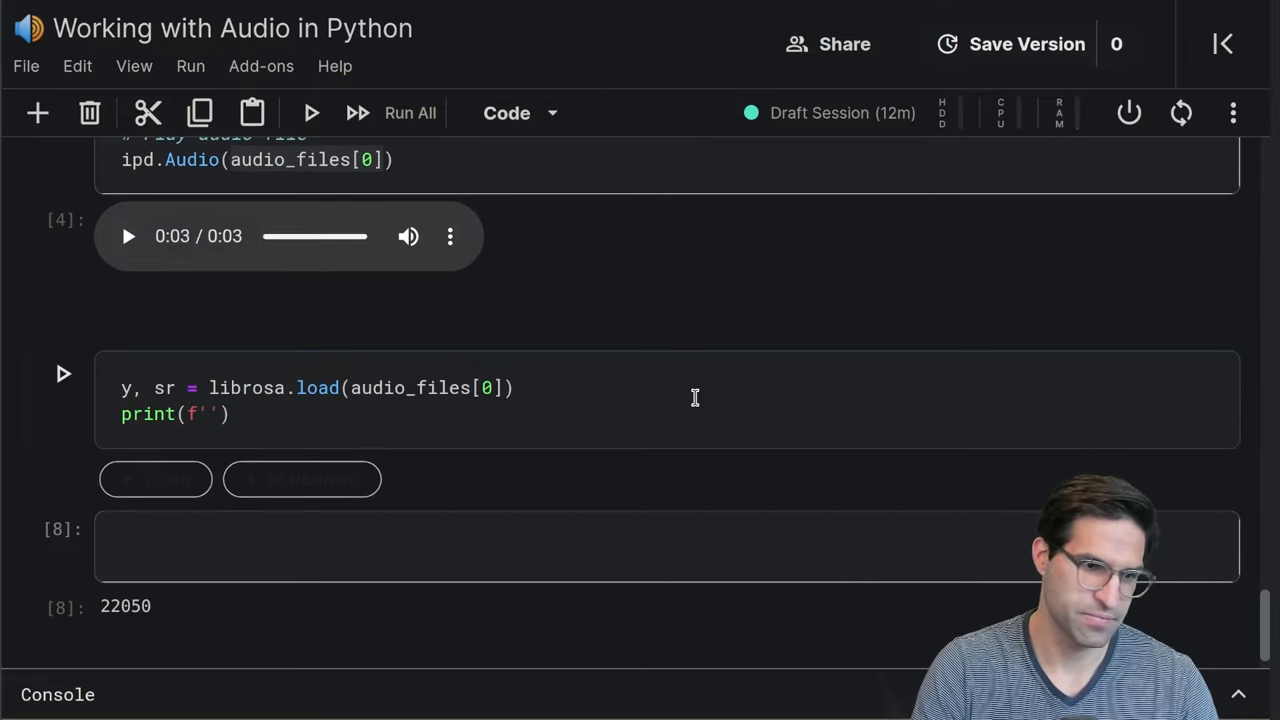
pyautogui.write('y: {}')
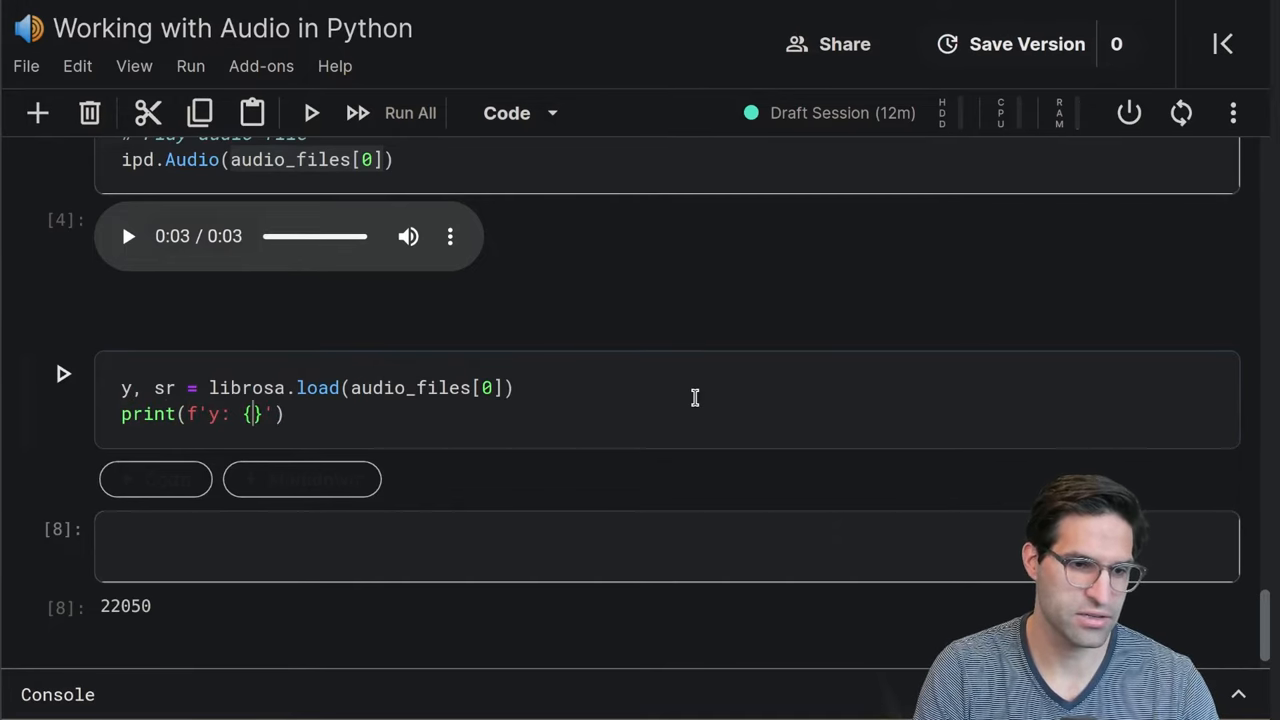
pyautogui.write('y')
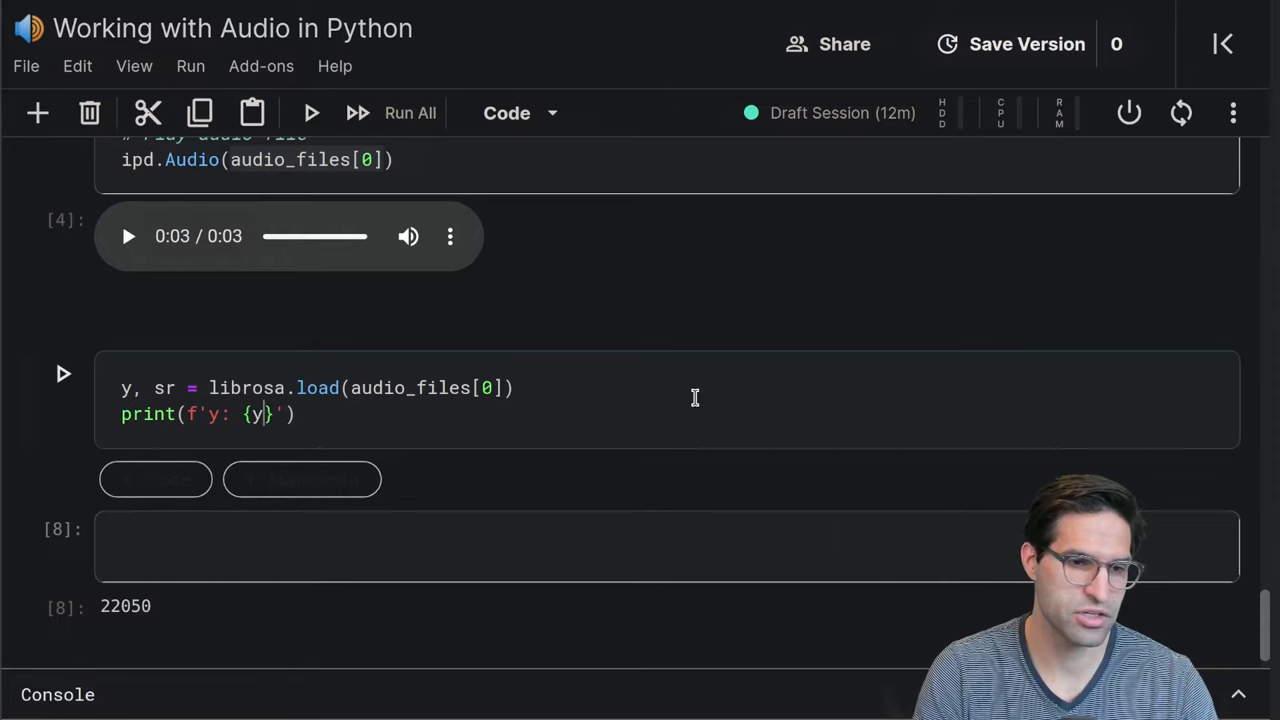
pyautogui.write('[:10]')
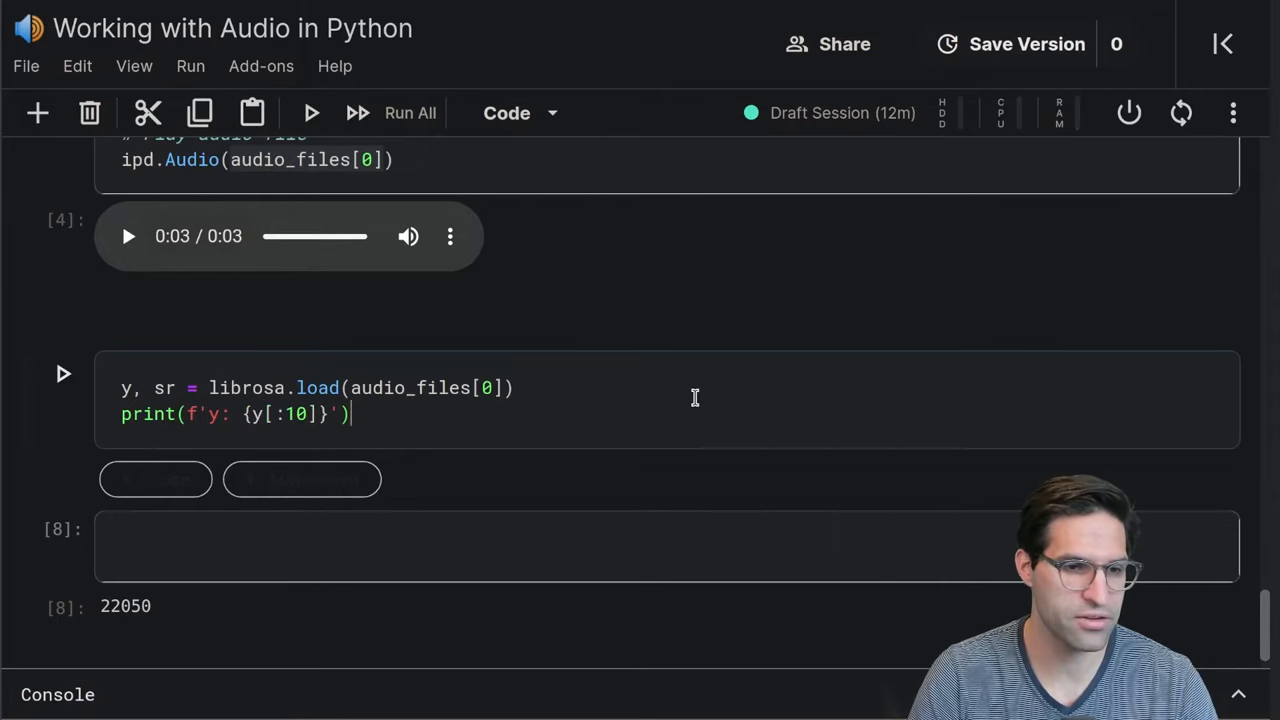
pyautogui.write("print(f'')")
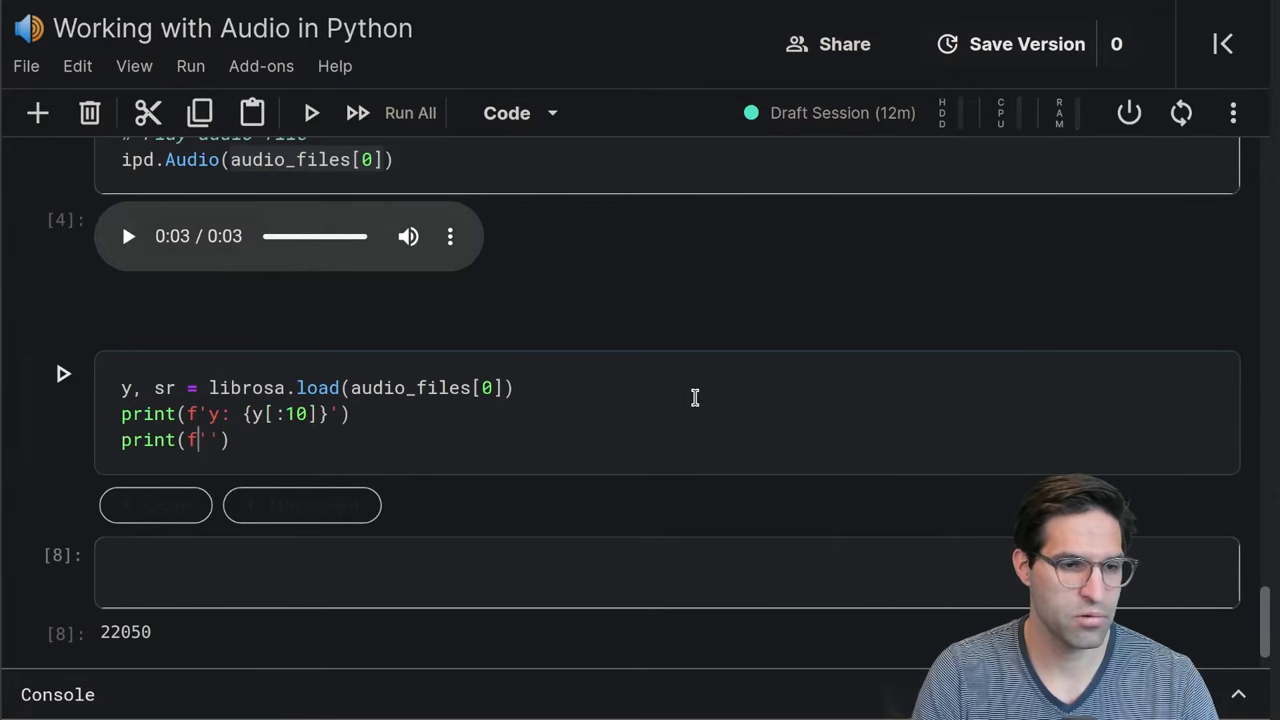
pyautogui.write('shape y: {y.shape')
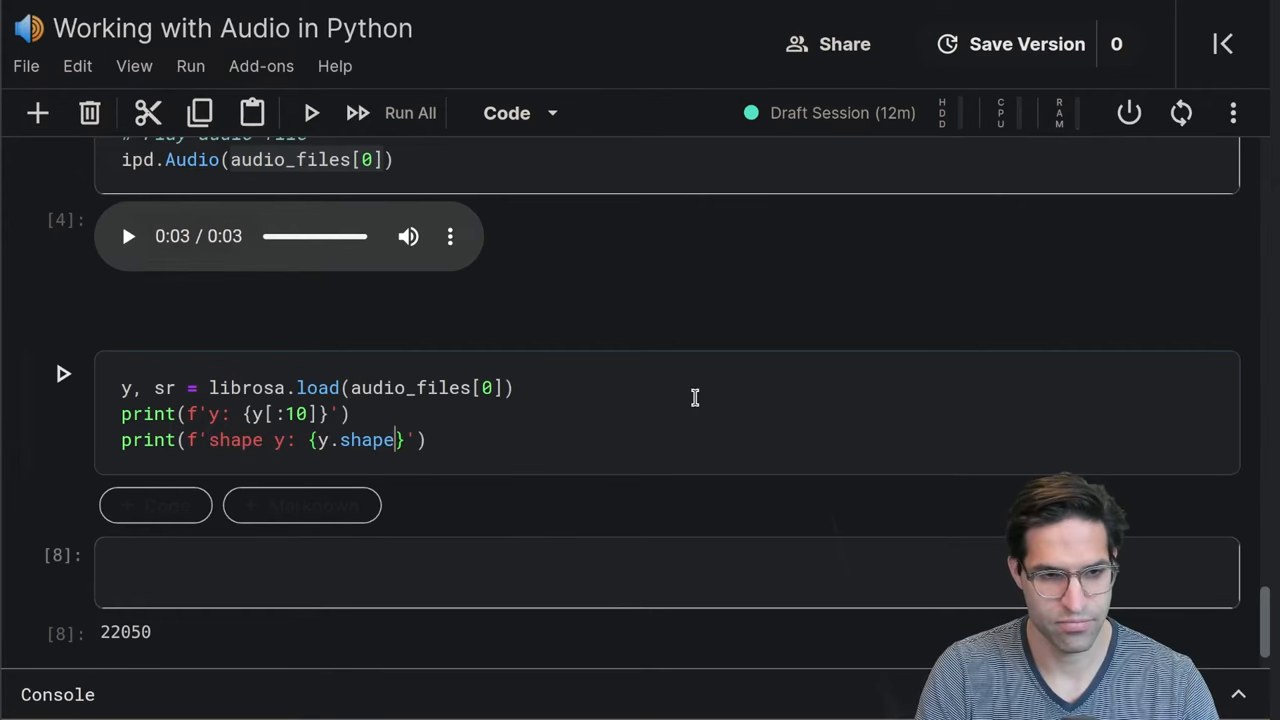
pyautogui.write('print')
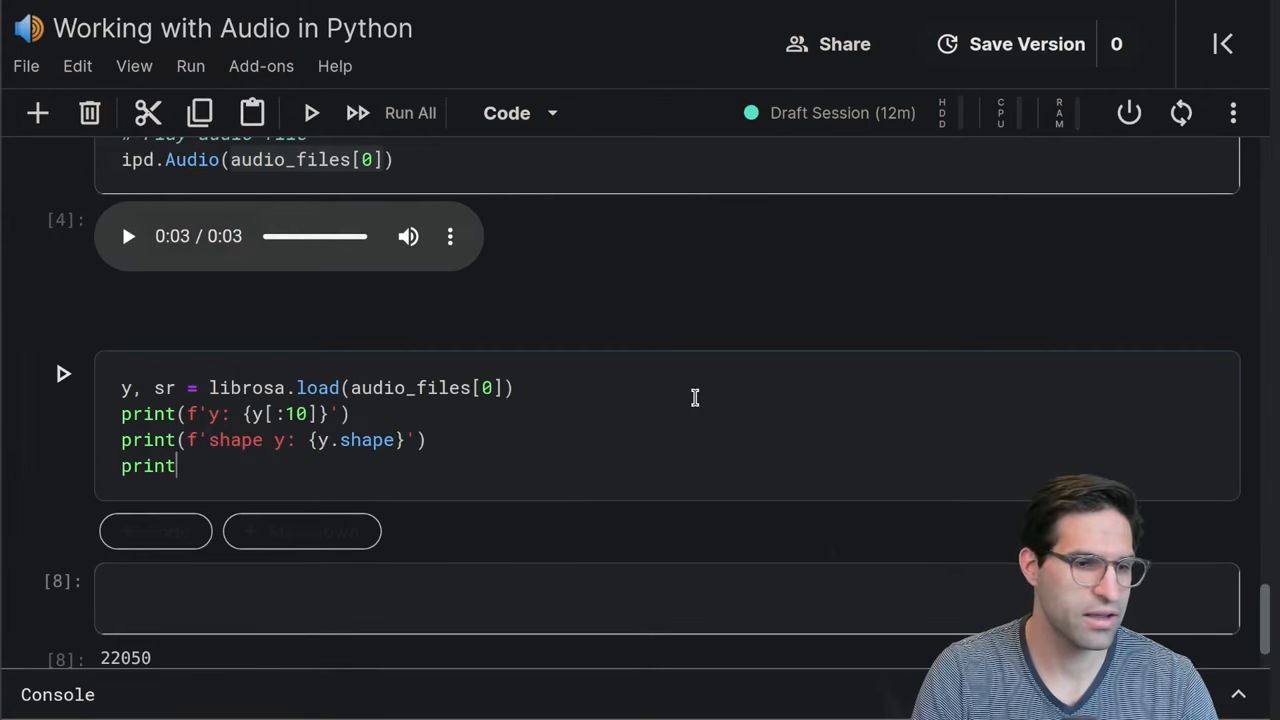
pyautogui.write("(f'sr'")
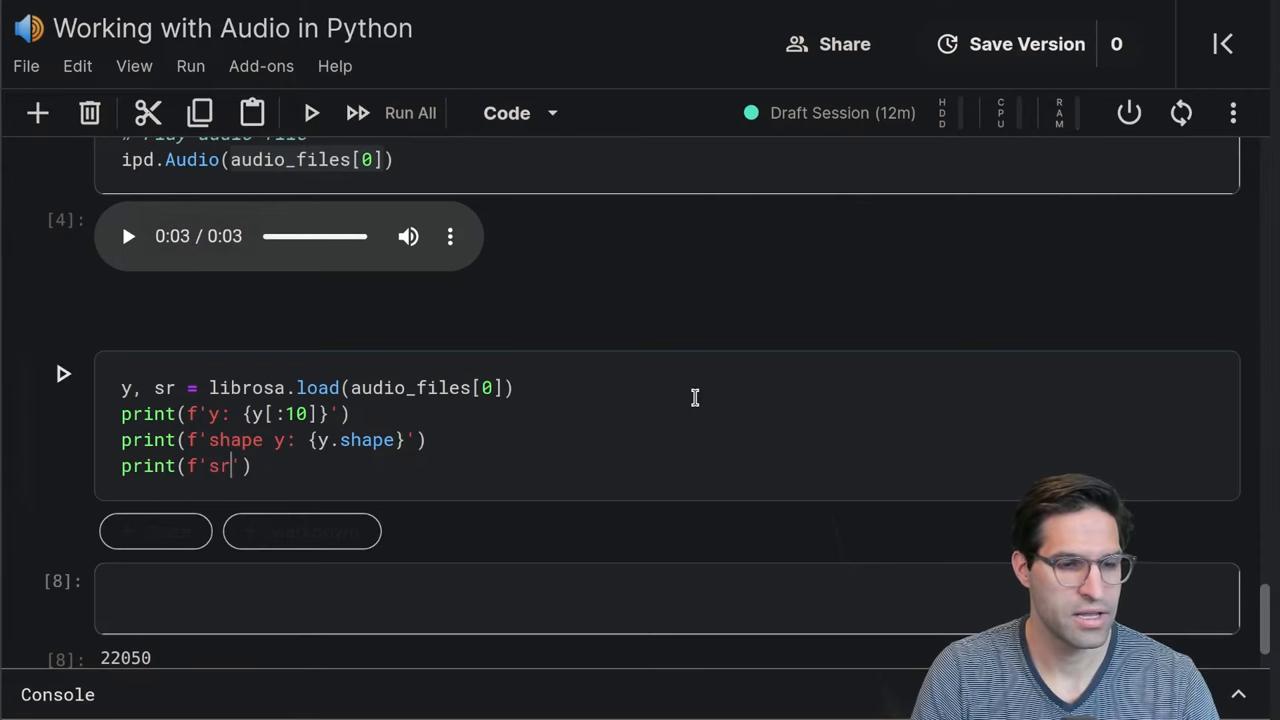
pyautogui.write(': {sr}')
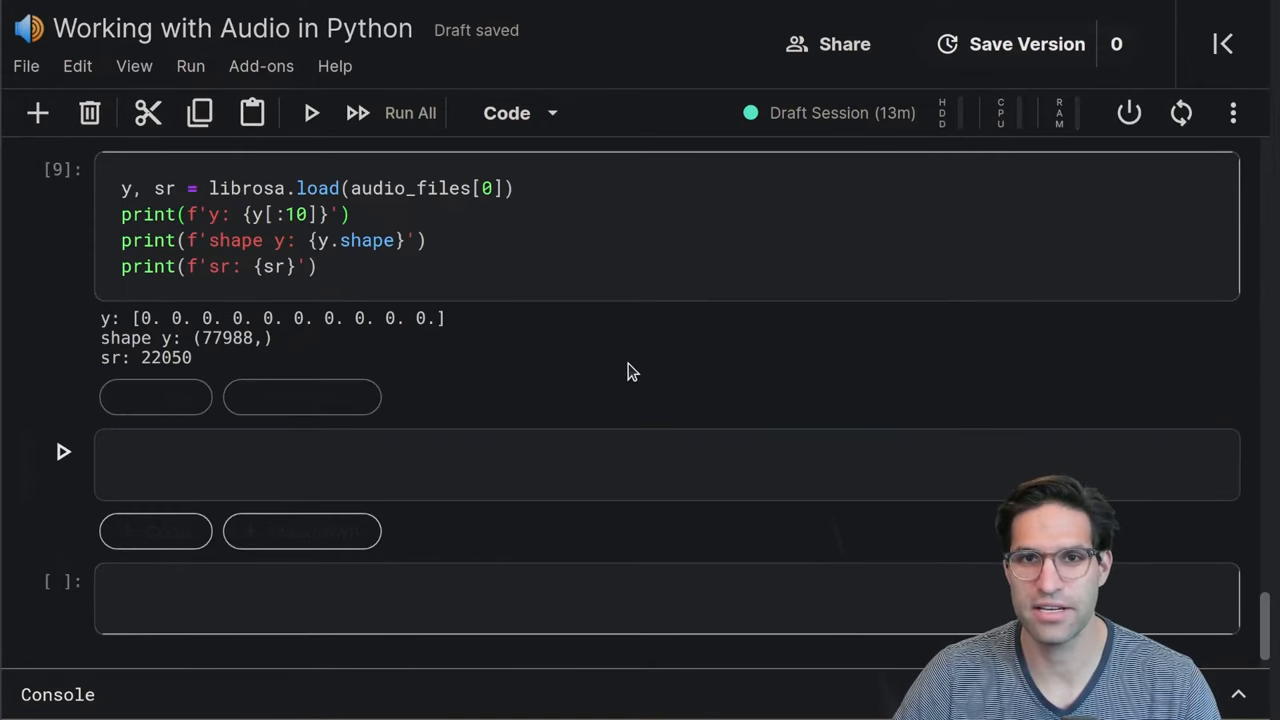
pyautogui.moveTo(583, 388)
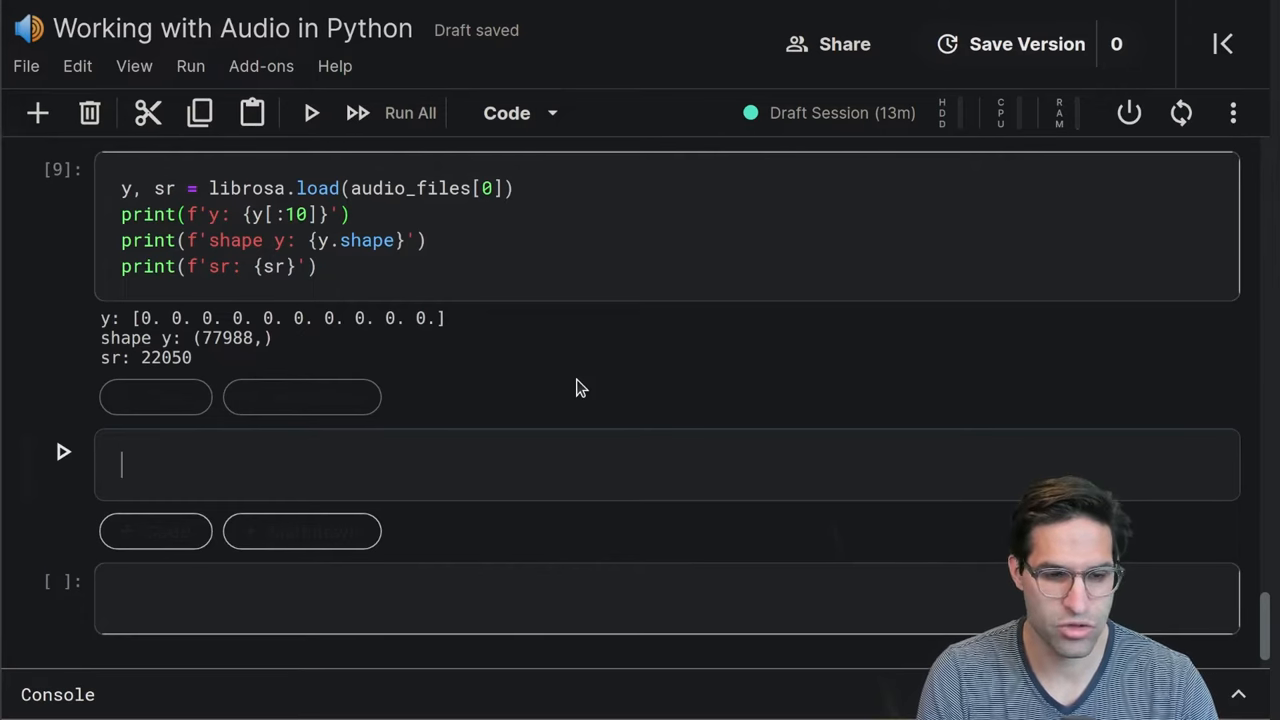
# Plot y as a pandas Series with a custom figsize and run the cell
pyautogui.write('pd.Series(y')
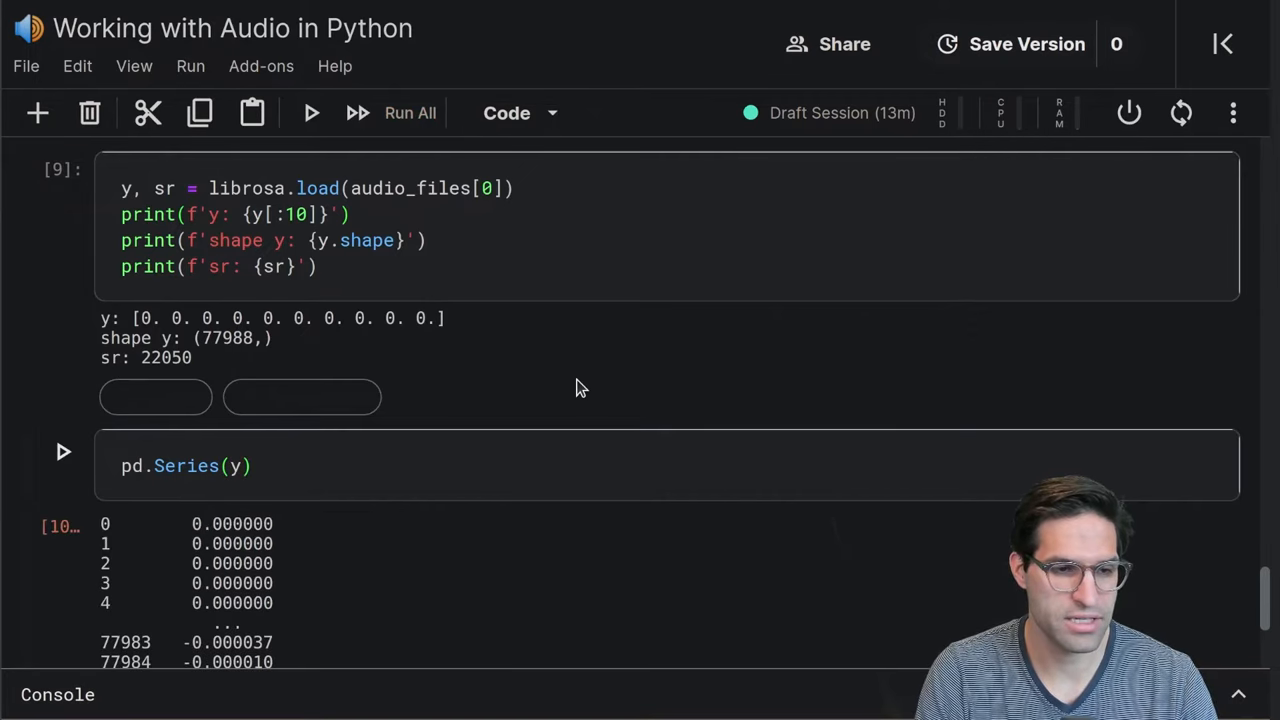
pyautogui.scroll(-3)
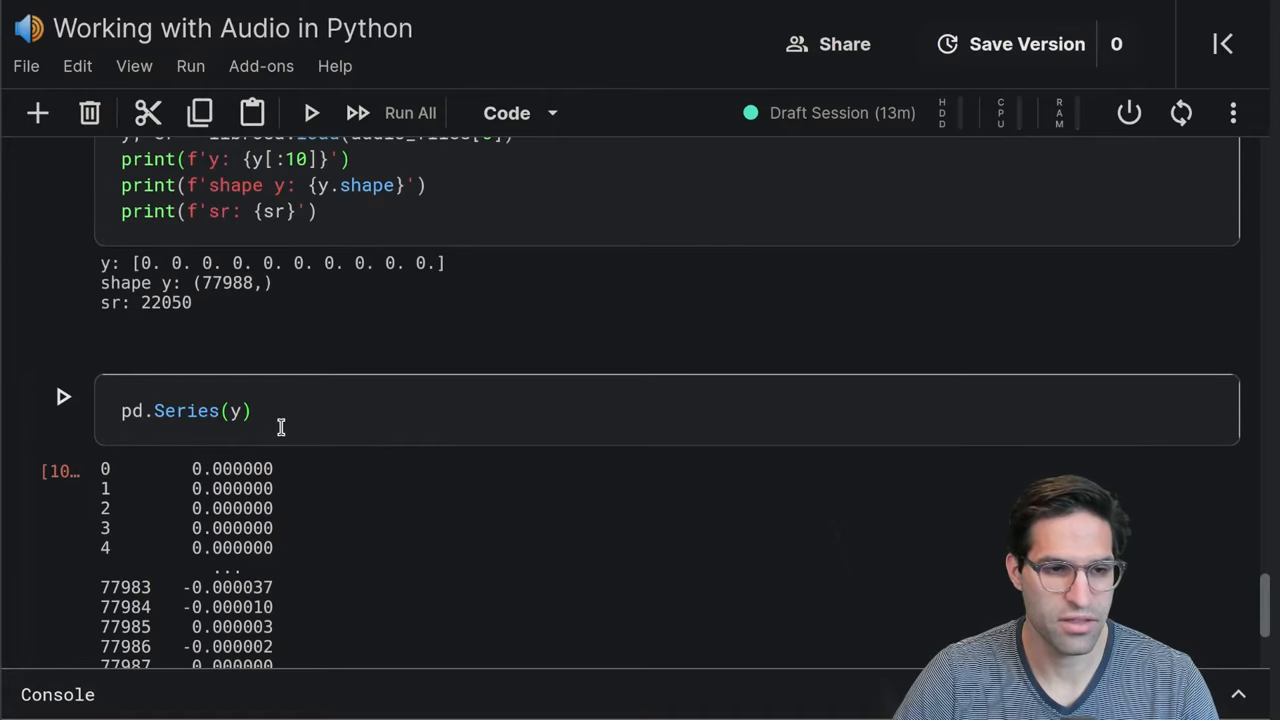
pyautogui.moveTo(455, 432)
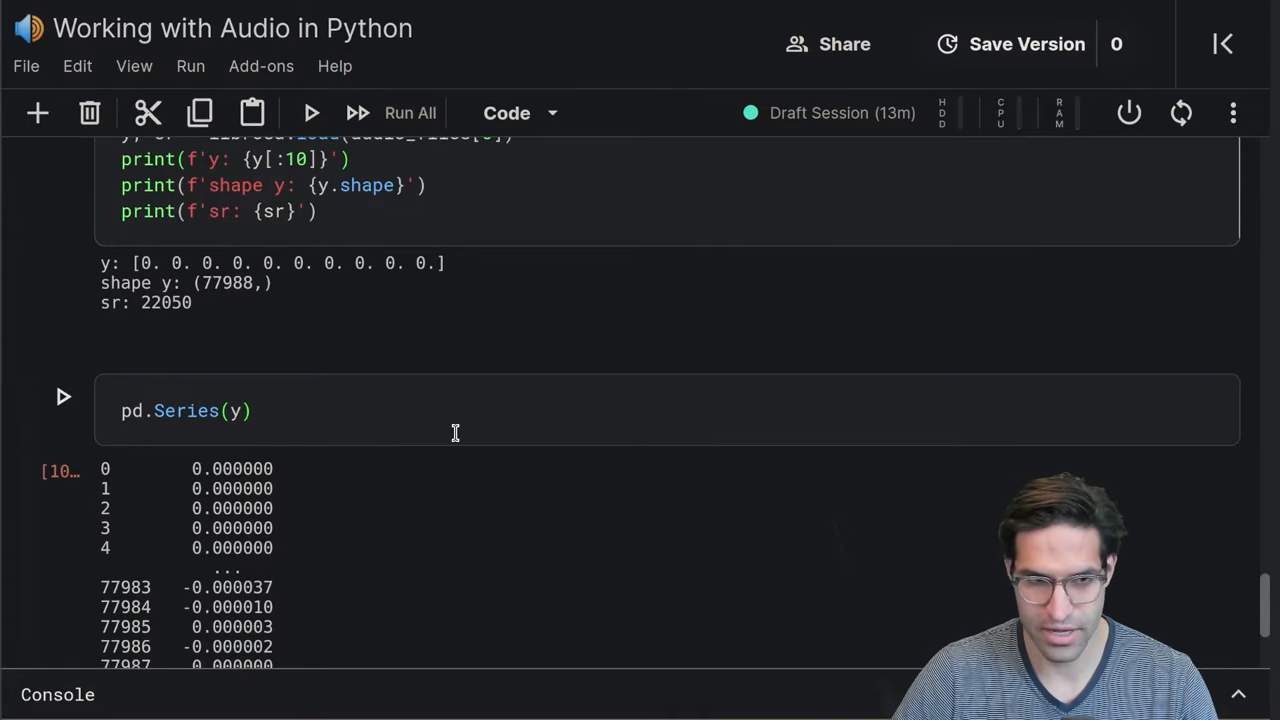
pyautogui.write('.plot()')
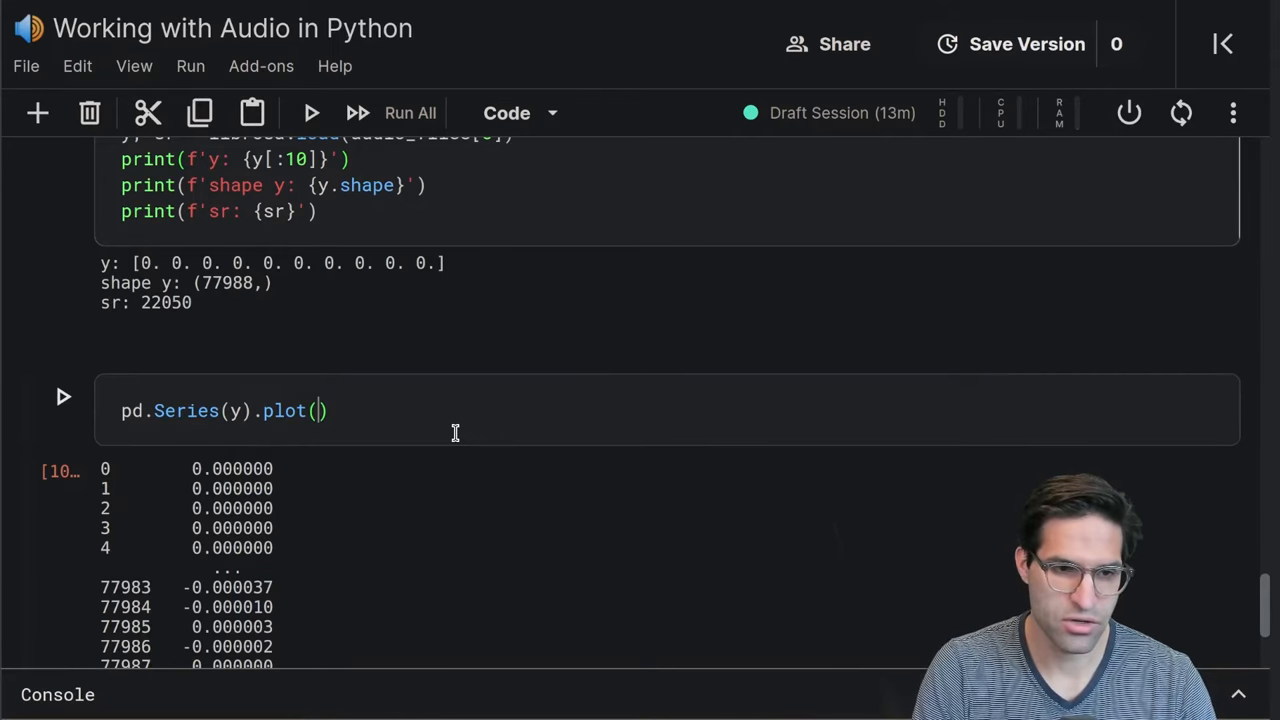
pyautogui.write('figsize=(15')
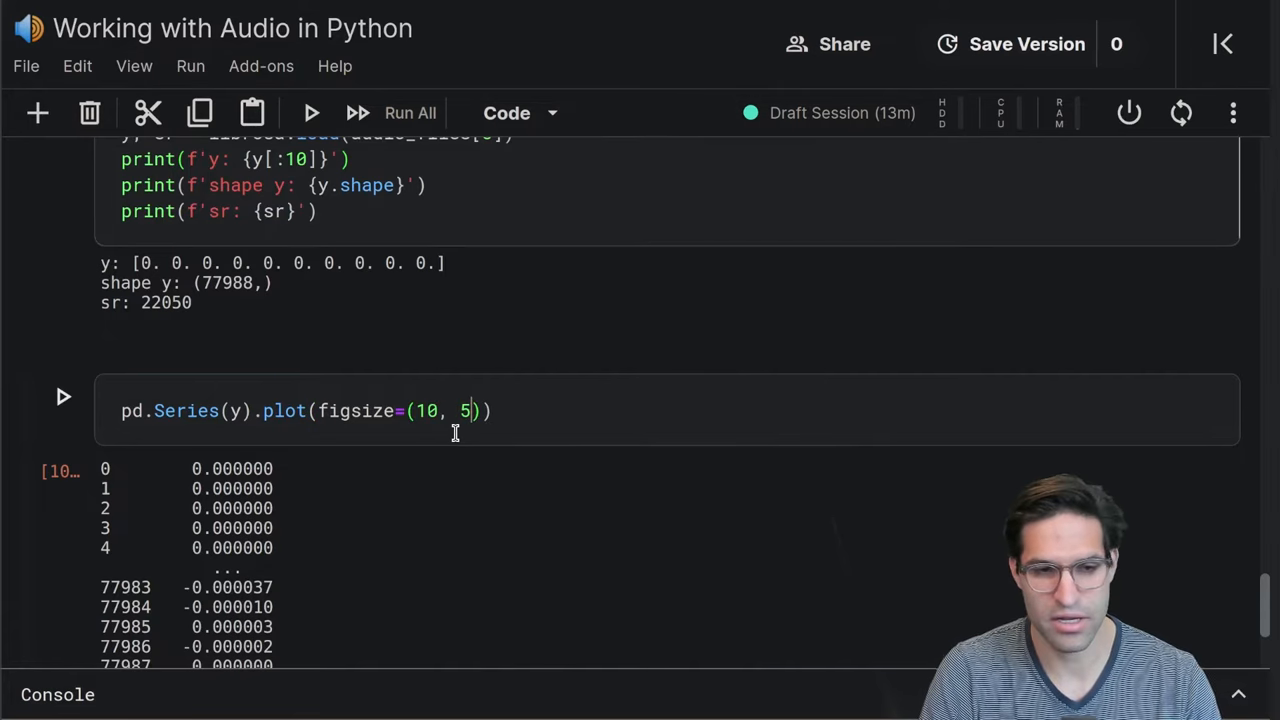
pyautogui.click(63, 396)
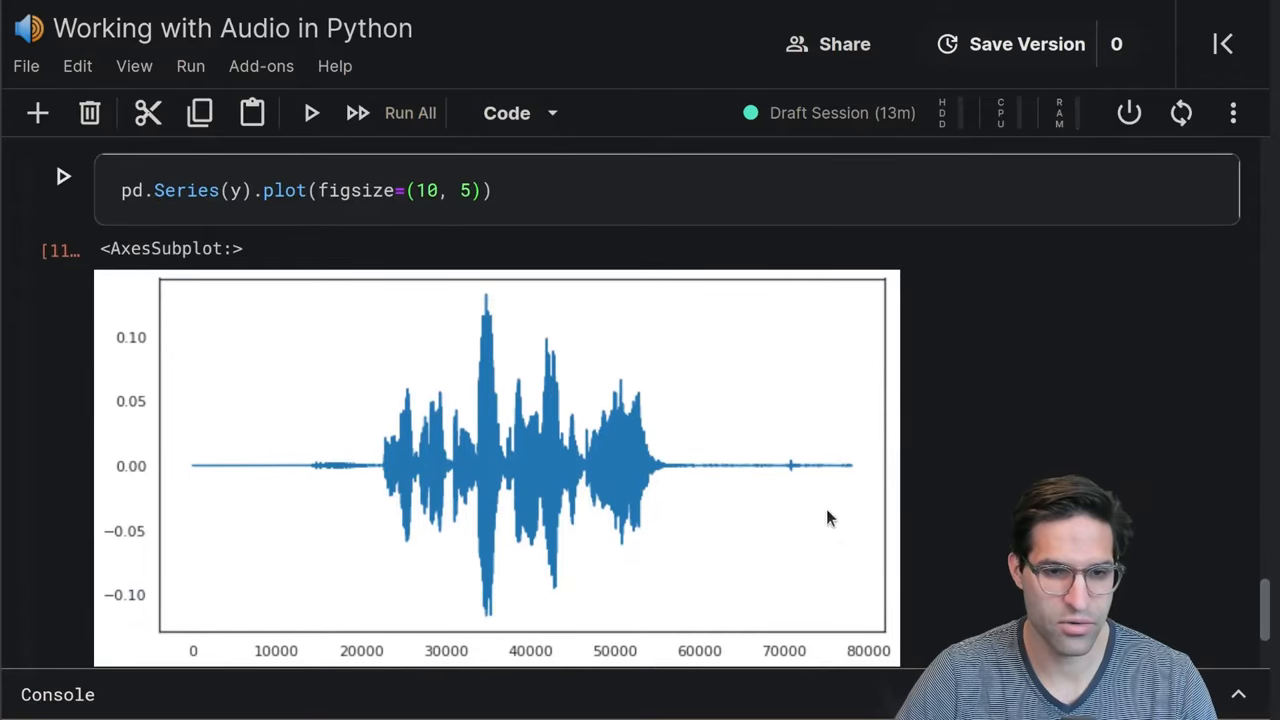
# Add lw=1 and the title 'Raw Audio Example' to the plot, then rerun
pyautogui.write(',')
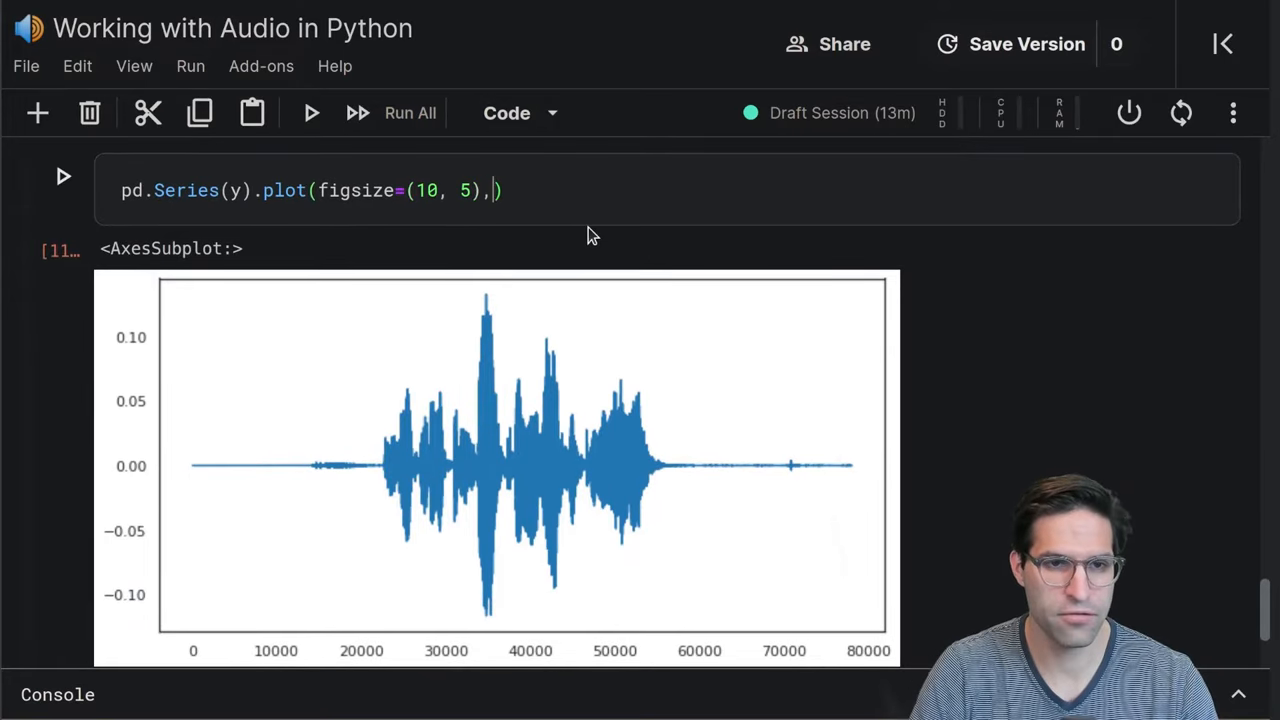
pyautogui.write('lw=1,')
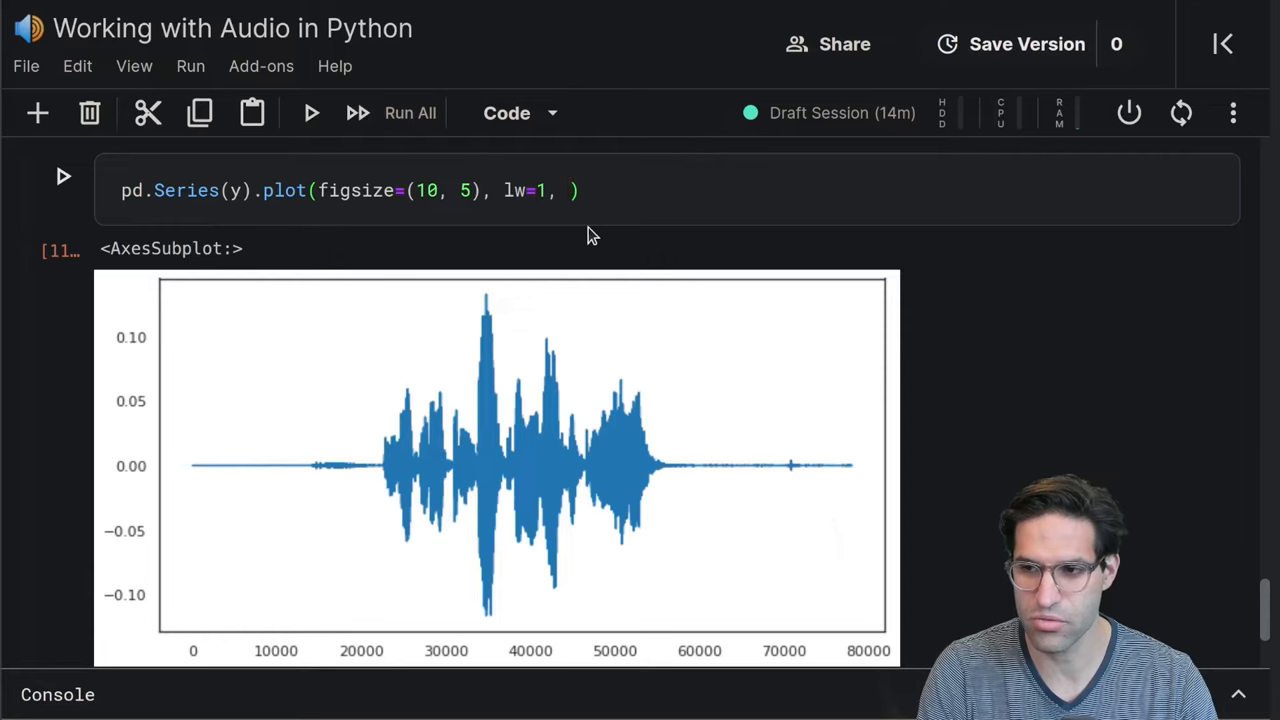
pyautogui.write('title=')
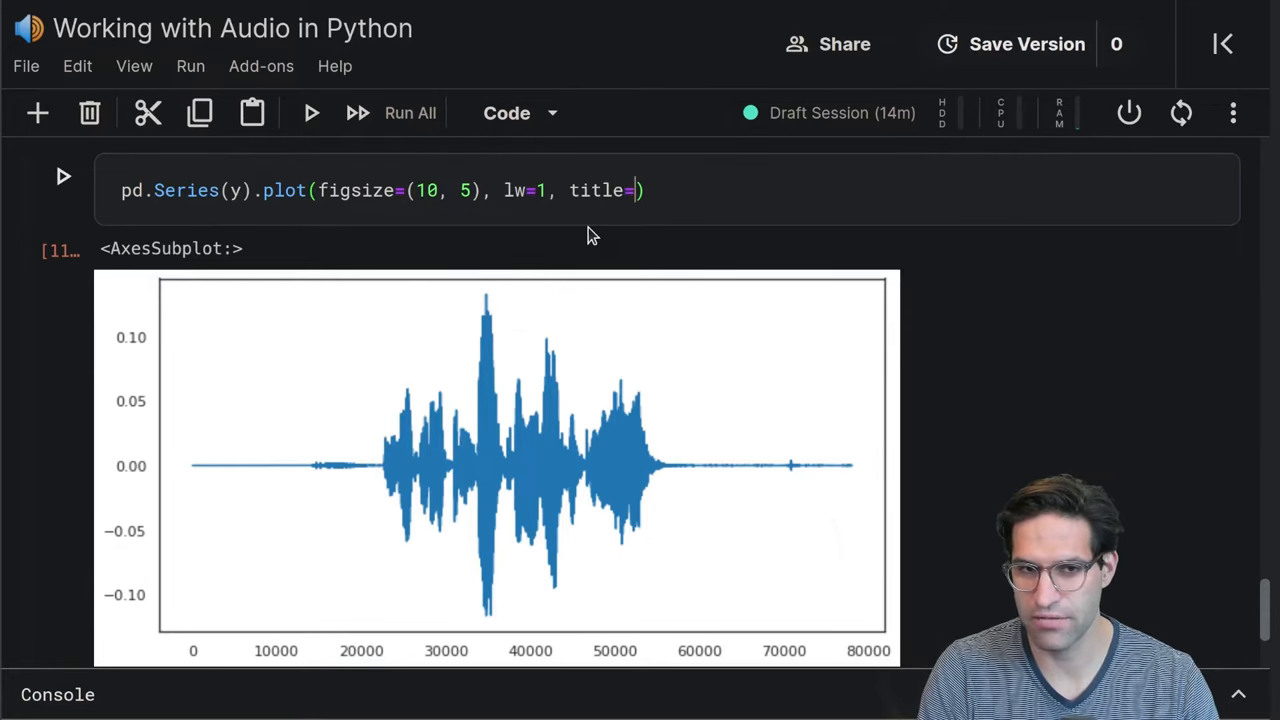
pyautogui.write("'Raw Audio Example")
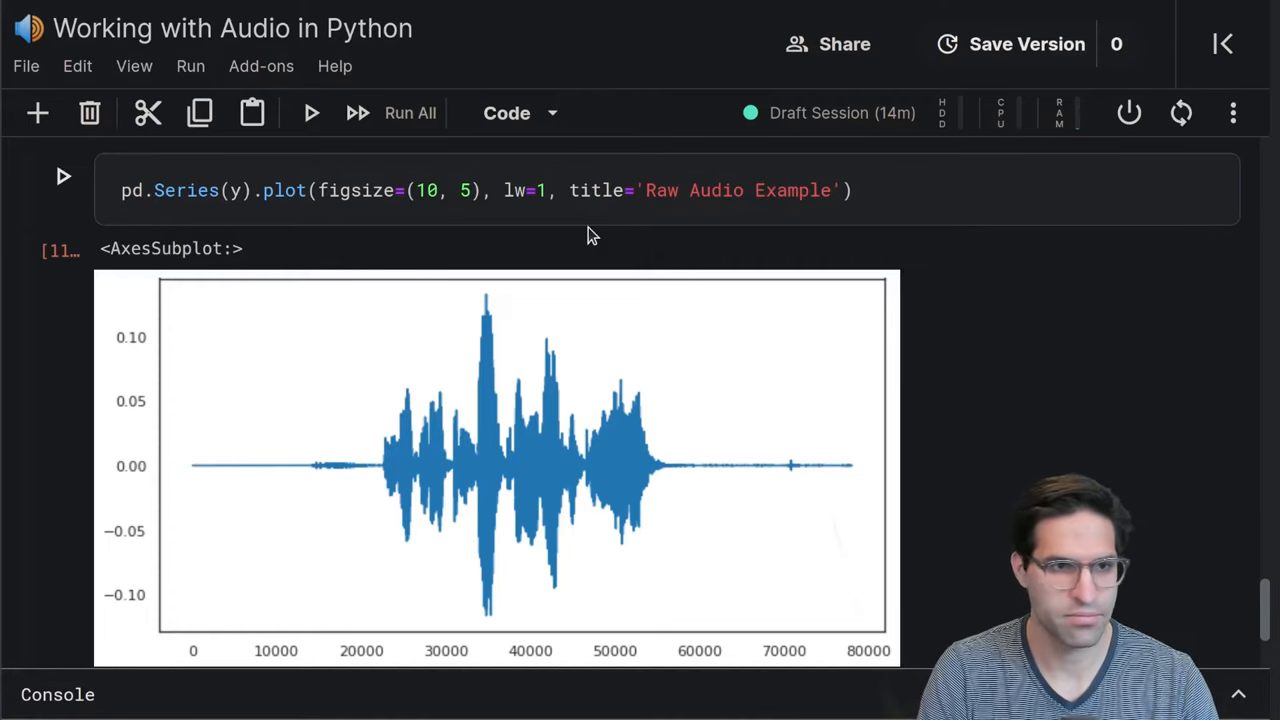
pyautogui.click(63, 176)
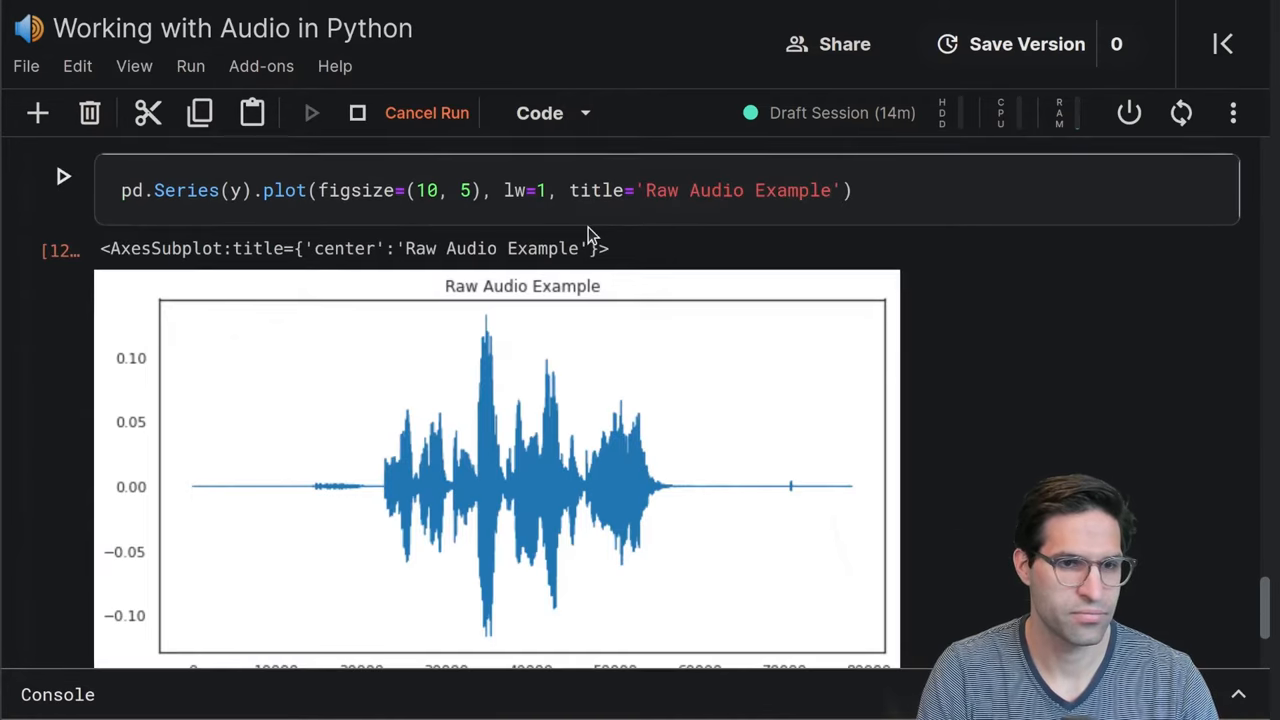
# Add plt.show() and color=color_pal[0] to the waveform plot cell
pyautogui.write('plt.s')
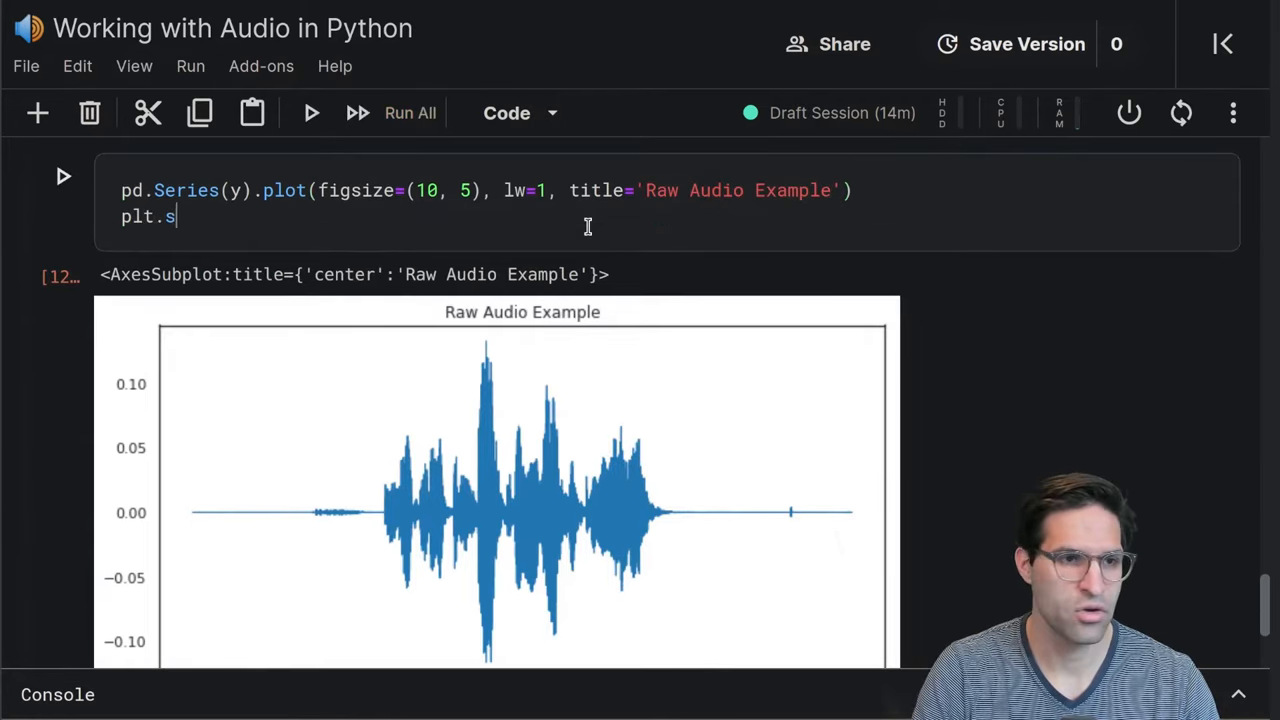
pyautogui.write('how()')
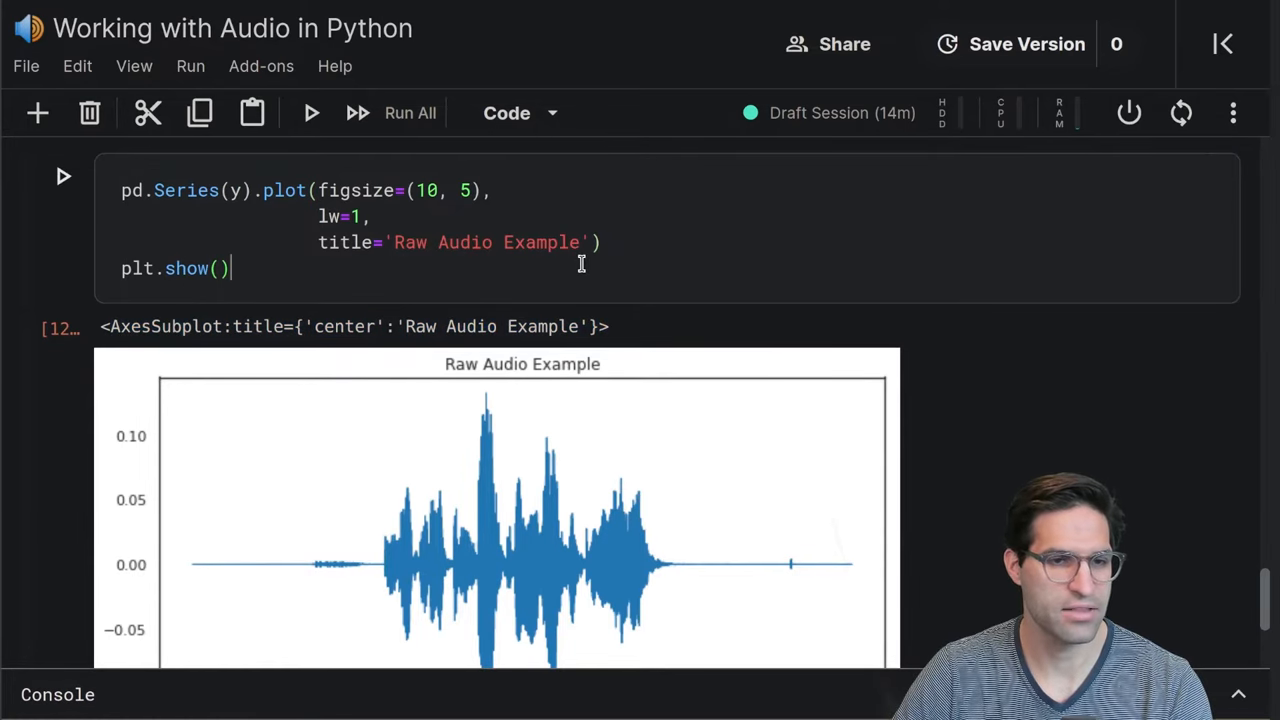
pyautogui.scroll(-3)
pyautogui.write(',')
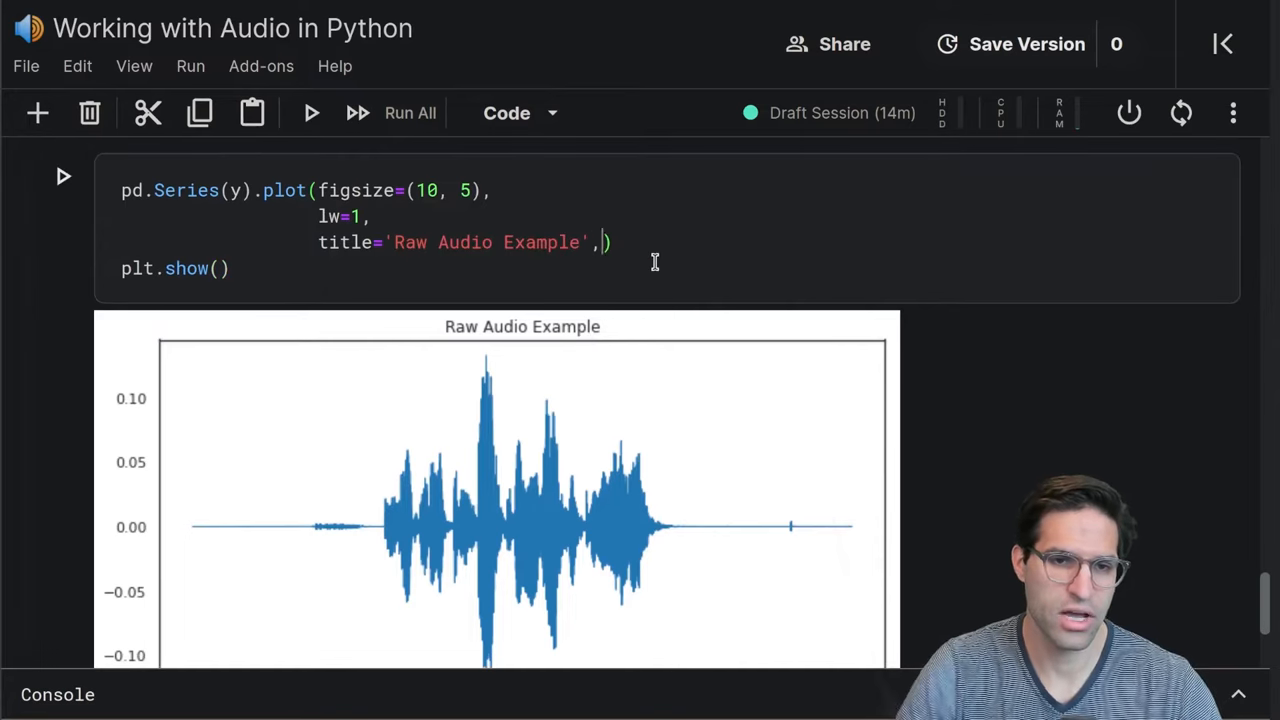
pyautogui.write('color=colr')
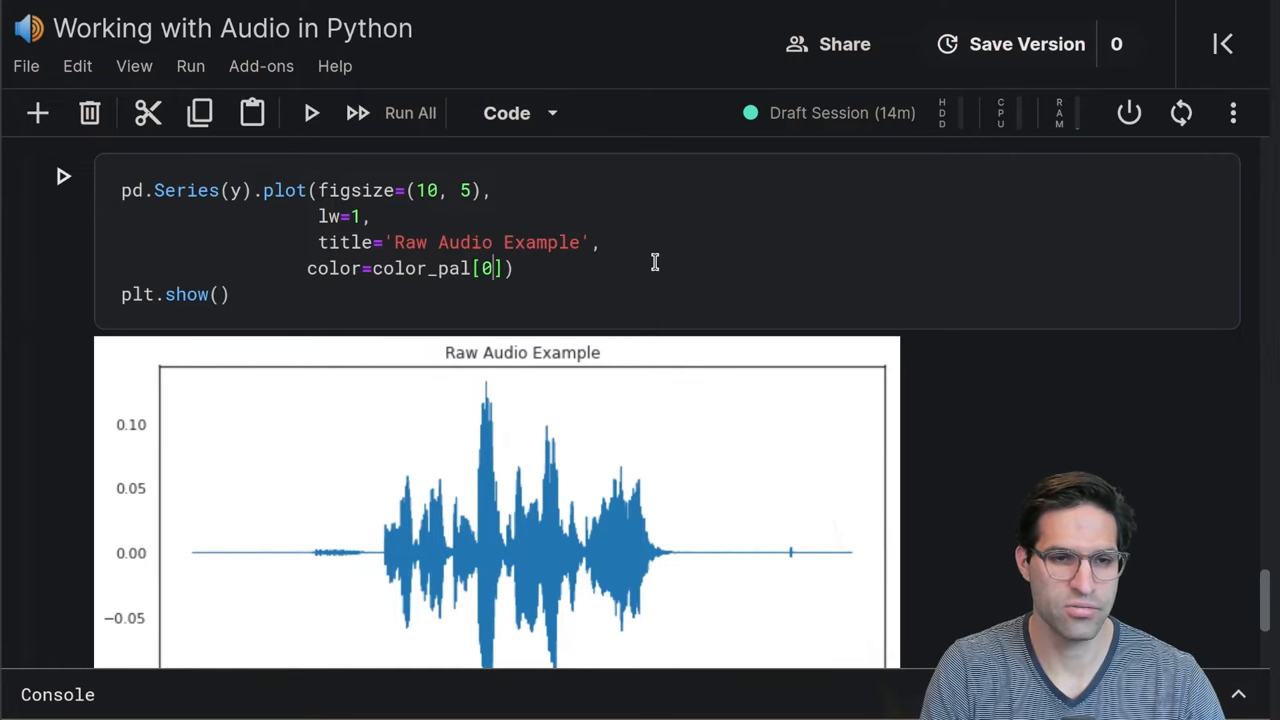
pyautogui.scroll(-3)
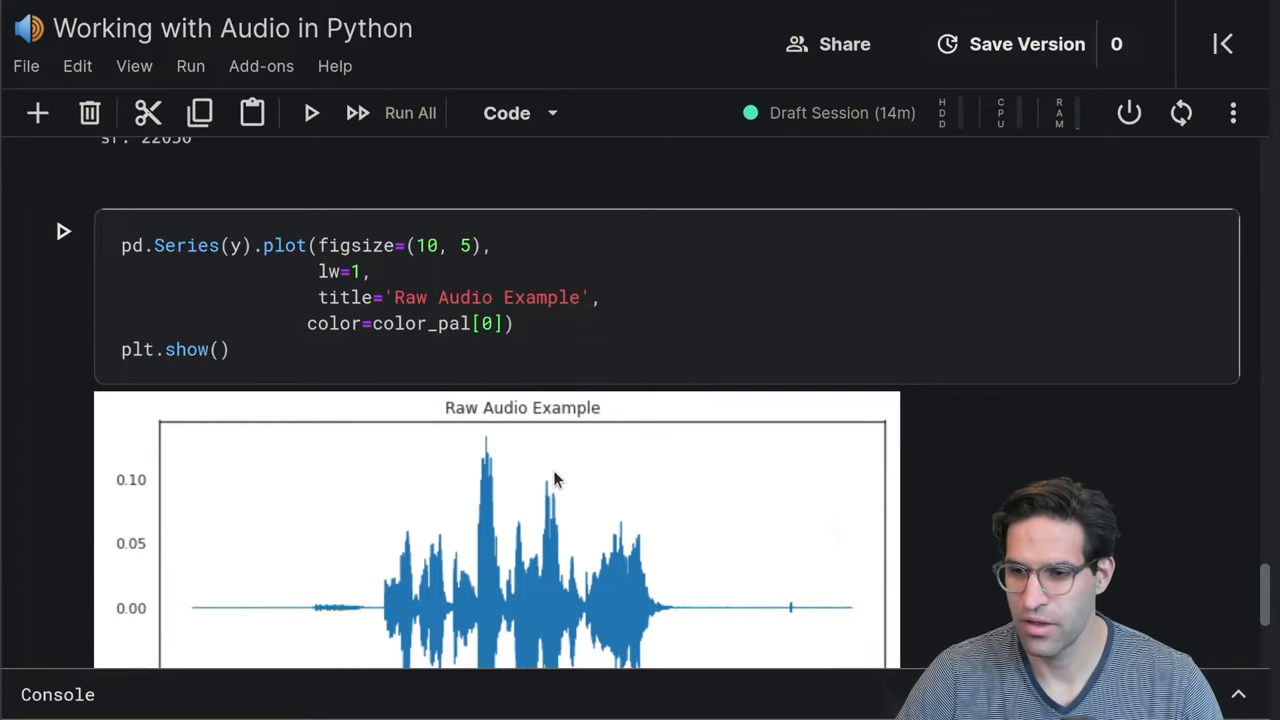
pyautogui.scroll(-3)
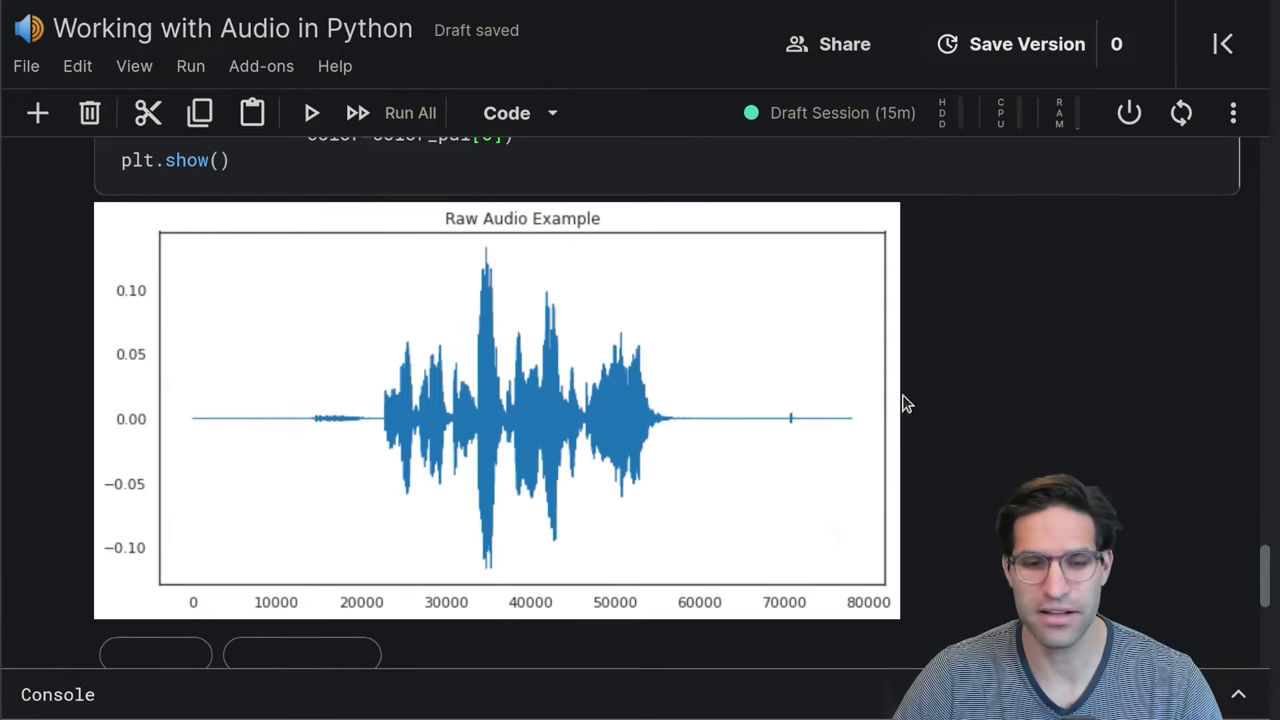
pyautogui.moveTo(363, 357)
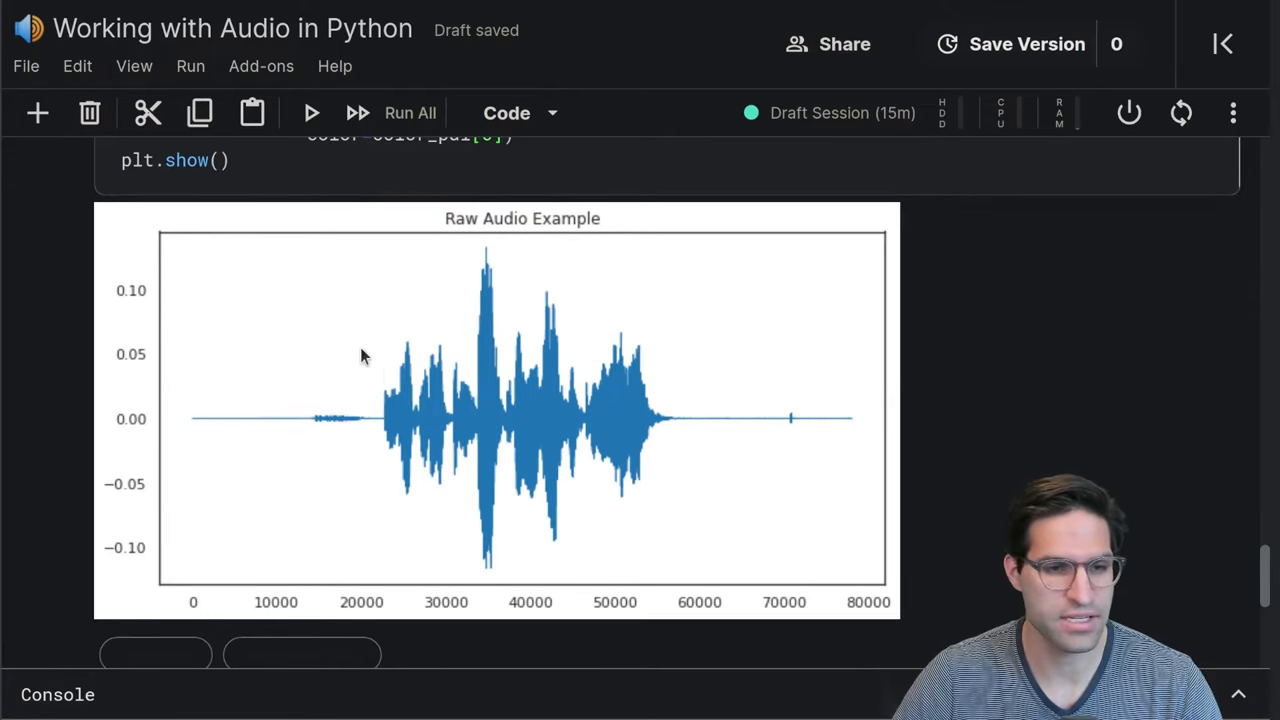
pyautogui.moveTo(930, 478)
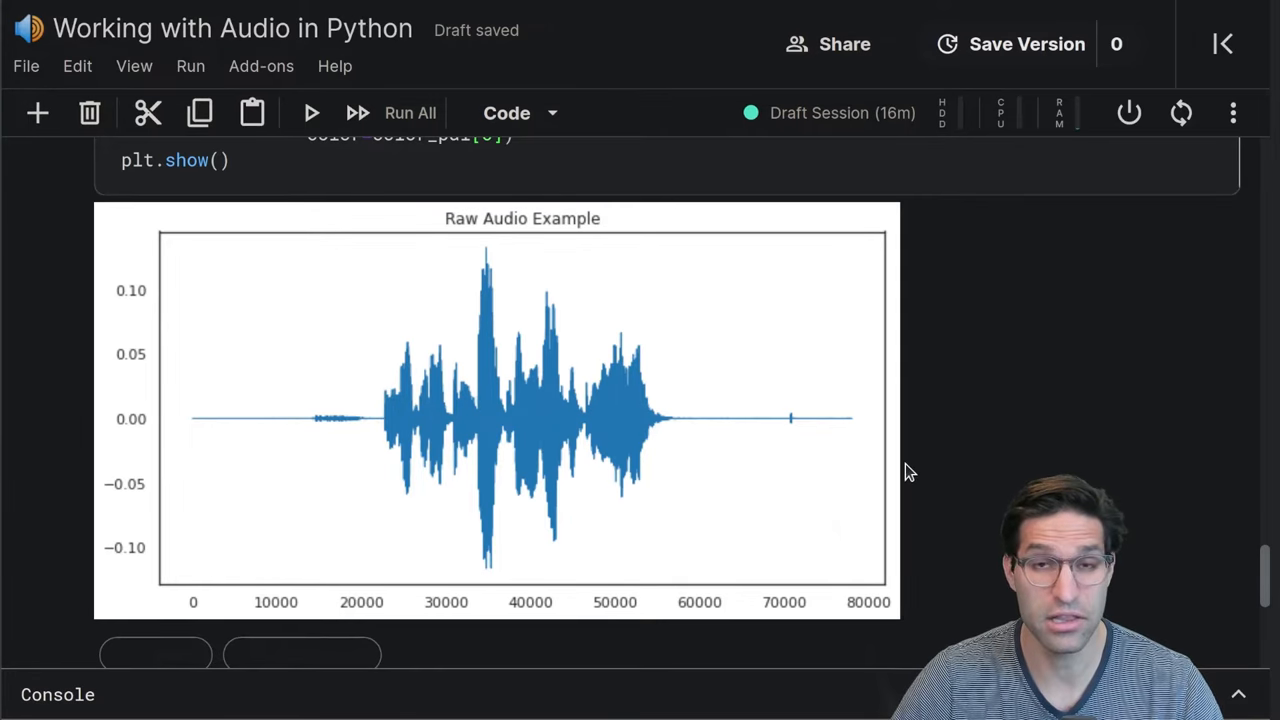
pyautogui.scroll(-3)
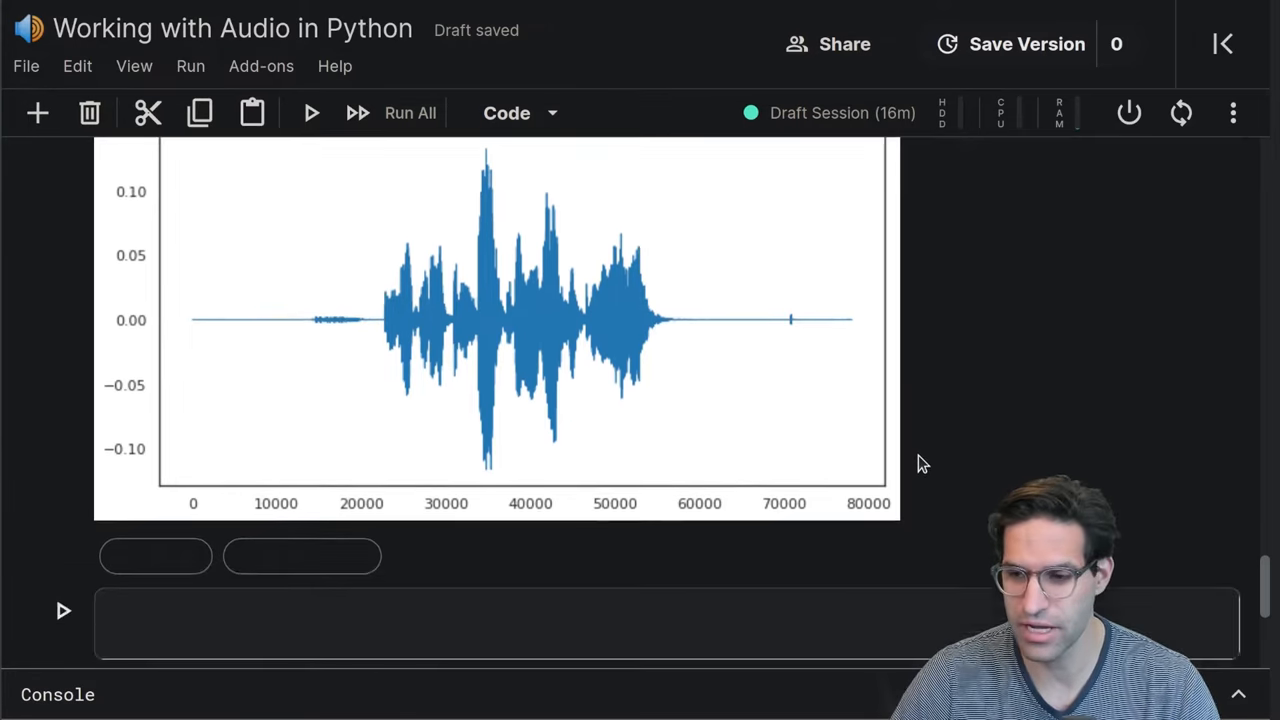
# Add and run a cell computing y_trimmed, _ = librosa.effects.trim(y)
pyautogui.write('librosa.e')
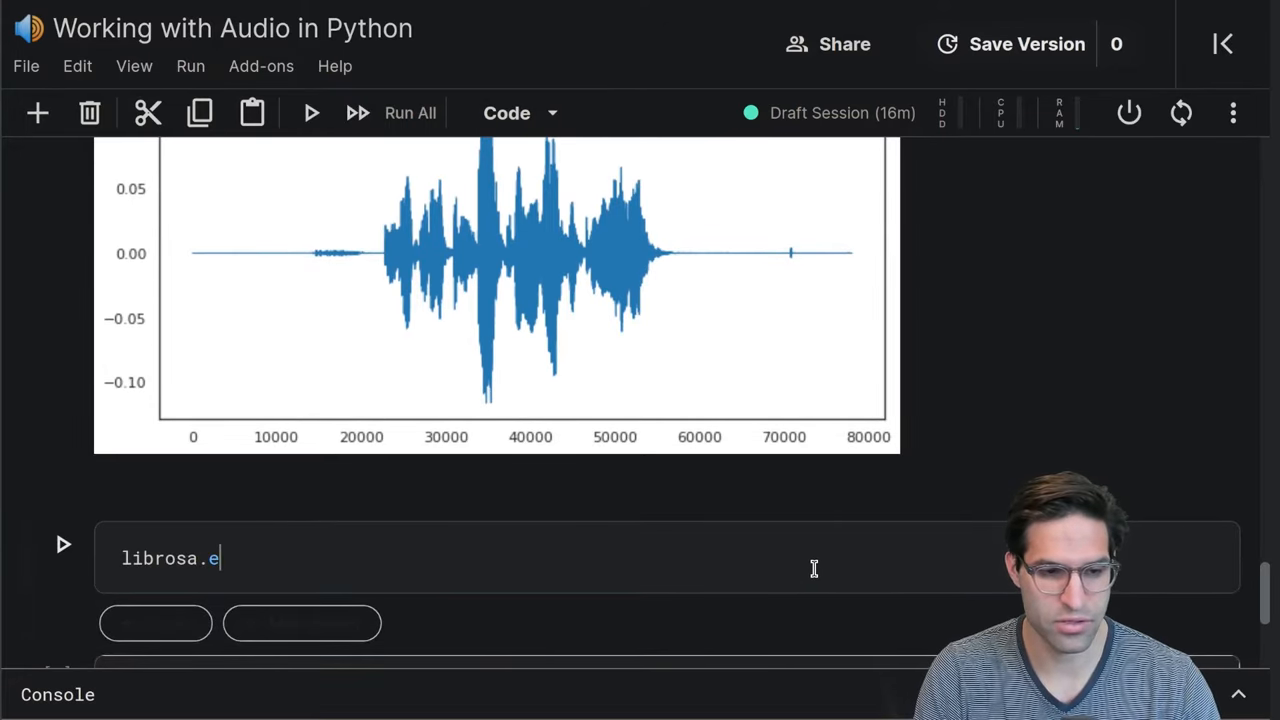
pyautogui.write('ff')
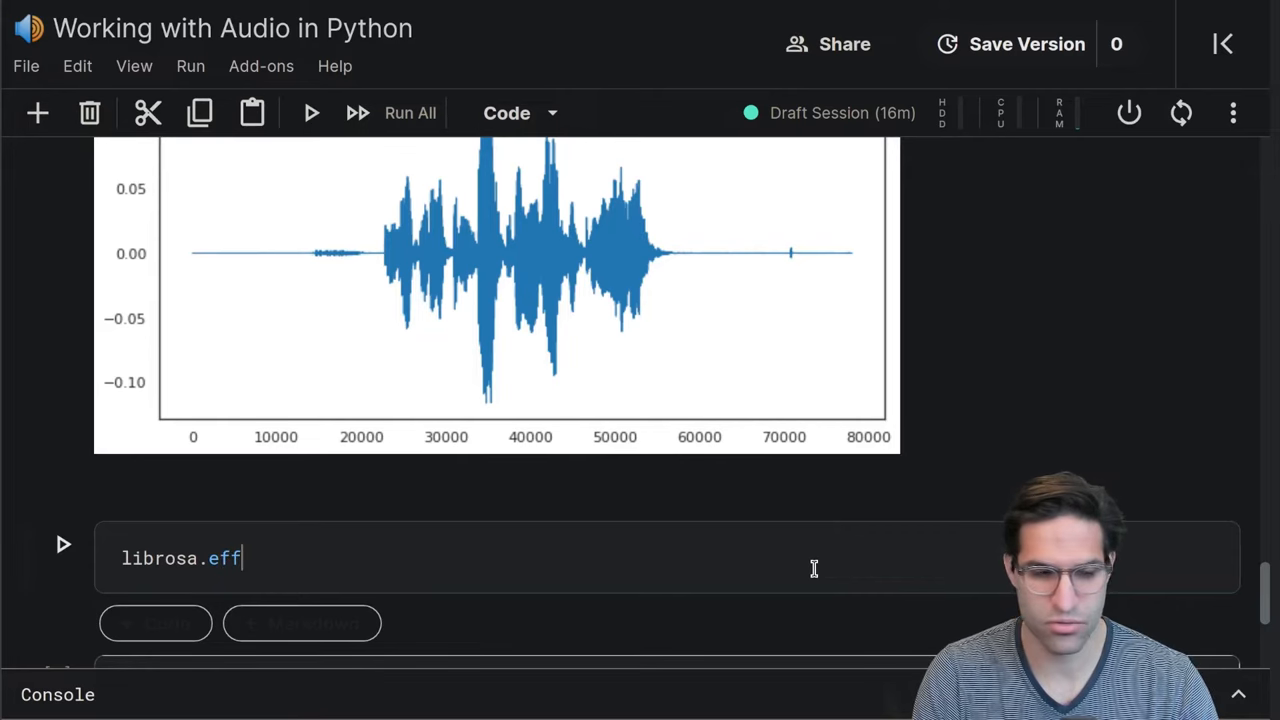
pyautogui.write('ects.tru')
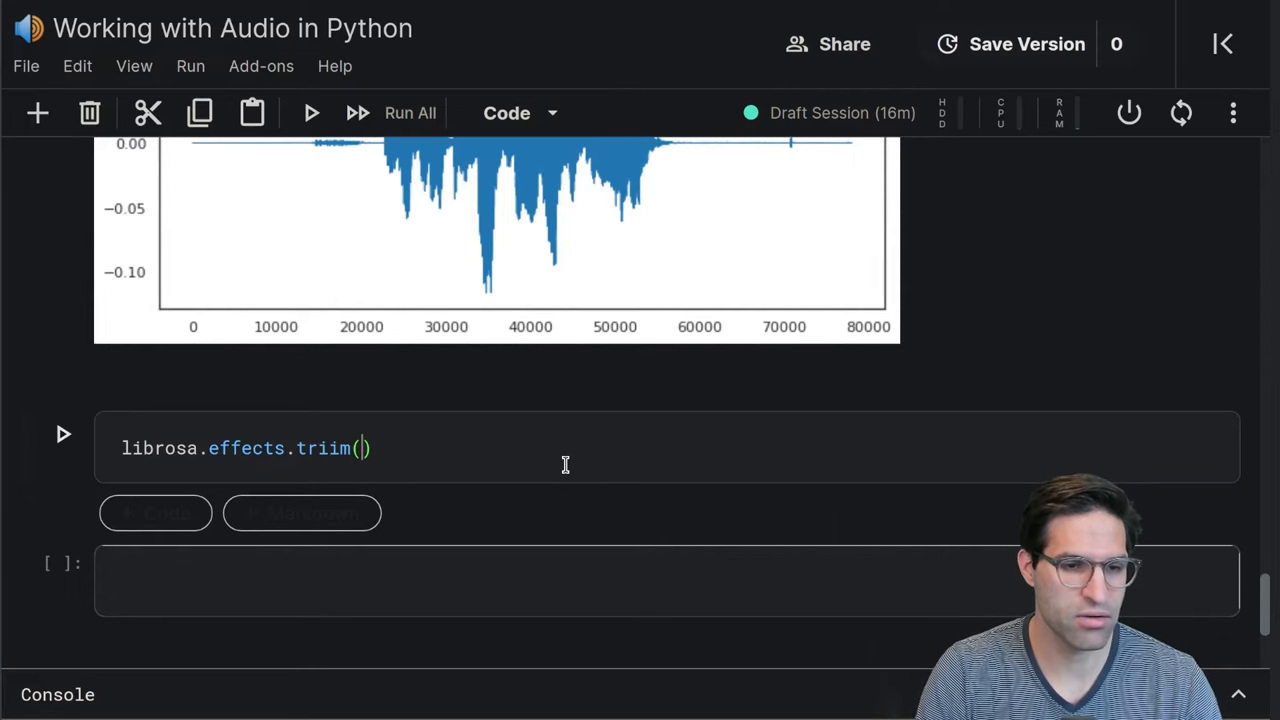
pyautogui.write('y')
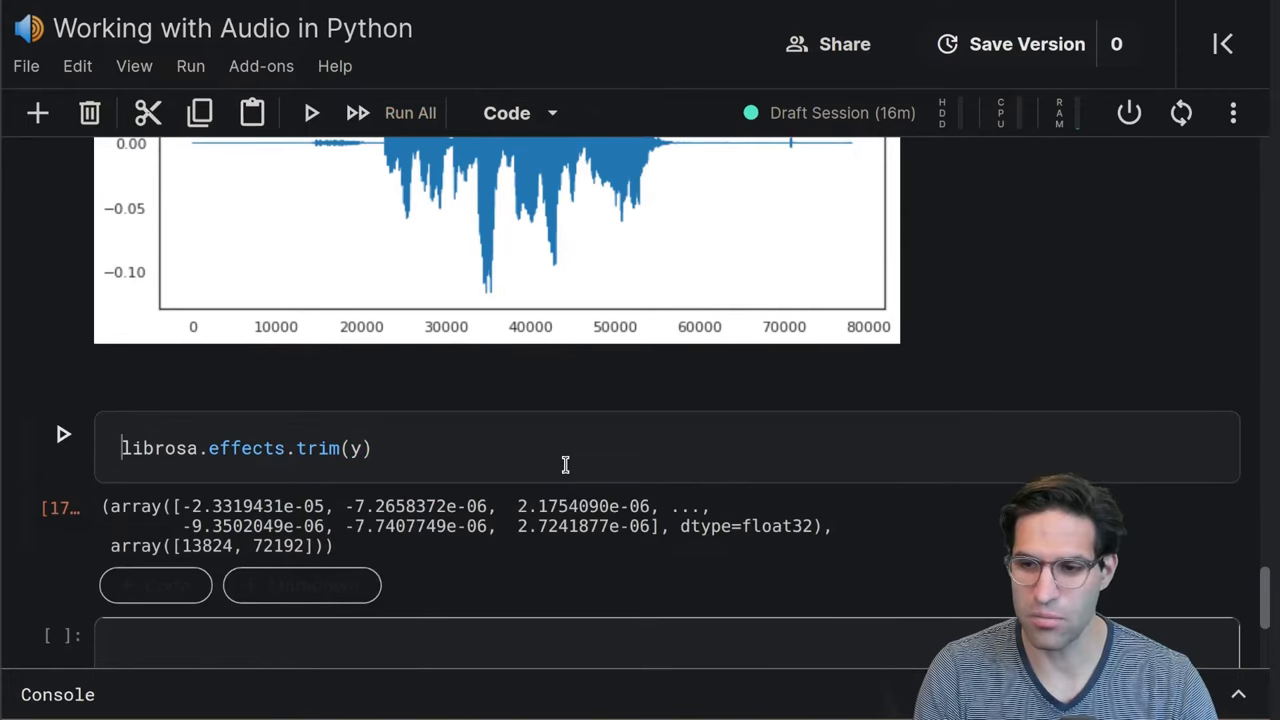
pyautogui.write('y_trimmed, _ =')
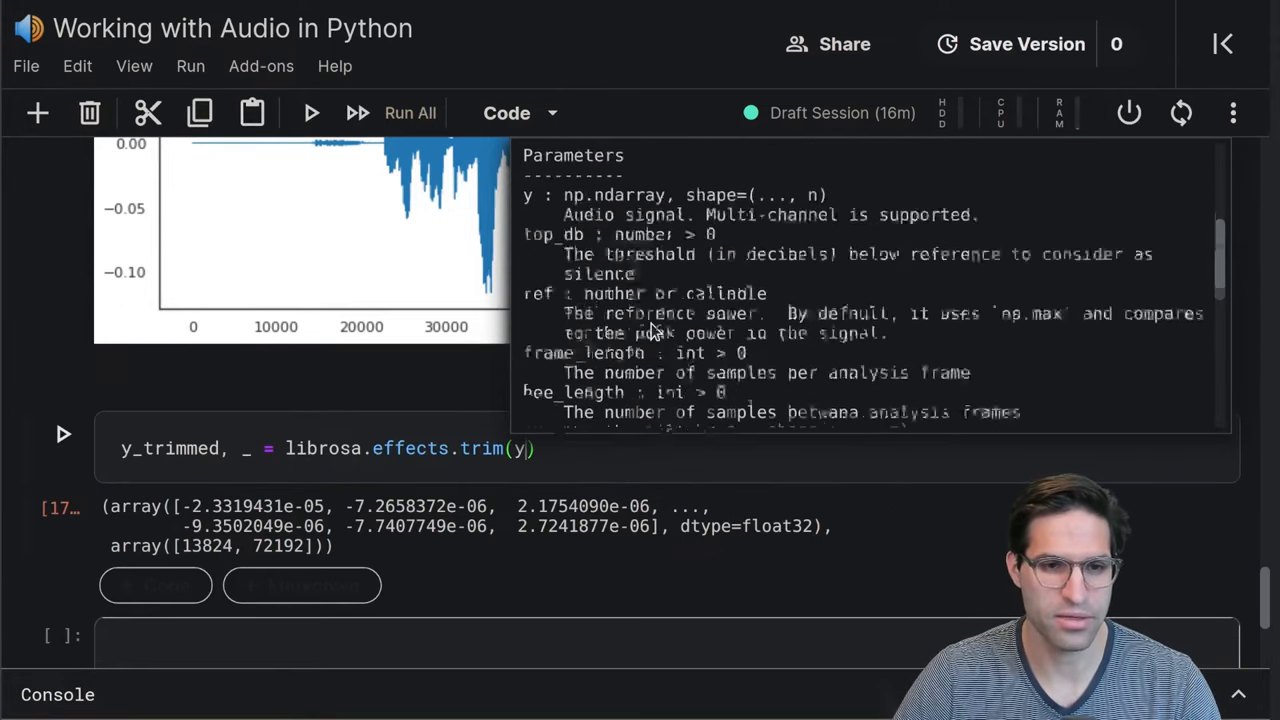
pyautogui.scroll(-3)
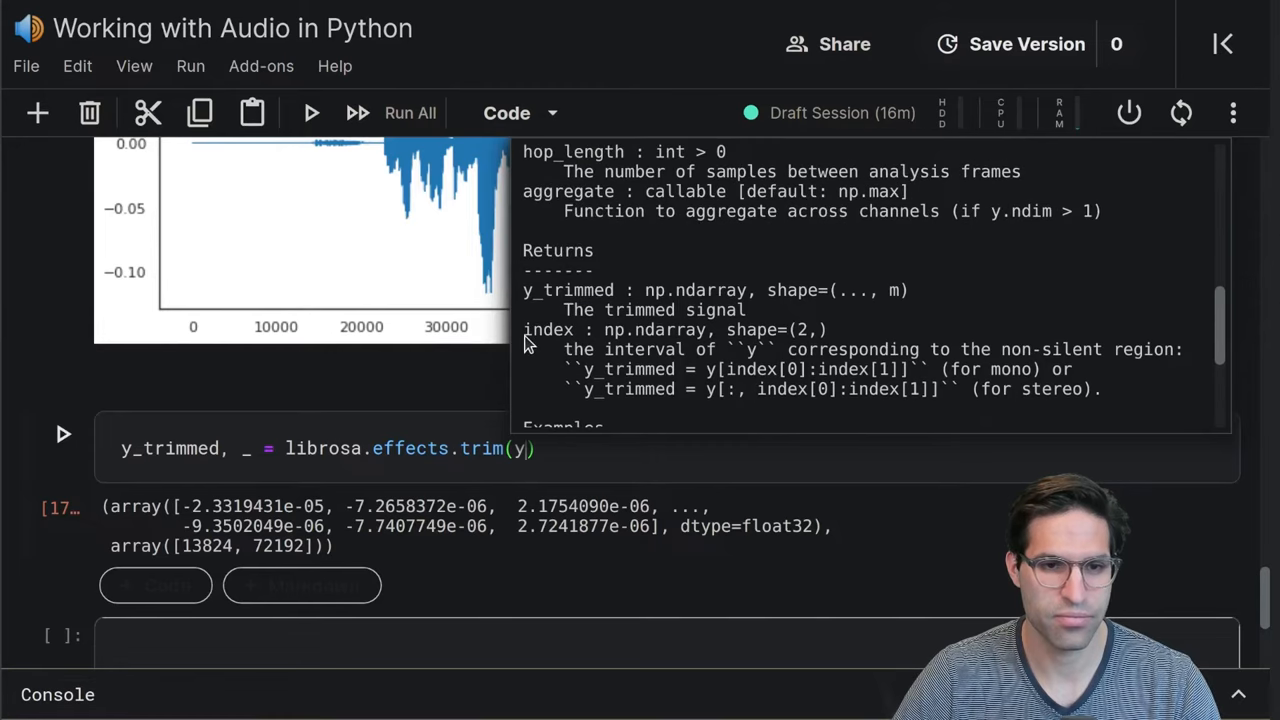
pyautogui.doubleClick(548, 329)
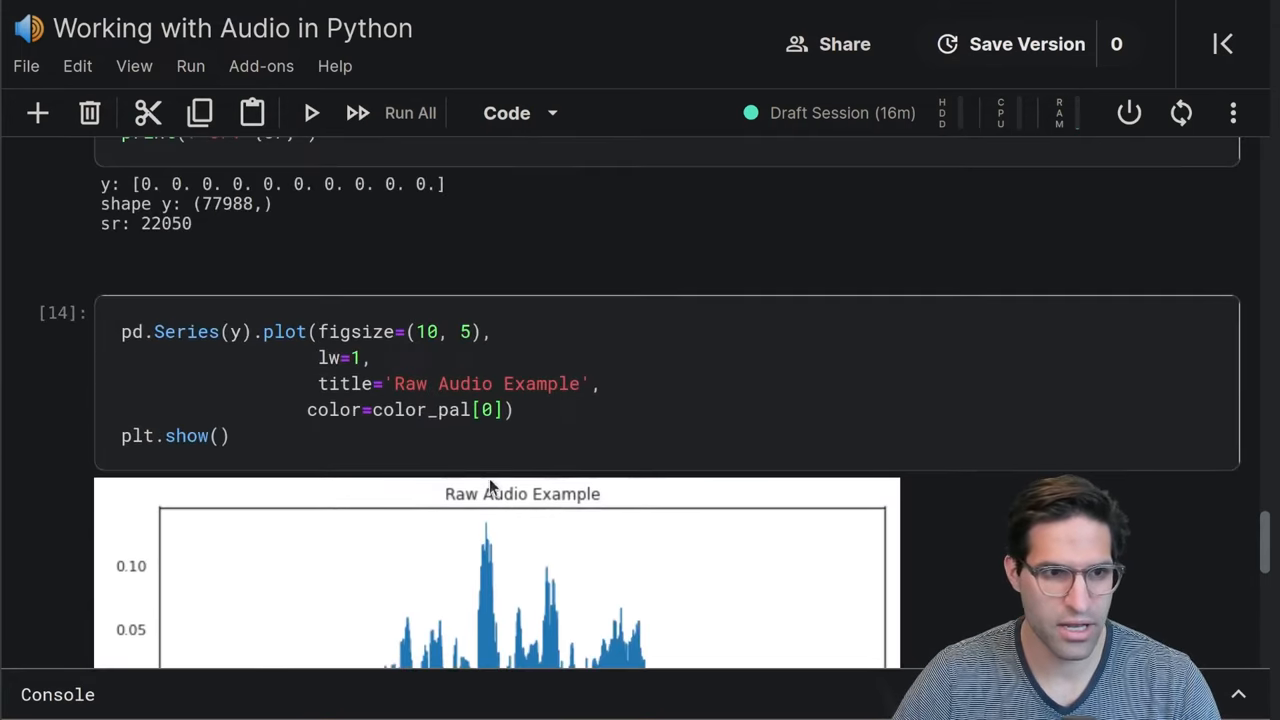
# Reuse the raw audio plot code to plot y_trimmed in orange, titled 'Raw Audio Trimmed Example'
pyautogui.click(302, 390)
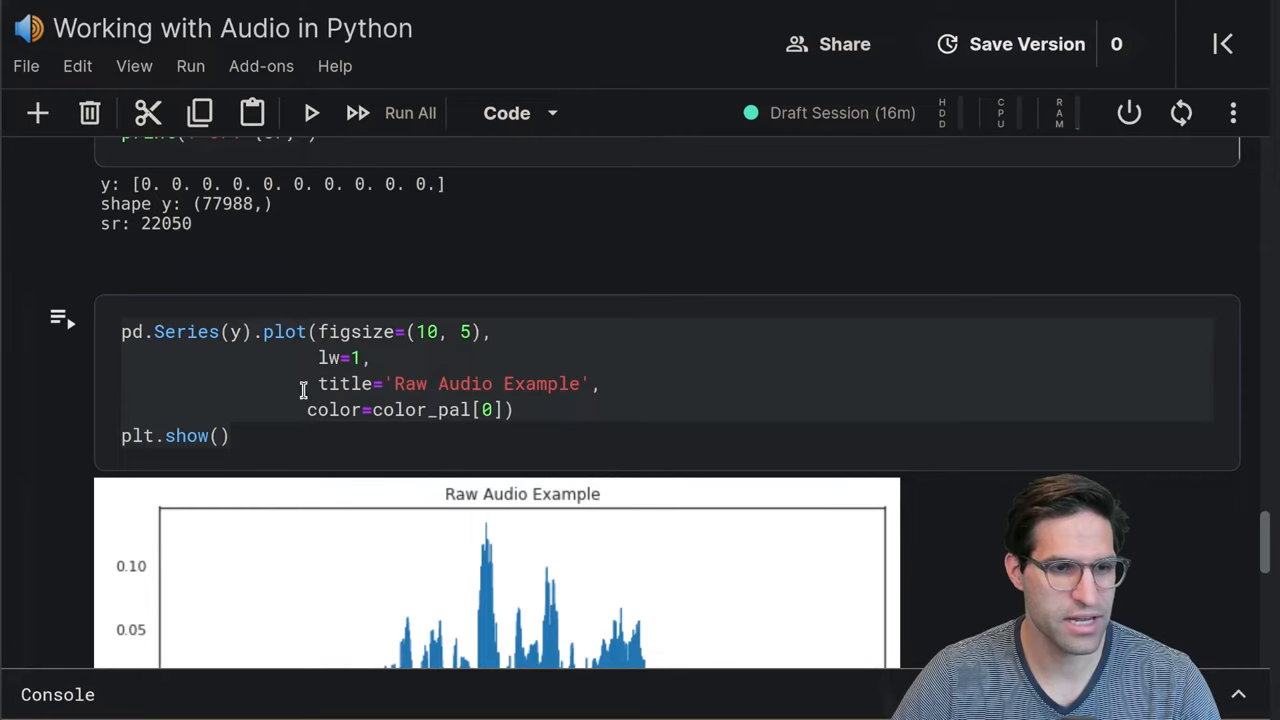
pyautogui.scroll(-3)
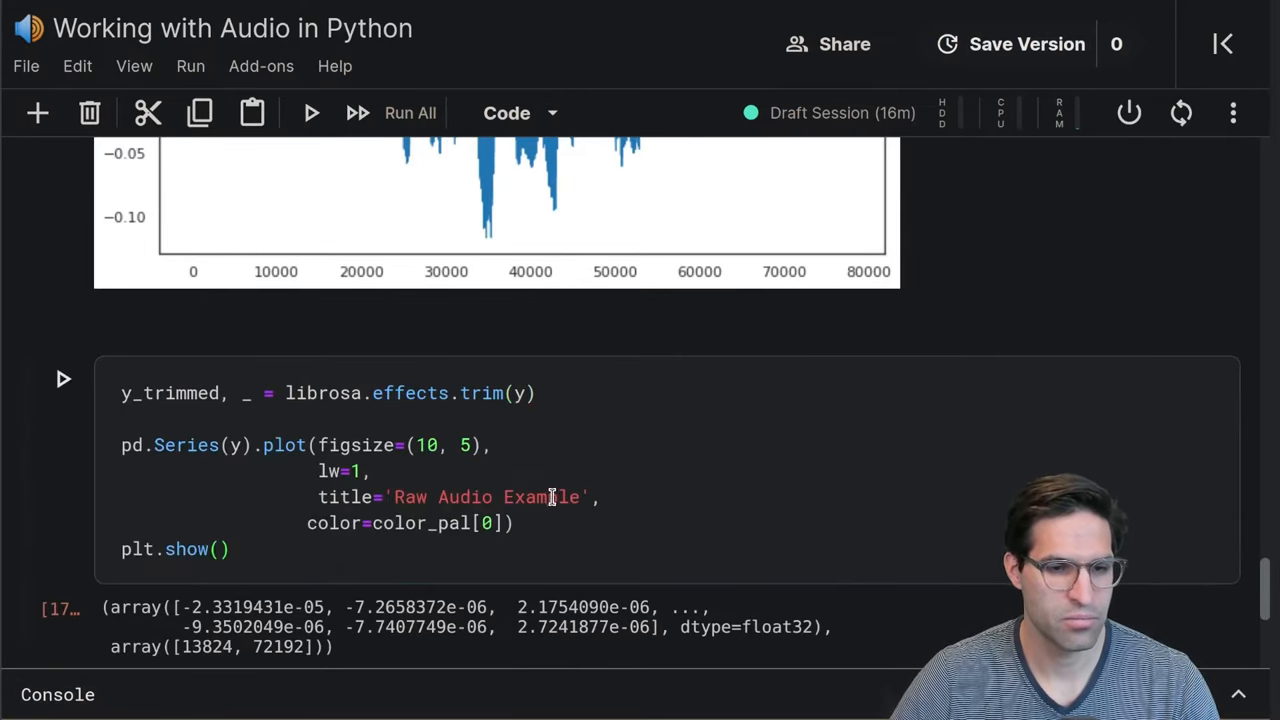
pyautogui.write('Tru')
pyautogui.write('1')
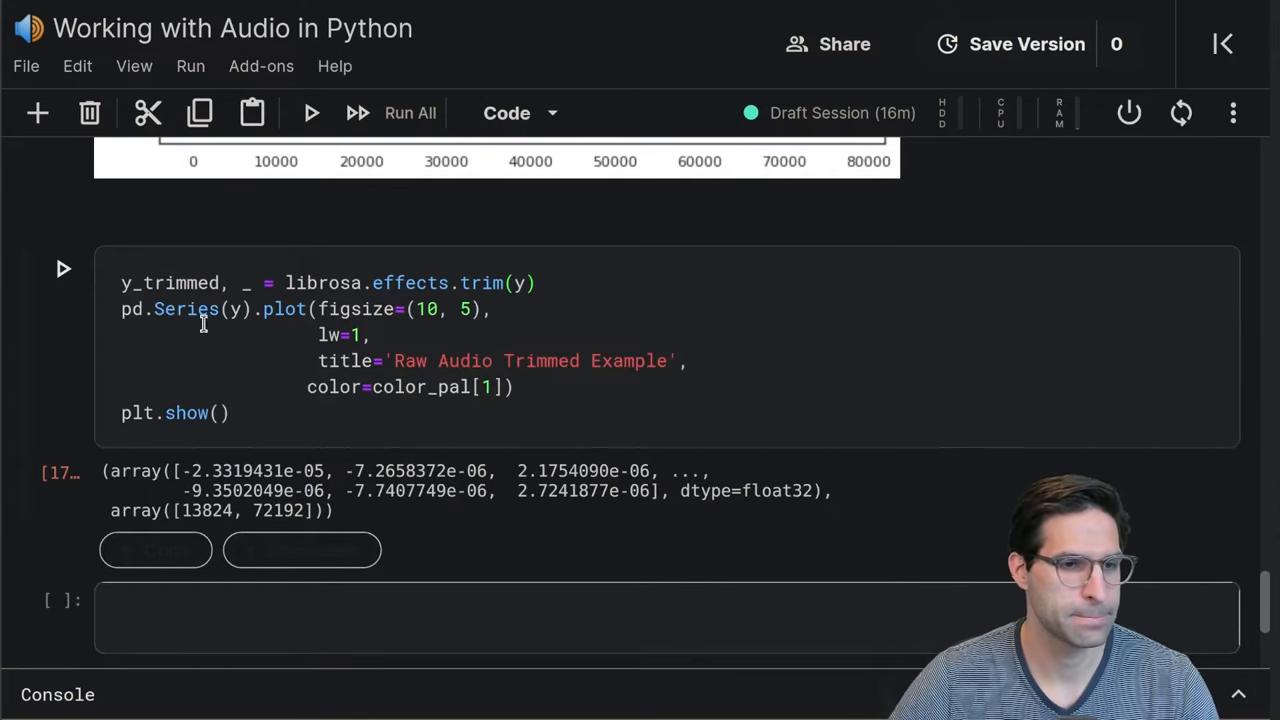
pyautogui.write('_trimmed')
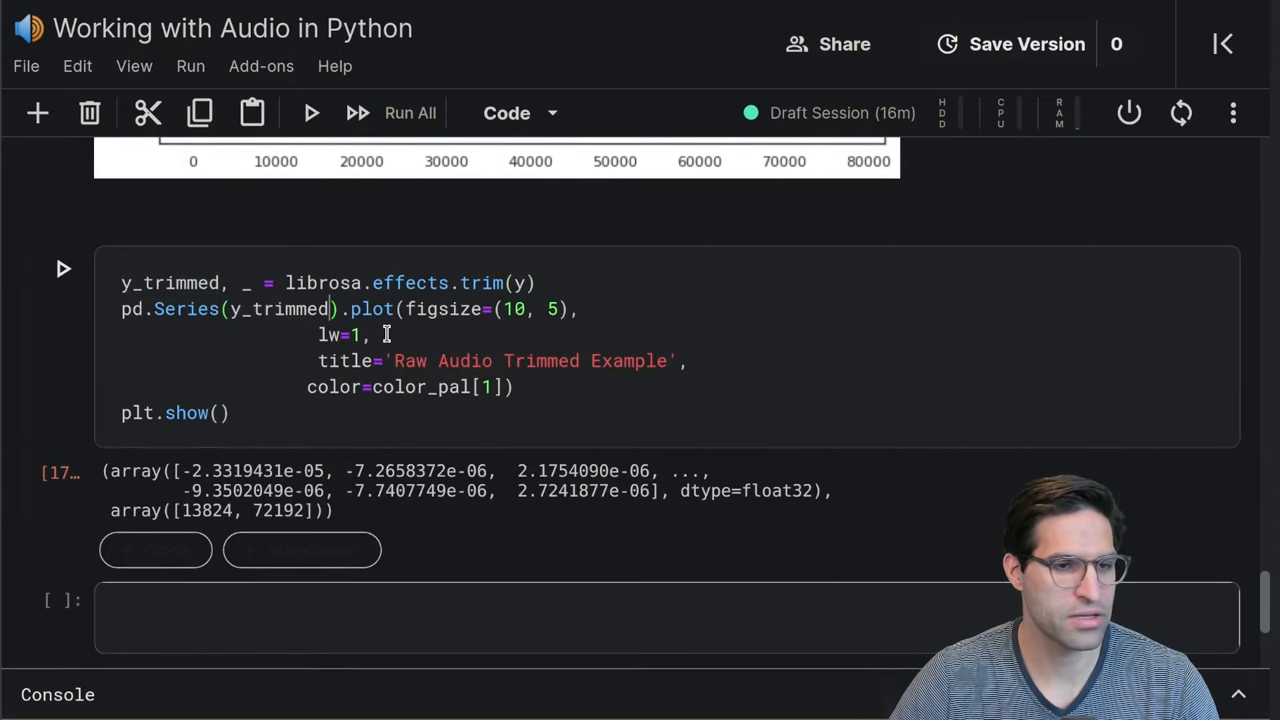
pyautogui.click(62, 268)
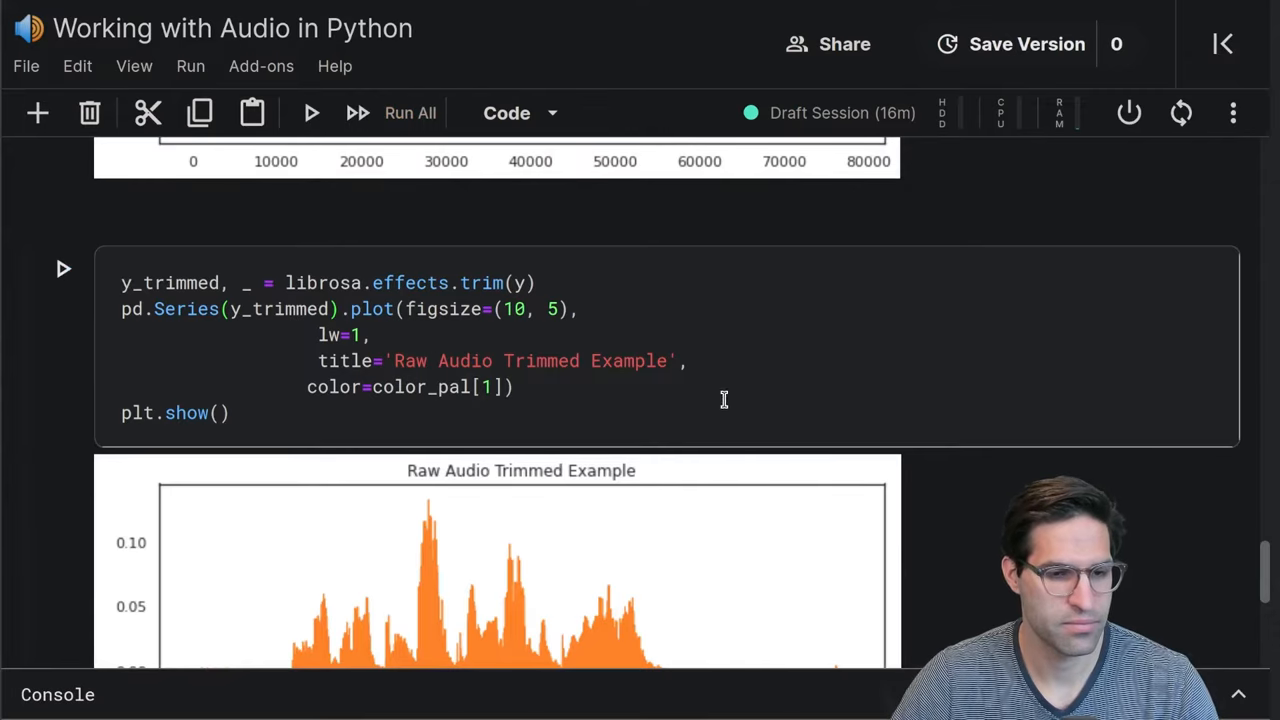
pyautogui.scroll(-3)
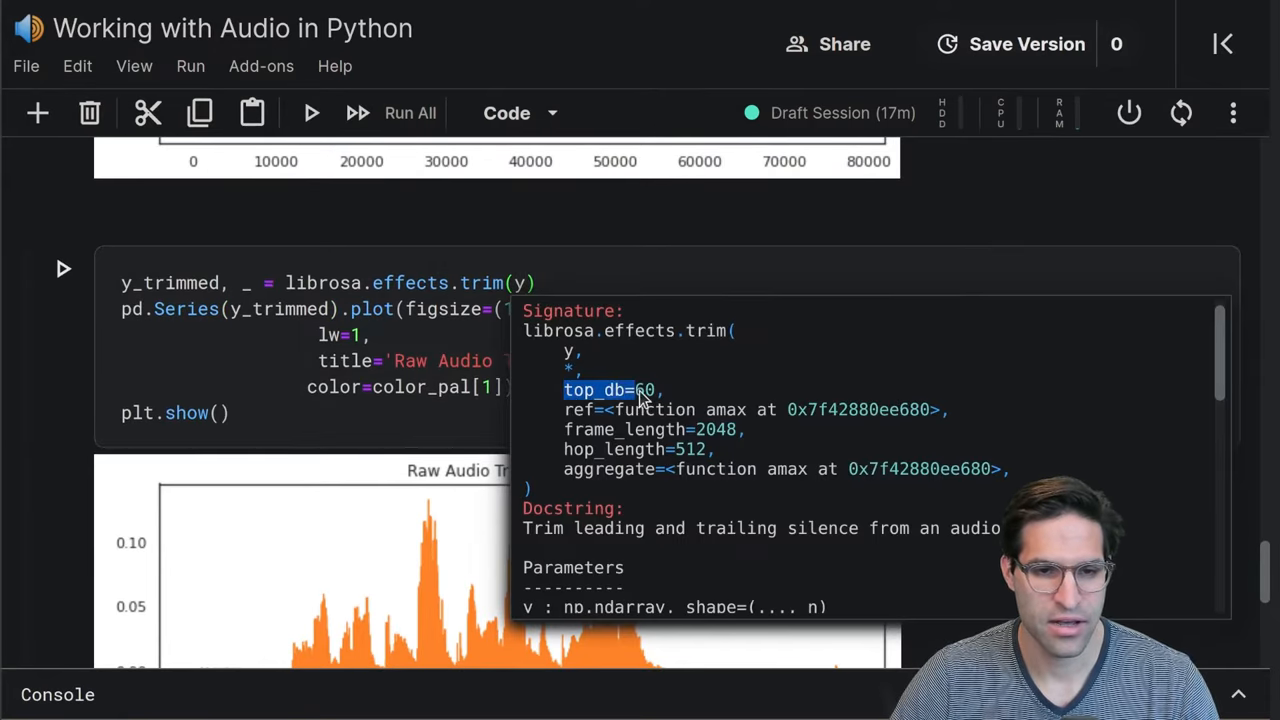
pyautogui.moveTo(855, 390)
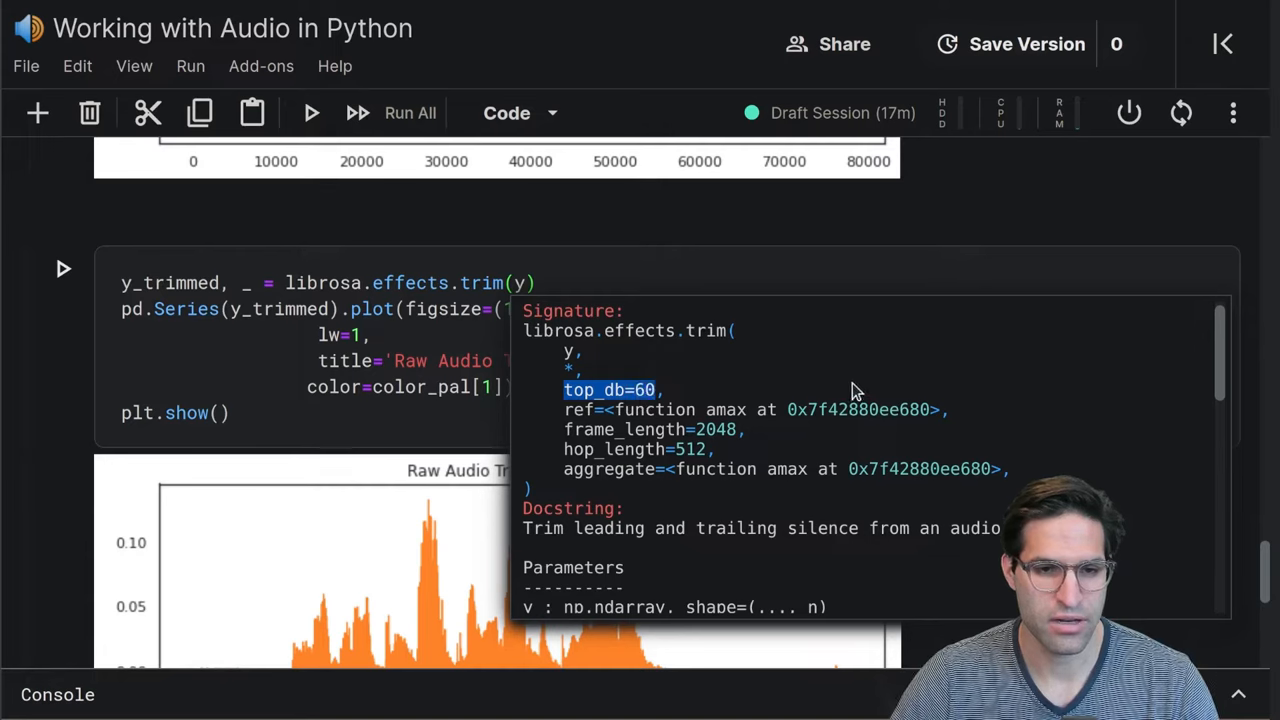
pyautogui.moveTo(760, 408)
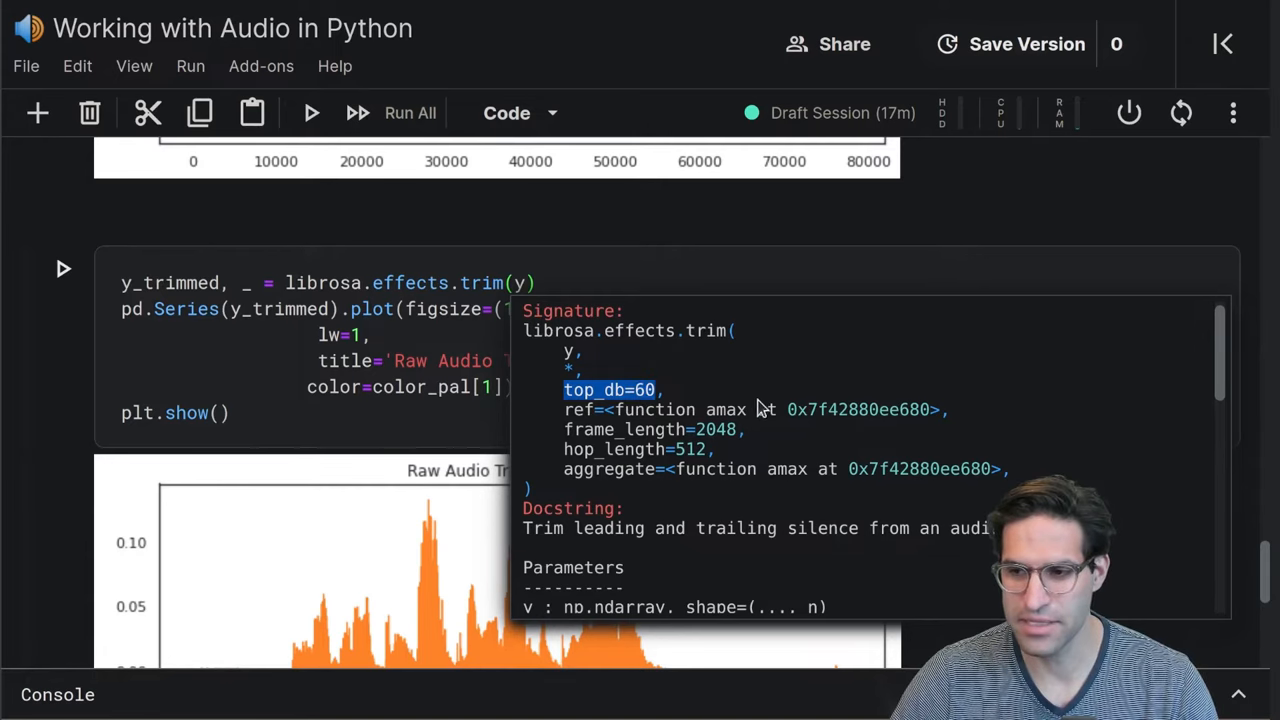
pyautogui.moveTo(535, 338)
pyautogui.write(', t')
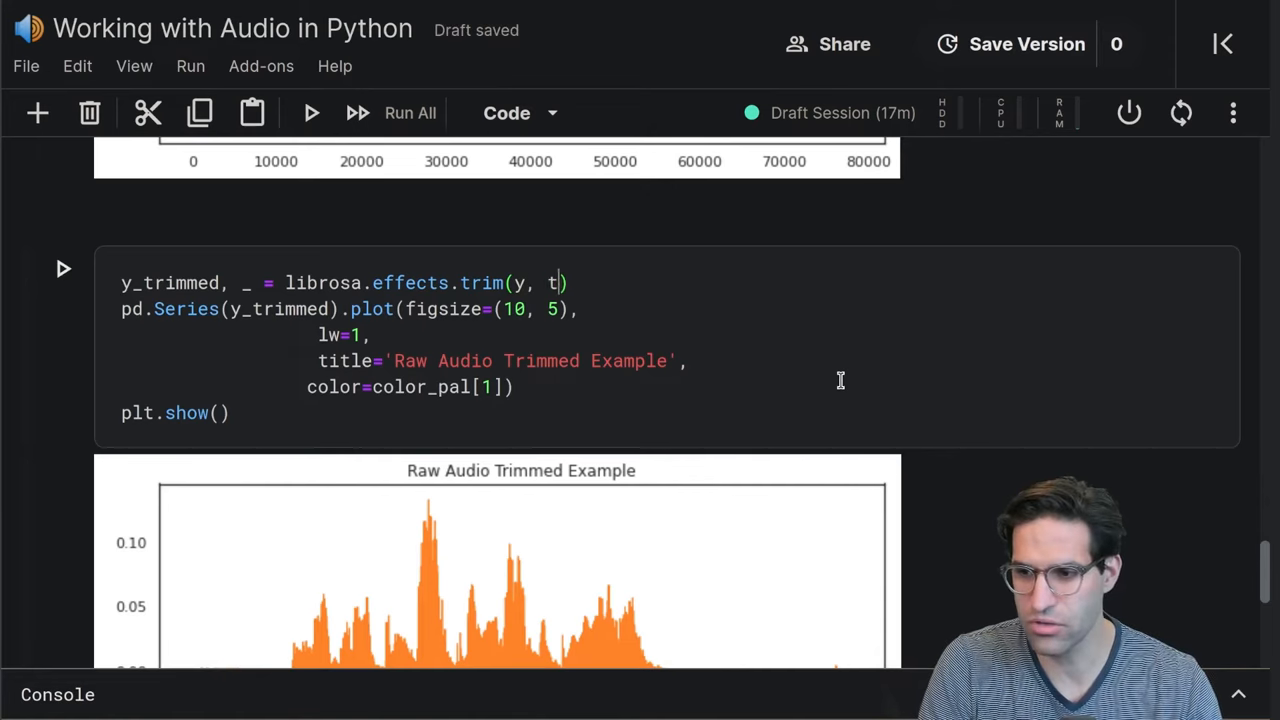
# Add top_db=20 to the librosa.effects.trim call and rerun the orange waveform plot
pyautogui.write('op_db=20')
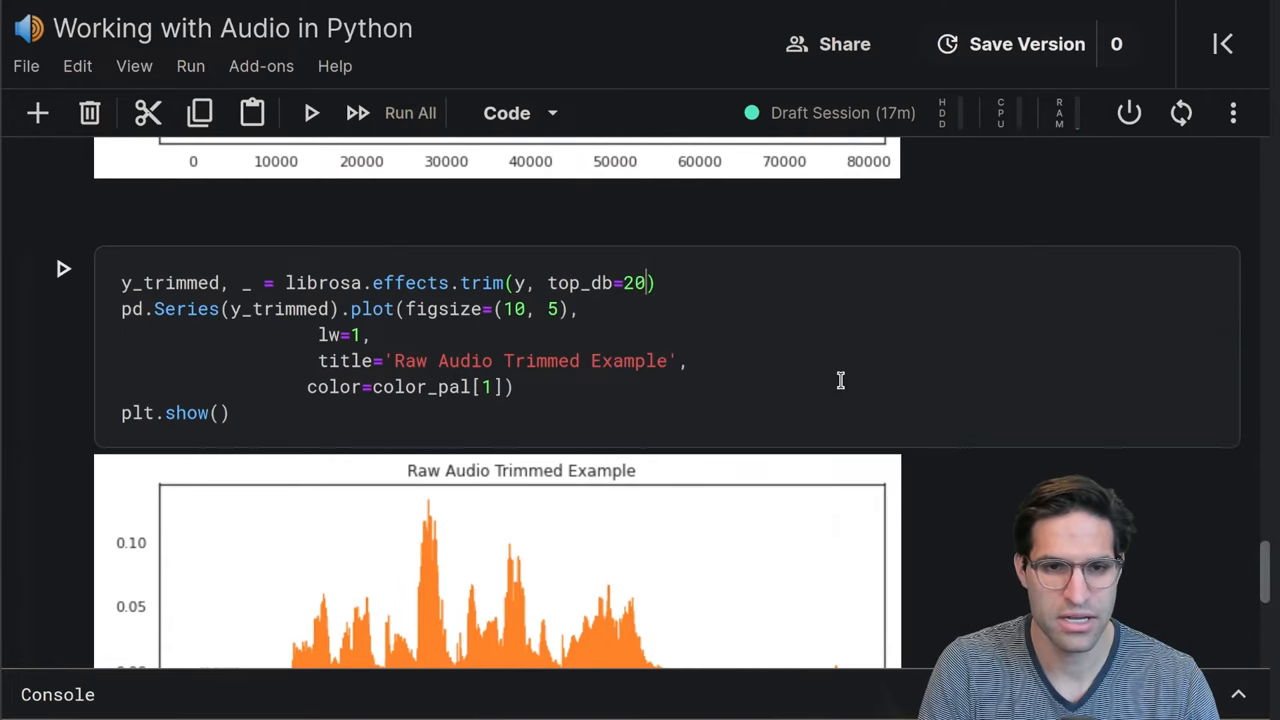
pyautogui.scroll(-3)
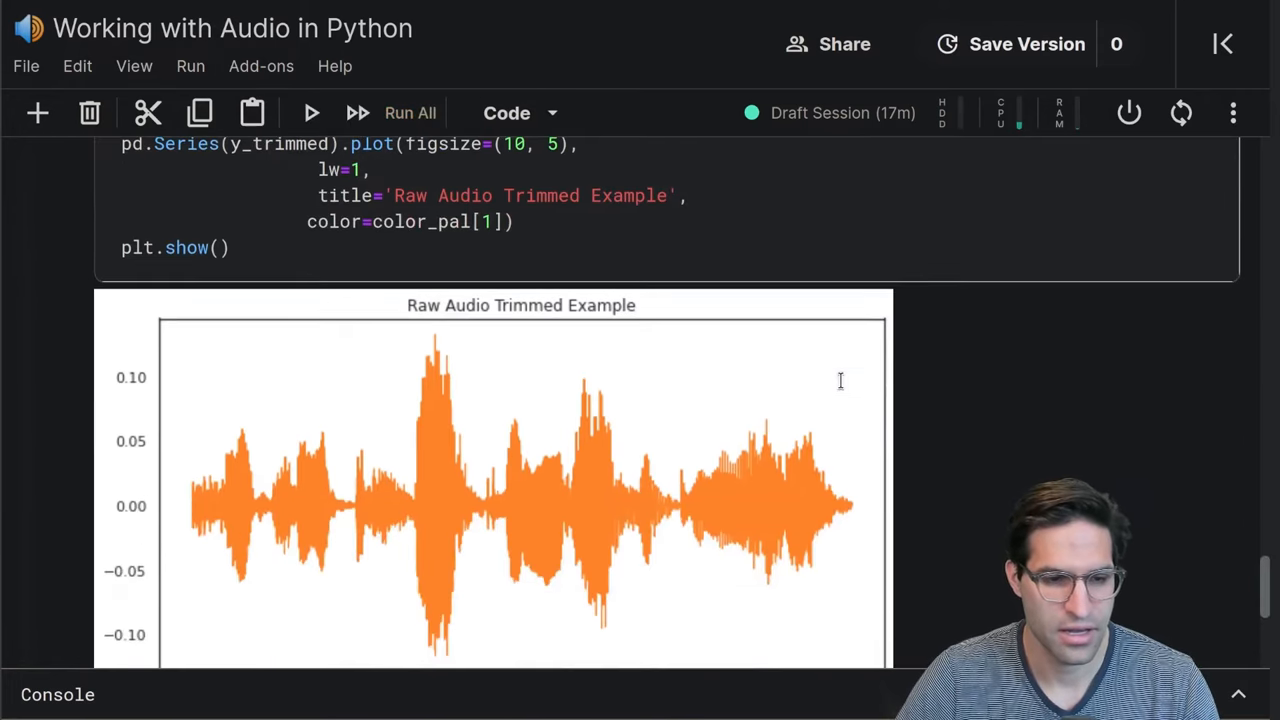
pyautogui.scroll(-3)
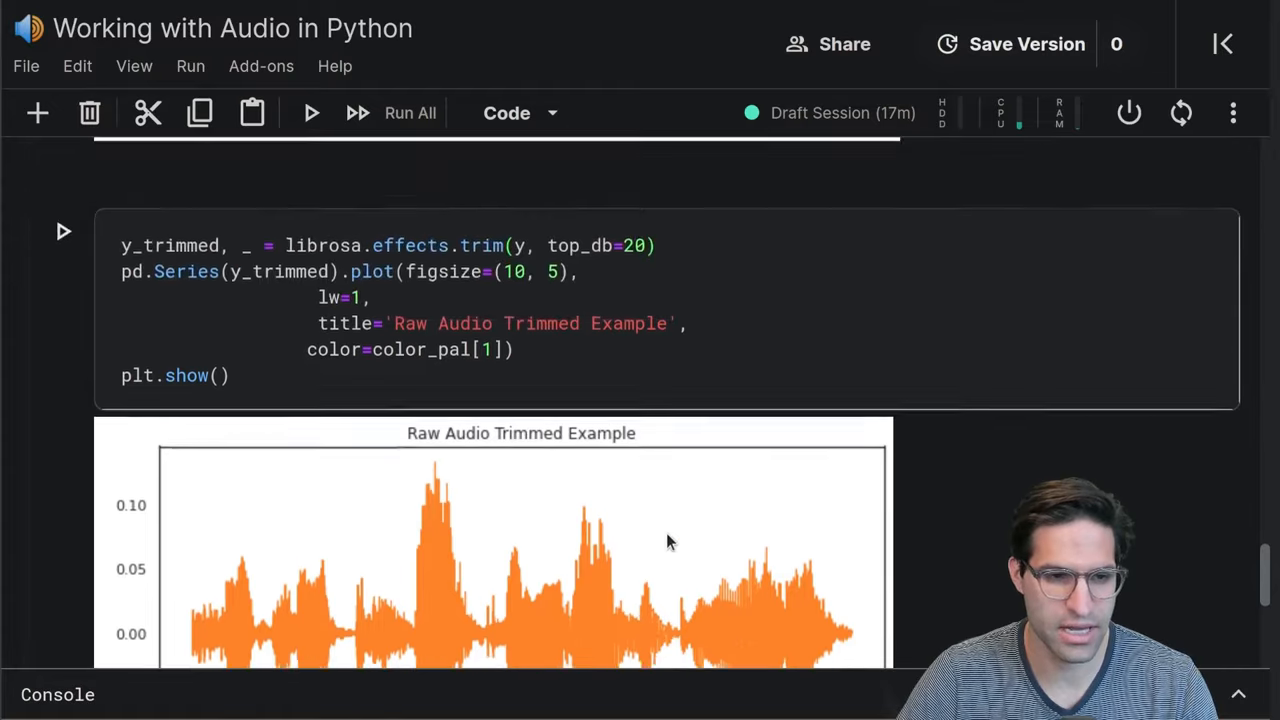
pyautogui.scroll(-3)
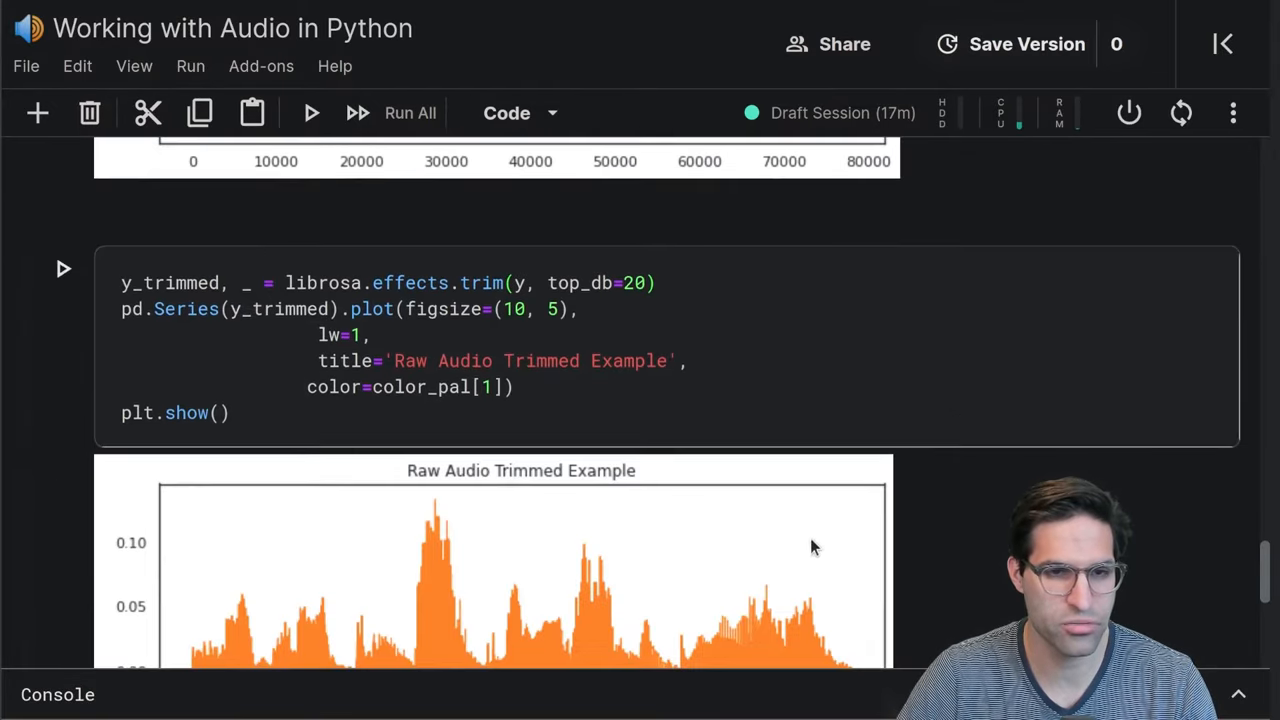
pyautogui.scroll(-3)
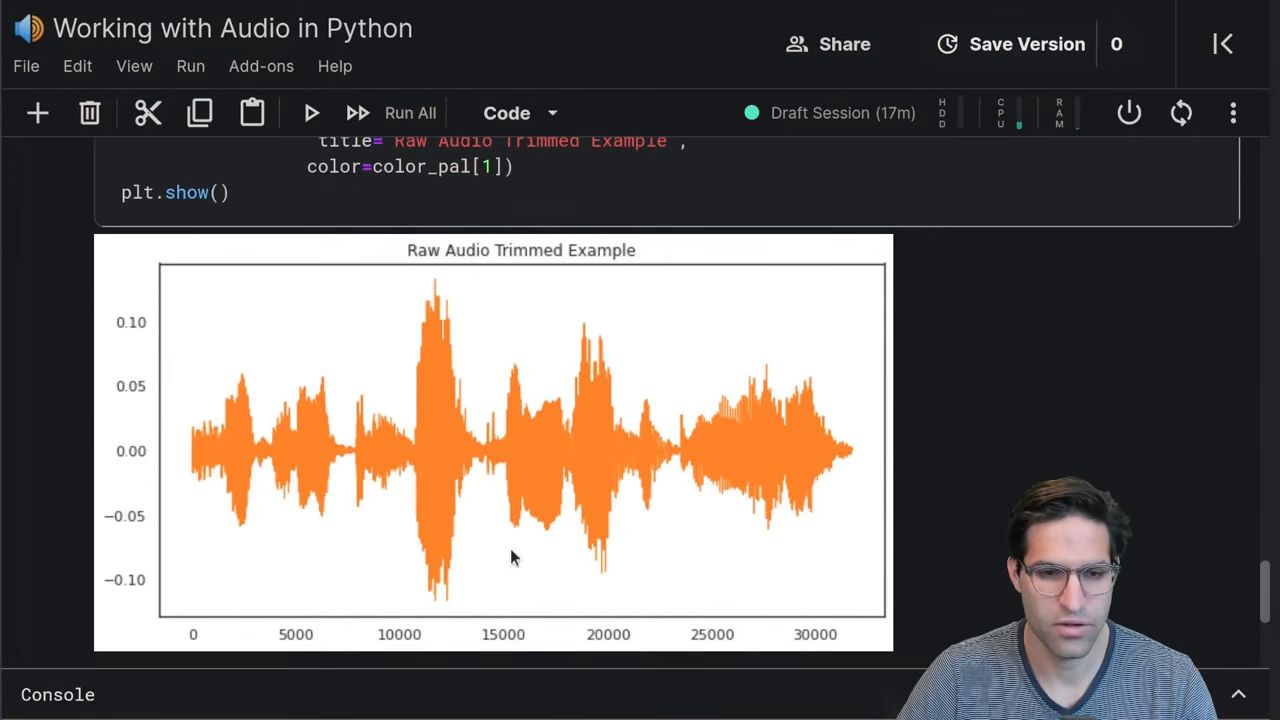
pyautogui.moveTo(805, 438)
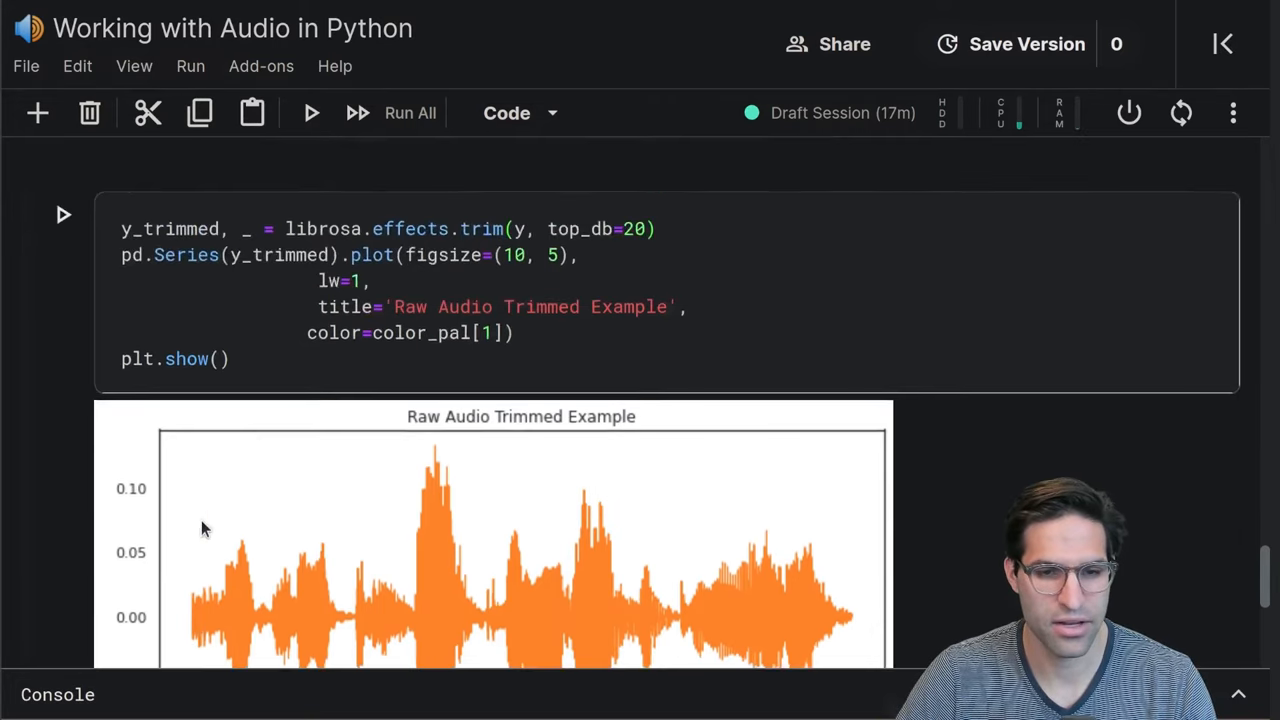
pyautogui.scroll(-3)
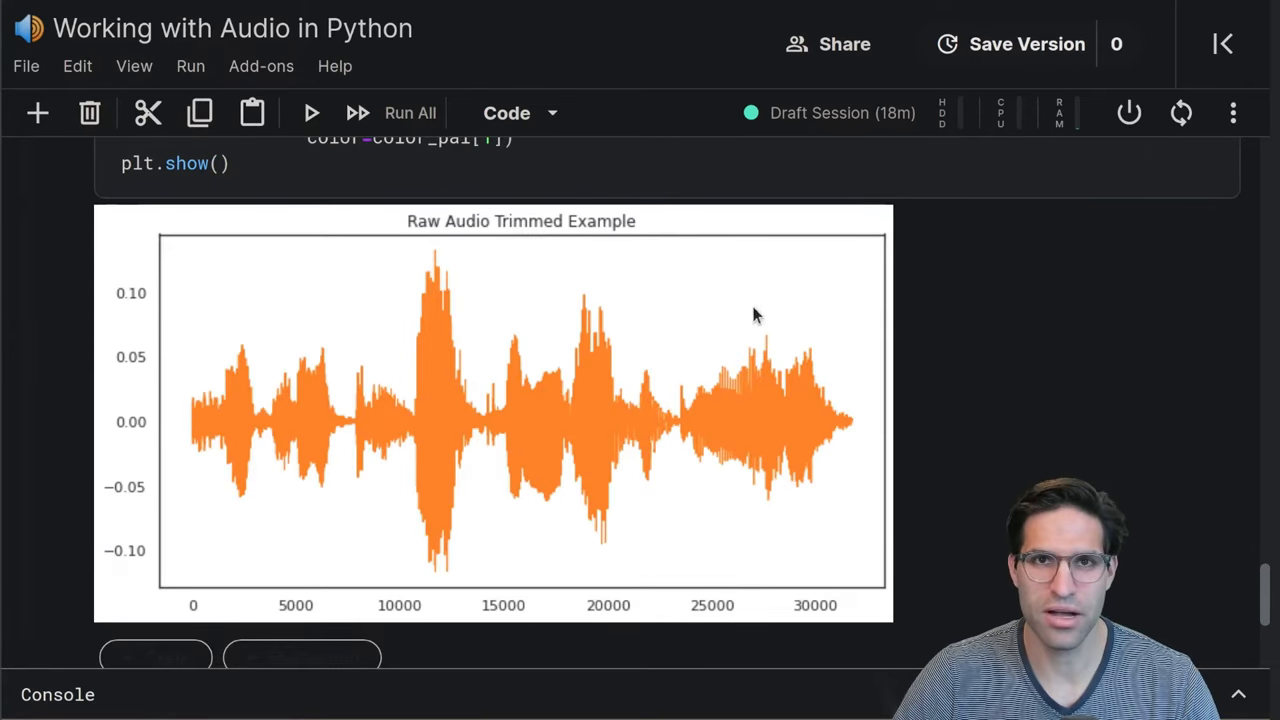
pyautogui.scroll(-3)
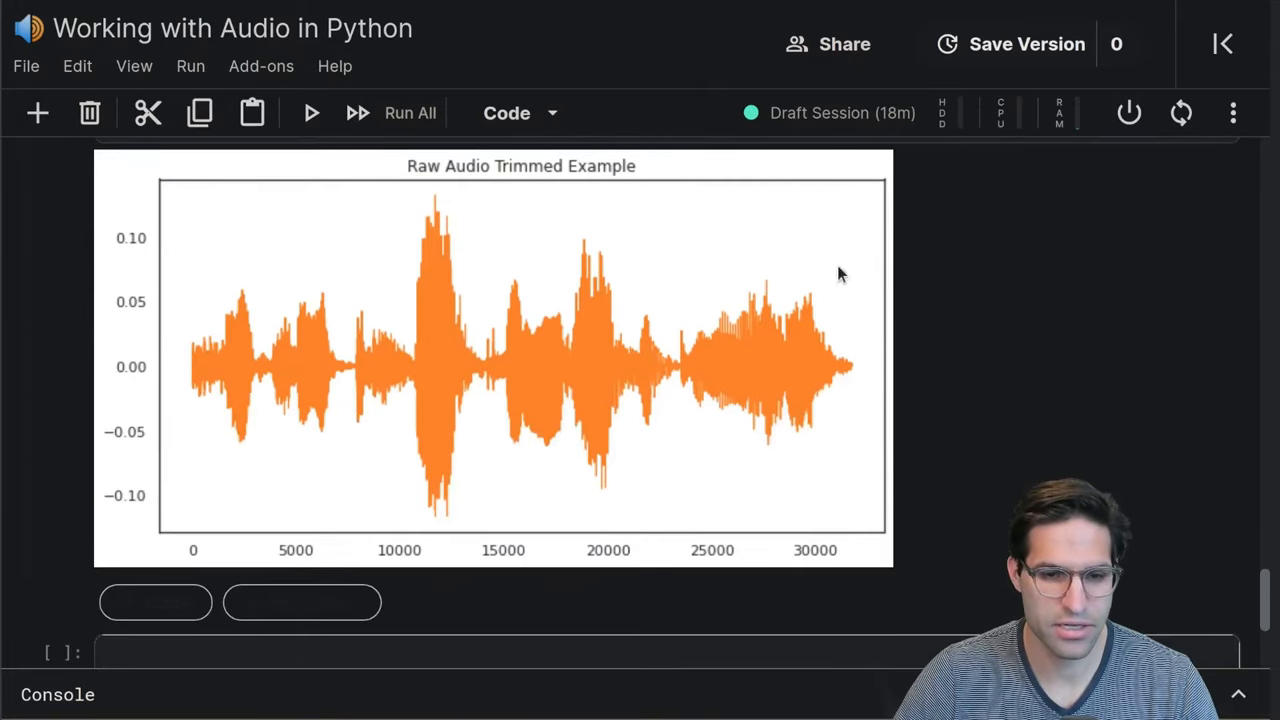
pyautogui.moveTo(895, 530)
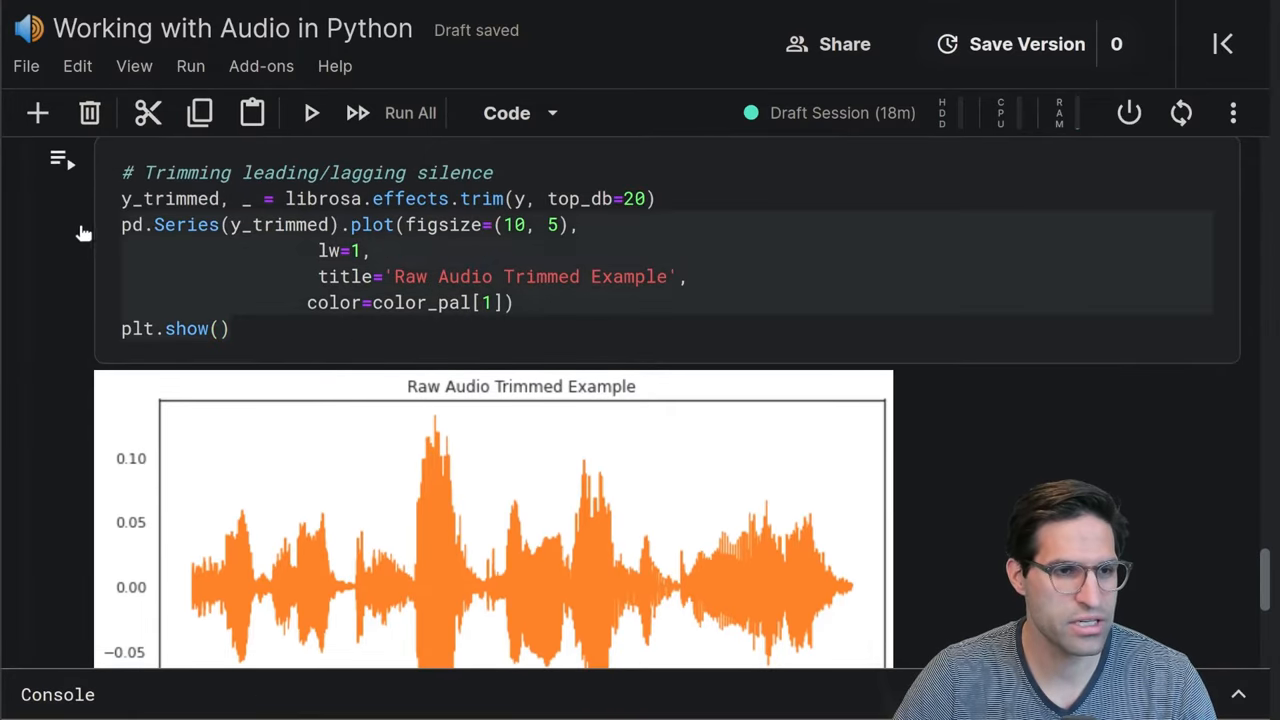
# Change the 'Raw Audio Zoomed In Example' cell's slice to y[30000:30500] and rerun it
pyautogui.scroll(-3)
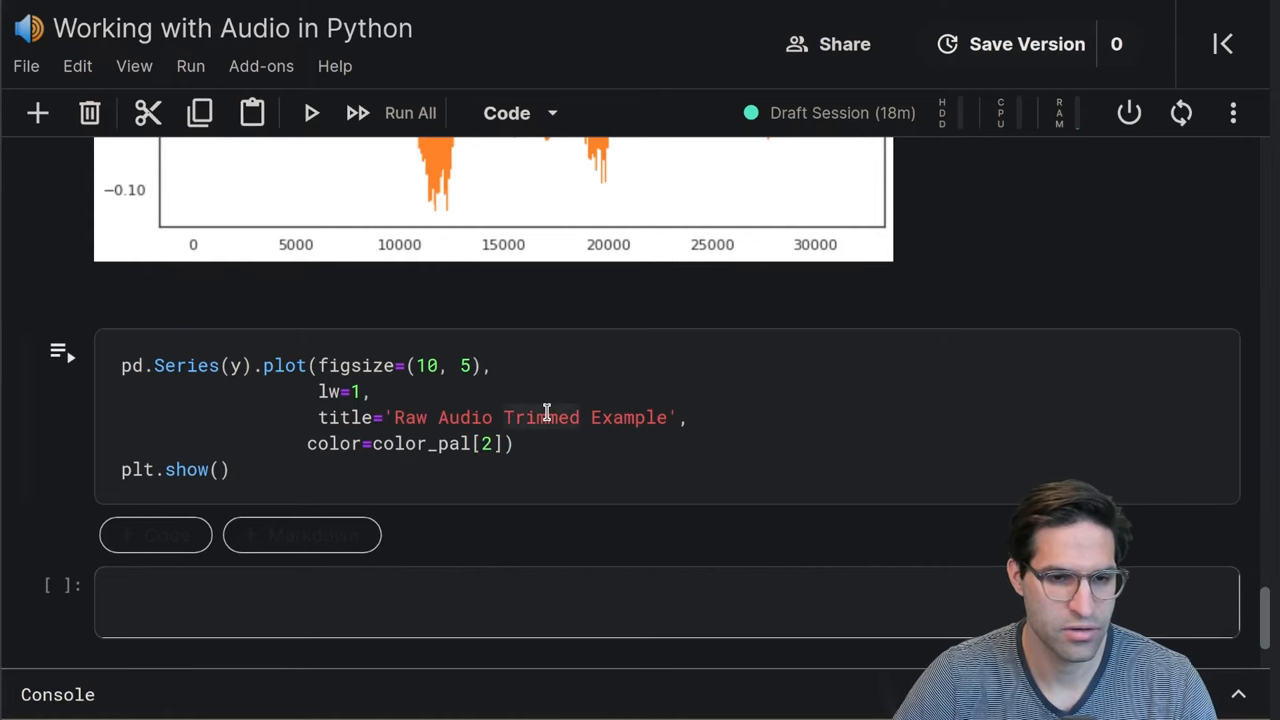
pyautogui.write('Zoomed In')
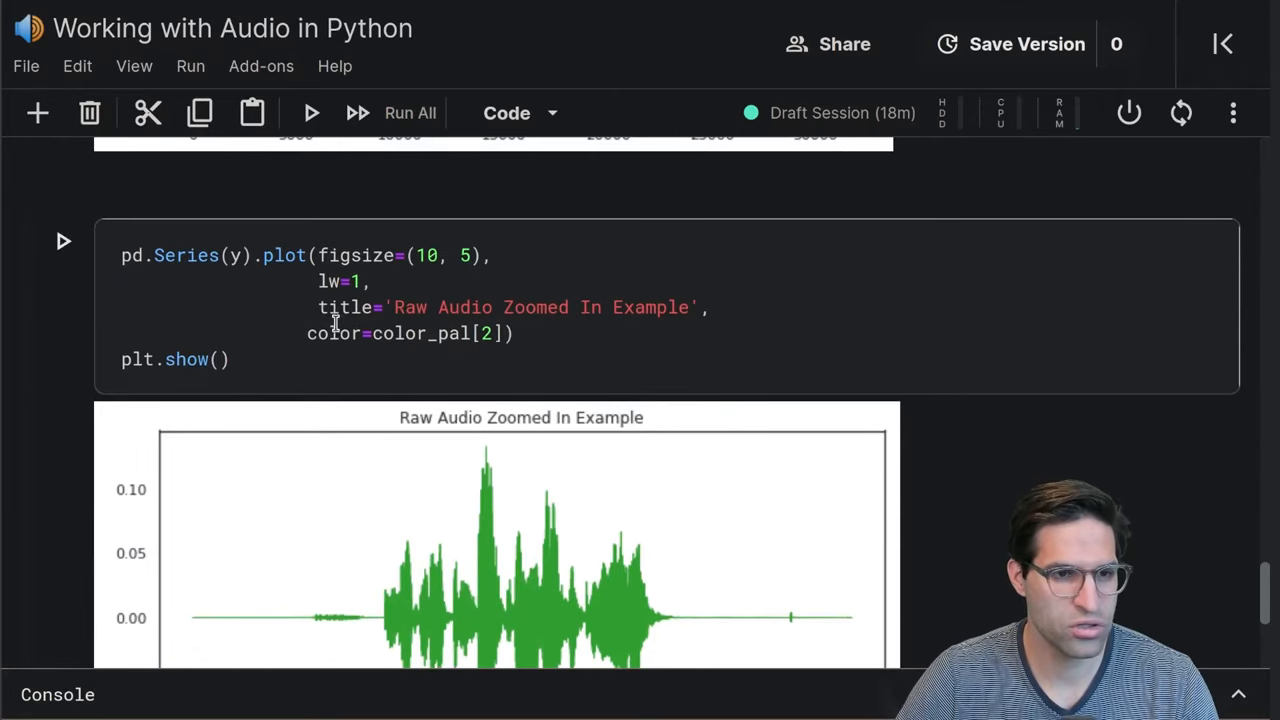
pyautogui.scroll(-3)
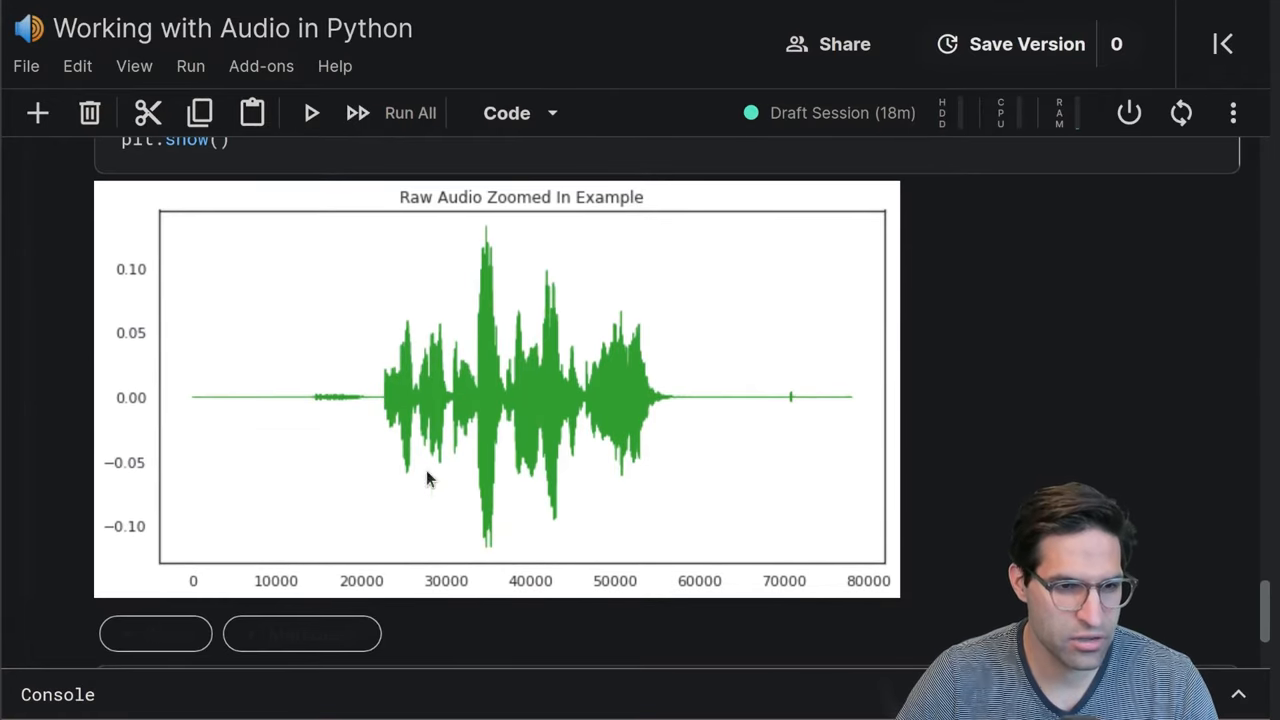
pyautogui.moveTo(424, 556)
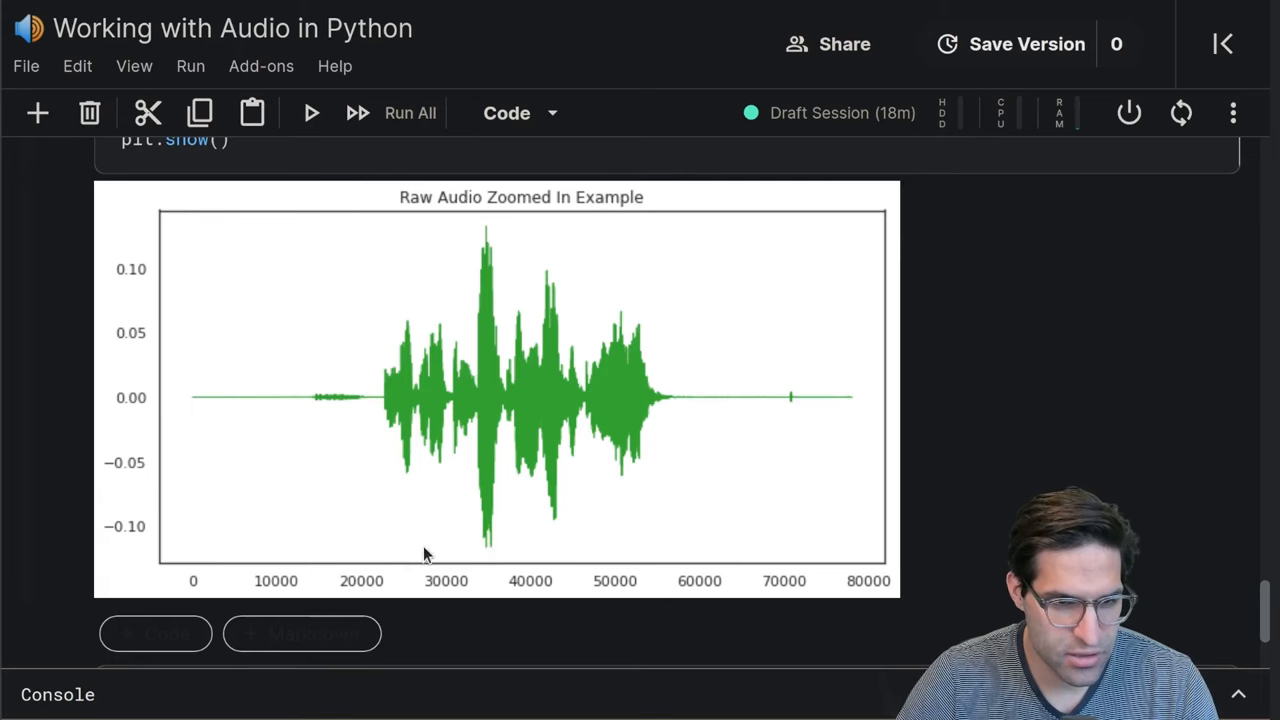
pyautogui.moveTo(405, 545)
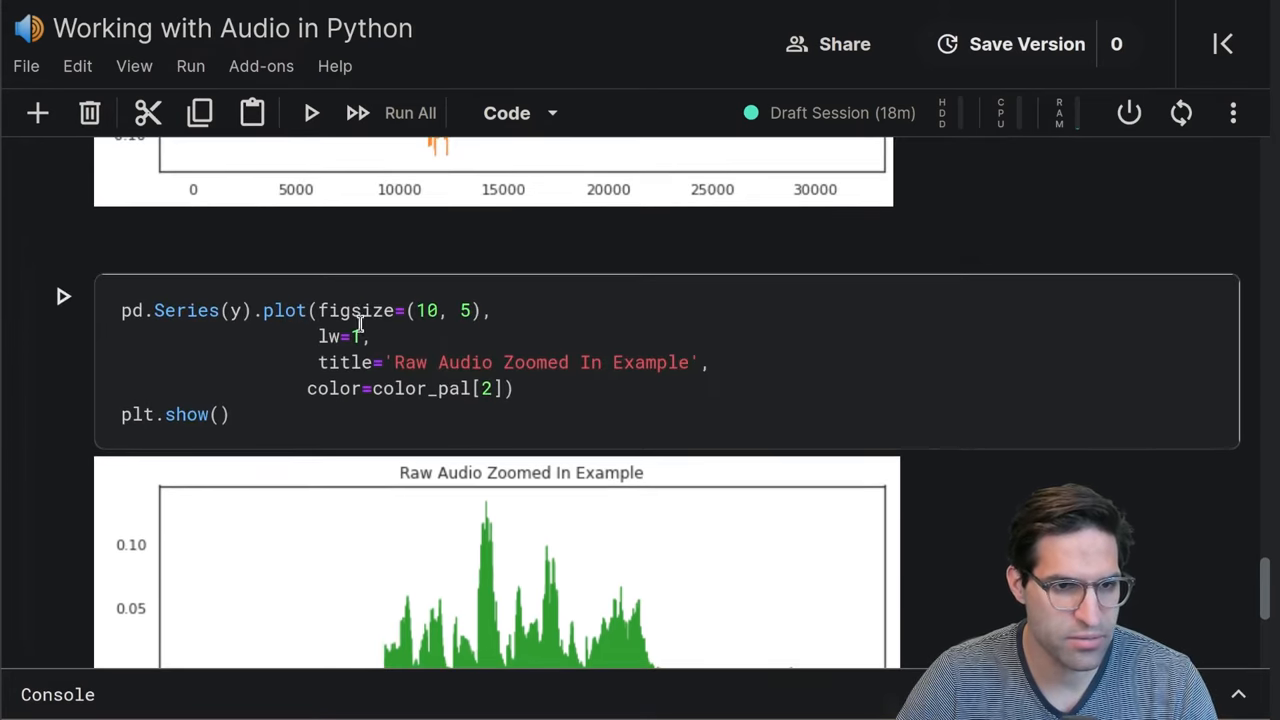
pyautogui.write('[30]')
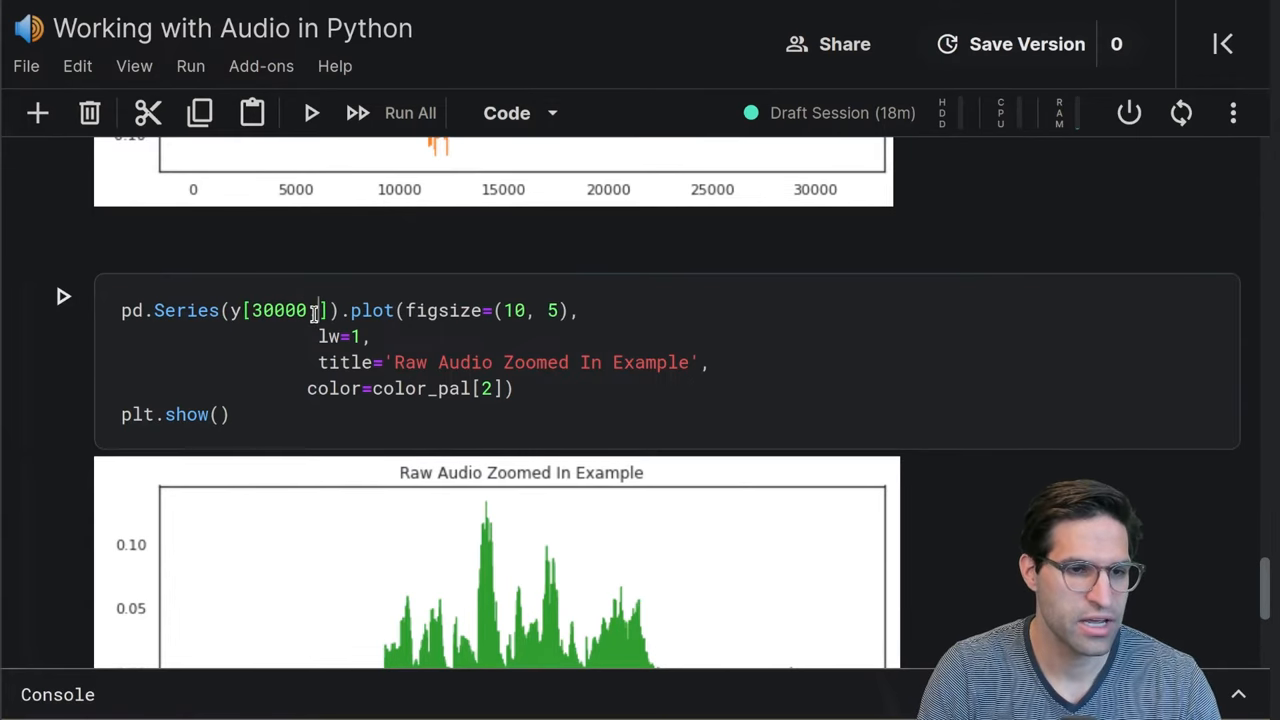
pyautogui.write('31')
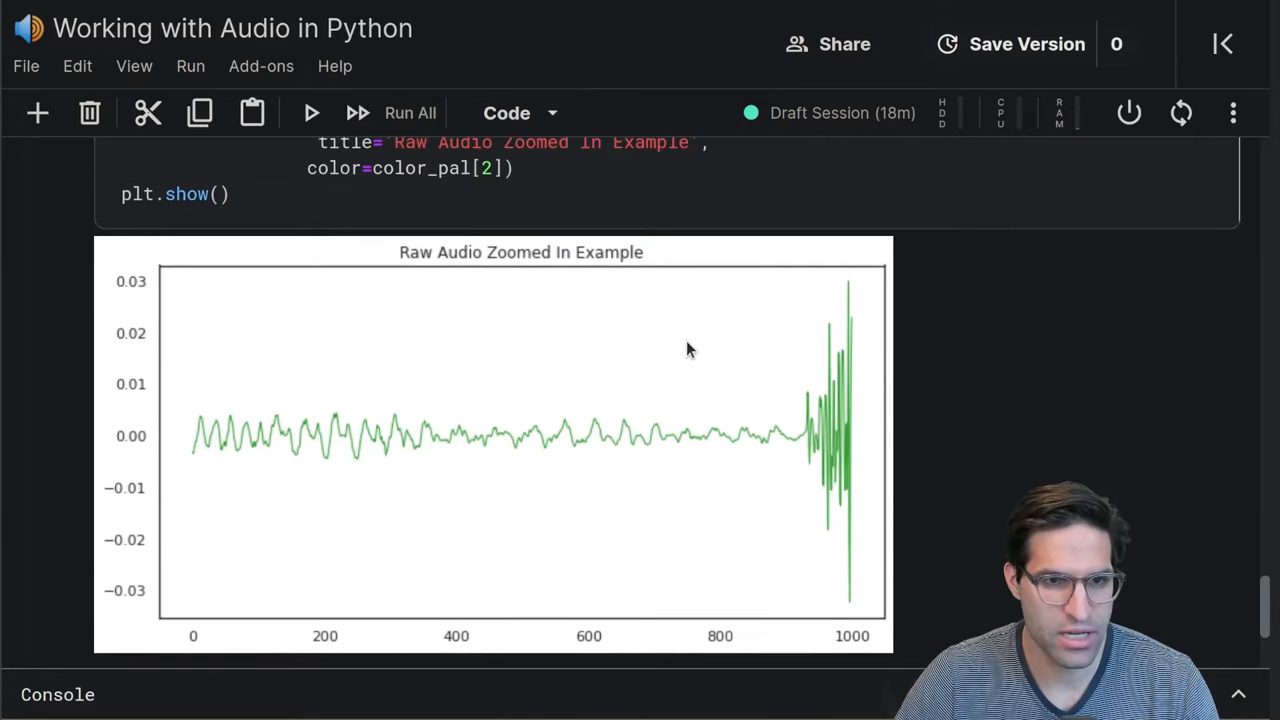
pyautogui.moveTo(193, 518)
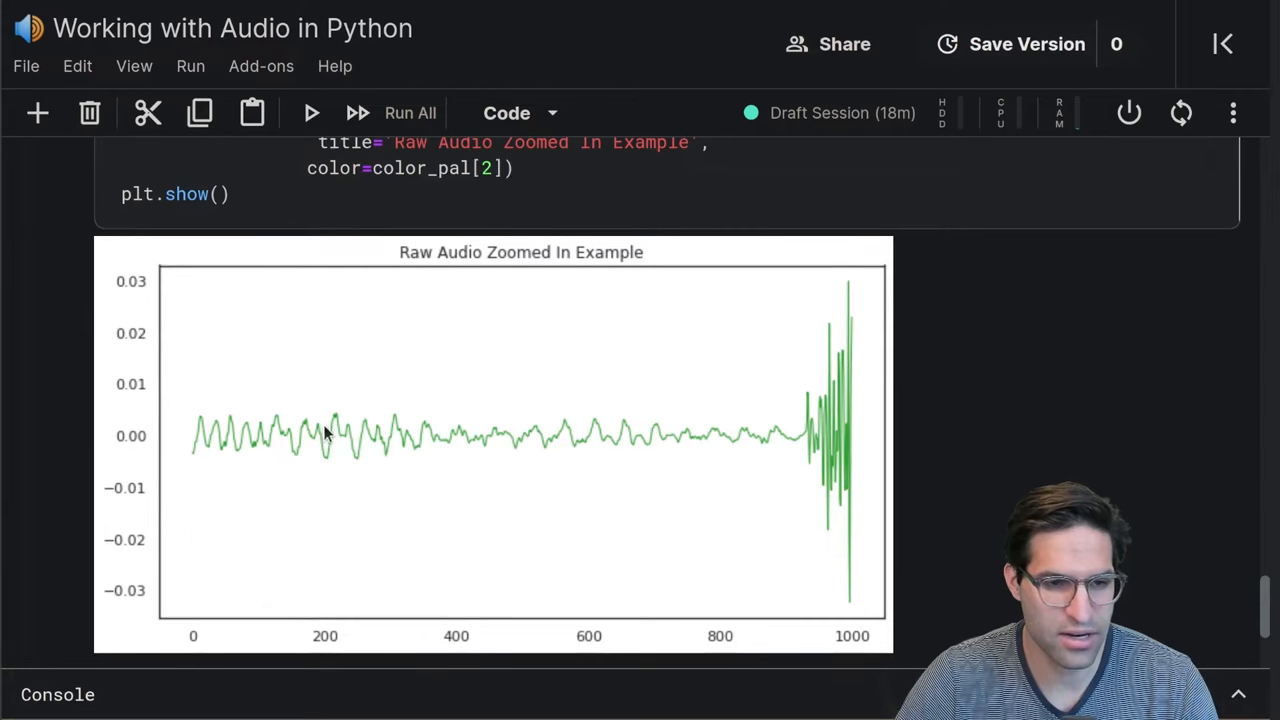
pyautogui.moveTo(700, 450)
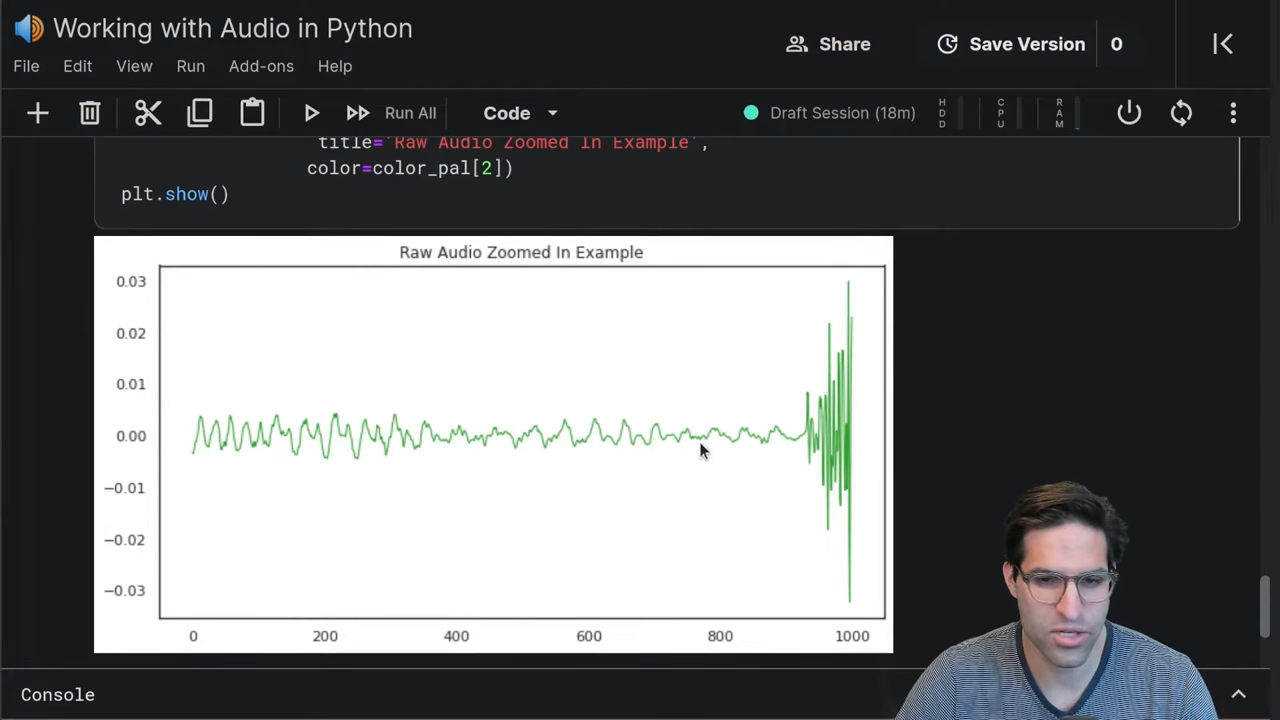
pyautogui.moveTo(850, 310)
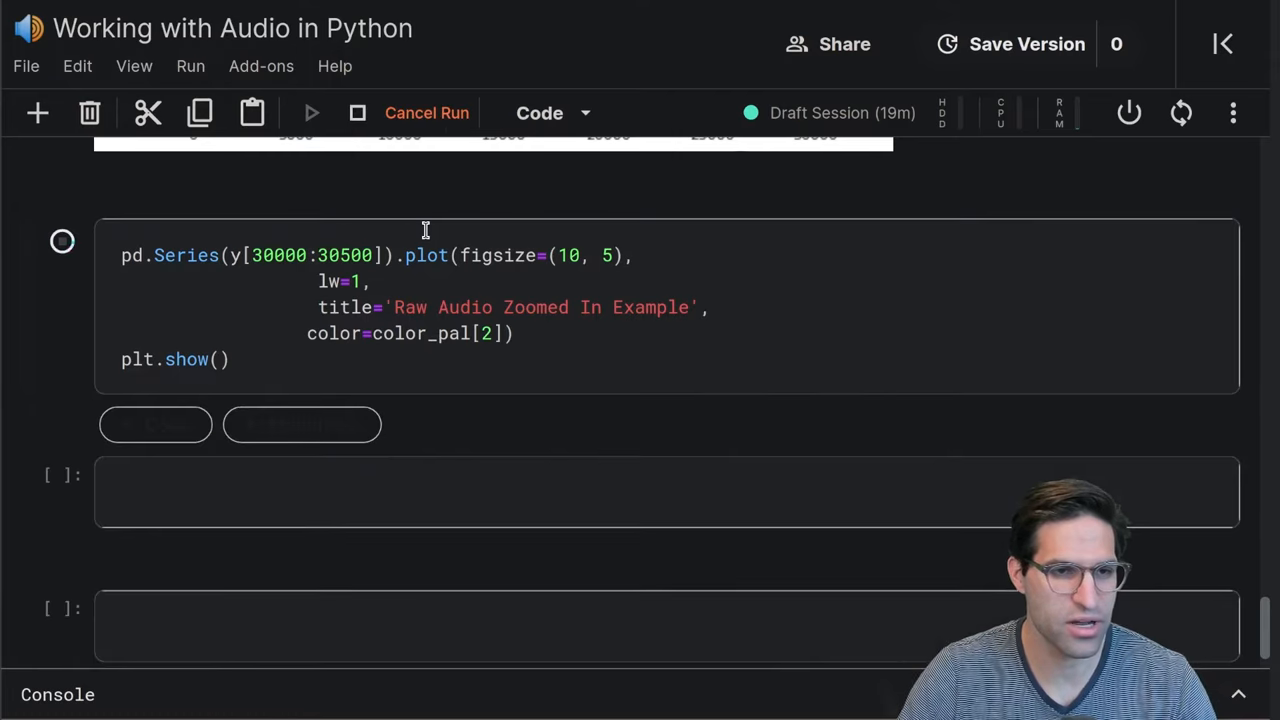
# Insert a 'Spectogram' Markdown heading below the zoomed plot, followed by an empty code cell
pyautogui.click(311, 112)
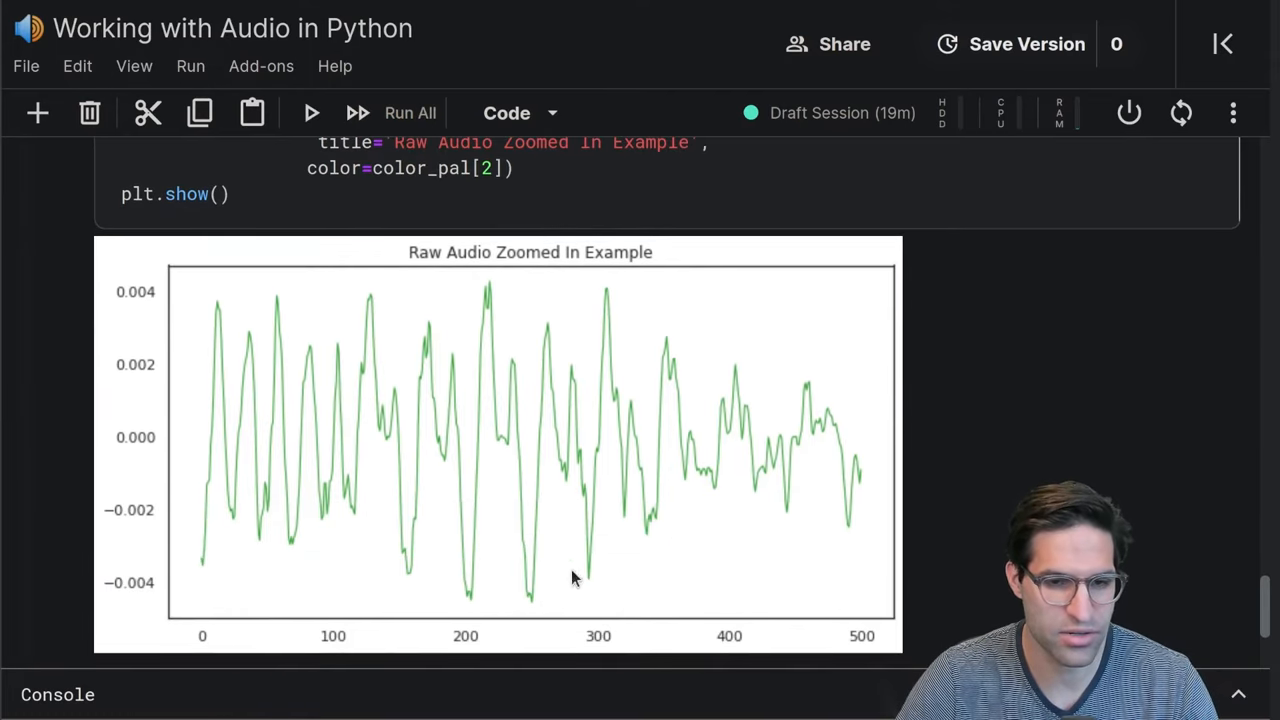
pyautogui.moveTo(595, 378)
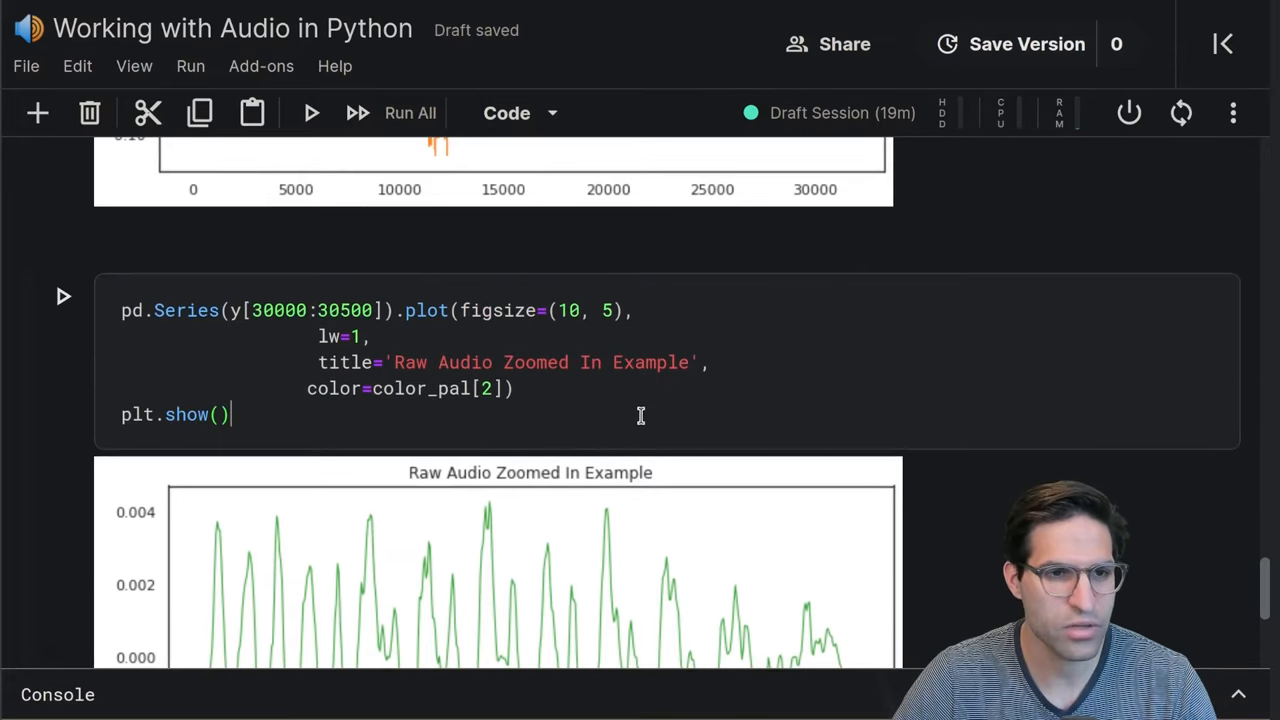
pyautogui.scroll(-3)
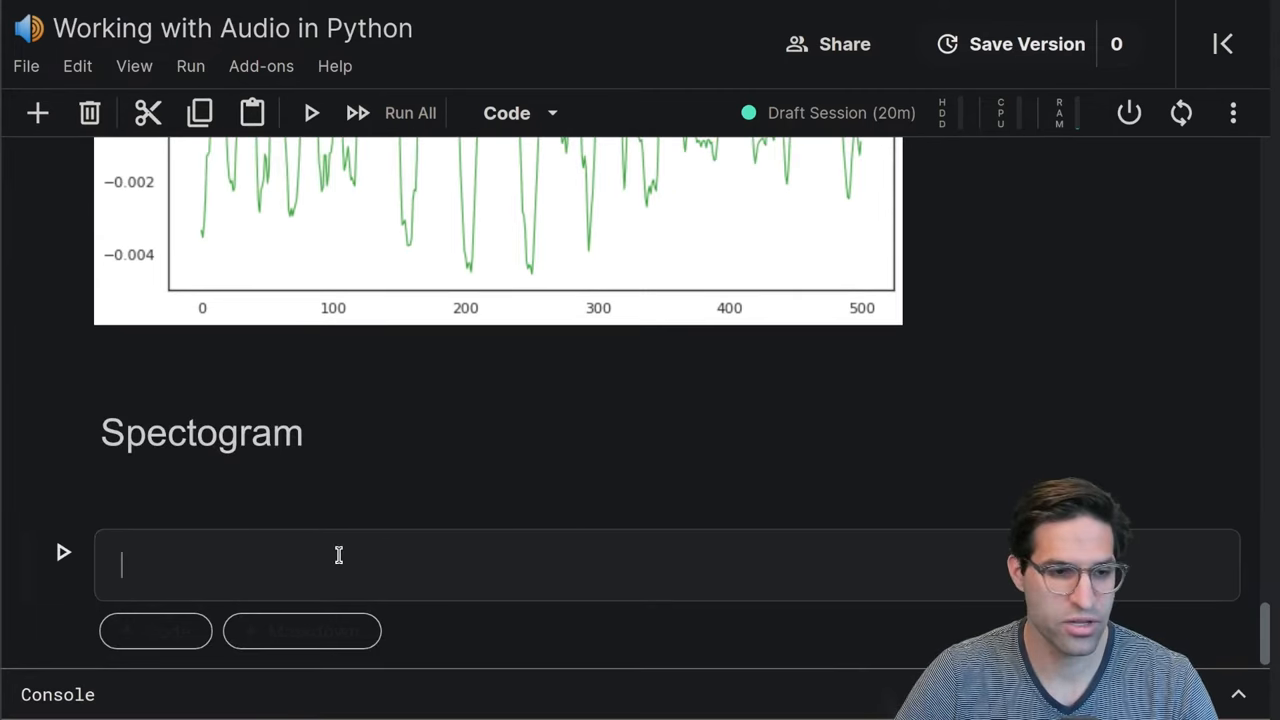
# Compute the short-time Fourier transform as D = librosa.stft(y)
pyautogui.write('librosa')
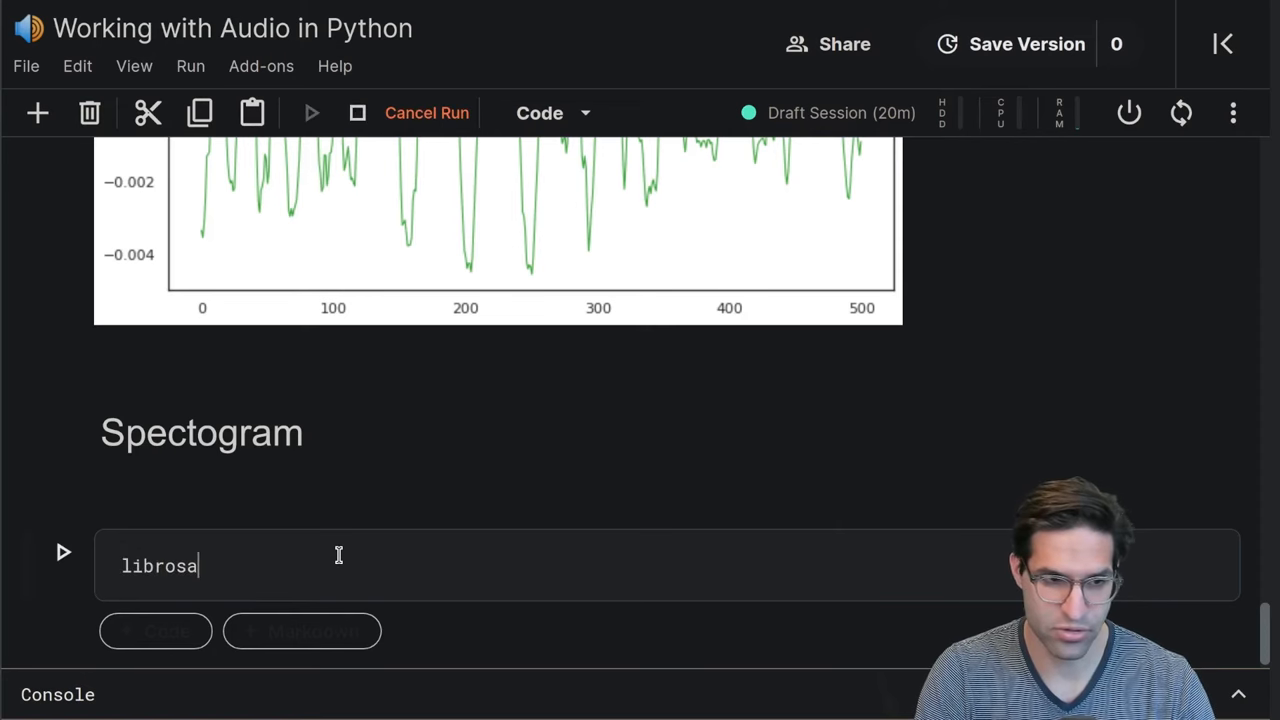
pyautogui.write('.s')
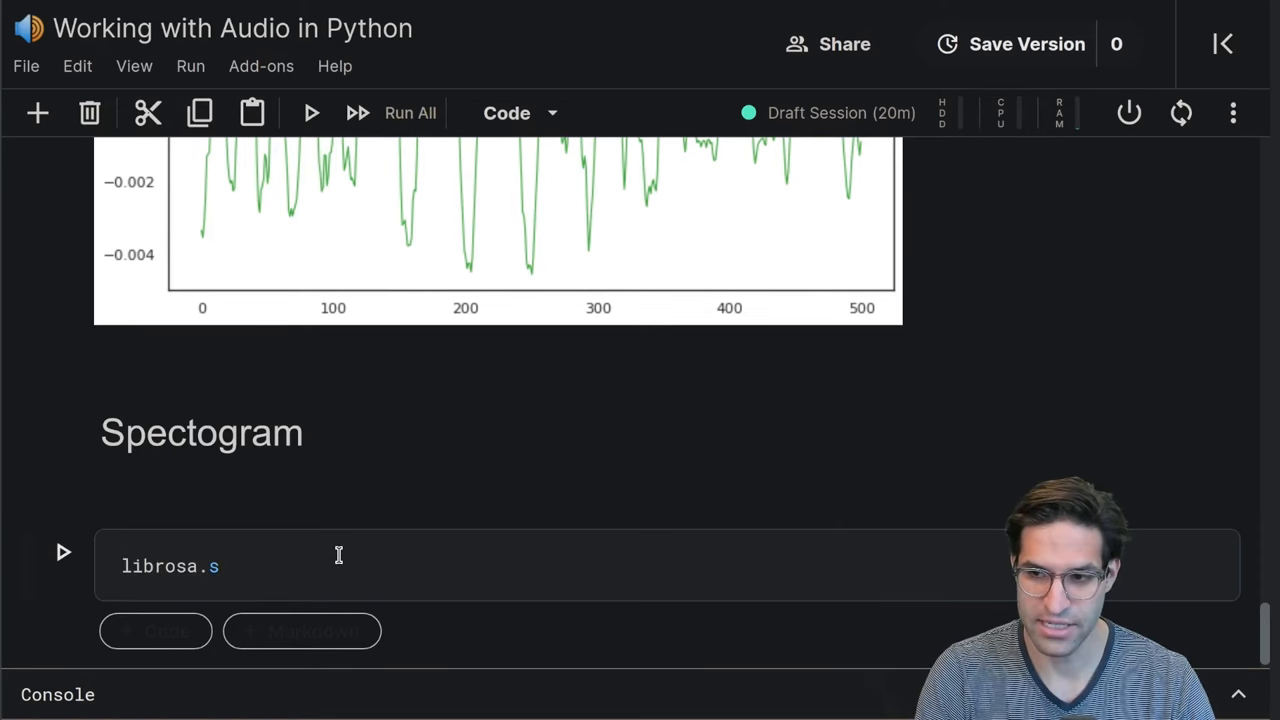
pyautogui.write('tft()')
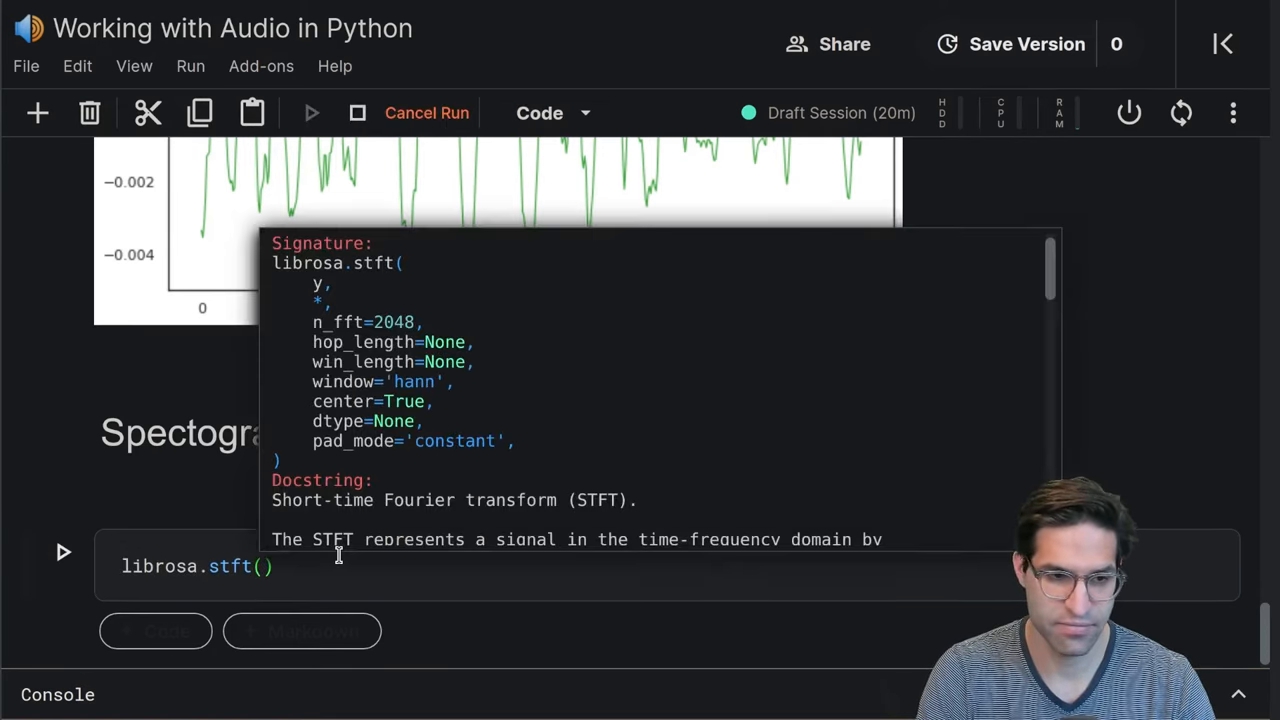
pyautogui.doubleClick(300, 500)
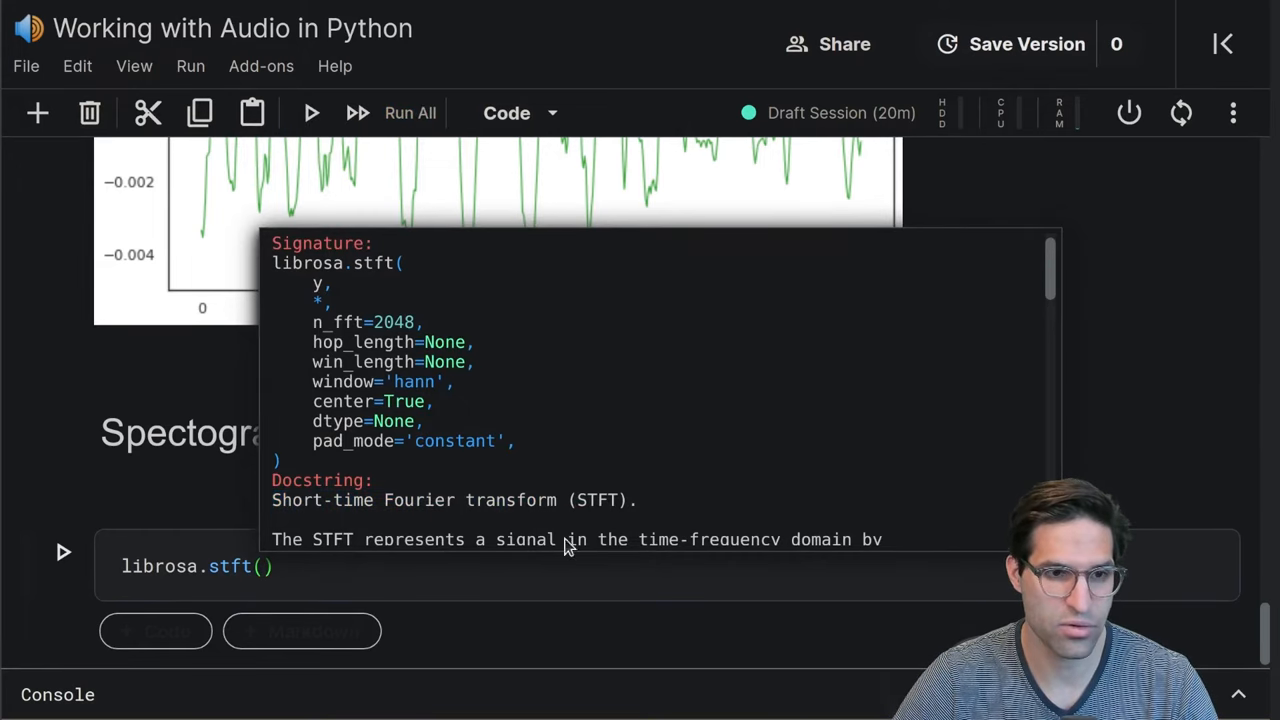
pyautogui.click(275, 566)
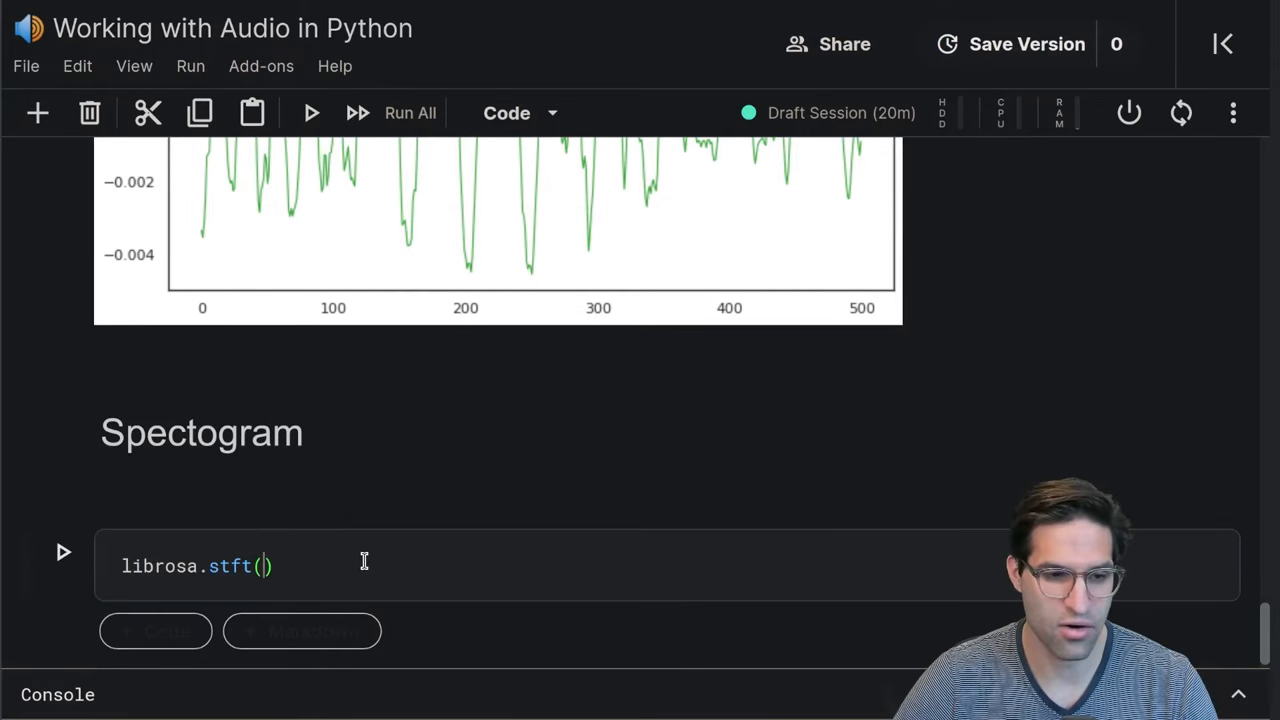
pyautogui.write('y')
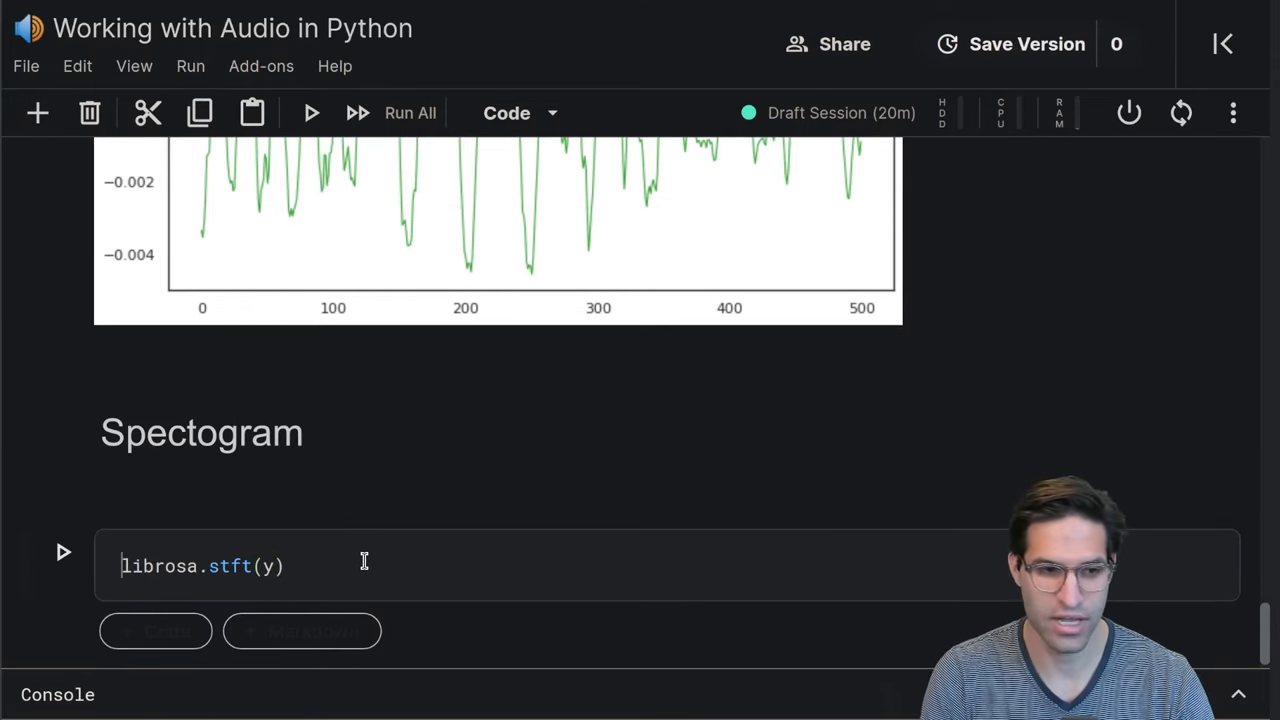
pyautogui.write('D =')
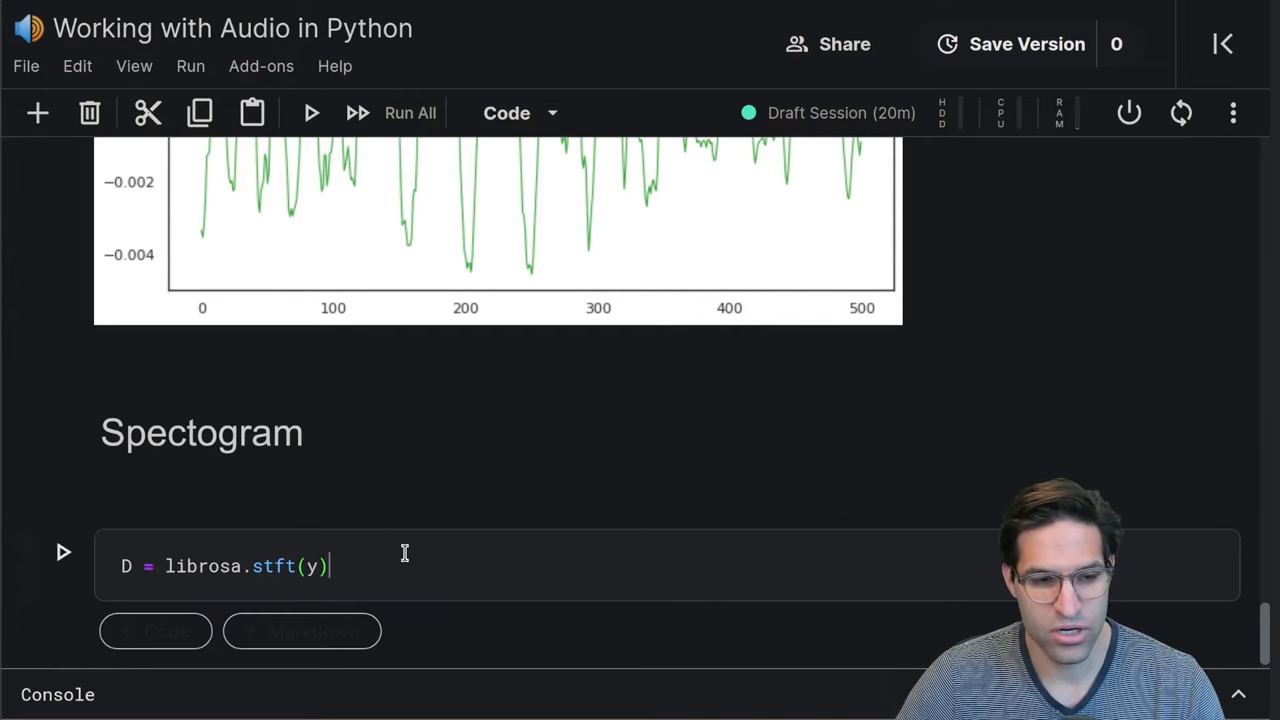
pyautogui.scroll(-3)
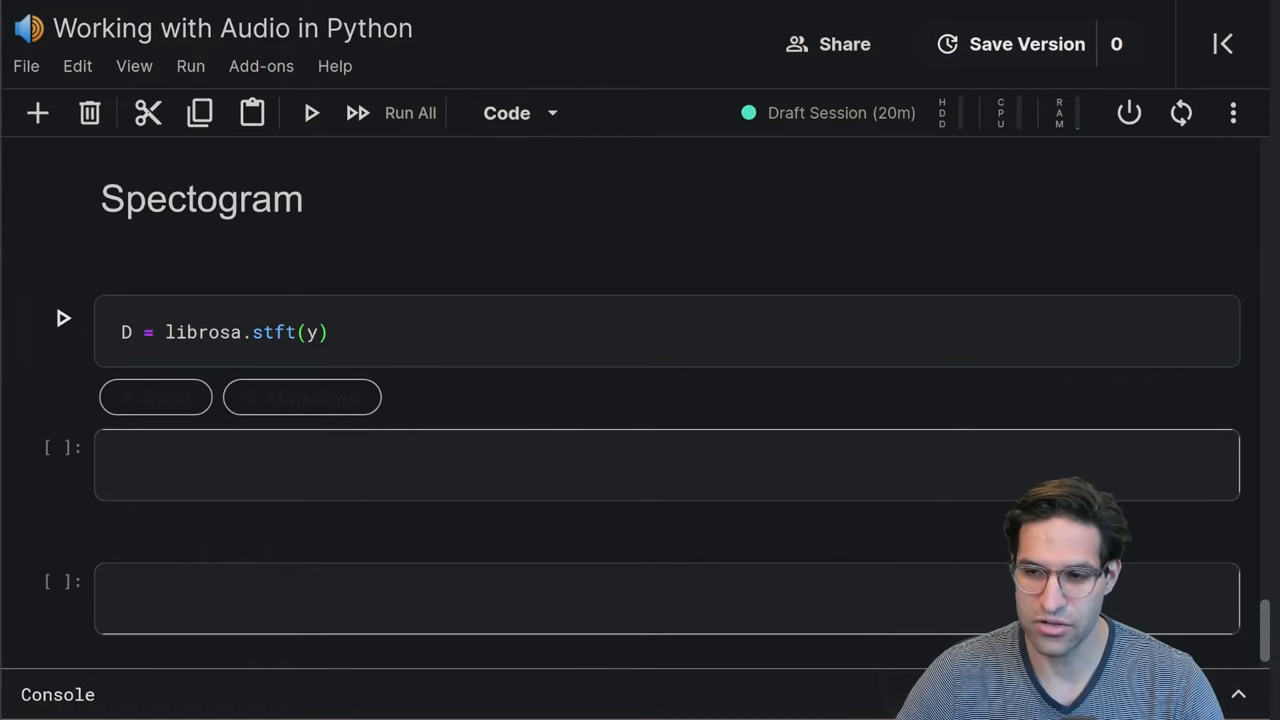
pyautogui.press('enter')
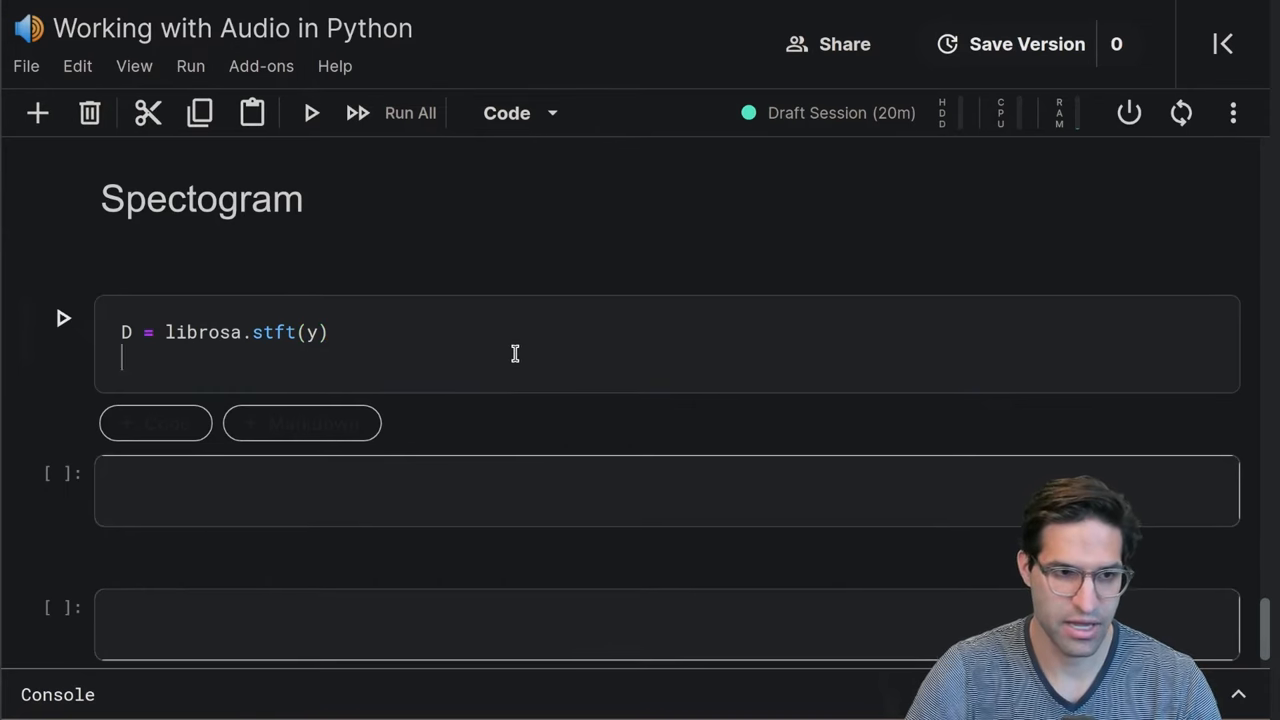
# Convert D to decibels with librosa.amplitude_to_db(np.abs(D), ref=np.max) and run the cell
pyautogui.write('librosa.amplitude_to_db')
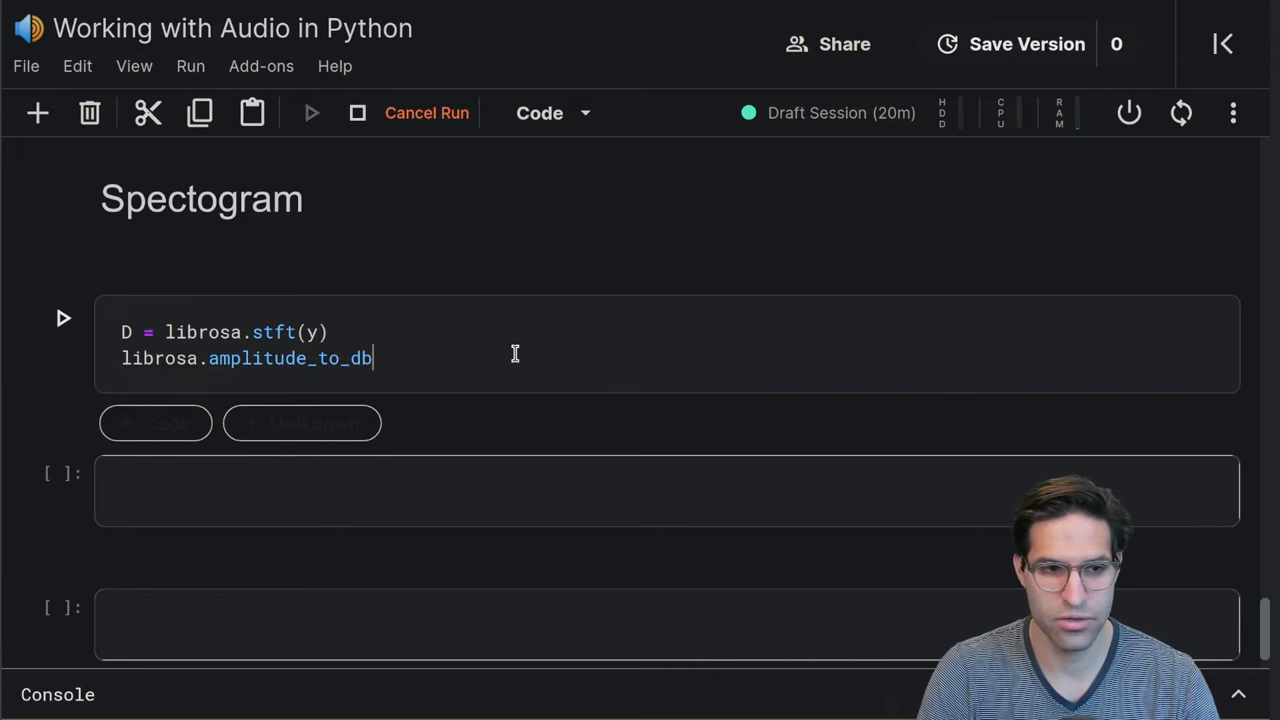
pyautogui.write('()')
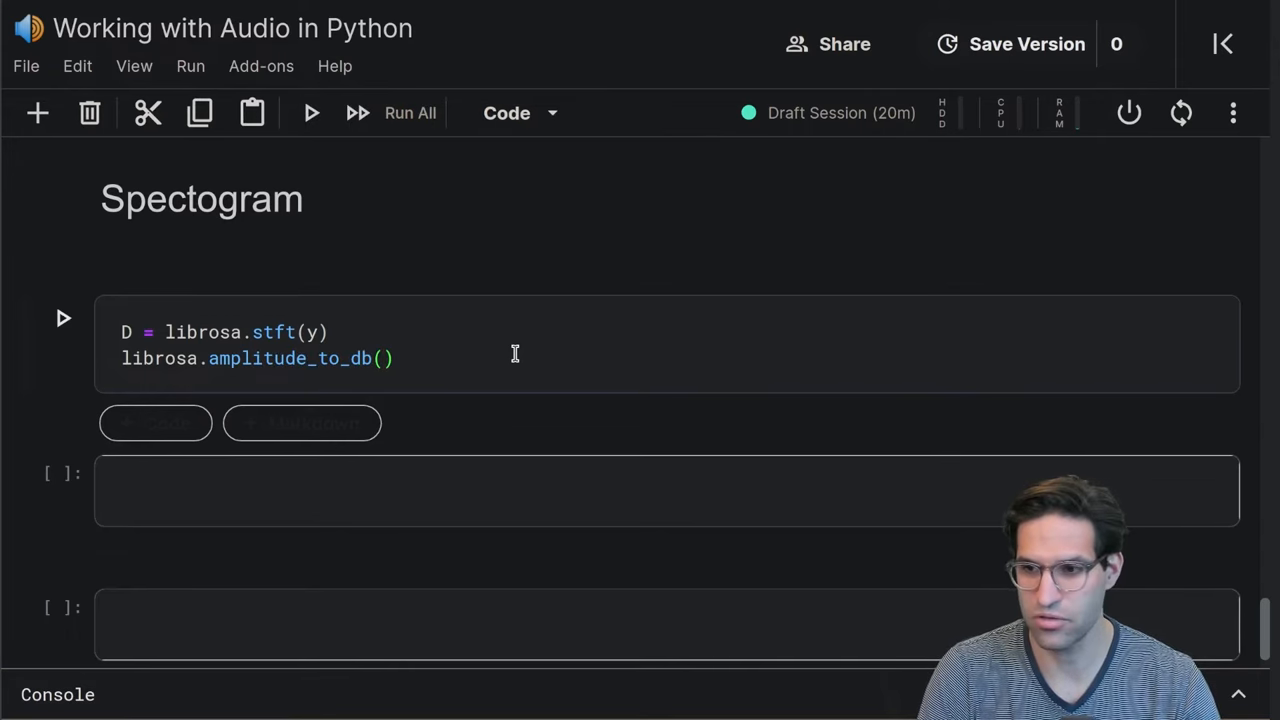
pyautogui.click(384, 358)
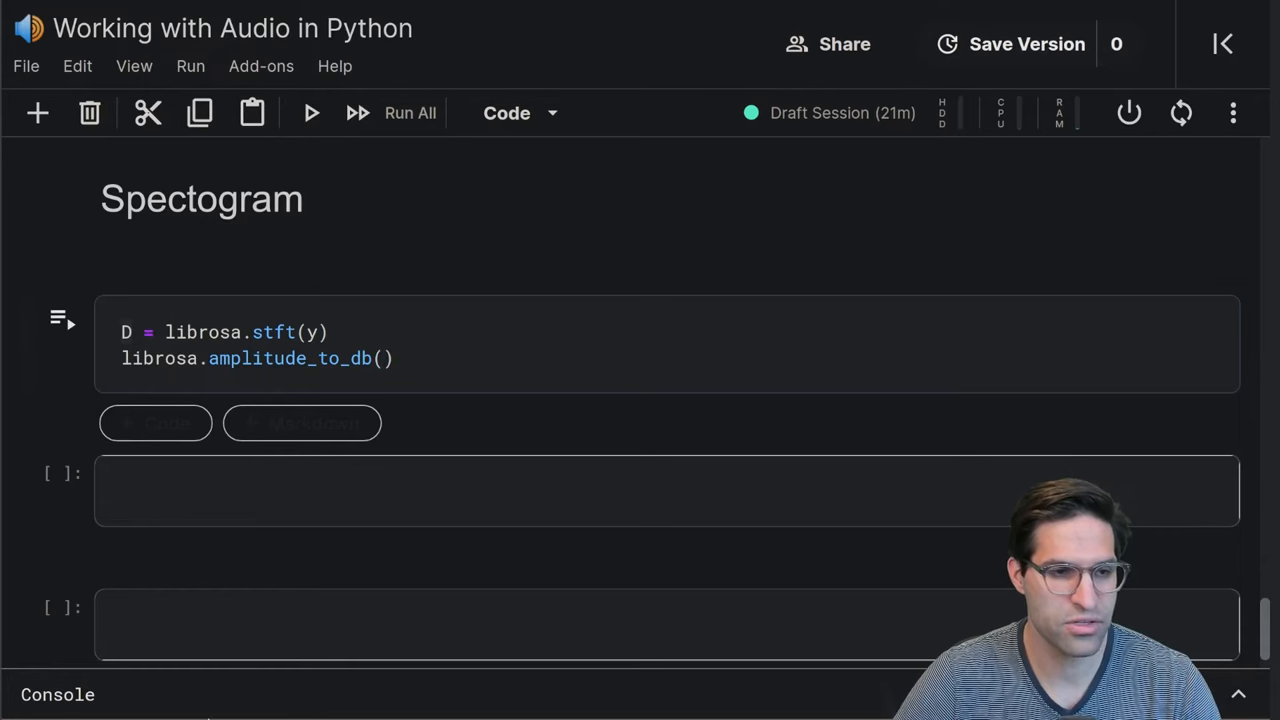
pyautogui.click(385, 358)
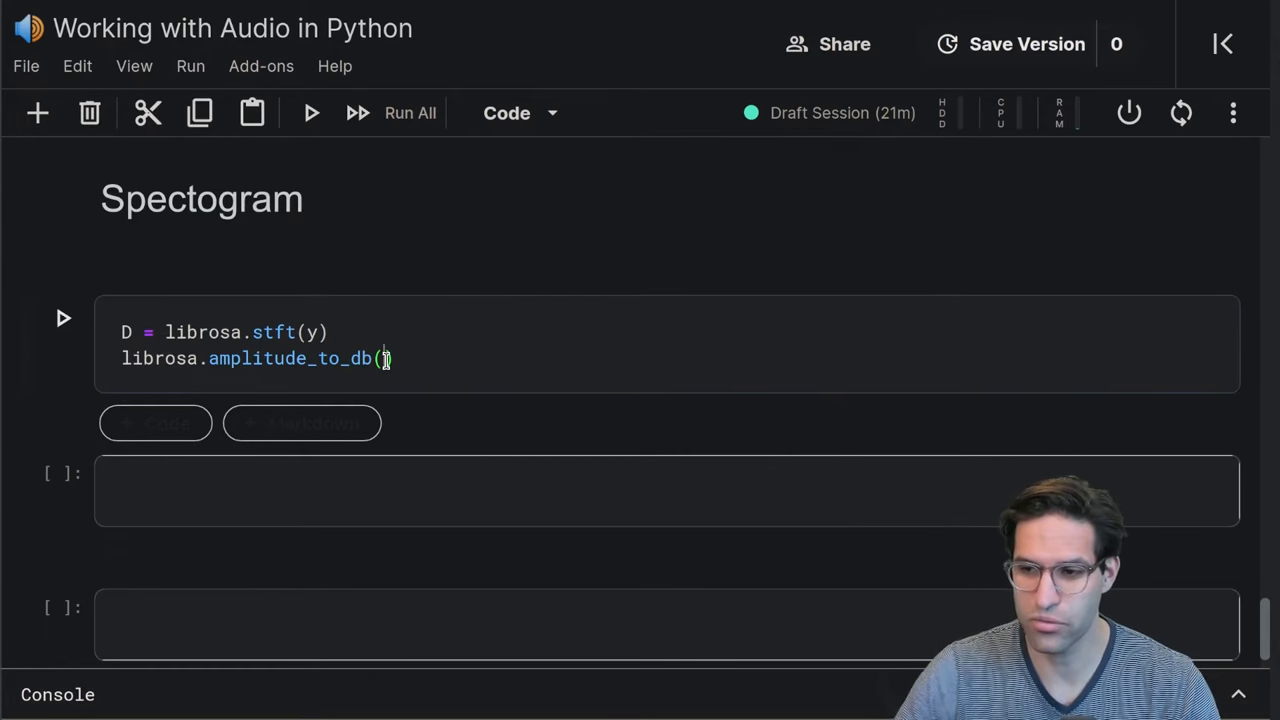
pyautogui.write('np.')
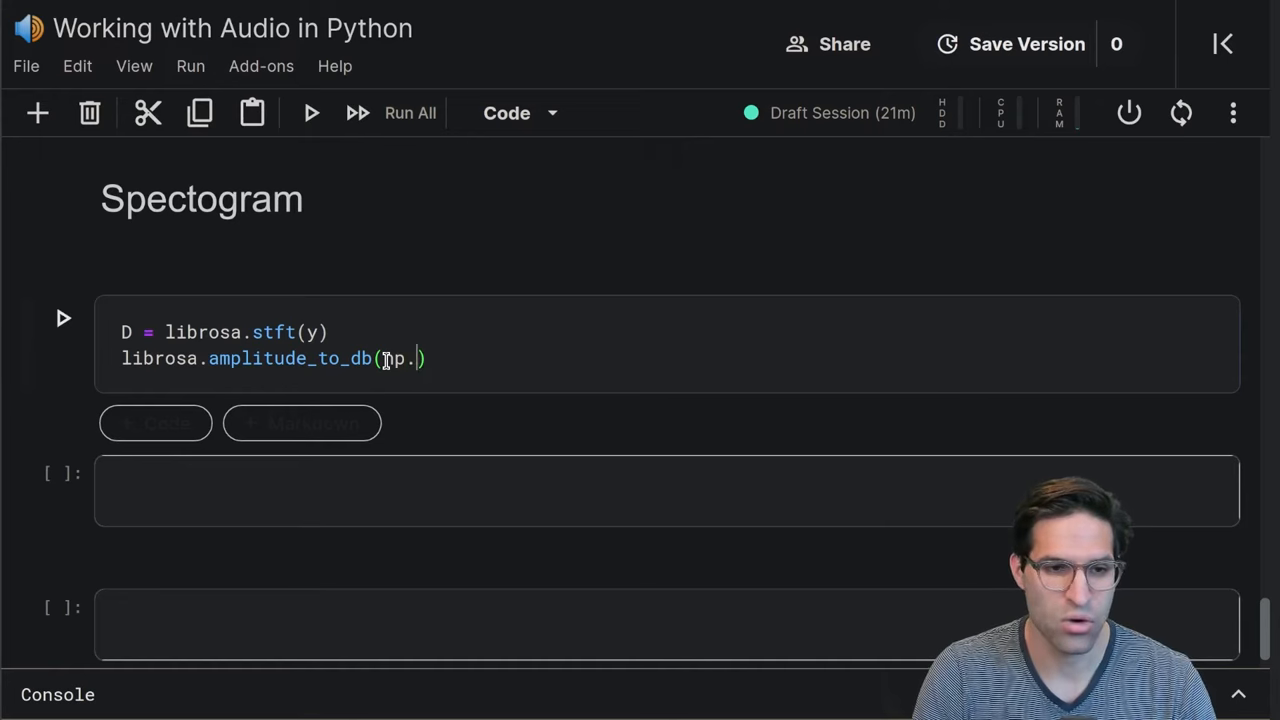
pyautogui.write('abs(D)')
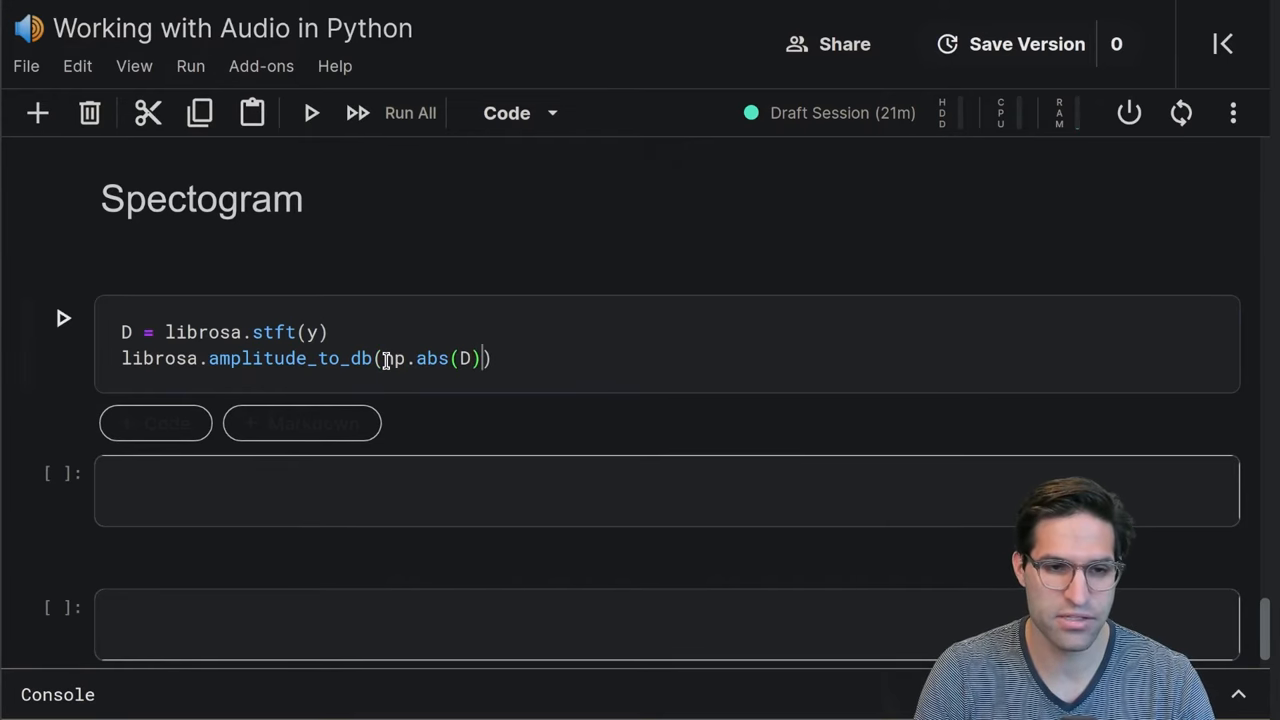
pyautogui.write(')')
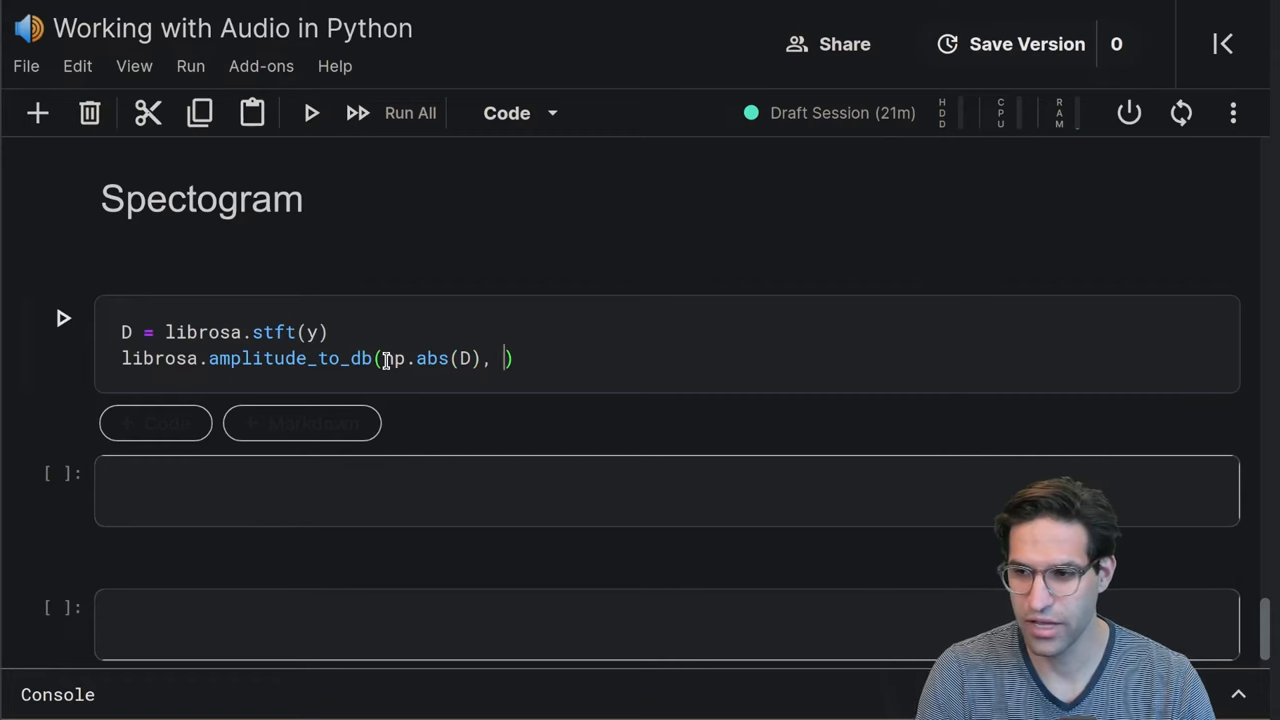
pyautogui.write('ref=')
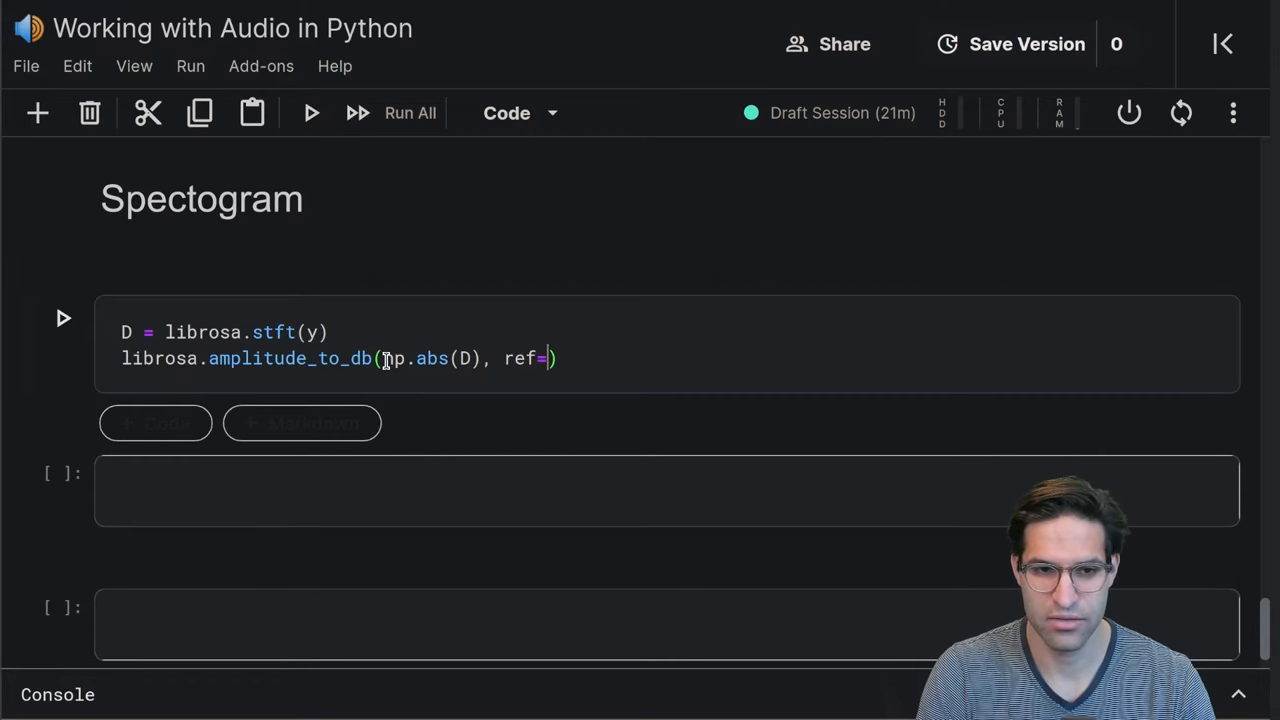
pyautogui.write('np.max')
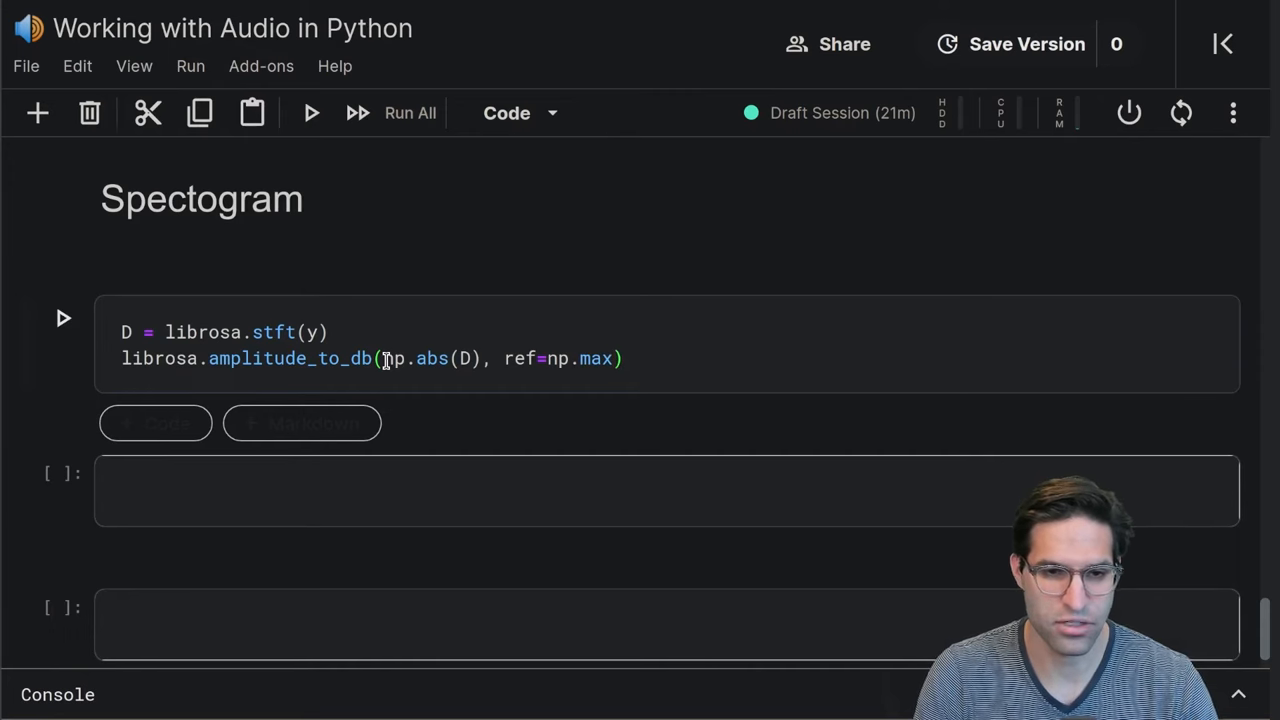
pyautogui.click(62, 317)
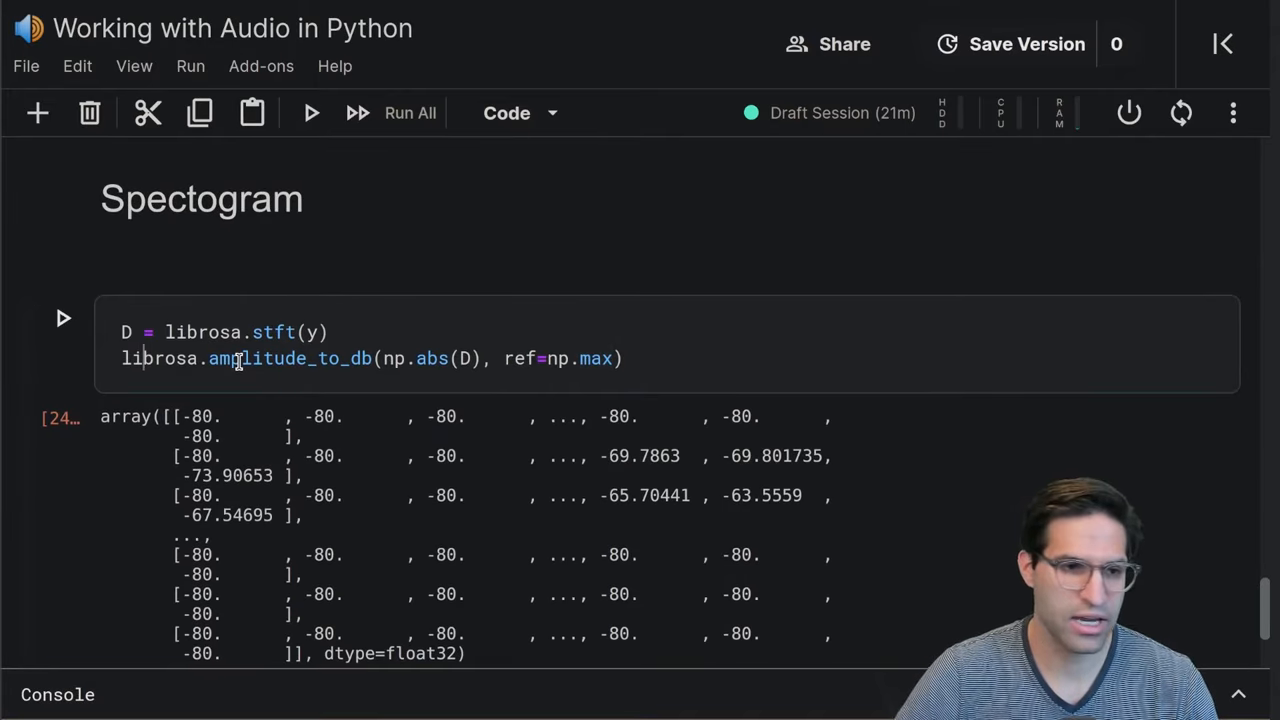
# Store the decibel array as S_db and display S_db.shape, showing 153 frames
pyautogui.write('S_db =')
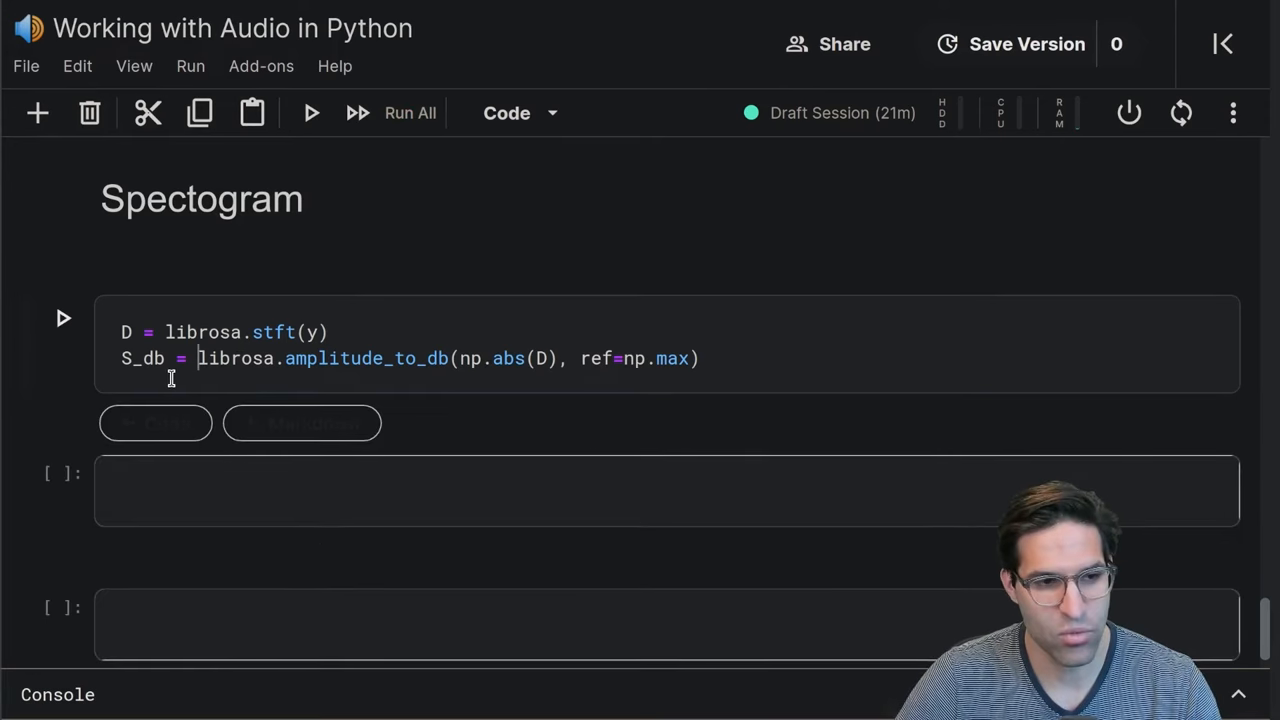
pyautogui.moveTo(761, 370)
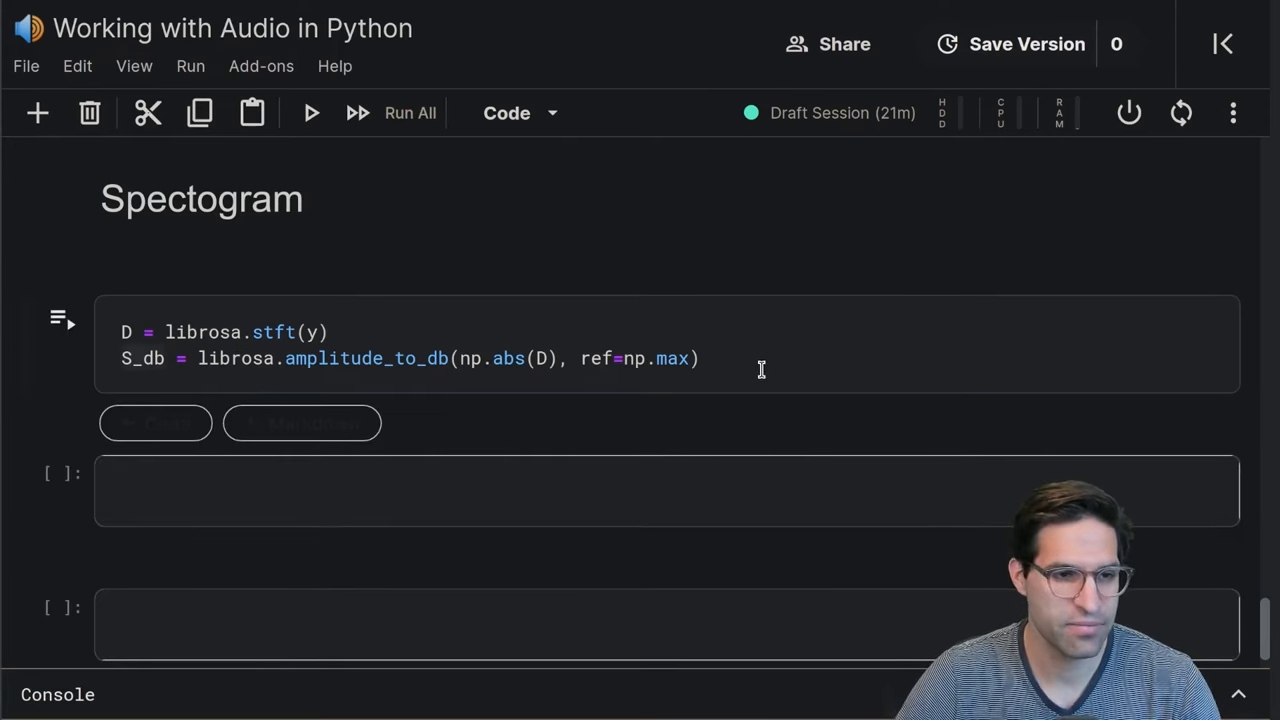
pyautogui.write('S_db.sha')
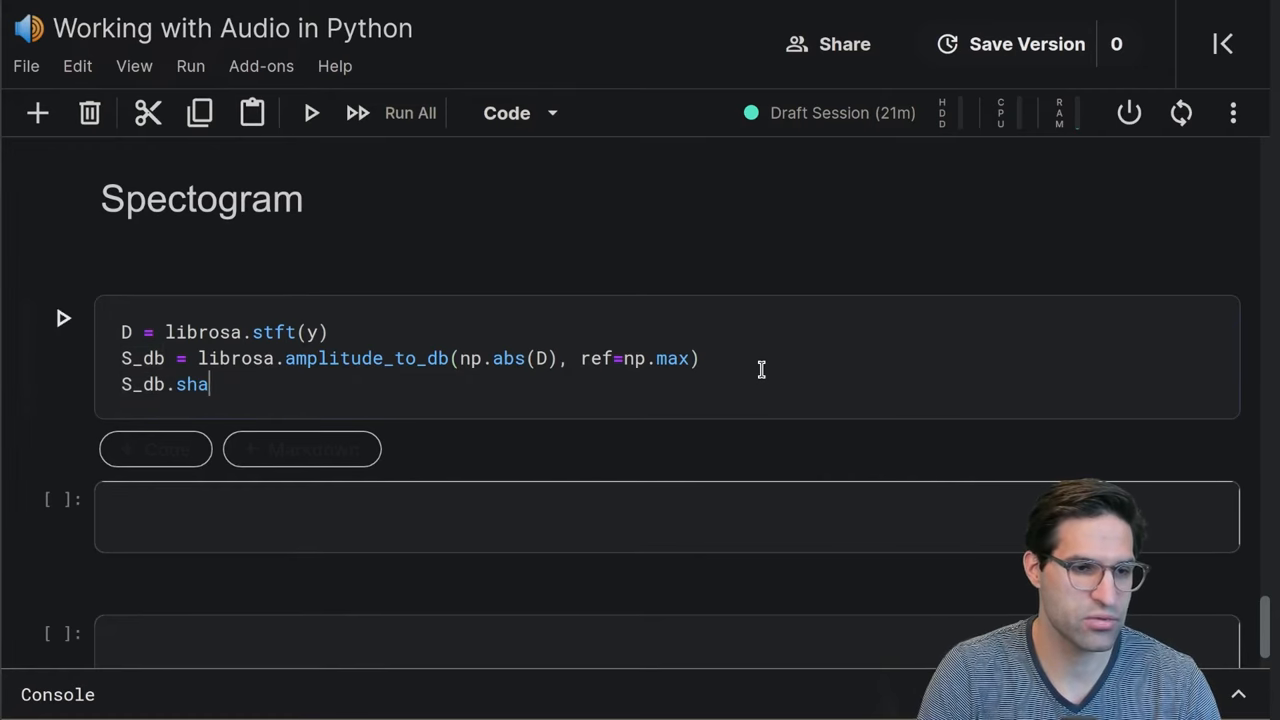
pyautogui.write('pe')
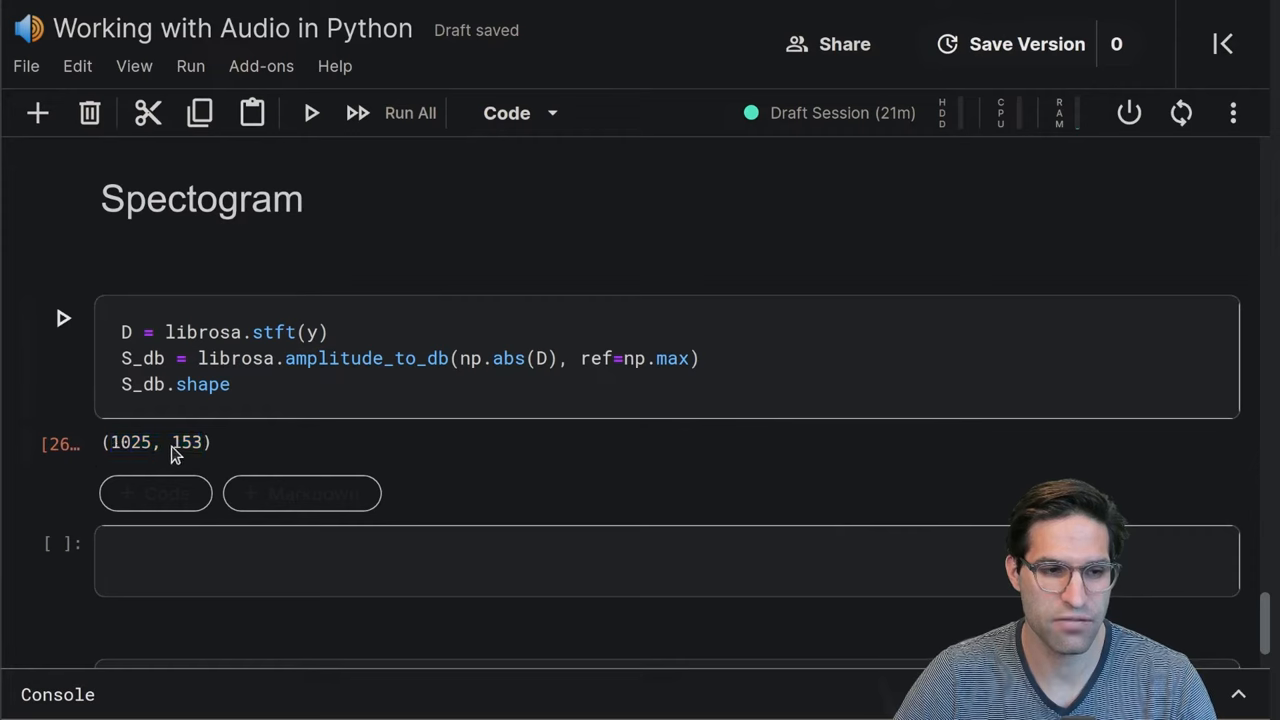
pyautogui.moveTo(207, 446)
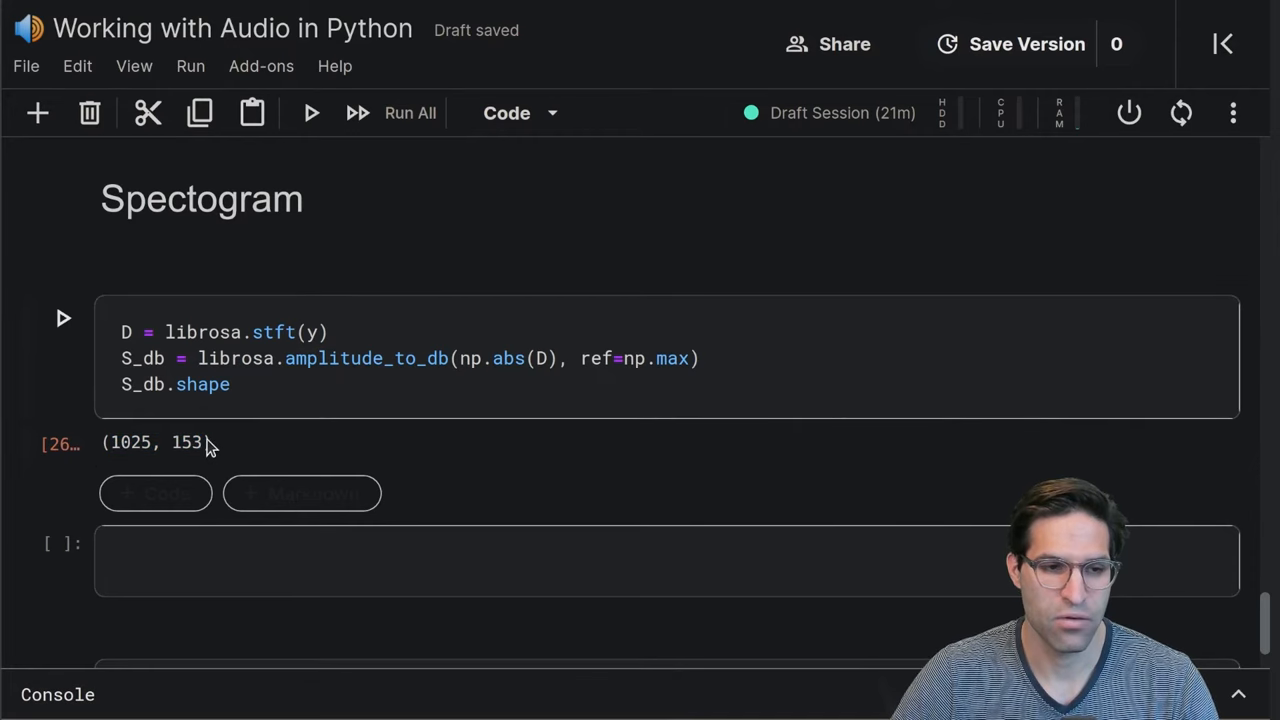
pyautogui.doubleClick(186, 442)
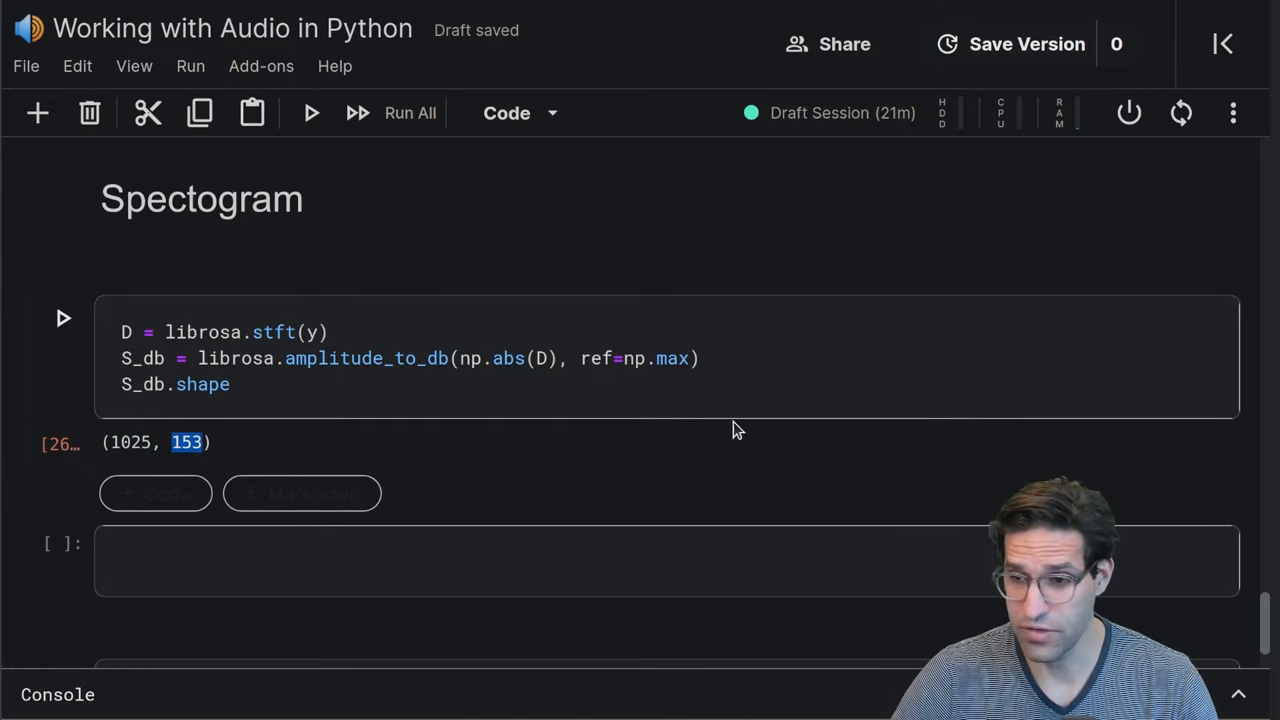
pyautogui.click(231, 384)
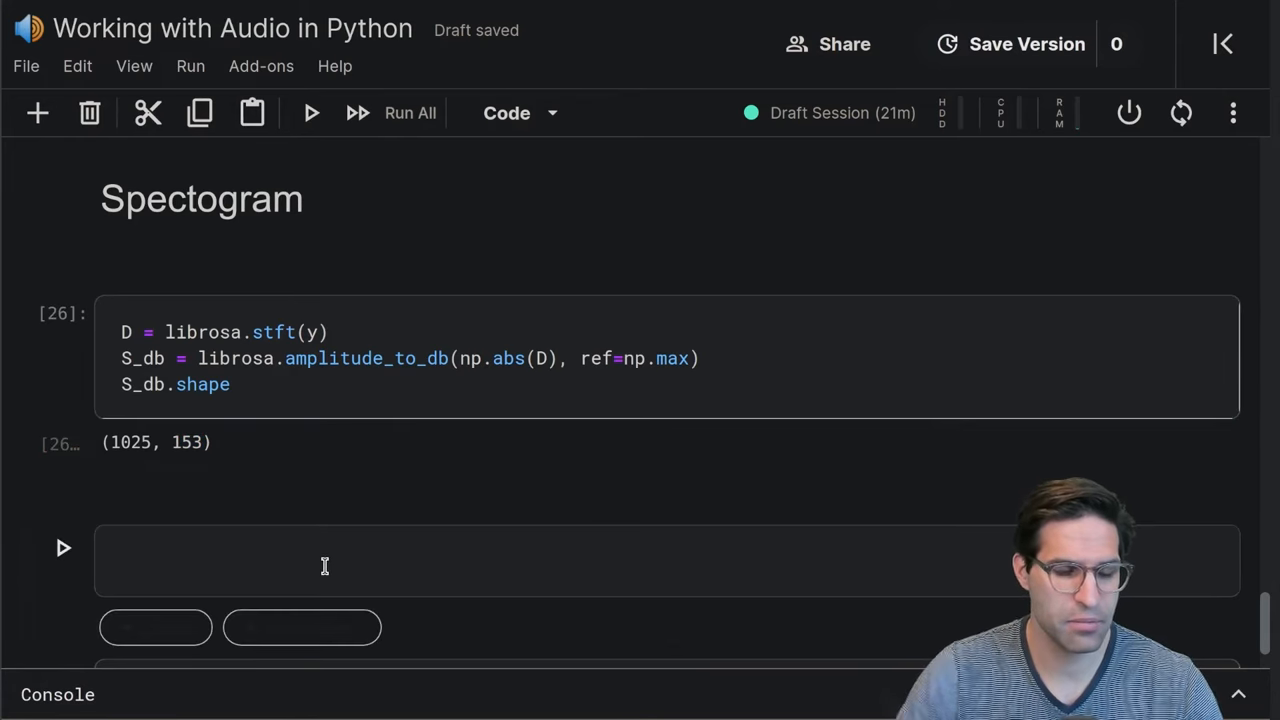
# Add a '# Plot the transformed audio data' comment and create a 10 by 5 figure with plt.subplots
pyautogui.write('# Plot the transformed audio data')
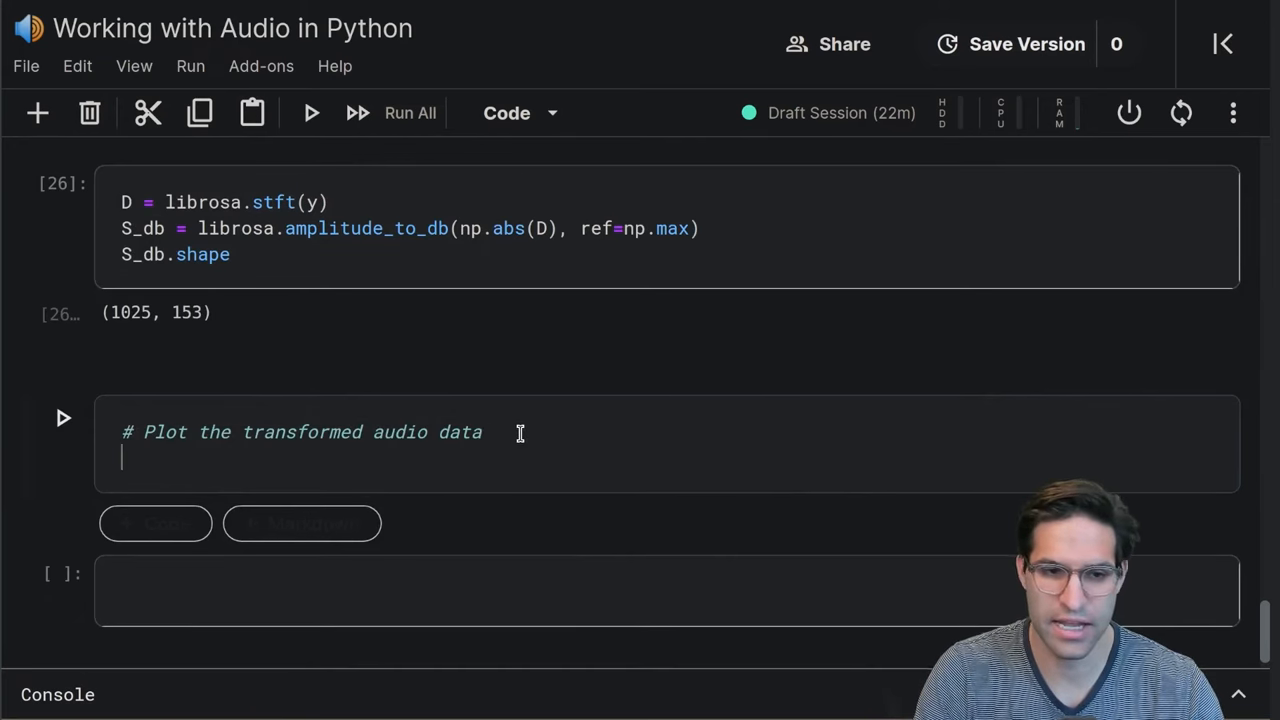
pyautogui.write('f')
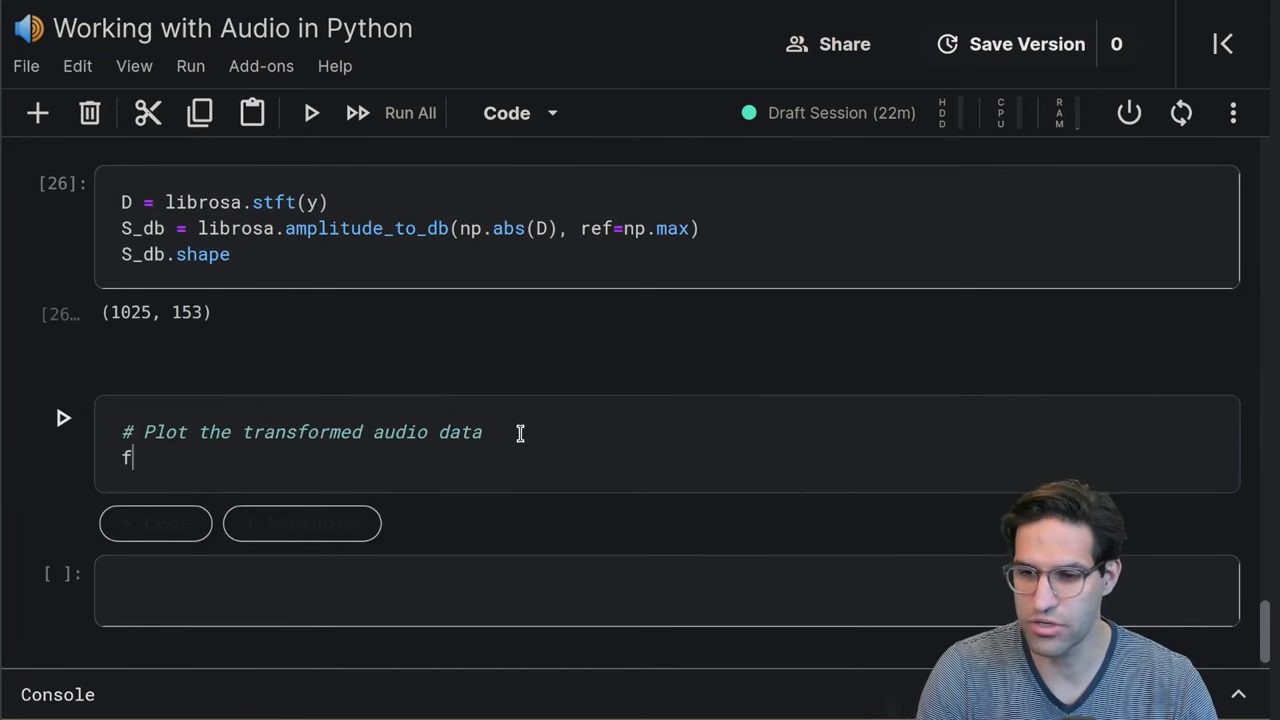
pyautogui.write('ig, ax =')
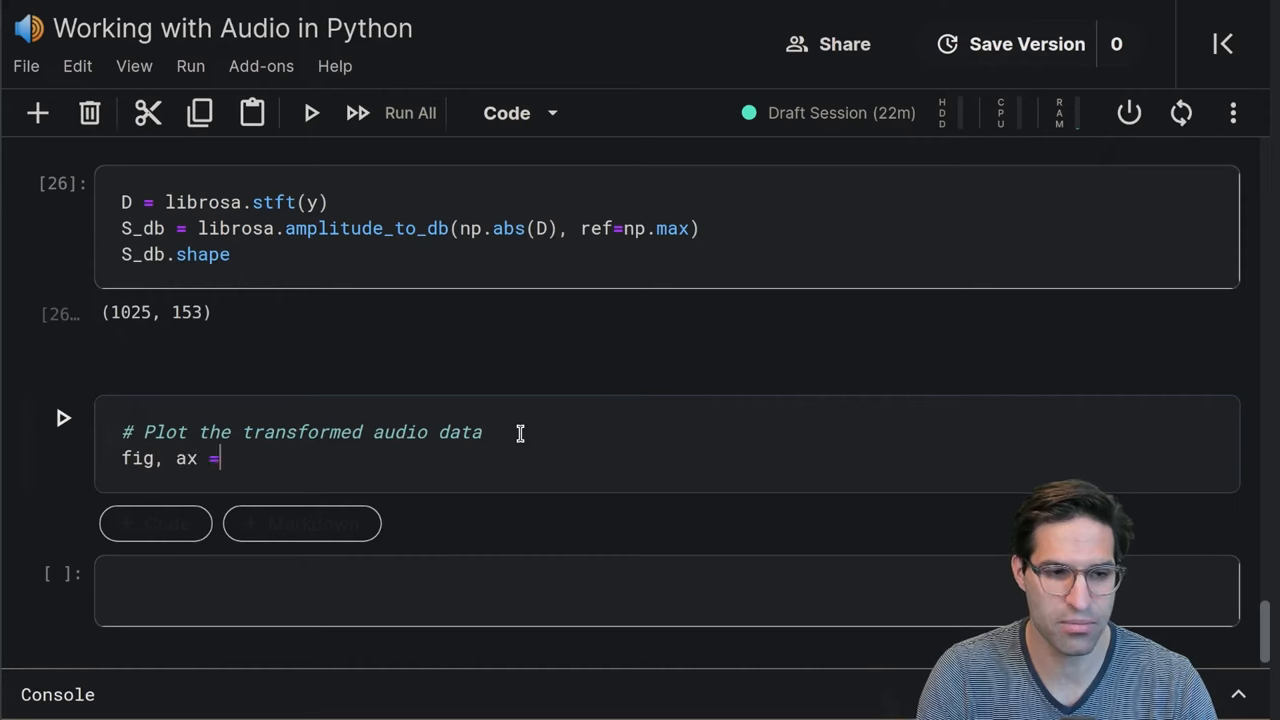
pyautogui.write('pl.tu')
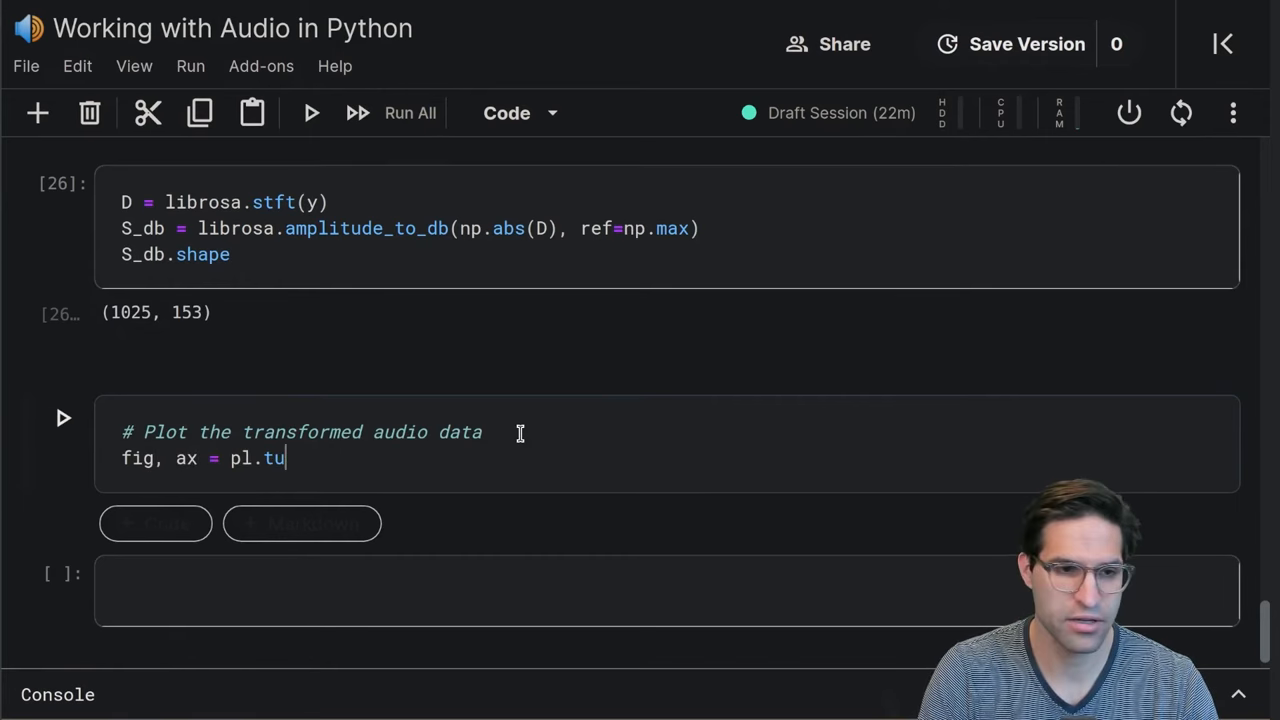
pyautogui.write('plt.s')
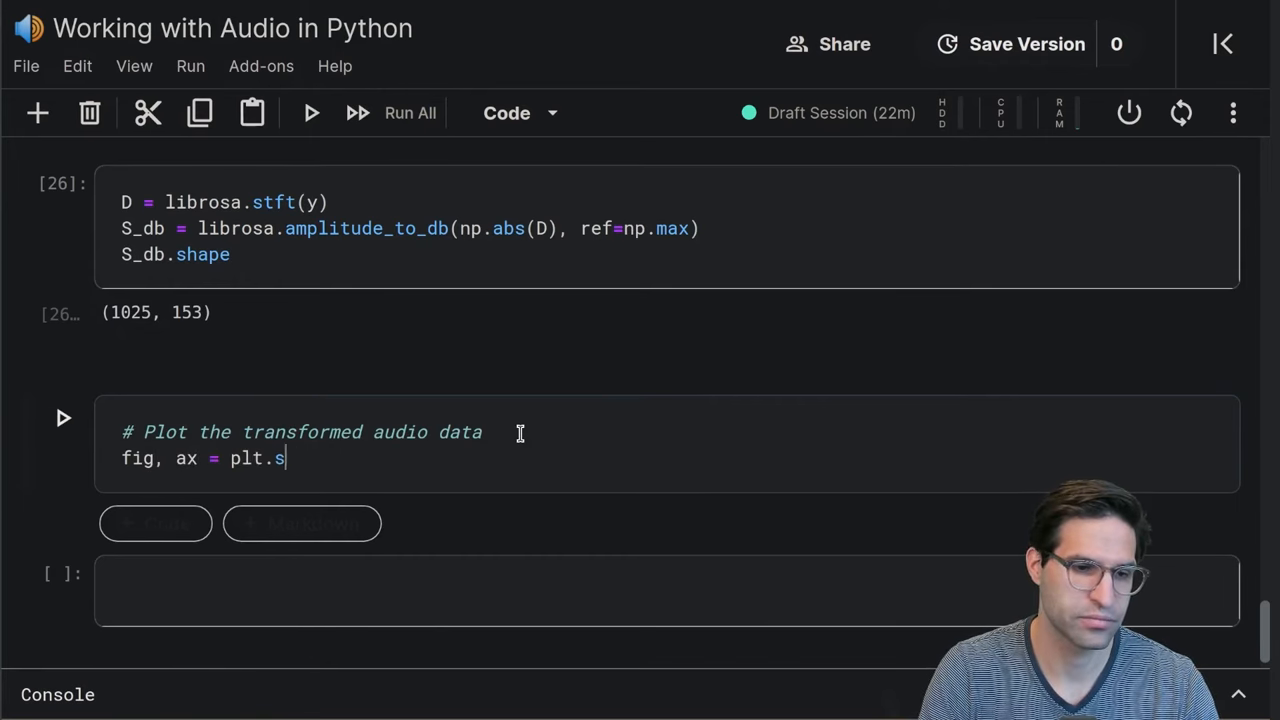
pyautogui.write('ubplots()')
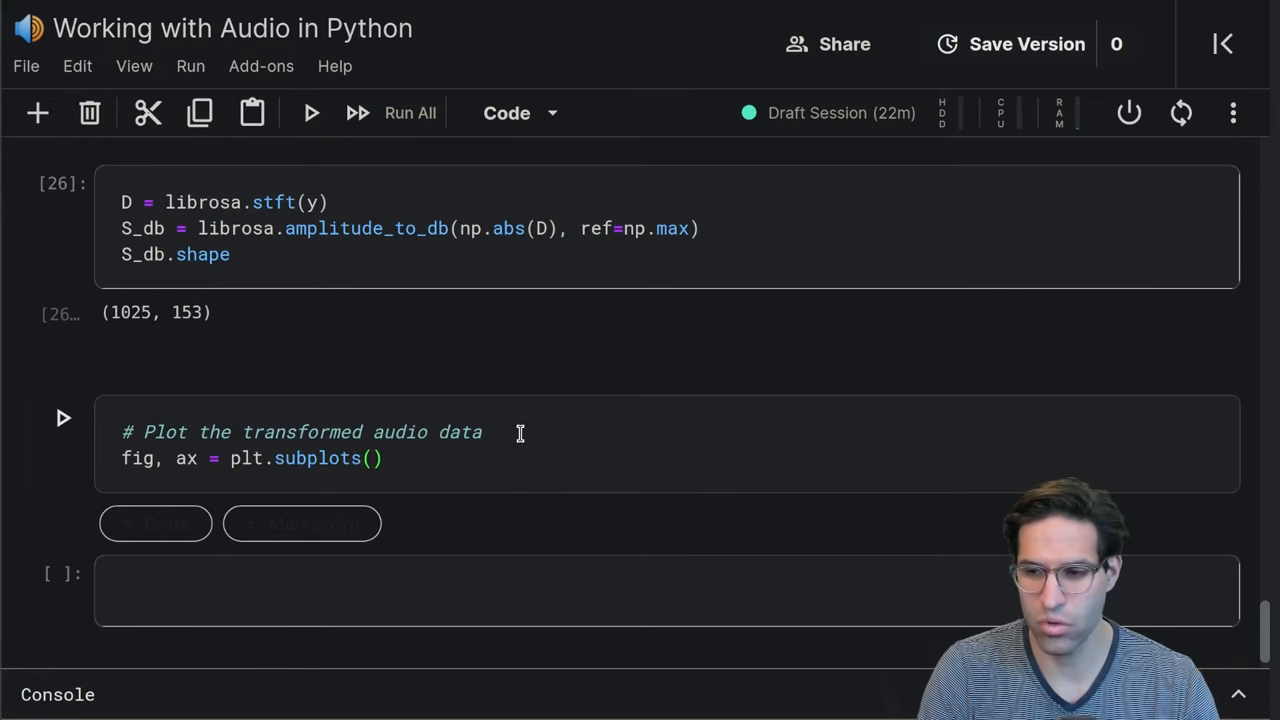
pyautogui.write('figsize=(15')
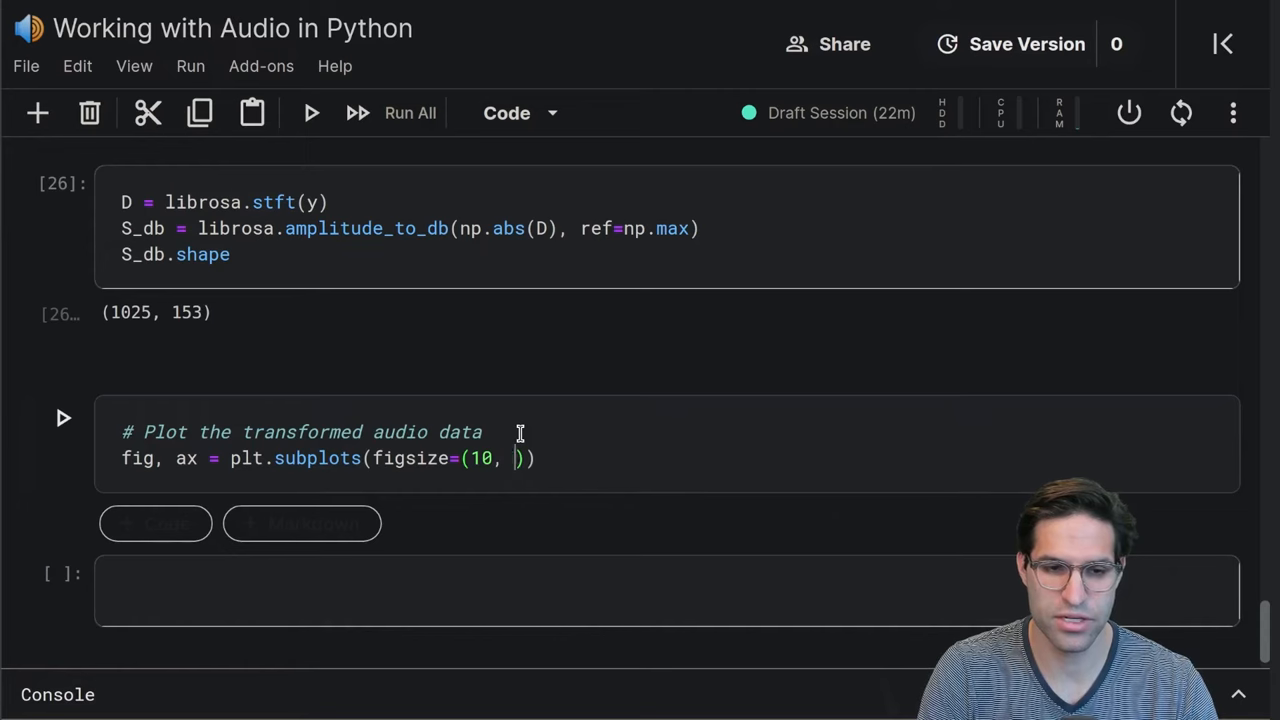
pyautogui.write('5')
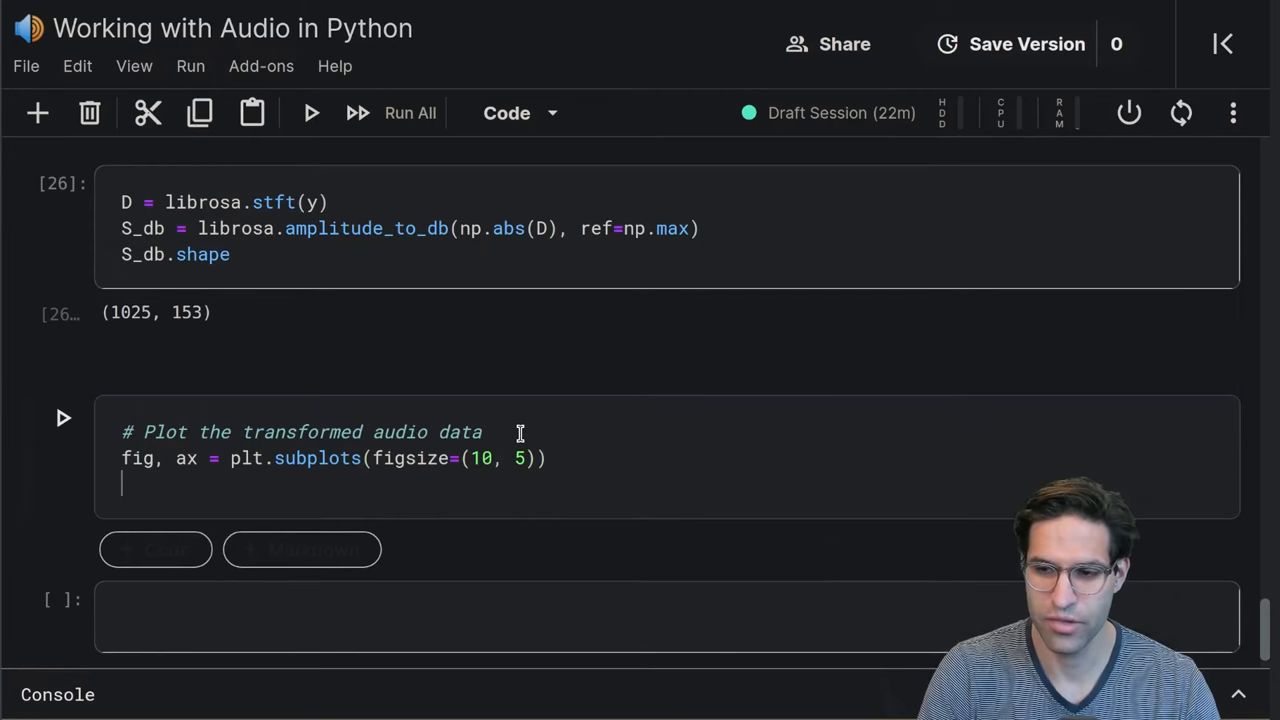
# Draw S_db with librosa.display.specshow using x_axis='time', y_axis='log' and ax=ax
pyautogui.write('img = l')
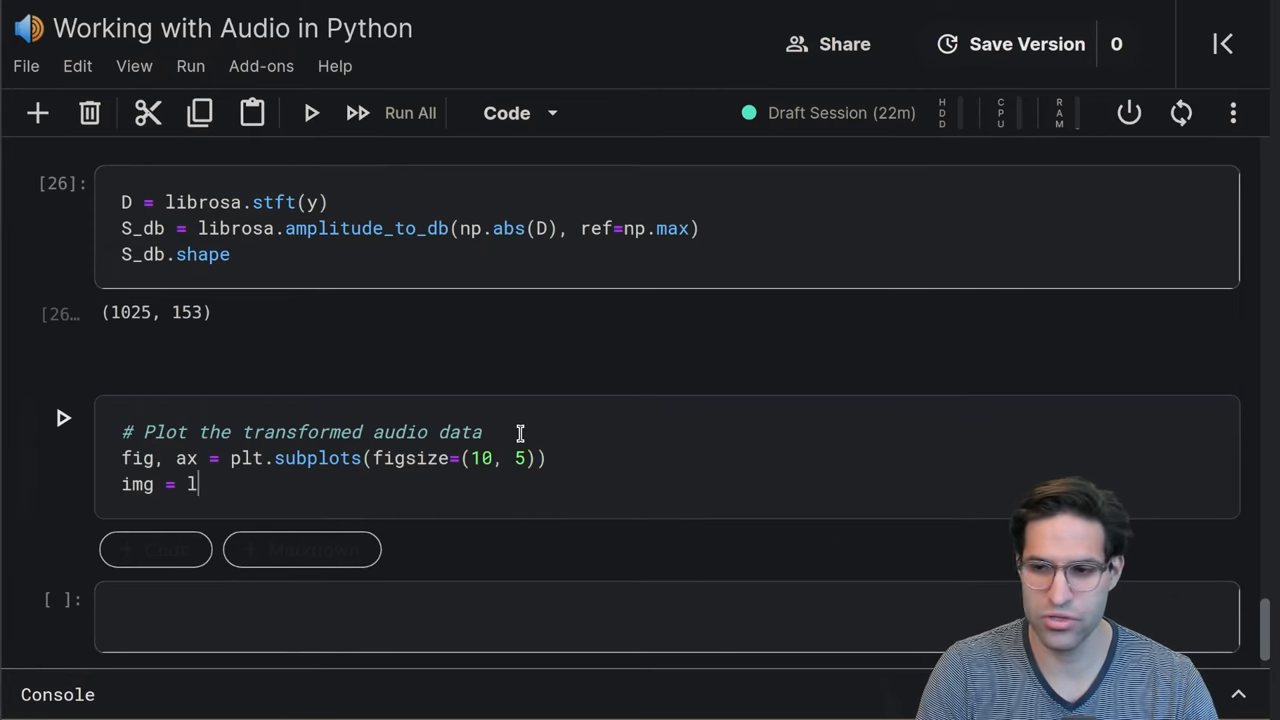
pyautogui.write('ibrosa.d')
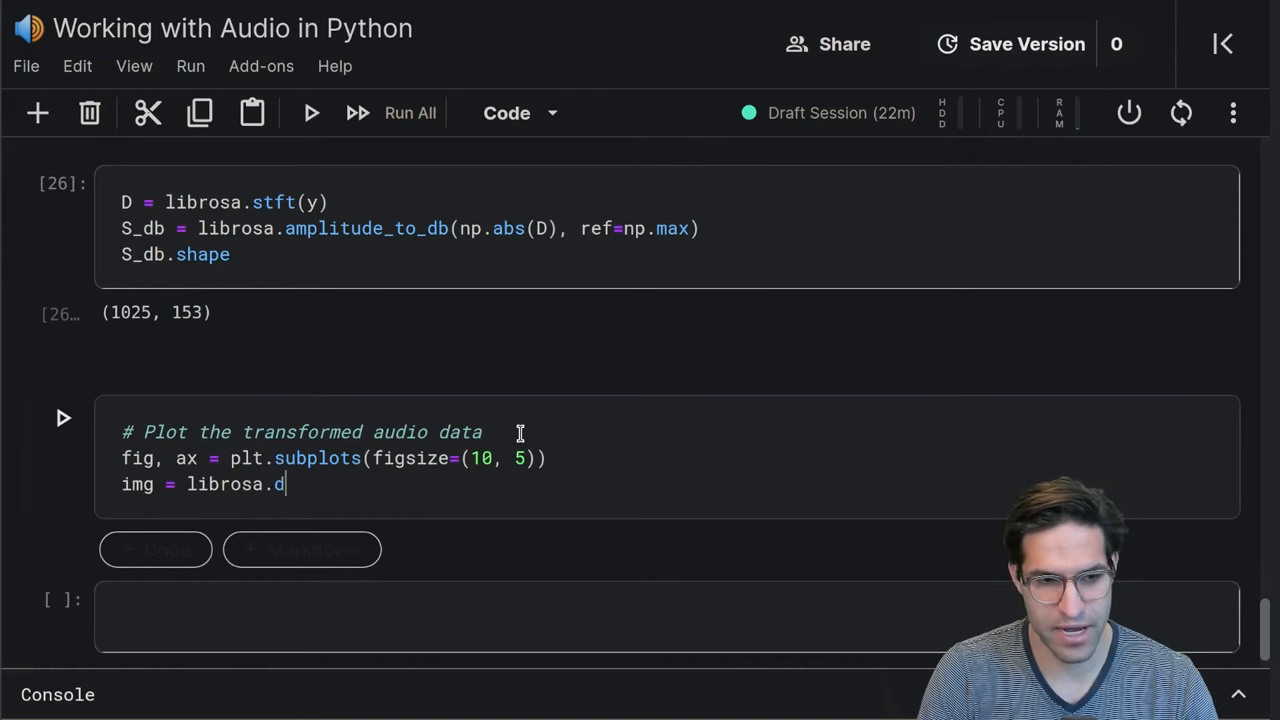
pyautogui.write('isplay')
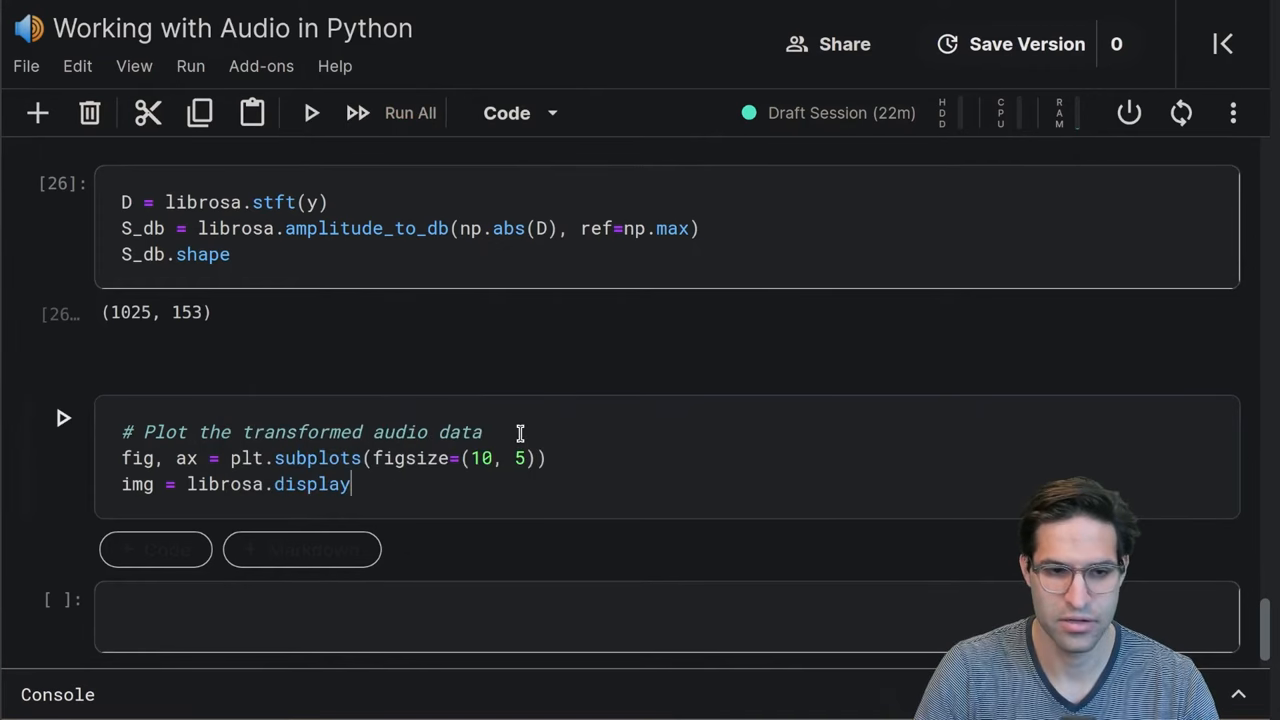
pyautogui.write('.s')
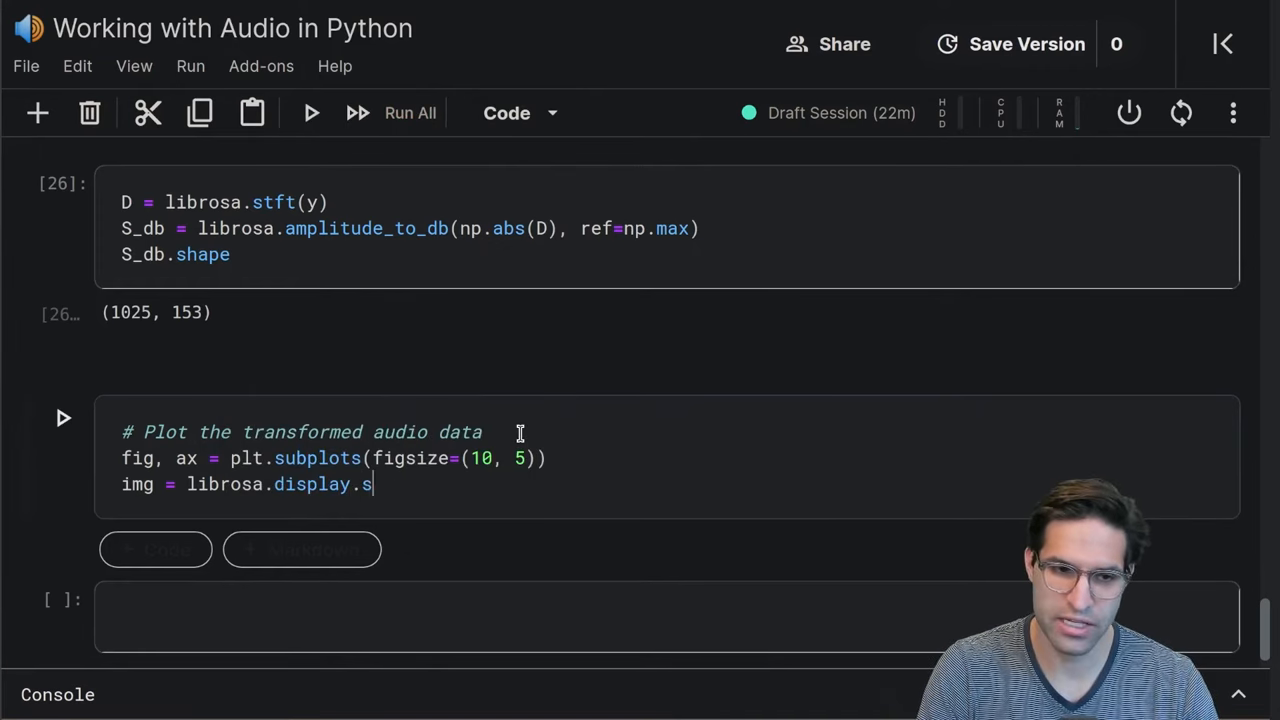
pyautogui.write('pecshow(')
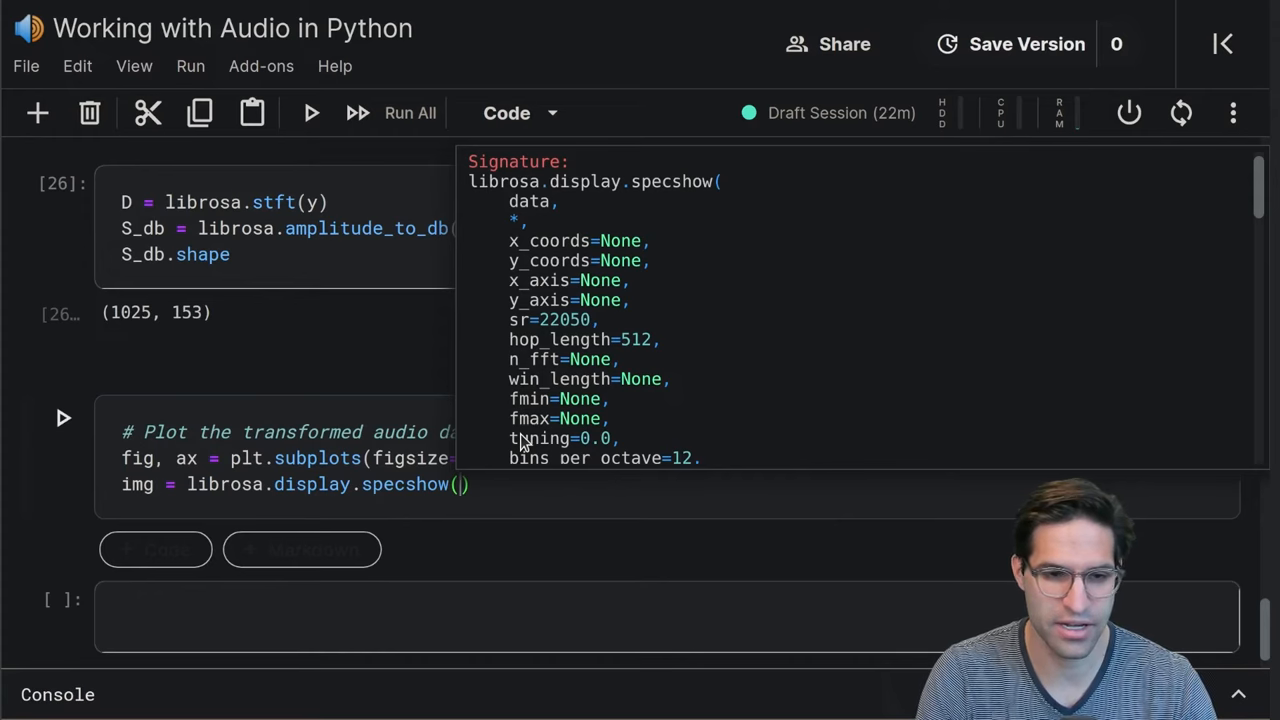
pyautogui.write('S')
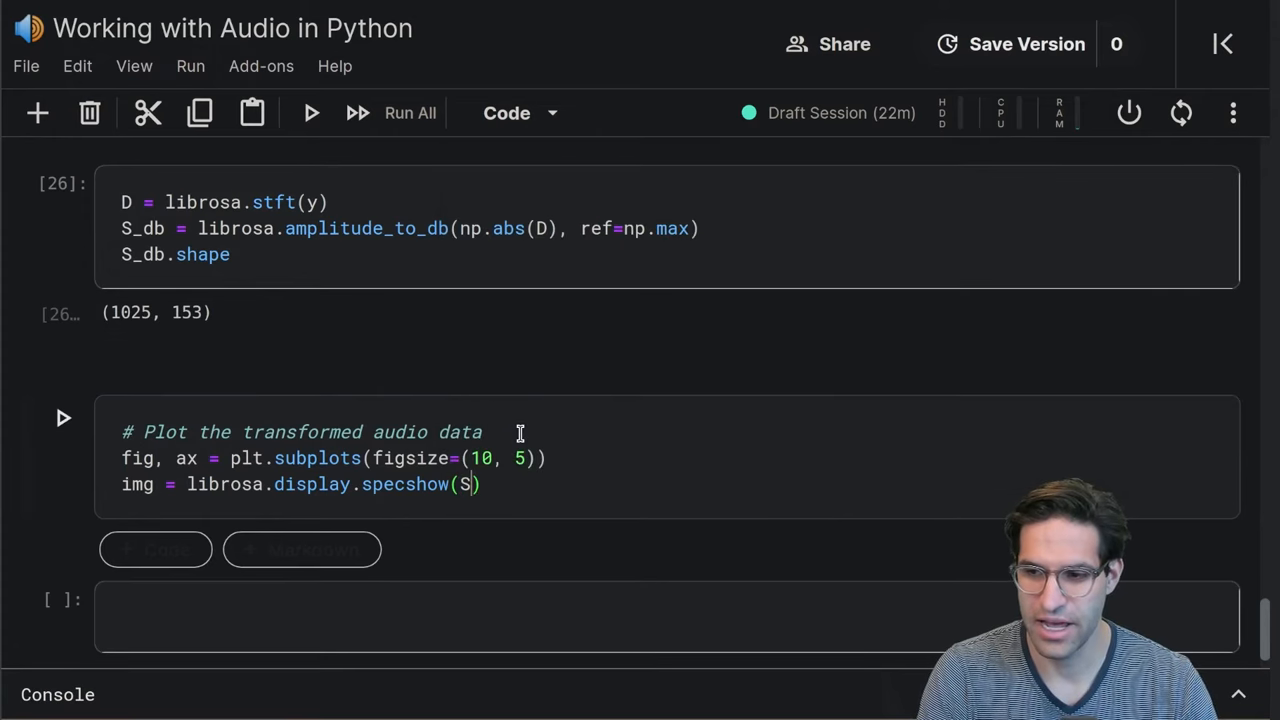
pyautogui.write('_db,')
pyautogui.write('x)')
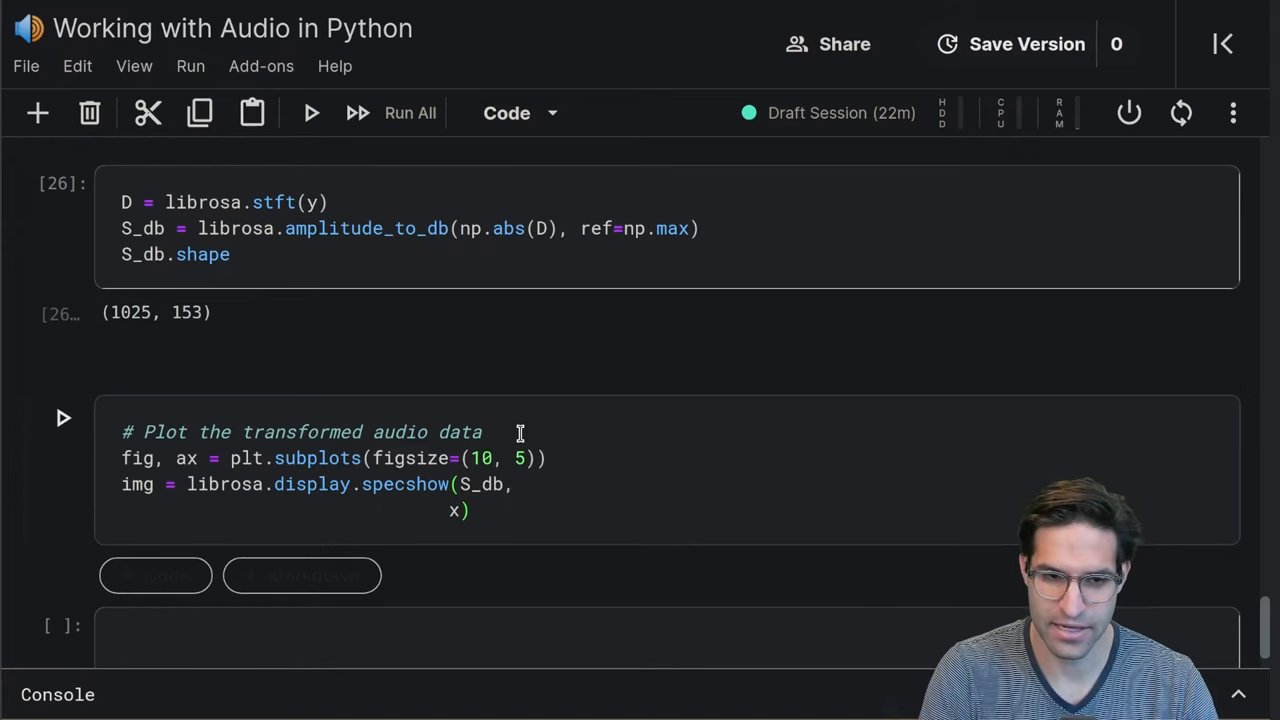
pyautogui.write('_axis=')
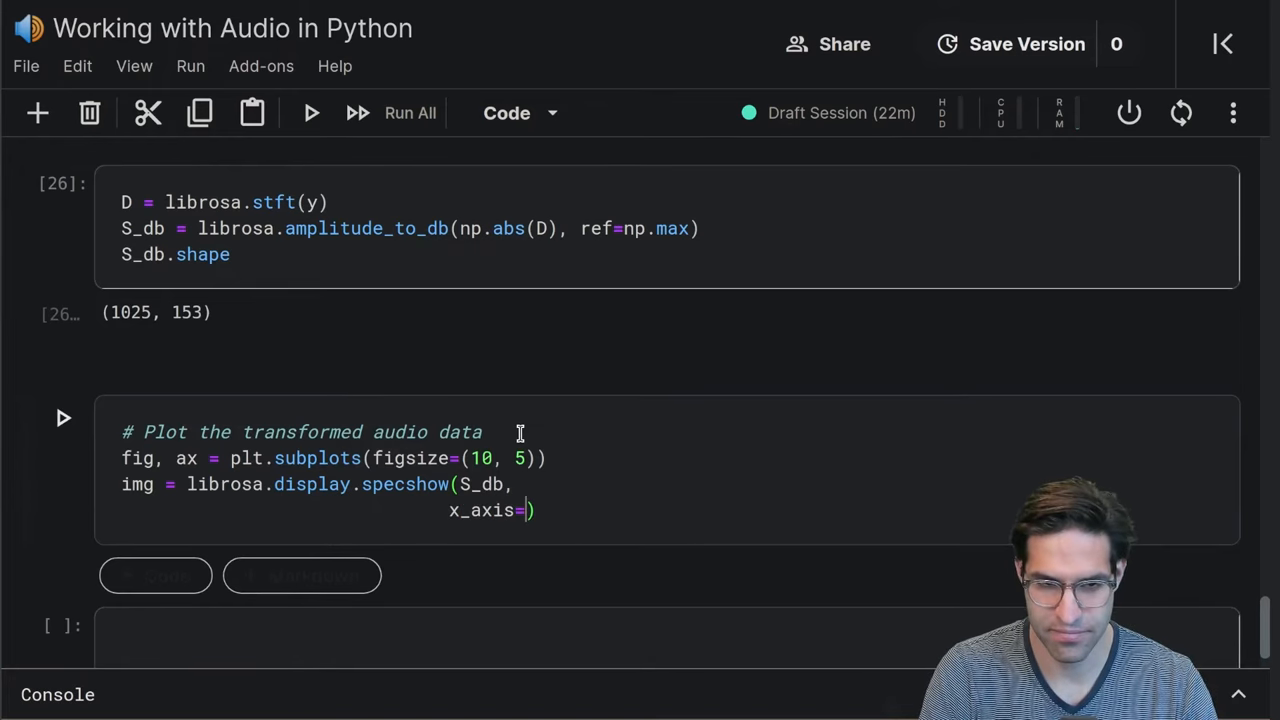
pyautogui.write("'time'y")
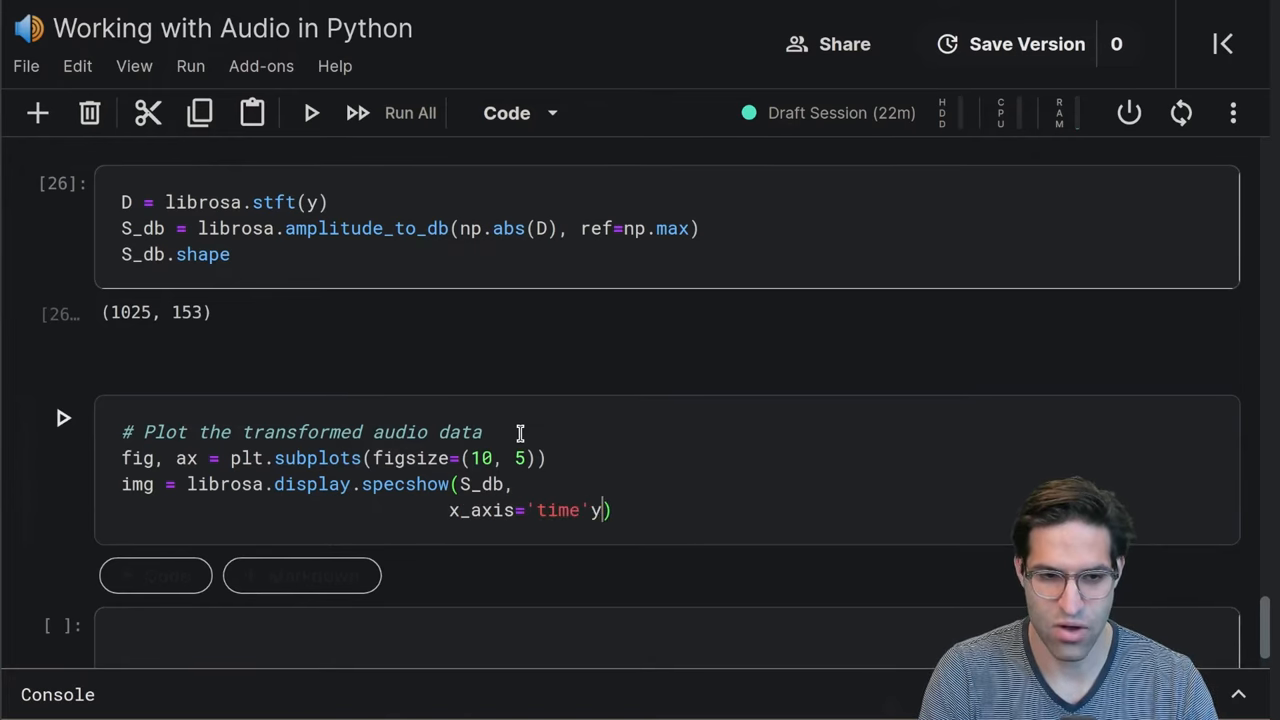
pyautogui.write(',')
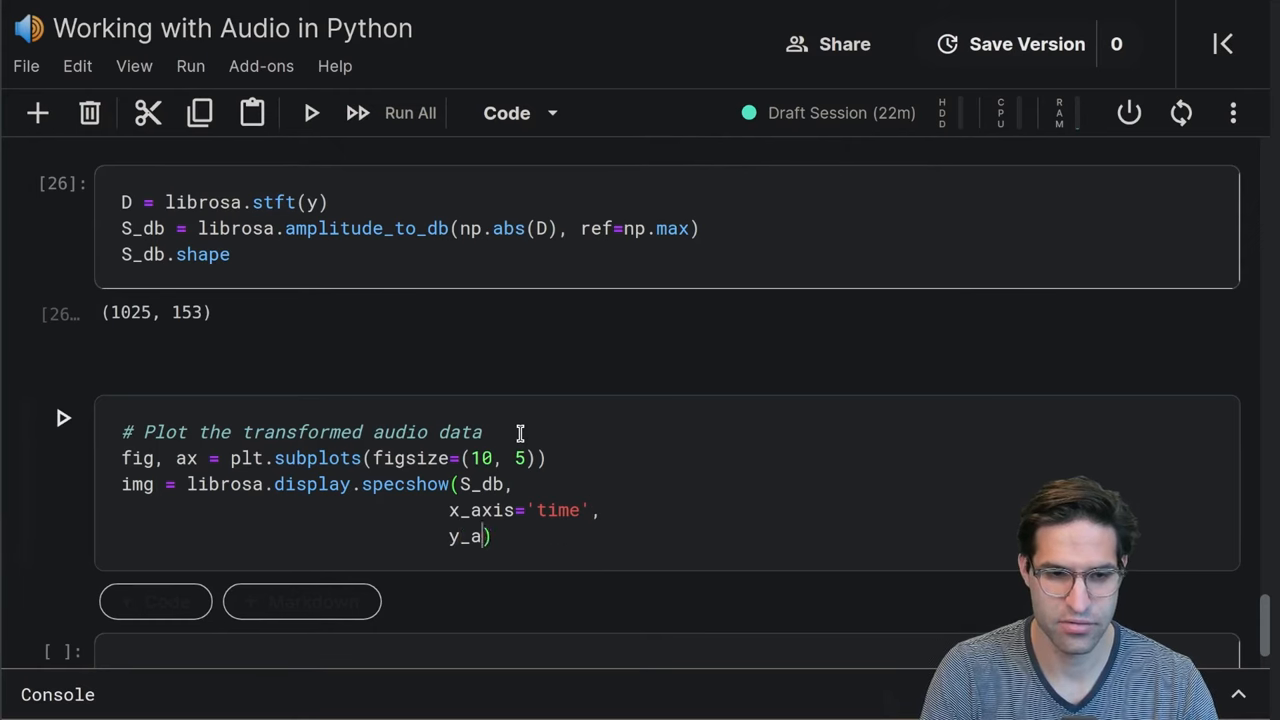
pyautogui.write("xis='log',")
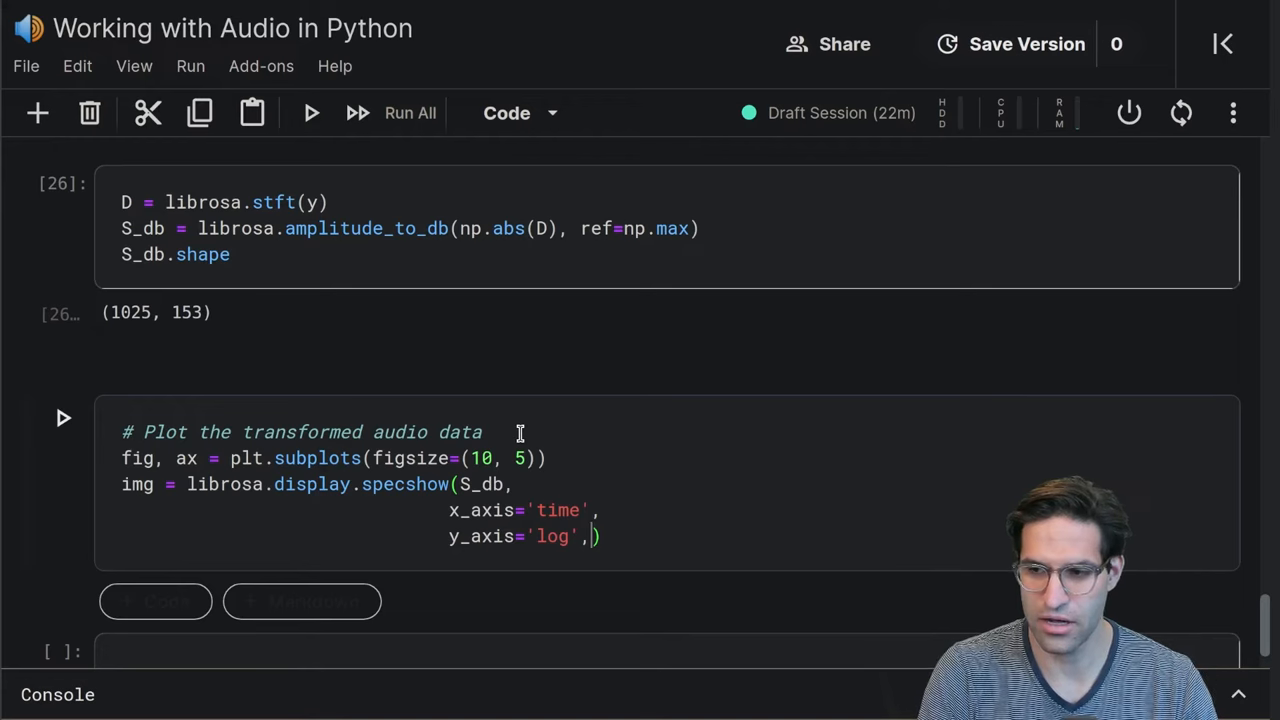
pyautogui.write('ax=ax')
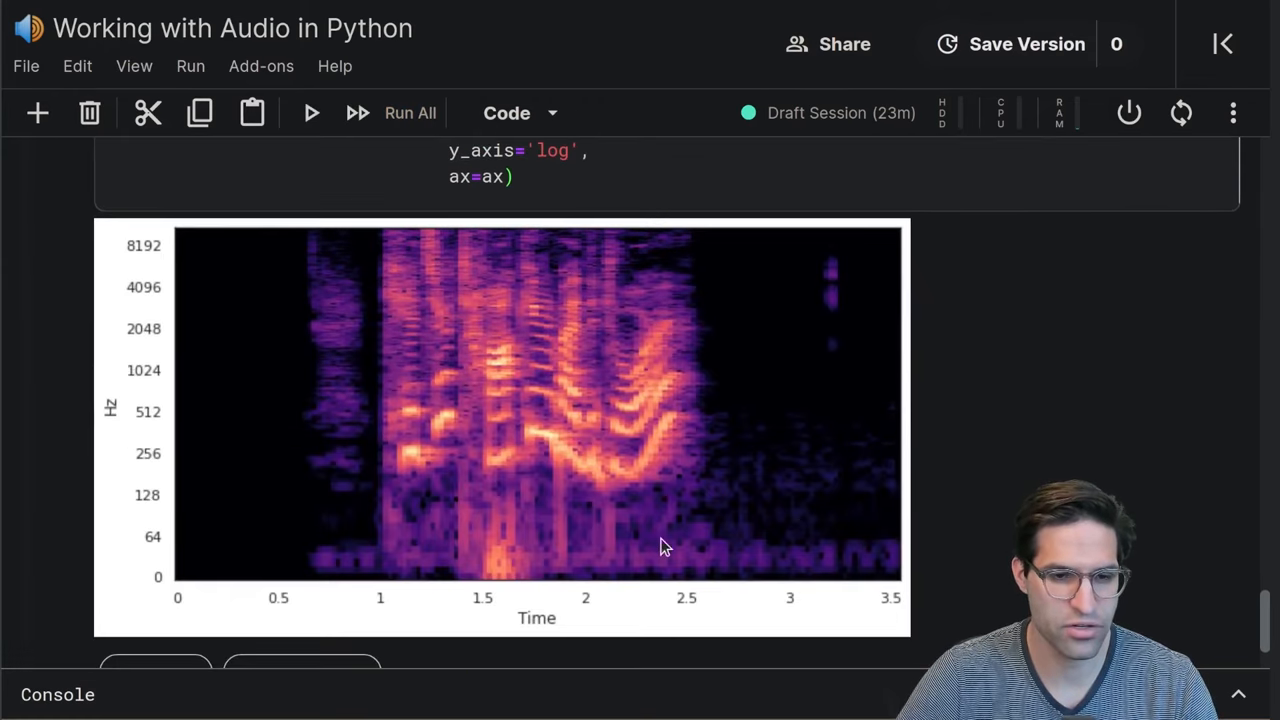
pyautogui.moveTo(685, 616)
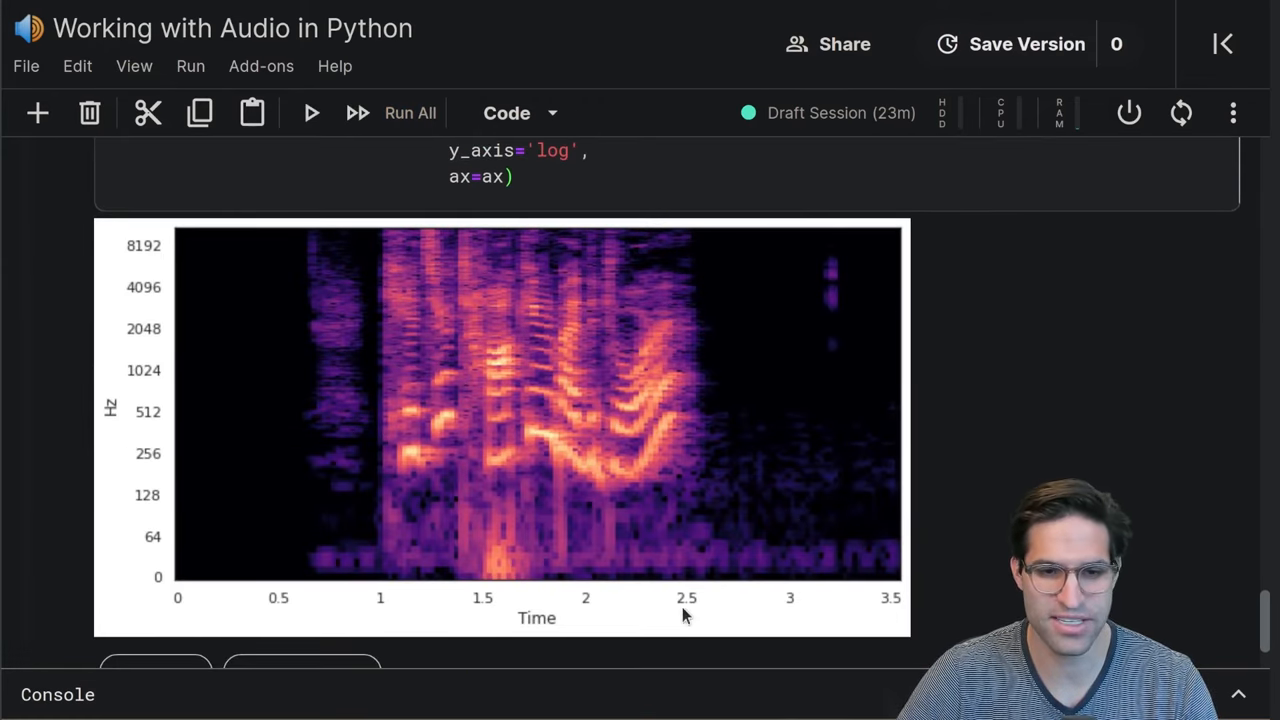
pyautogui.moveTo(107, 472)
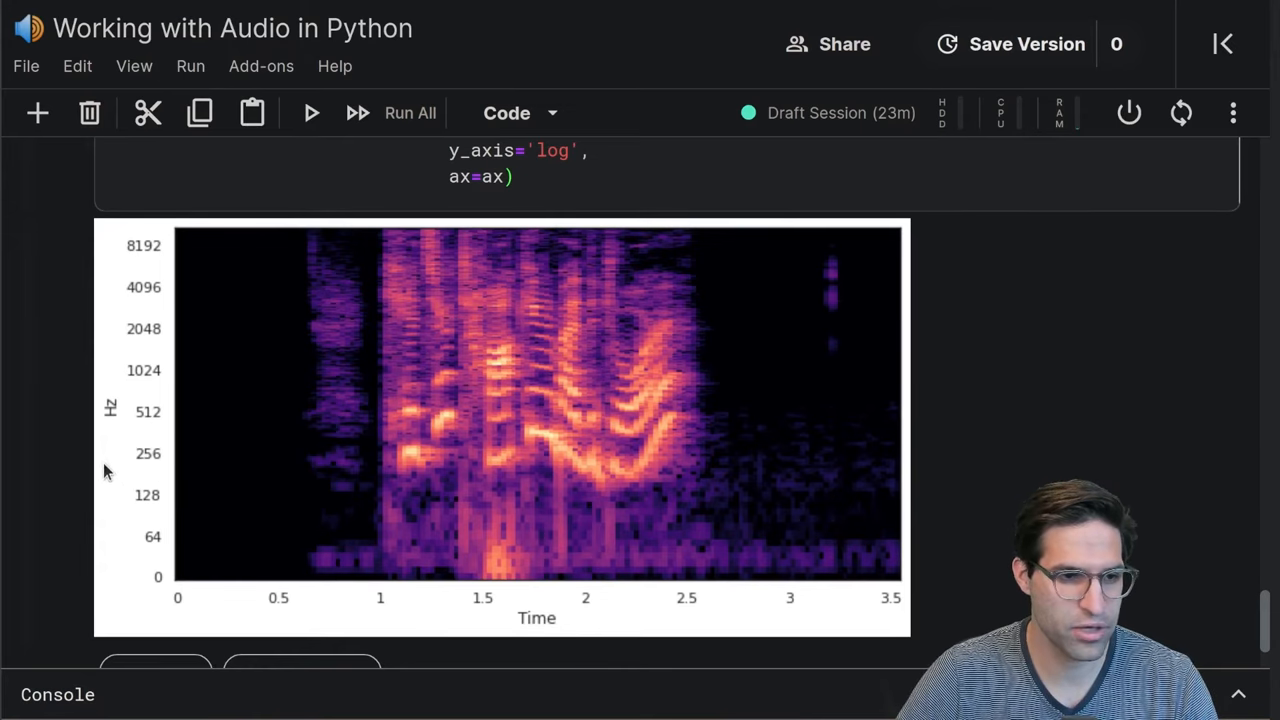
pyautogui.moveTo(320, 488)
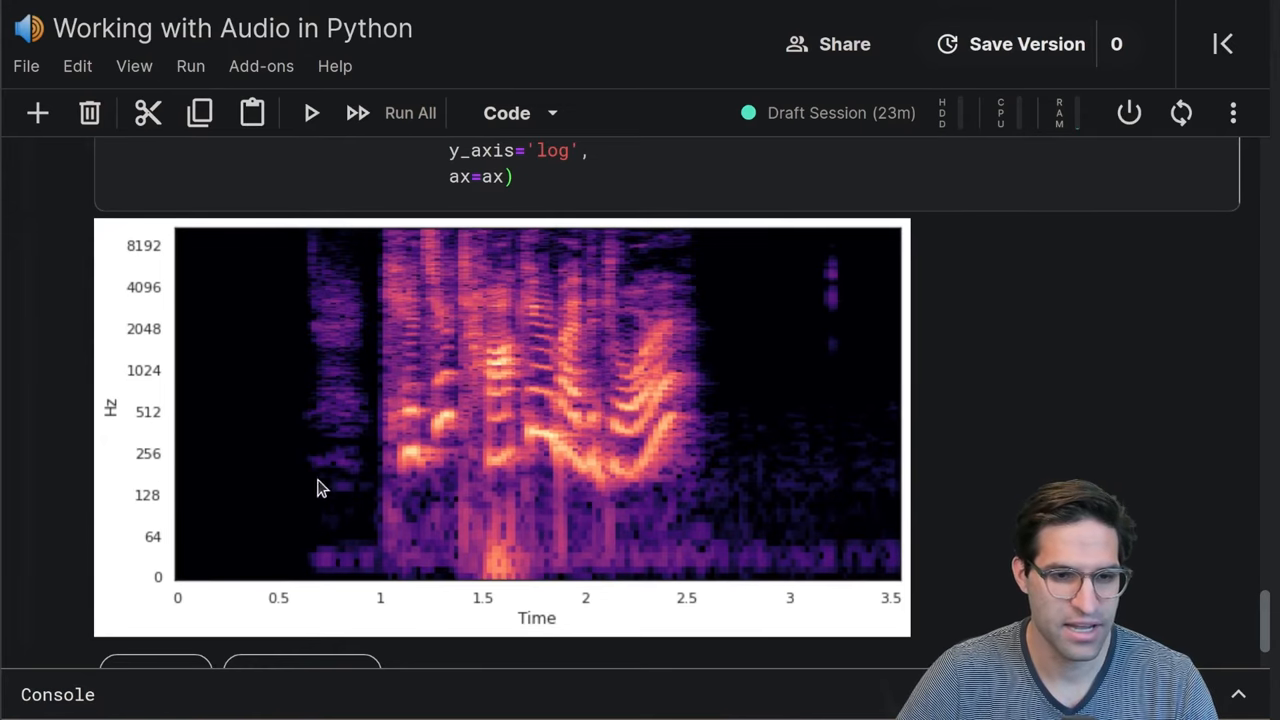
pyautogui.moveTo(607, 477)
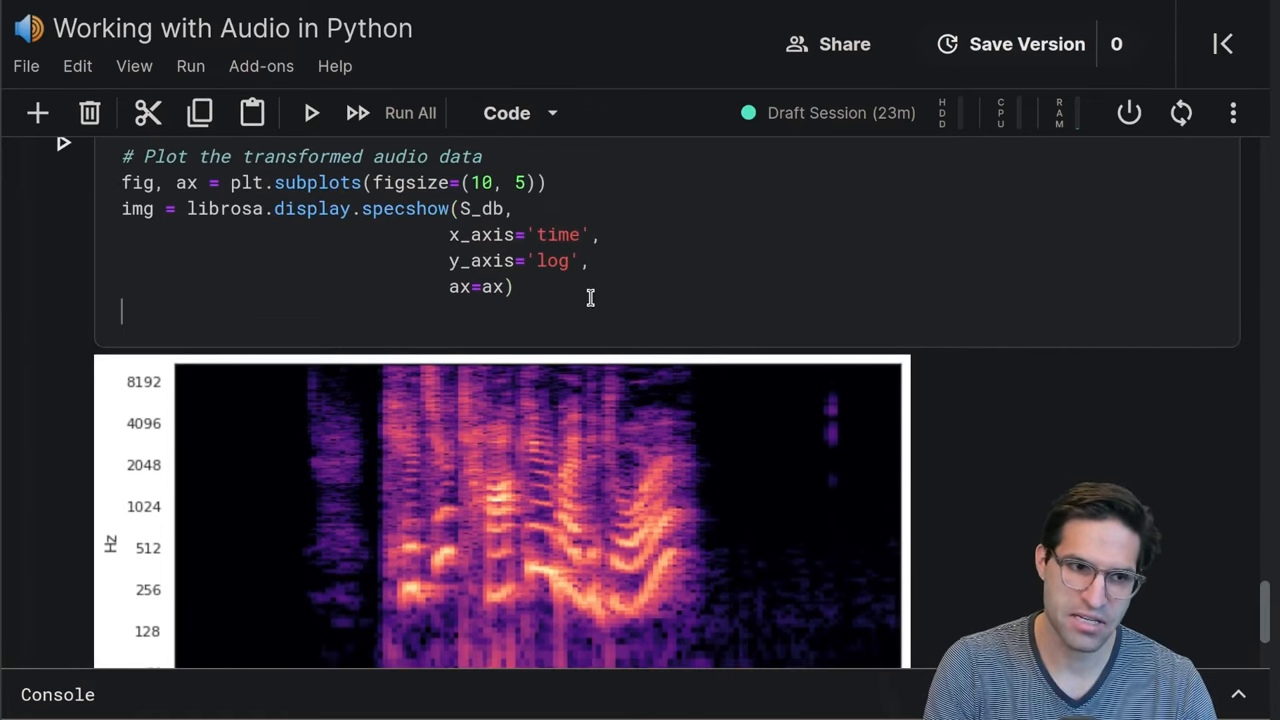
# Begin titling the spectrogram 'Spectogram Example' at font size 20 with ax.set_title
pyautogui.write("ax.set_title('Spectogram Example', fontsize=20")
pyautogui.write('fig')
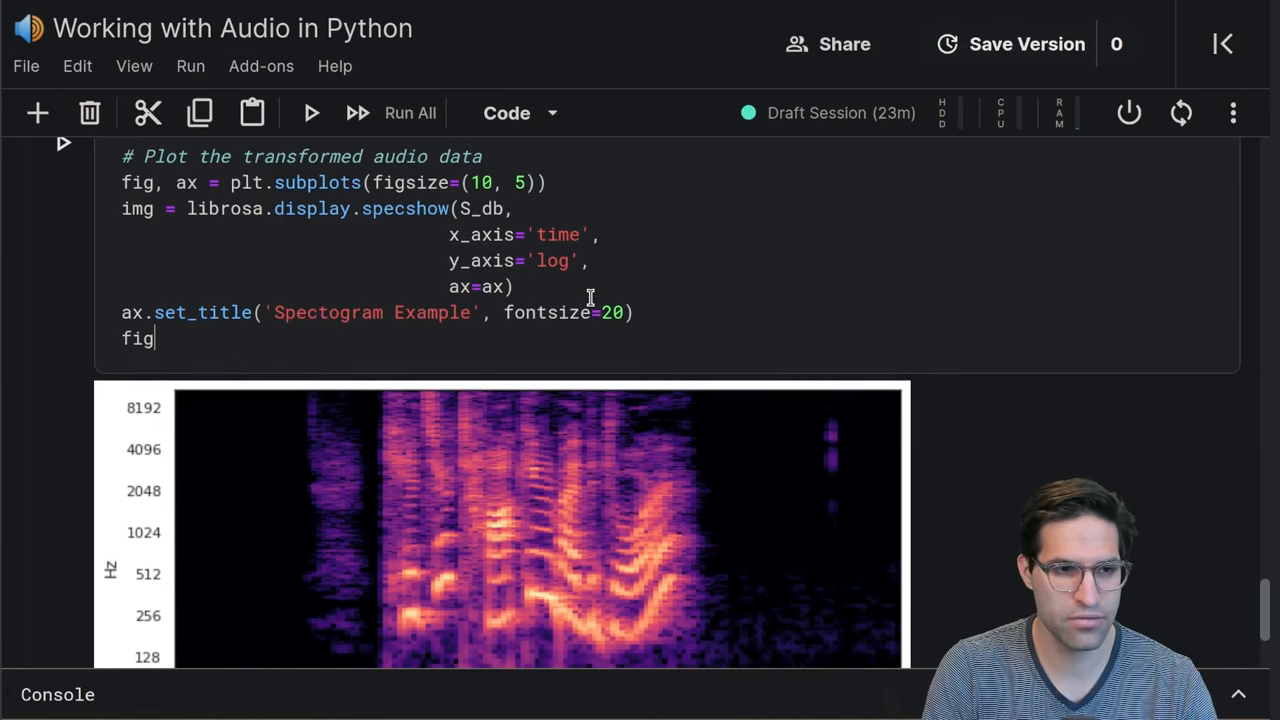
# Add fig.colorbar(img, ax=ax, format=f'%0.2f') and plt.show() to the spectrogram cell
pyautogui.write('.colo')
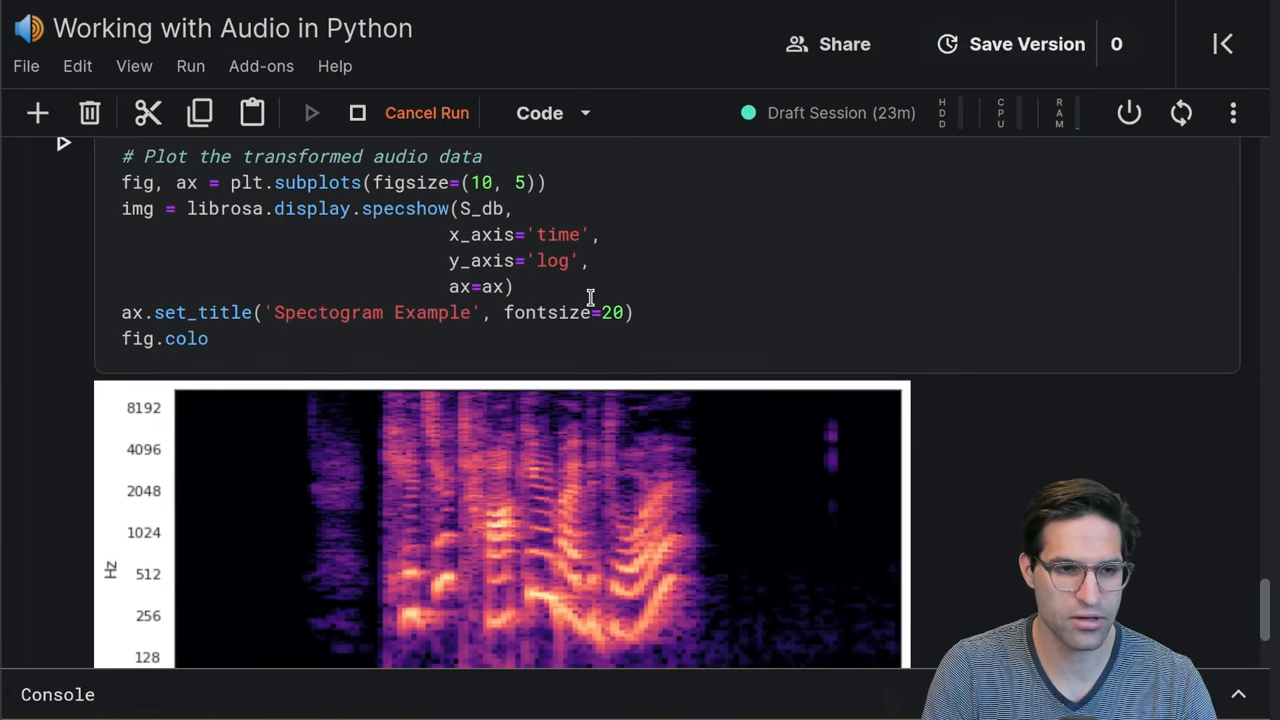
pyautogui.scroll(-3)
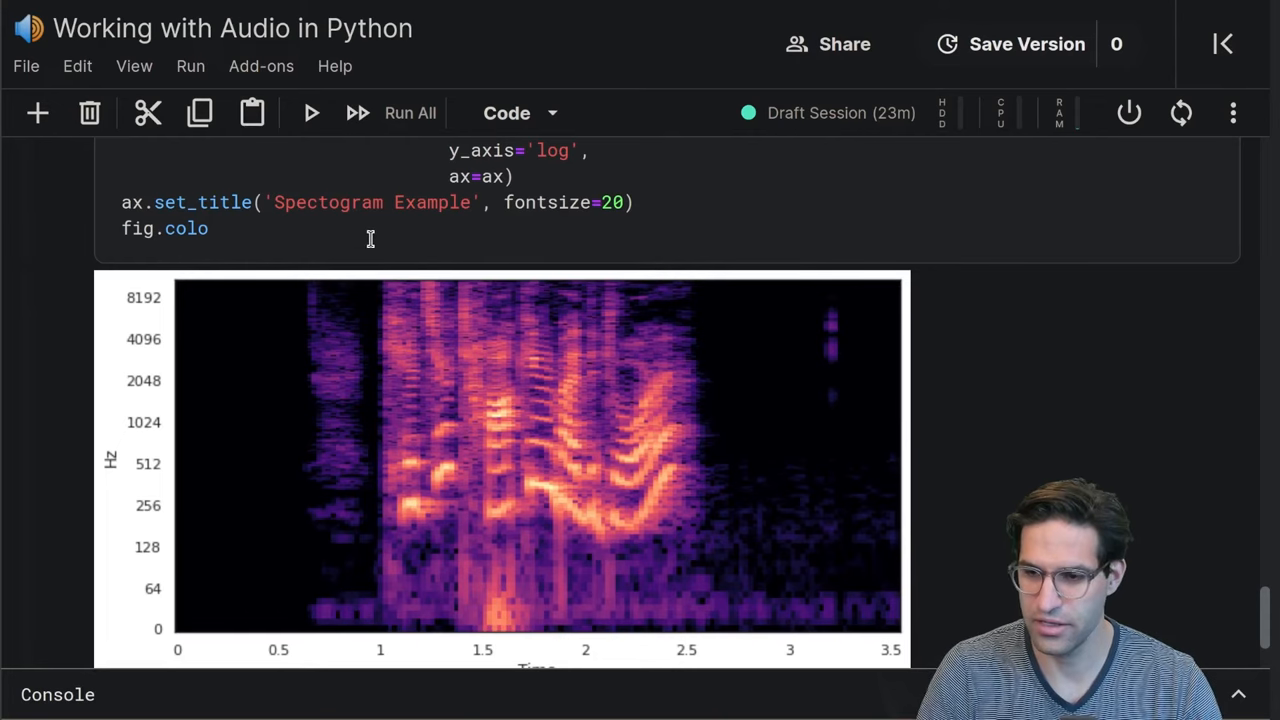
pyautogui.write('rba')
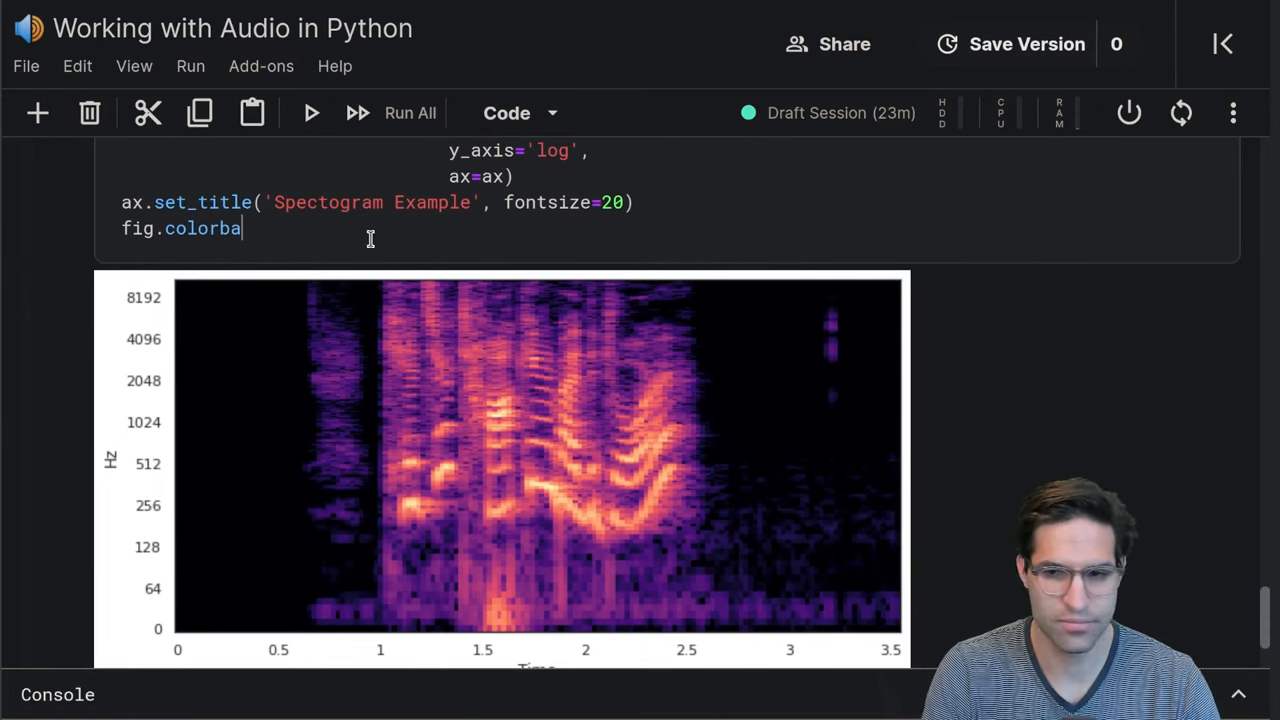
pyautogui.write('r(img, )')
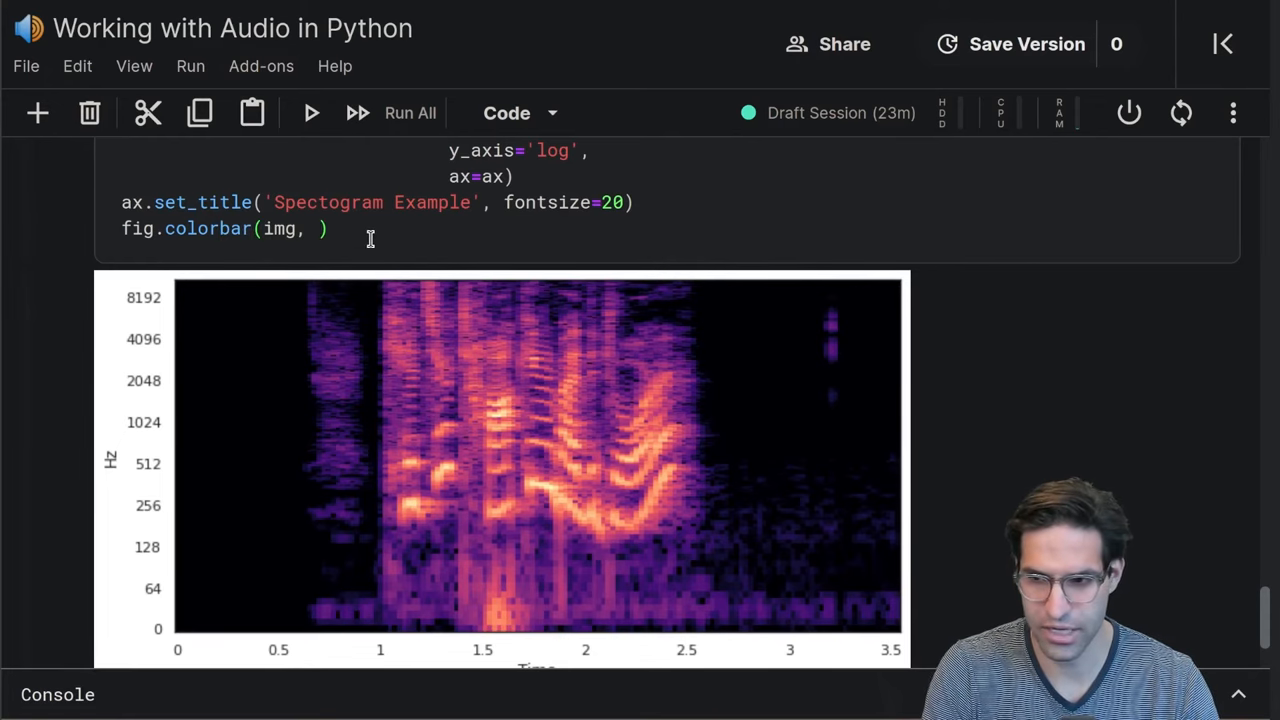
pyautogui.write('ax=ax,')
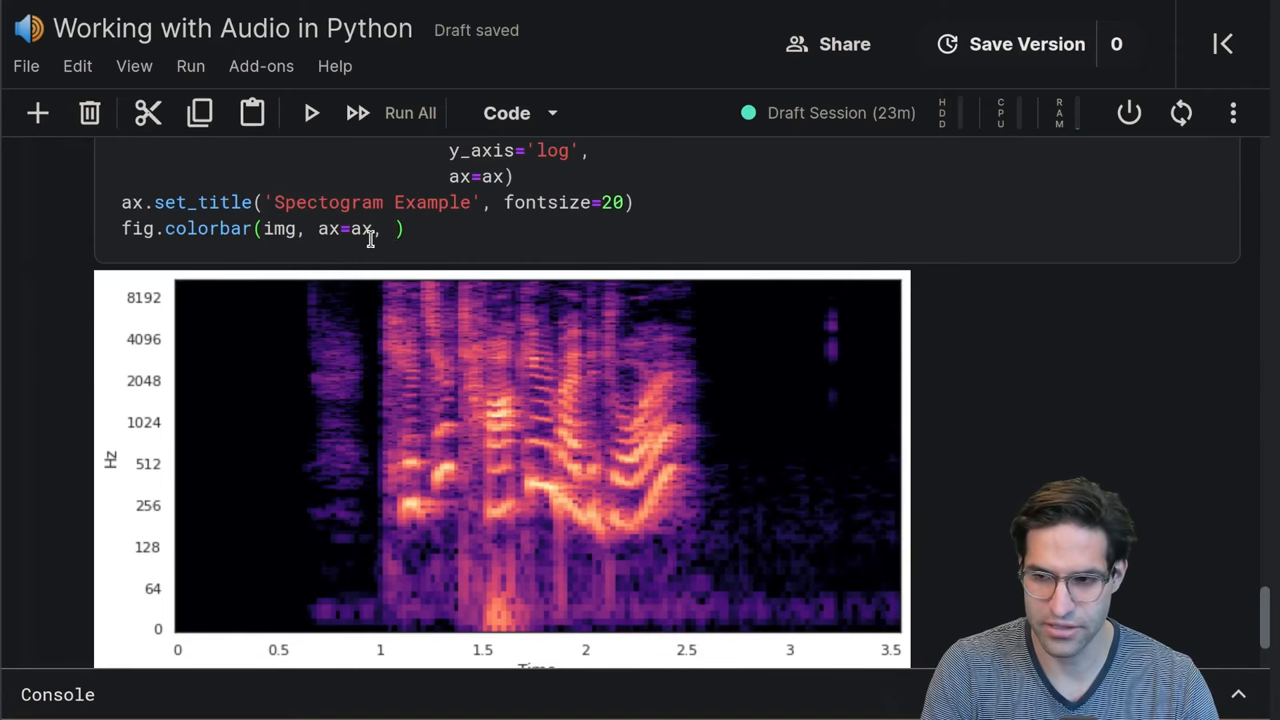
pyautogui.write('format=')
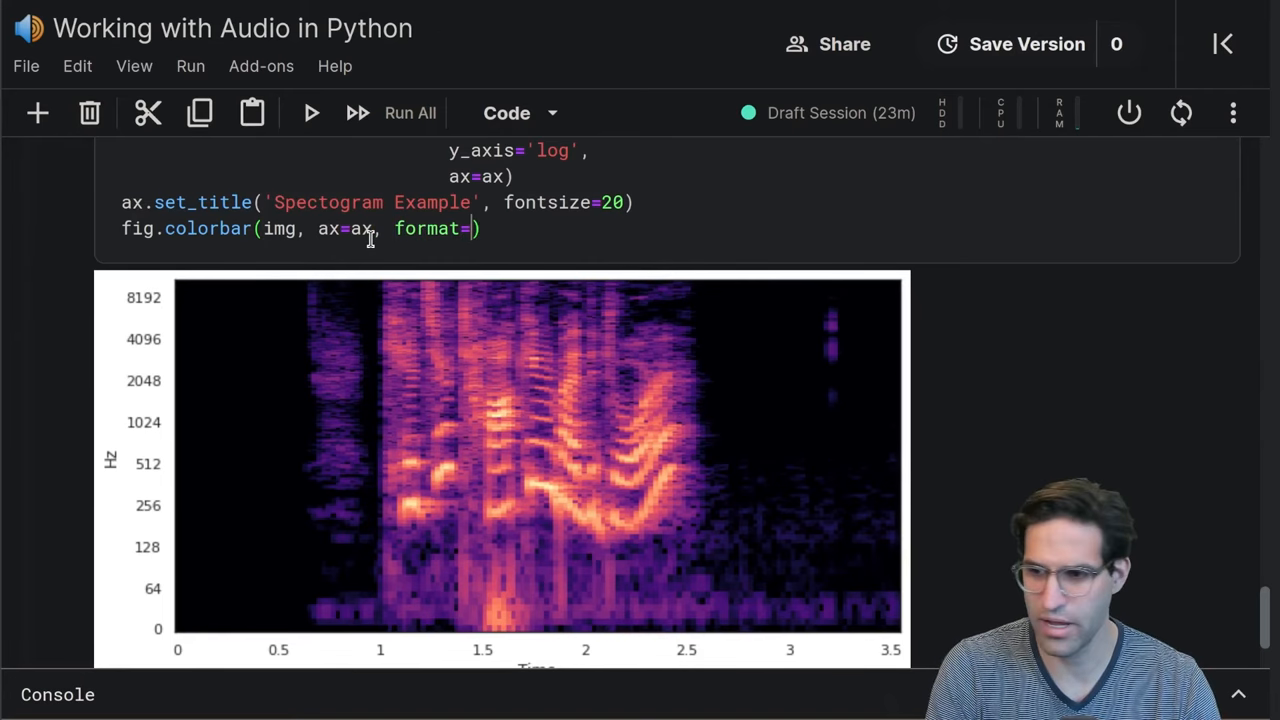
pyautogui.write("f'{}'")
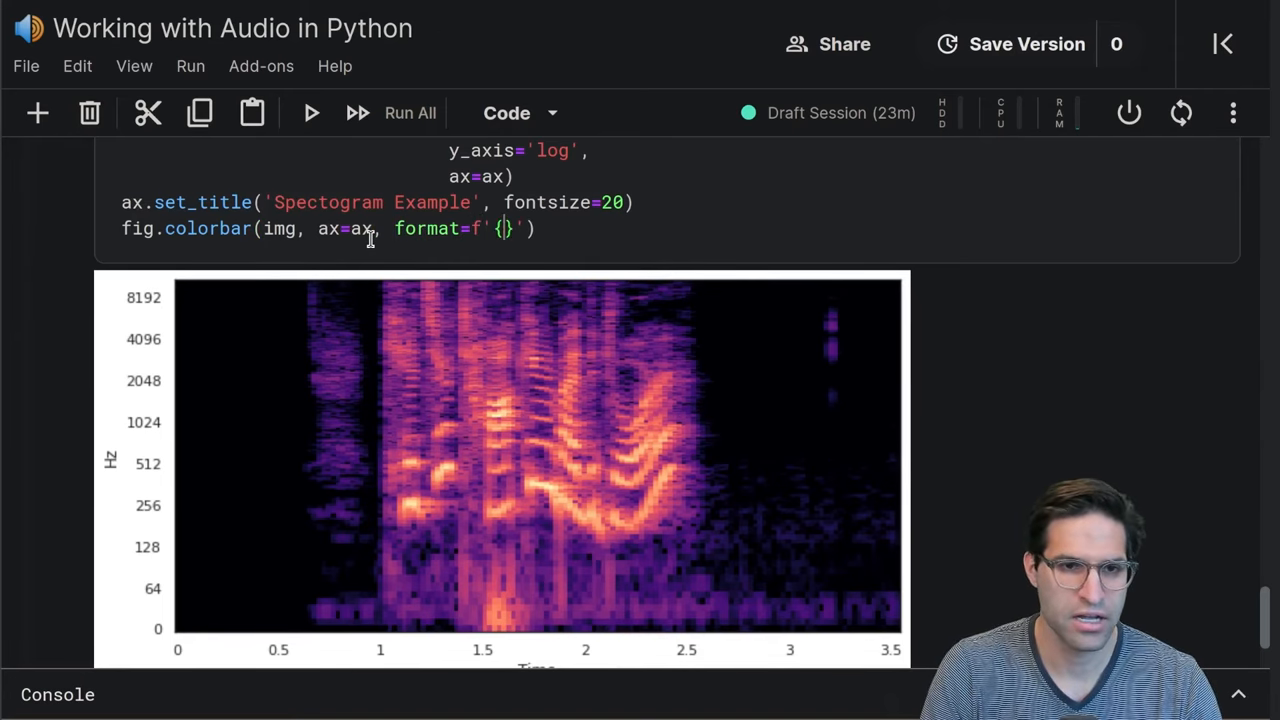
pyautogui.write('0.2f')
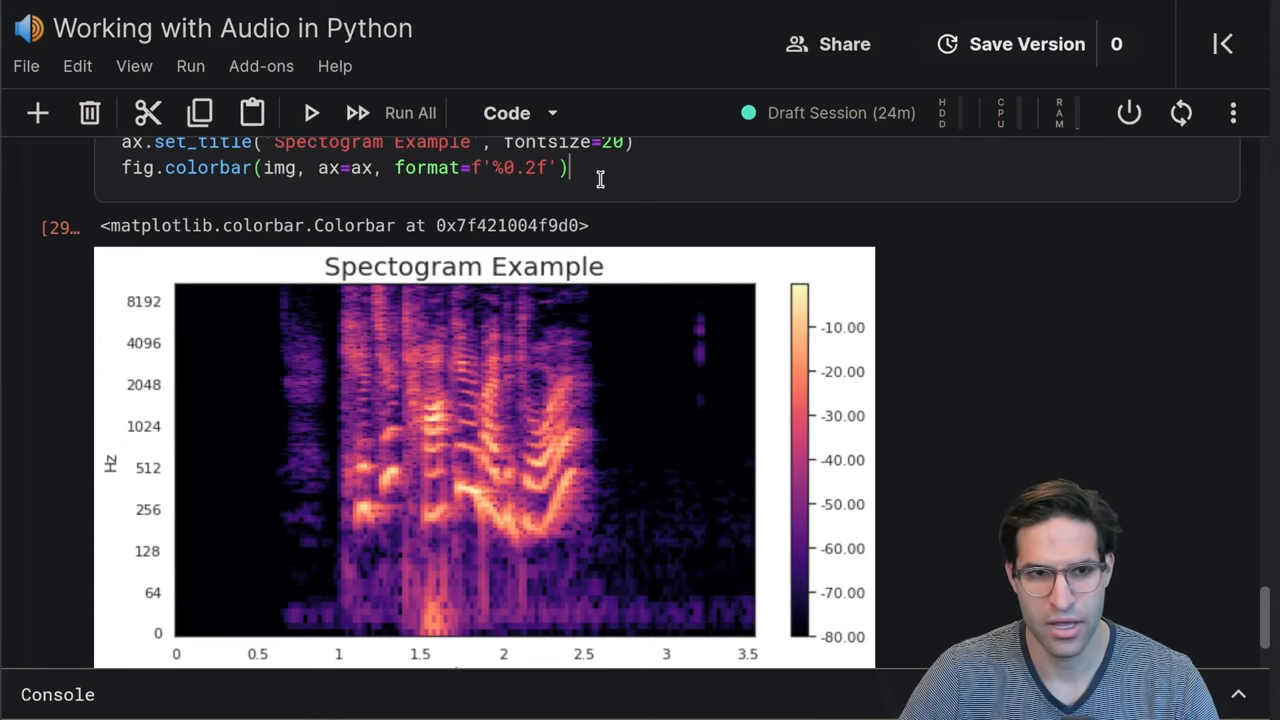
pyautogui.write('plt')
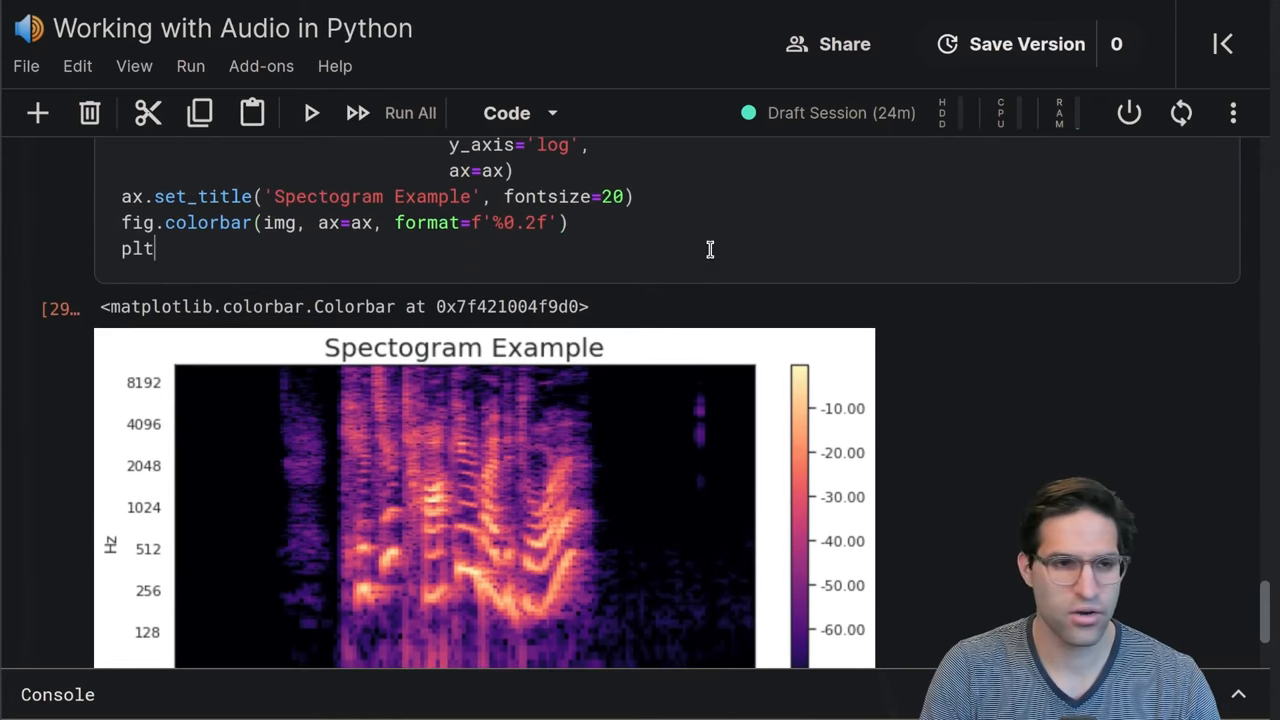
pyautogui.write('.show()')
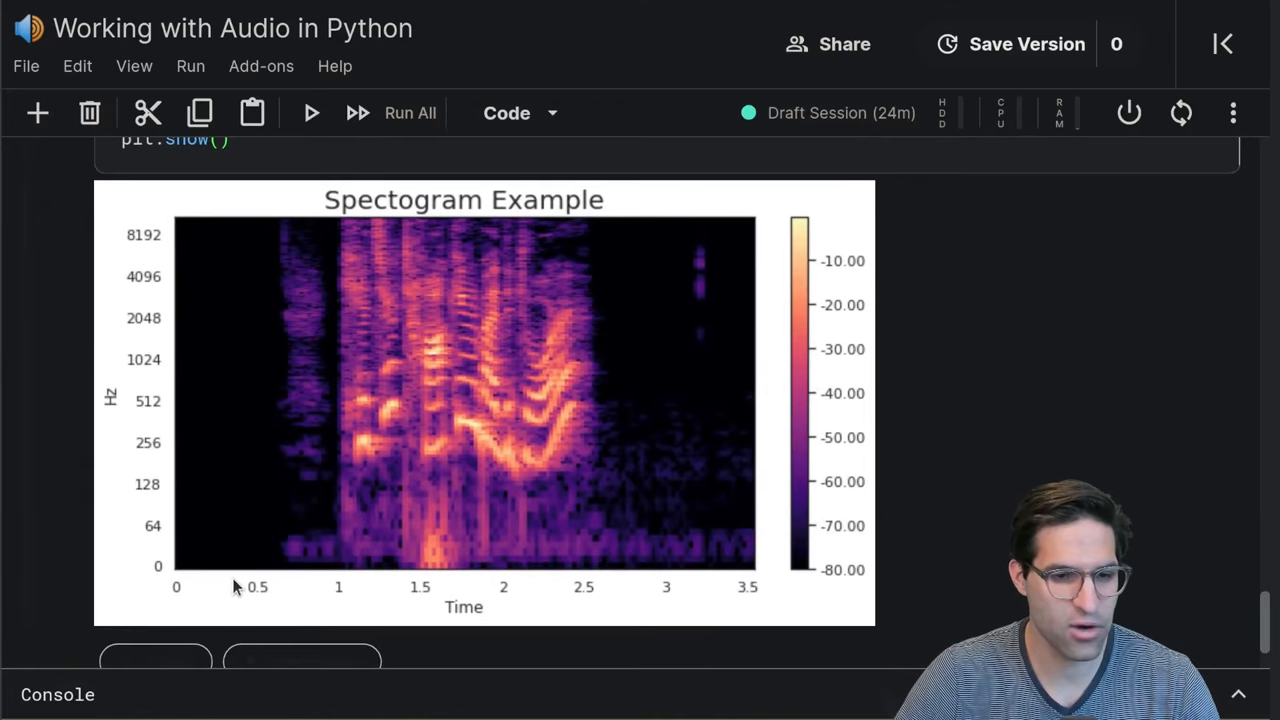
pyautogui.moveTo(670, 338)
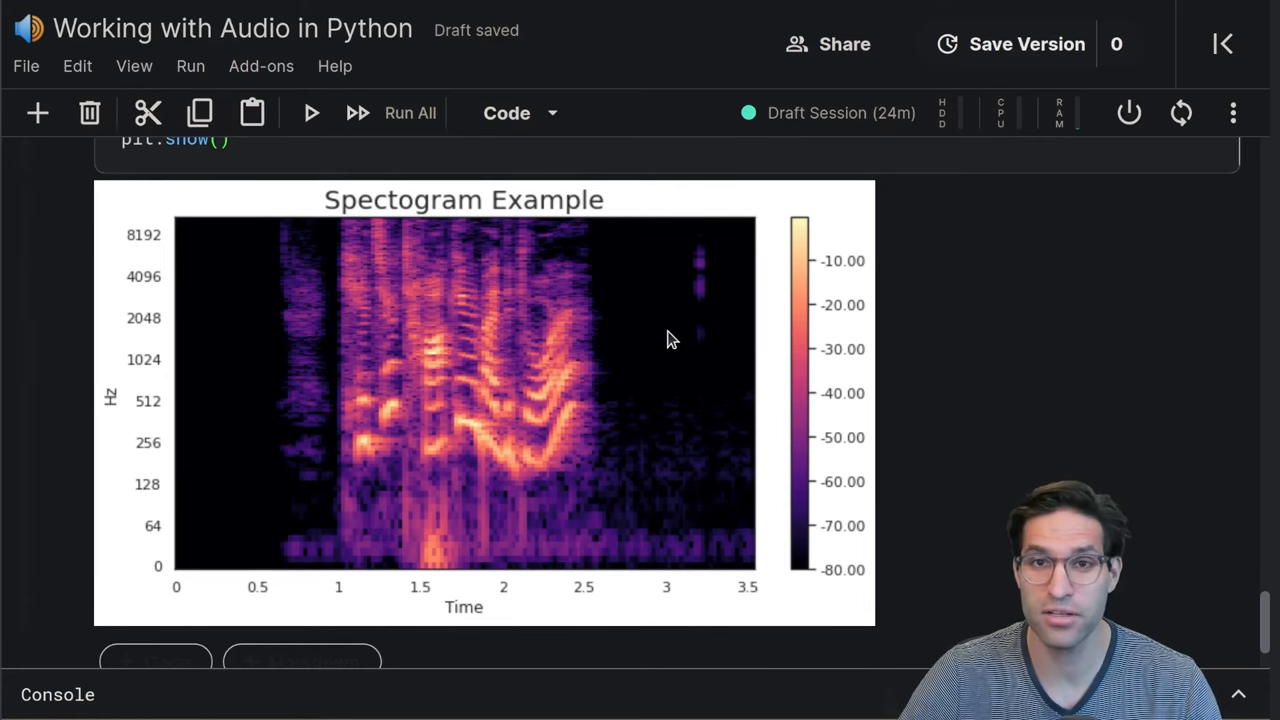
pyautogui.scroll(-3)
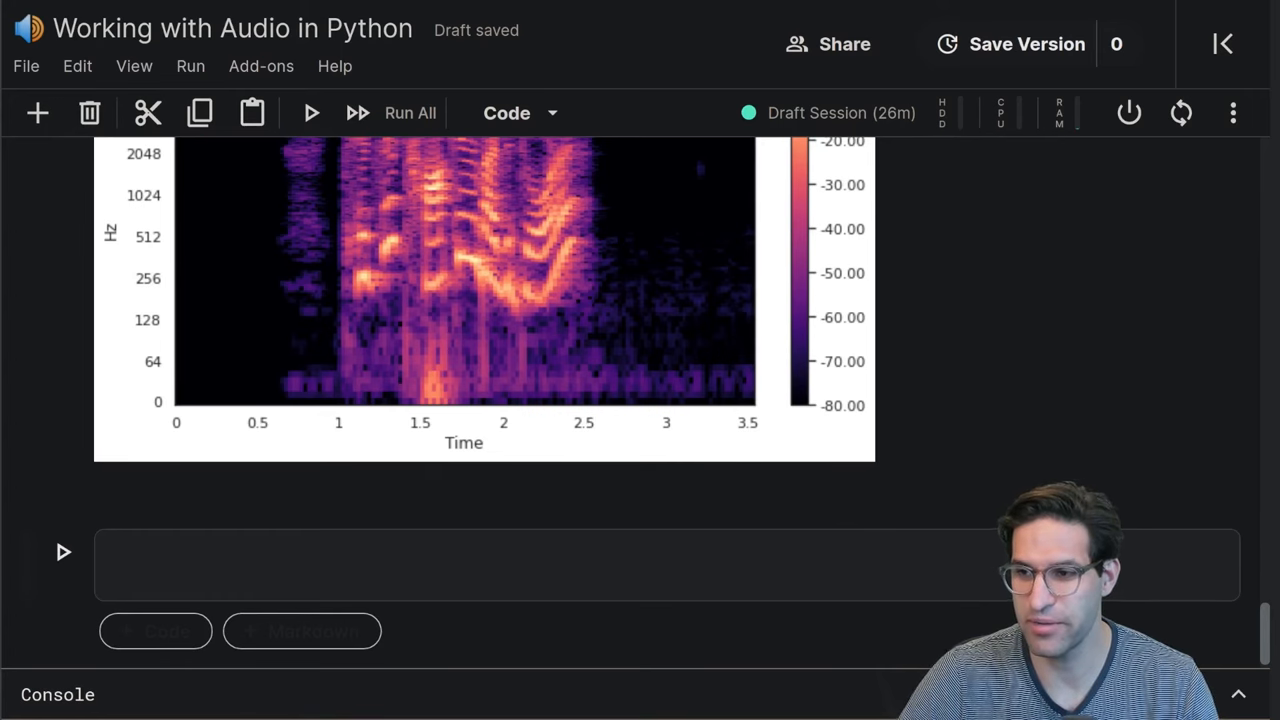
pyautogui.moveTo(1158, 388)
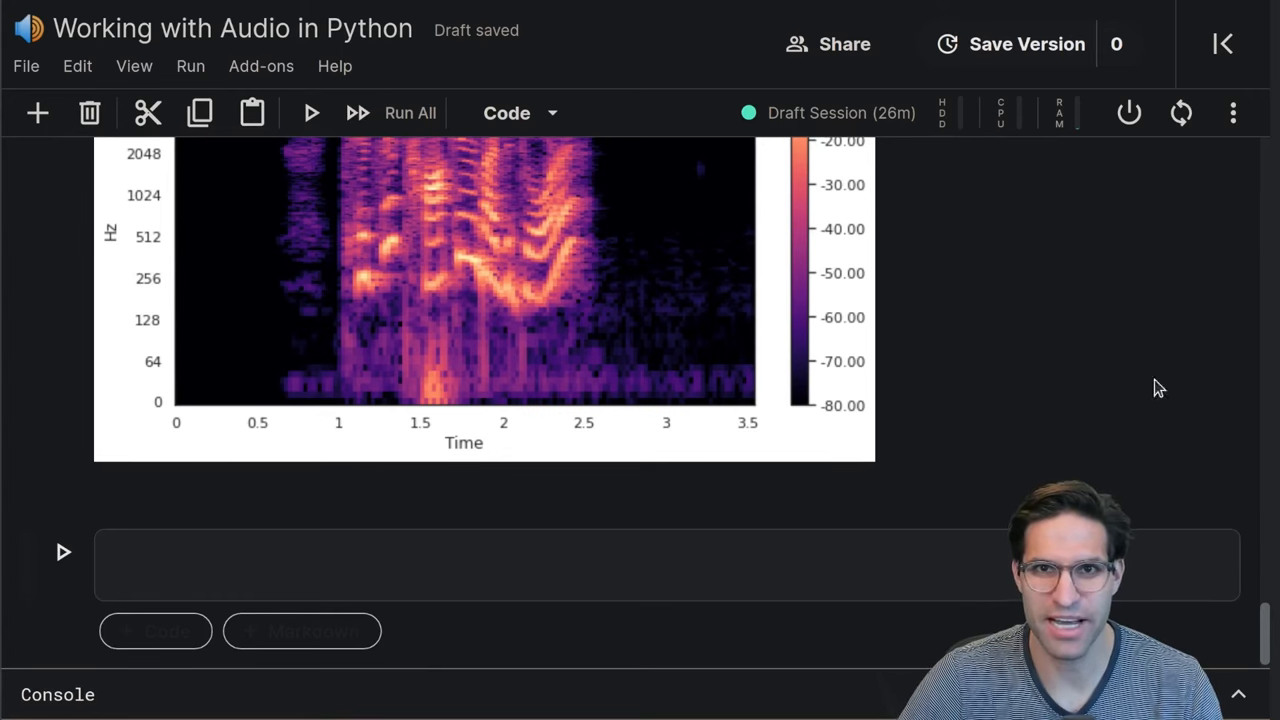
pyautogui.scroll(-3)
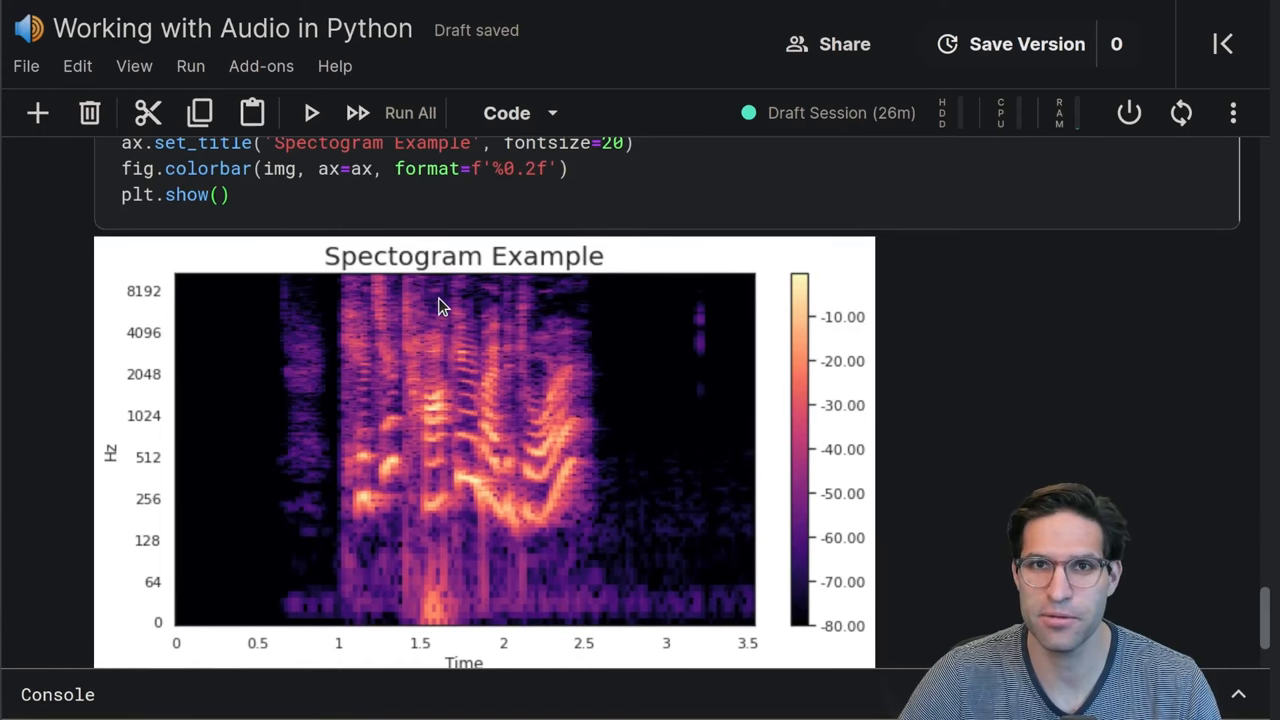
pyautogui.moveTo(447, 305)
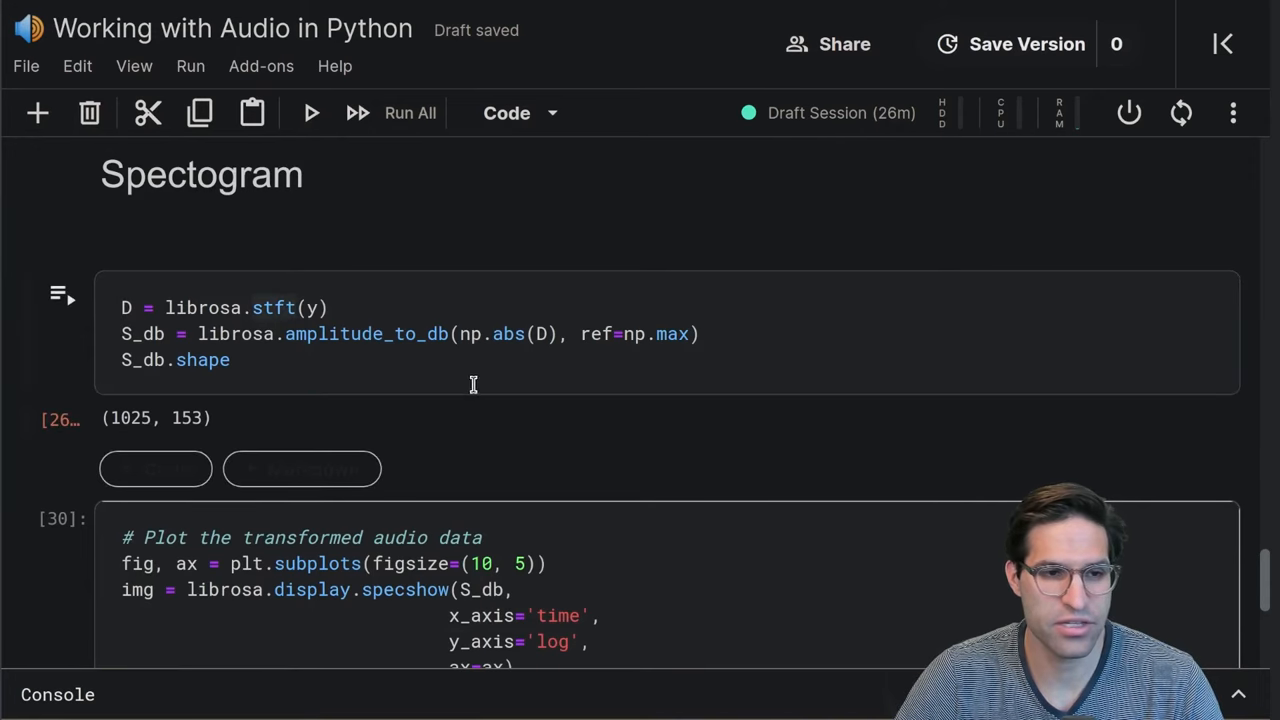
pyautogui.moveTo(320, 360)
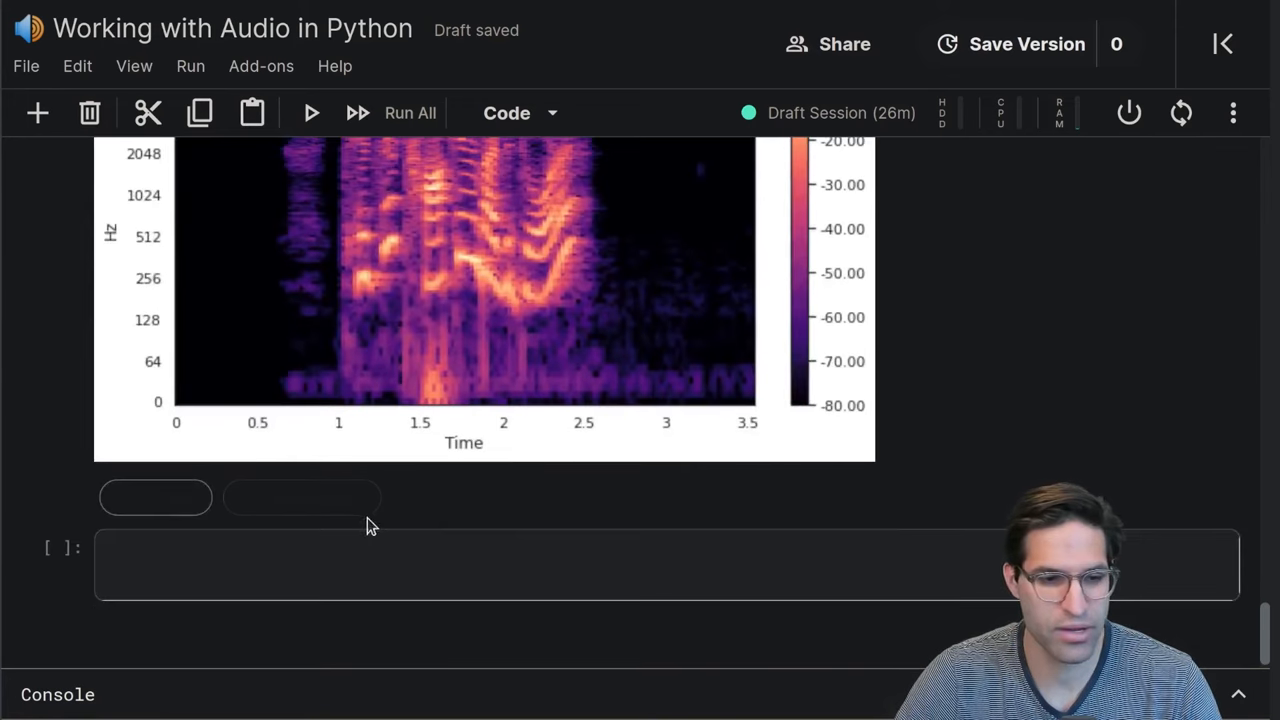
# Compute librosa.feature.melspectrogram(y=y, sr=sr, n_mels=128) in the Mel Spectogram cell
pyautogui.write('librosa.feature.')
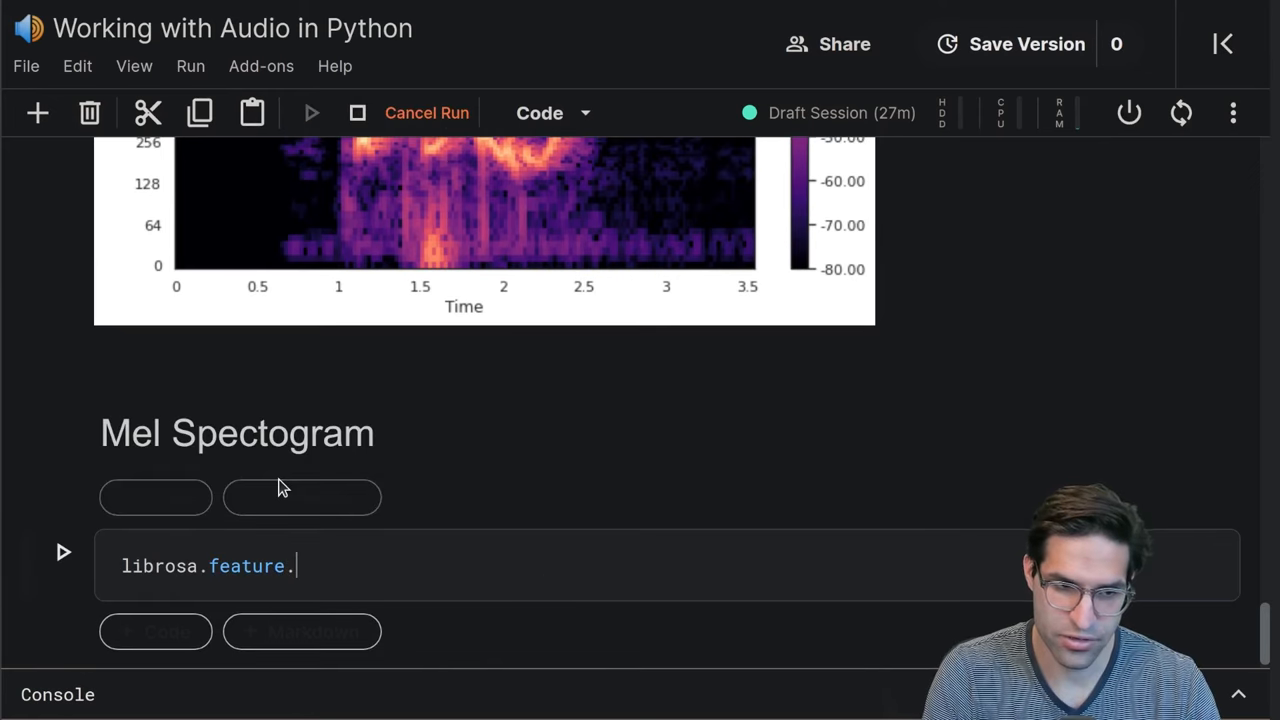
pyautogui.write('melspectrogram()')
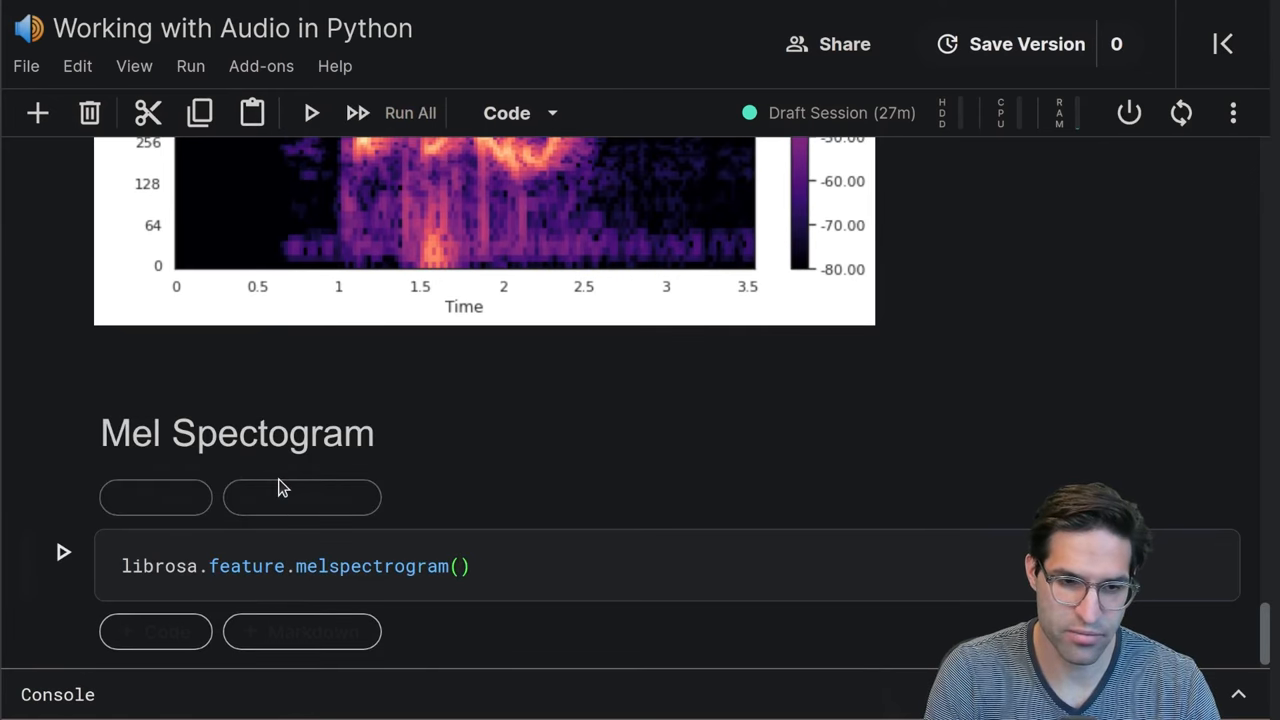
pyautogui.write('y,')
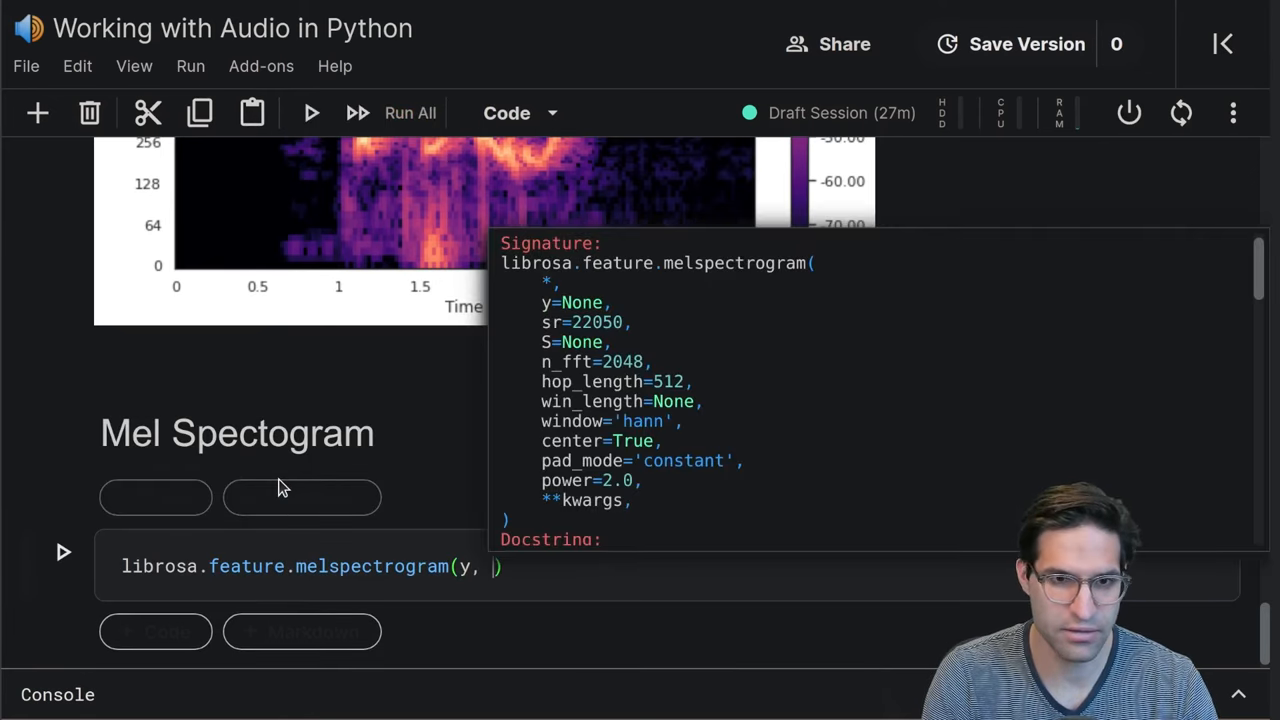
pyautogui.write('sr=')
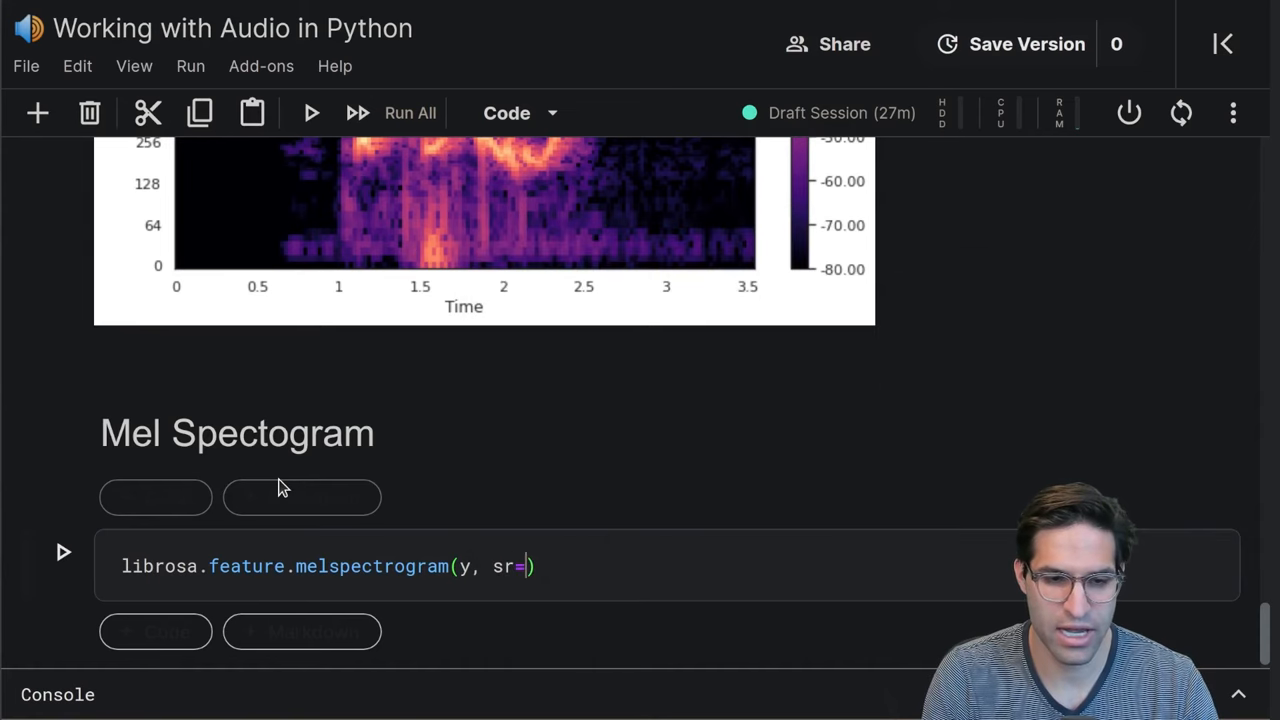
pyautogui.write('sr')
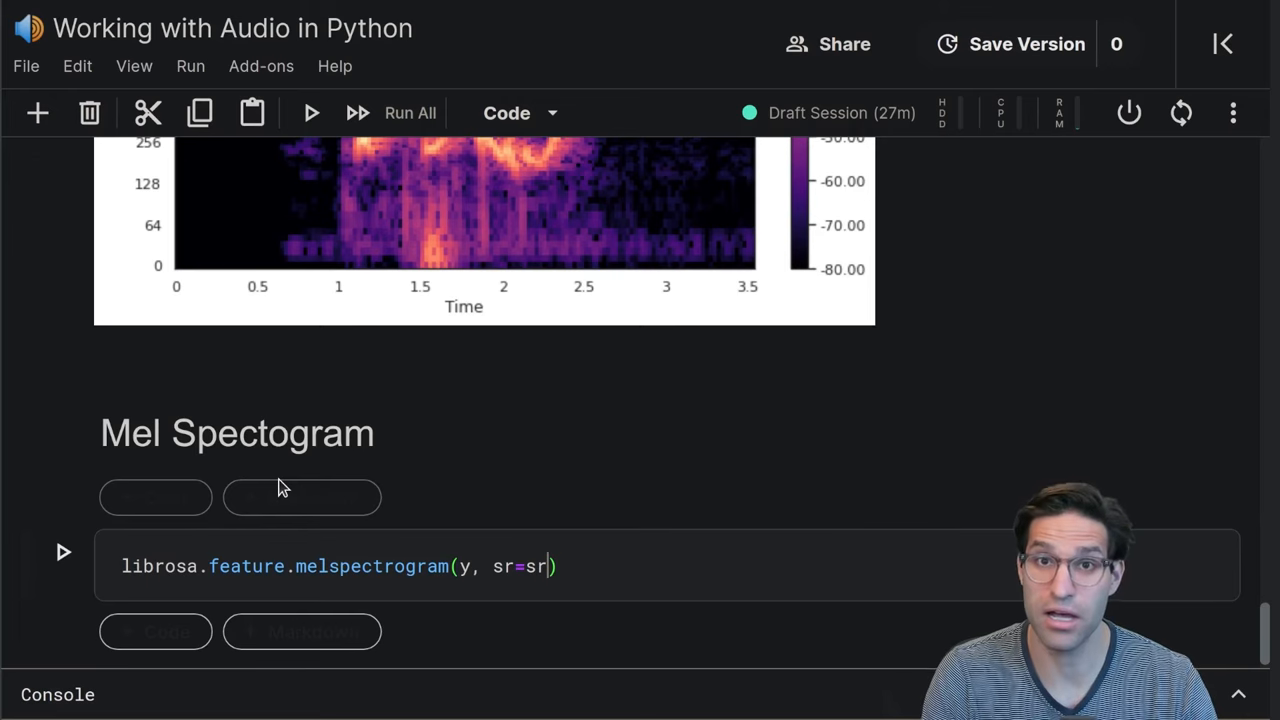
pyautogui.write(',')
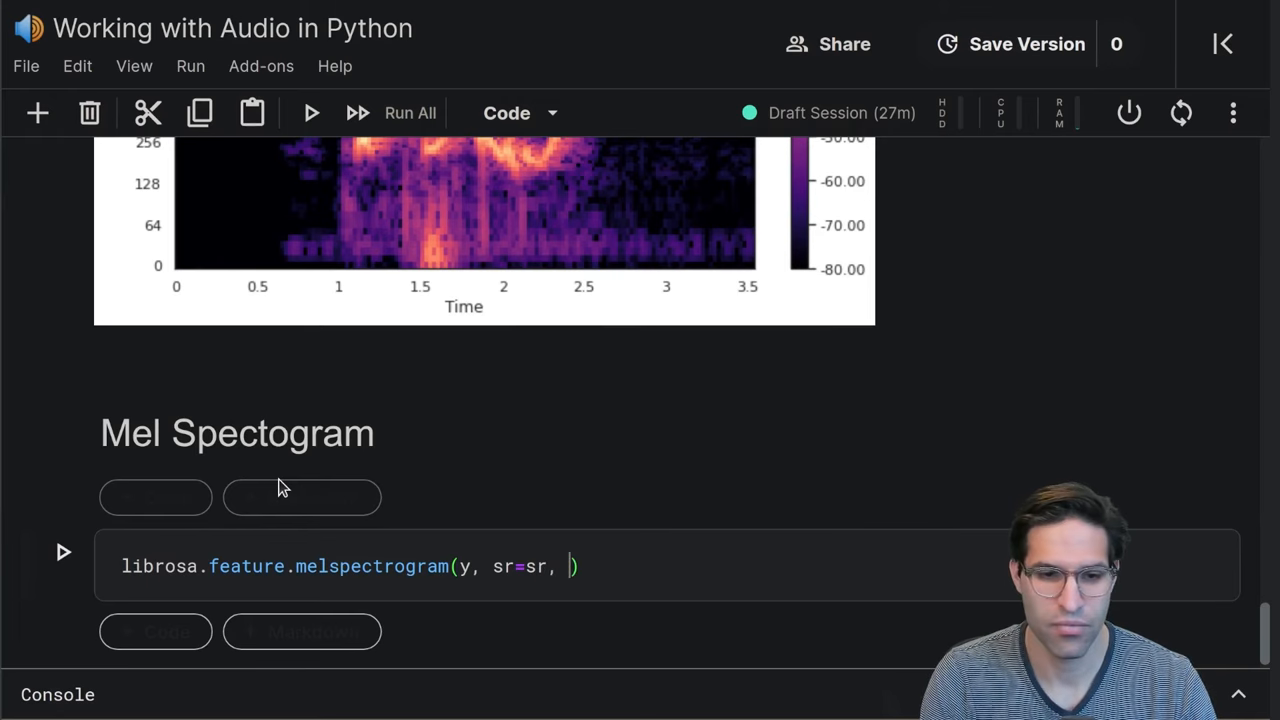
pyautogui.write('n_mel')
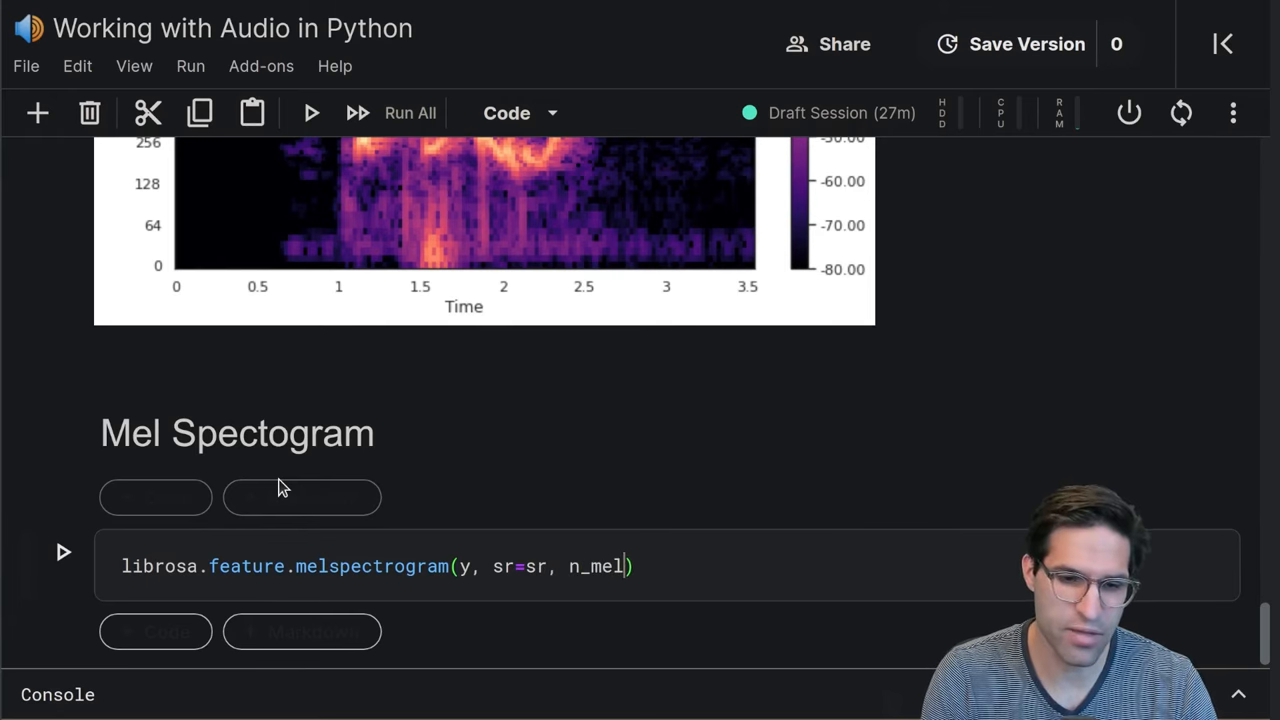
pyautogui.write('s=128,)')
pyautogui.write('S.shape')
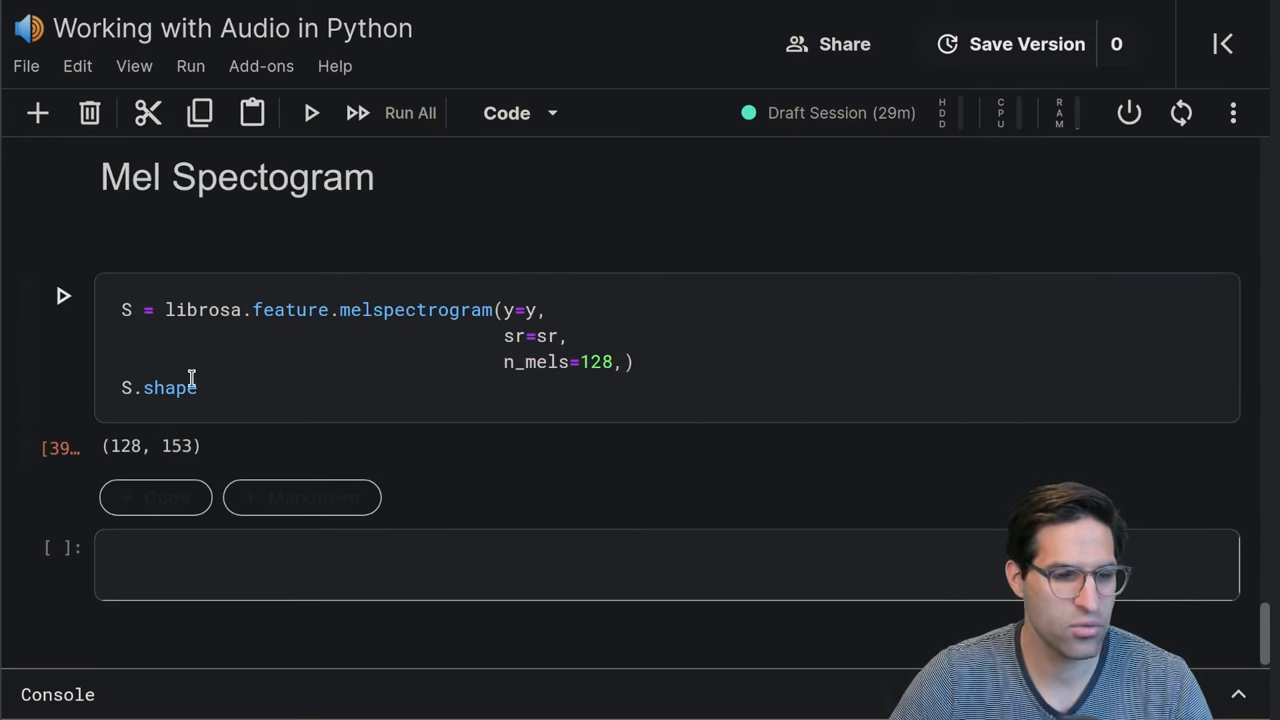
pyautogui.scroll(-3)
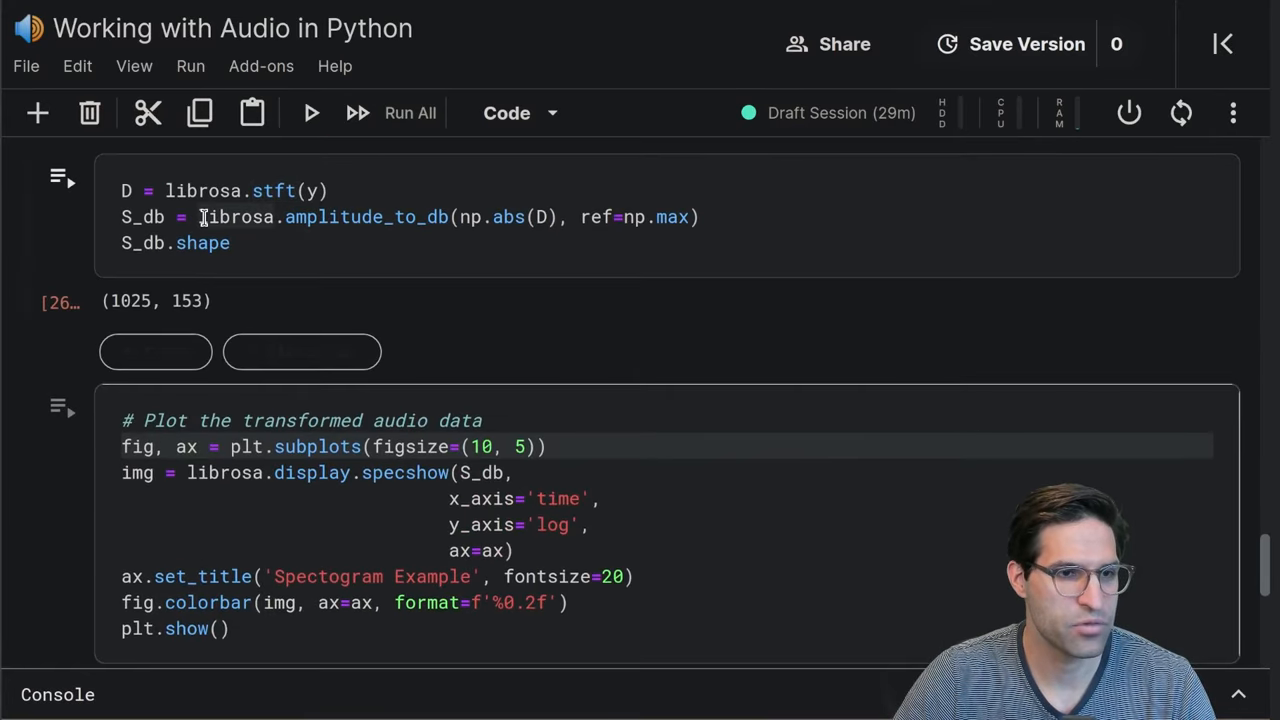
pyautogui.scroll(-3)
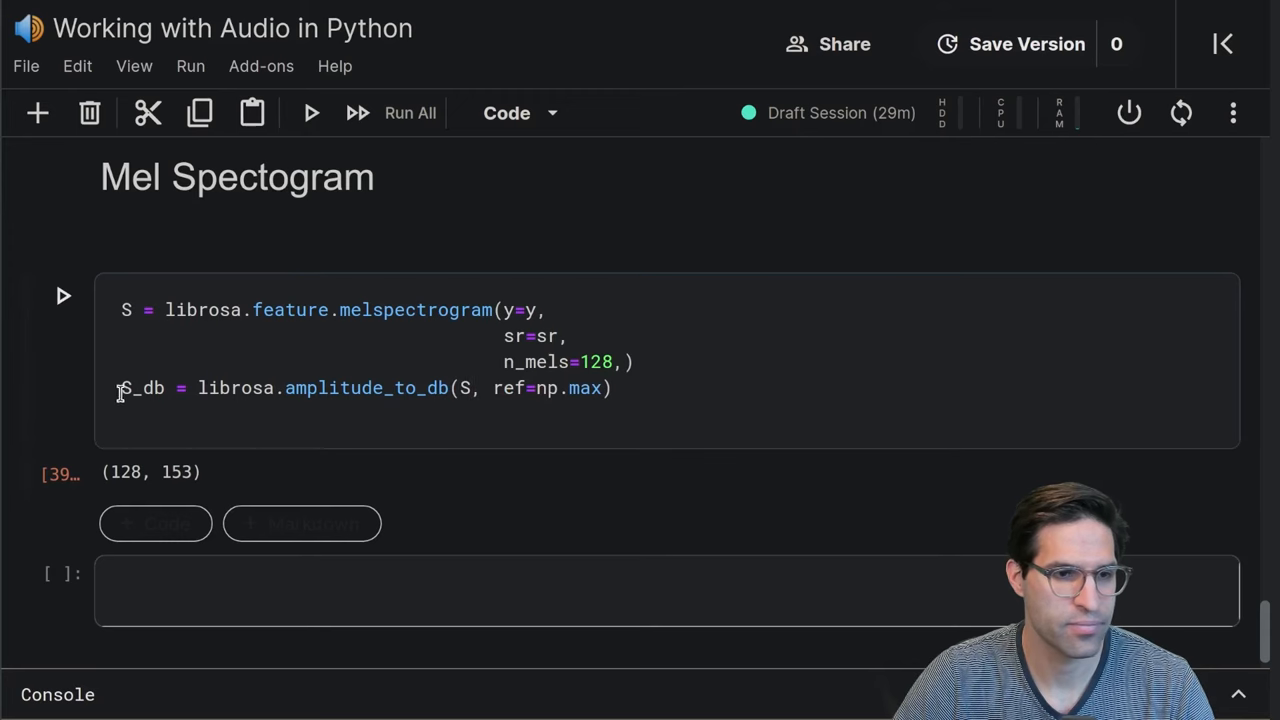
pyautogui.moveTo(160, 388)
pyautogui.write('_mel')
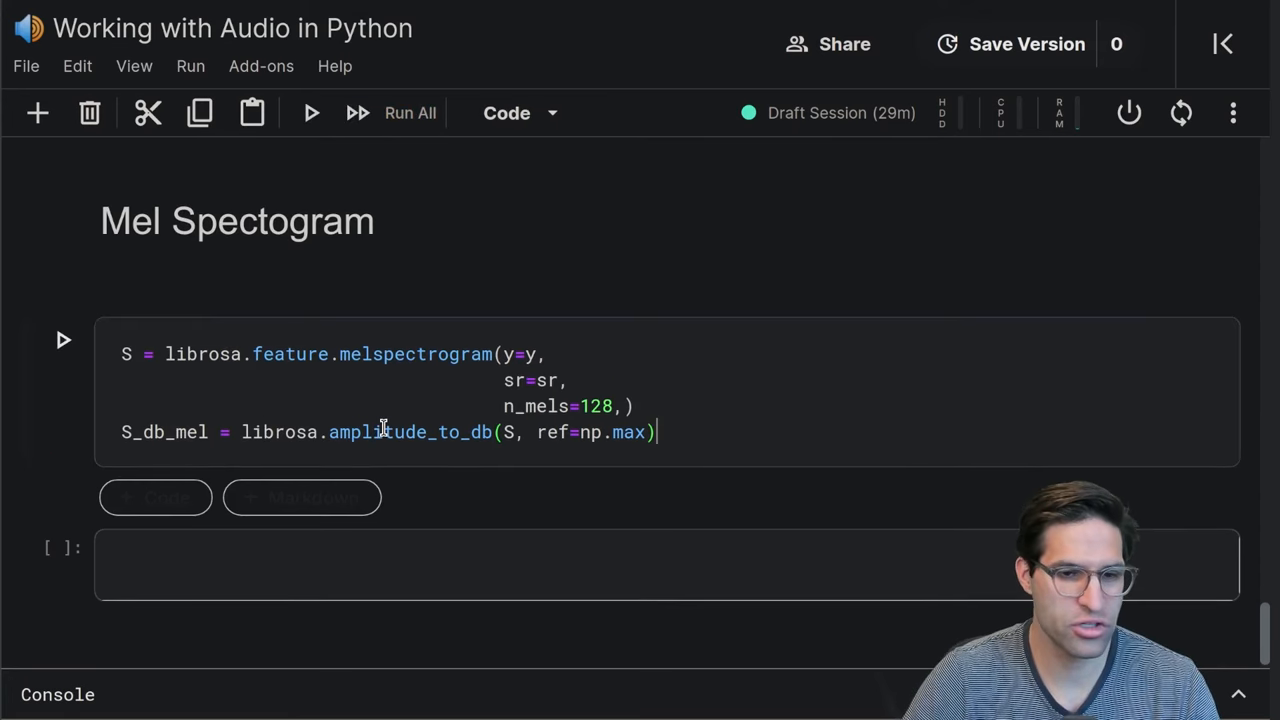
# Plot S_db_mel on a (15, 5) figure via plt.subplots, titled 'Mel Spectogram Example' with a colorbar
pyautogui.click(62, 340)
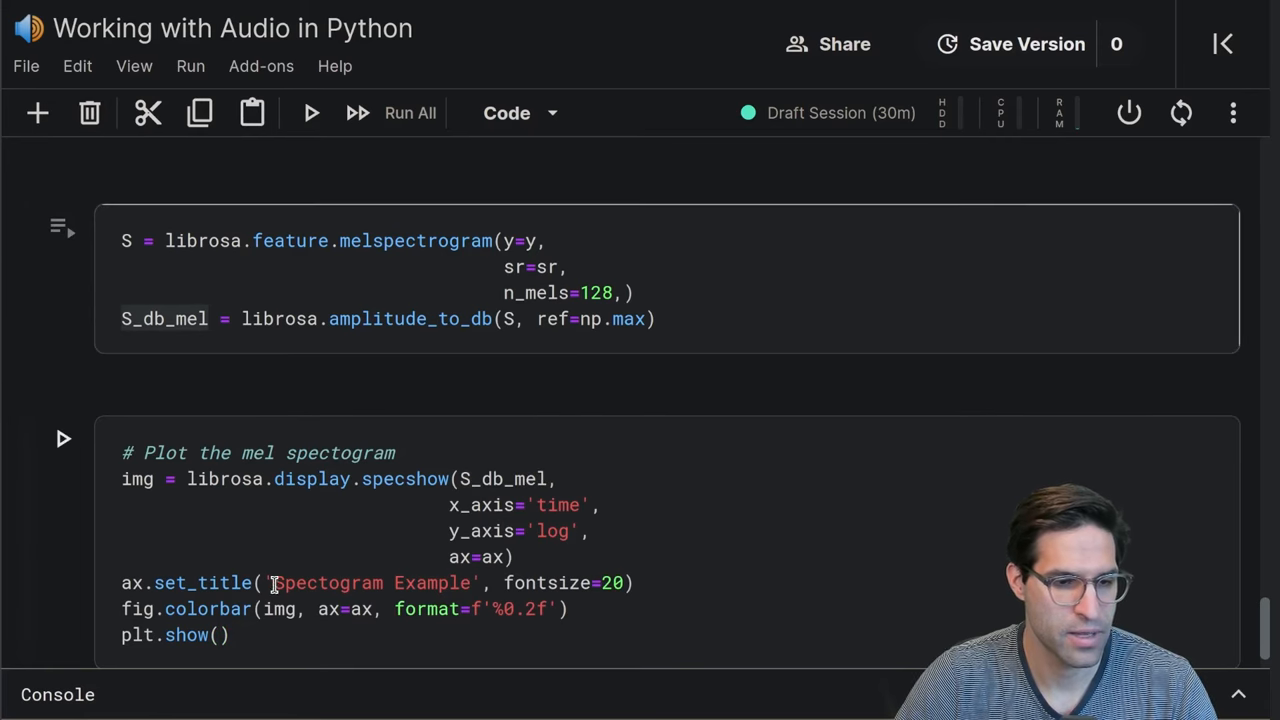
pyautogui.write('Mel')
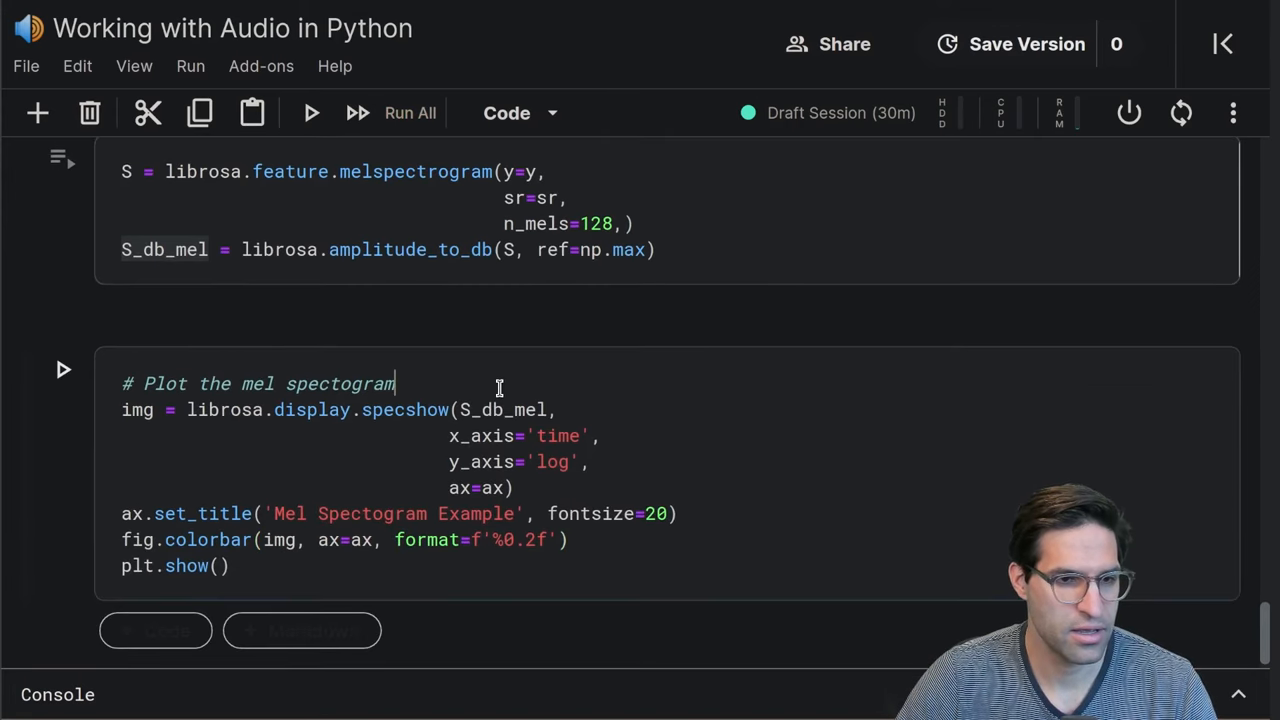
pyautogui.write('fig, ax =-')
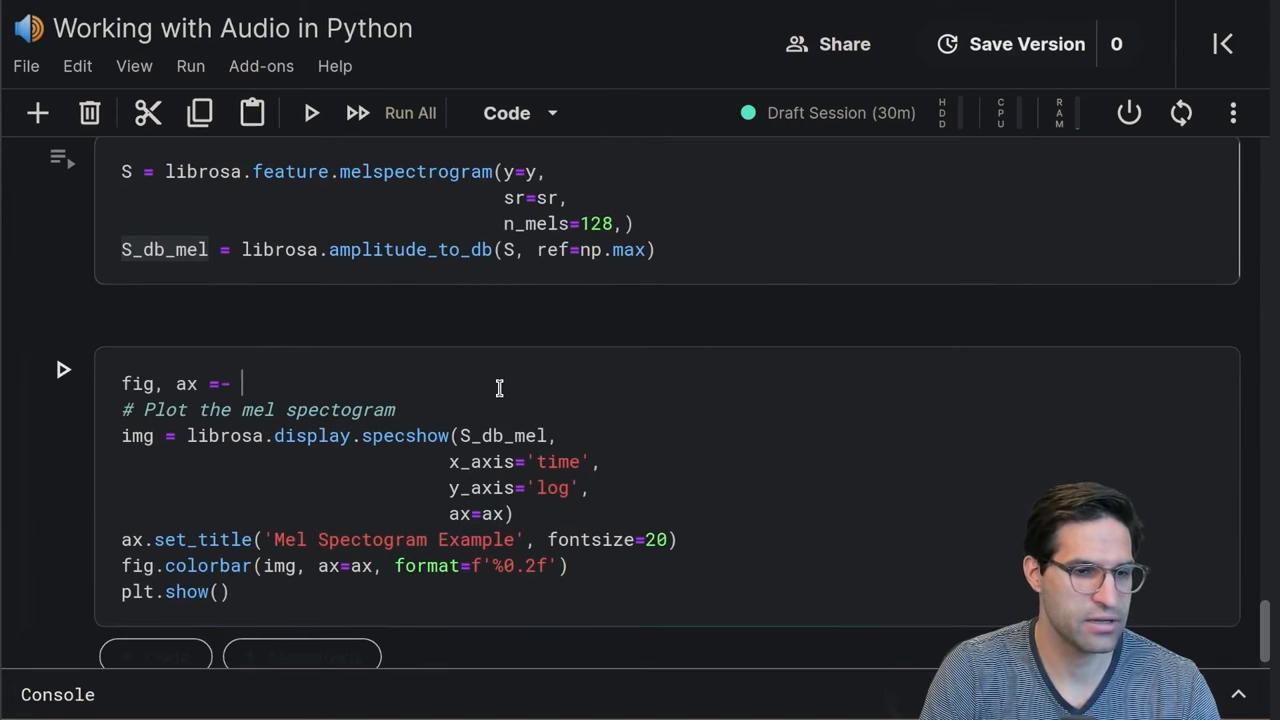
pyautogui.write('pl')
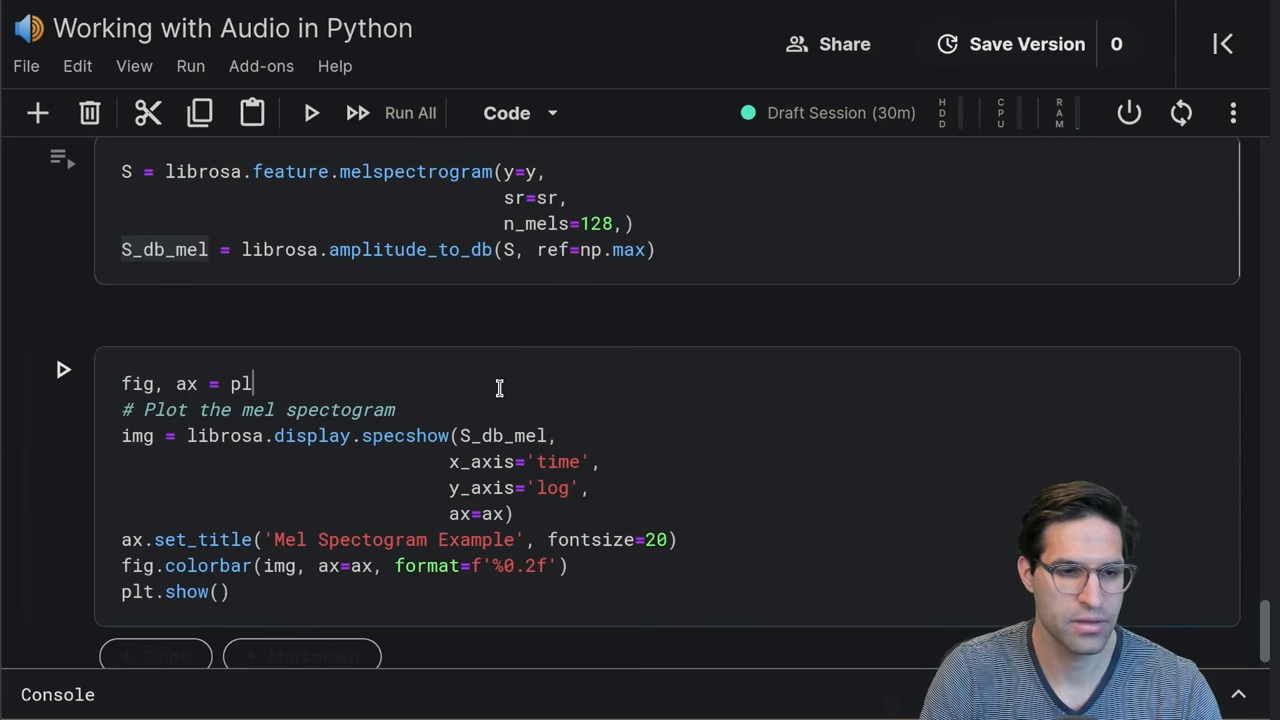
pyautogui.write('t.subplots')
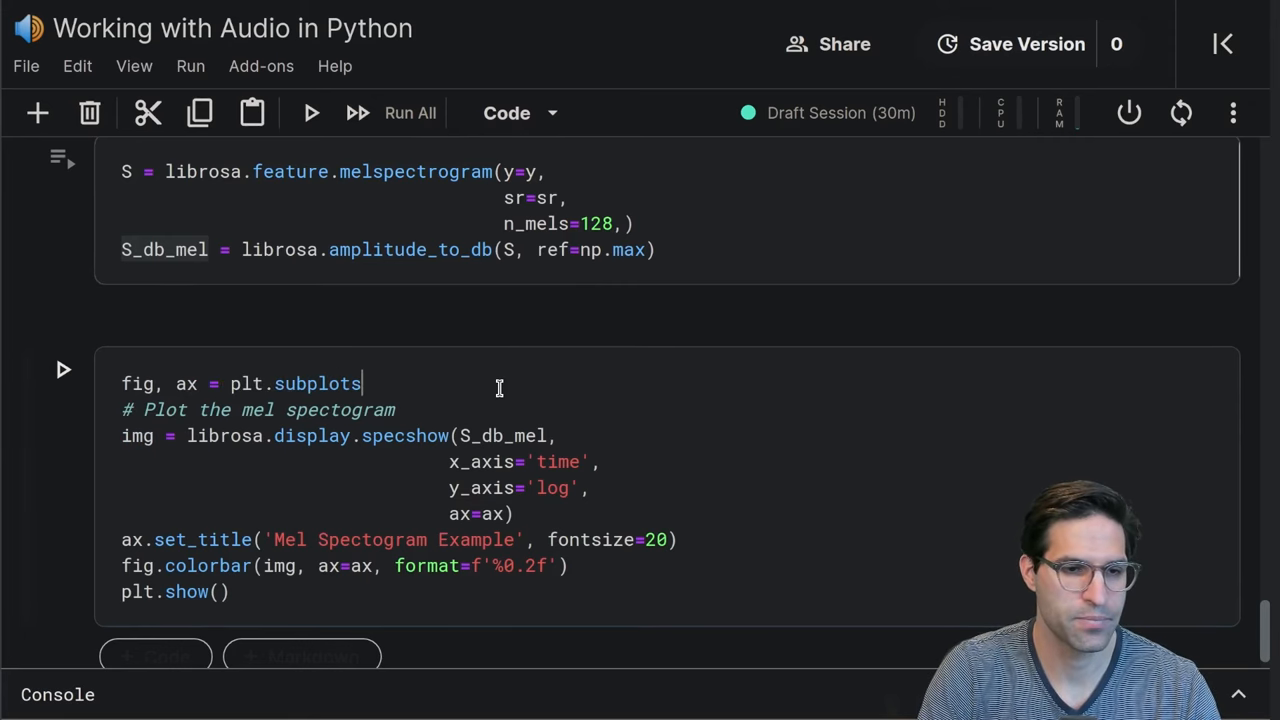
pyautogui.write('(figsize=()')
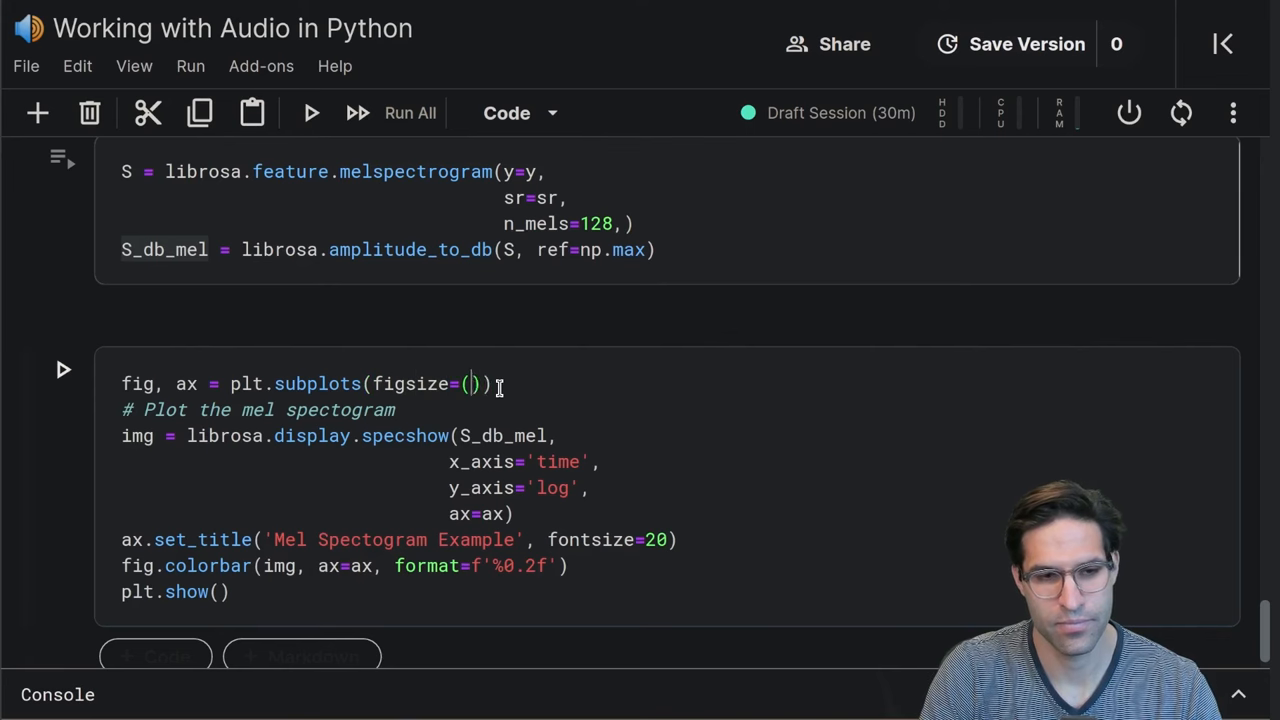
pyautogui.write('15, 5')
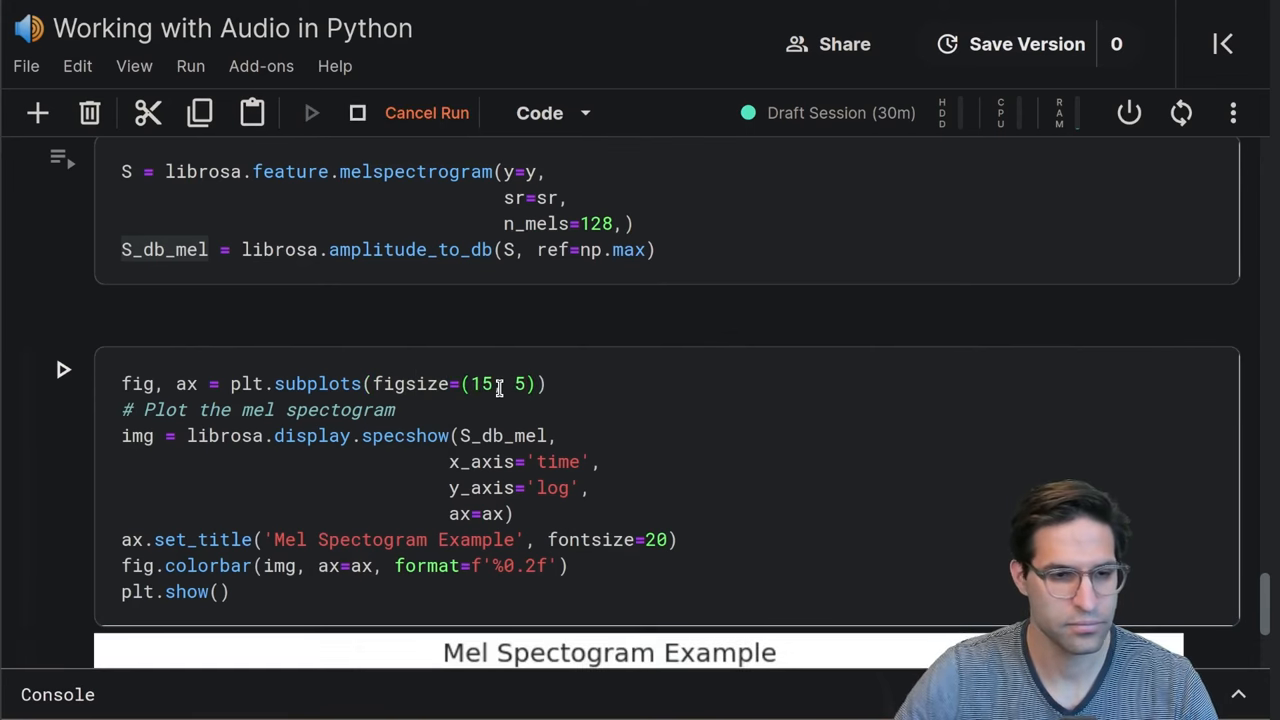
pyautogui.click(62, 370)
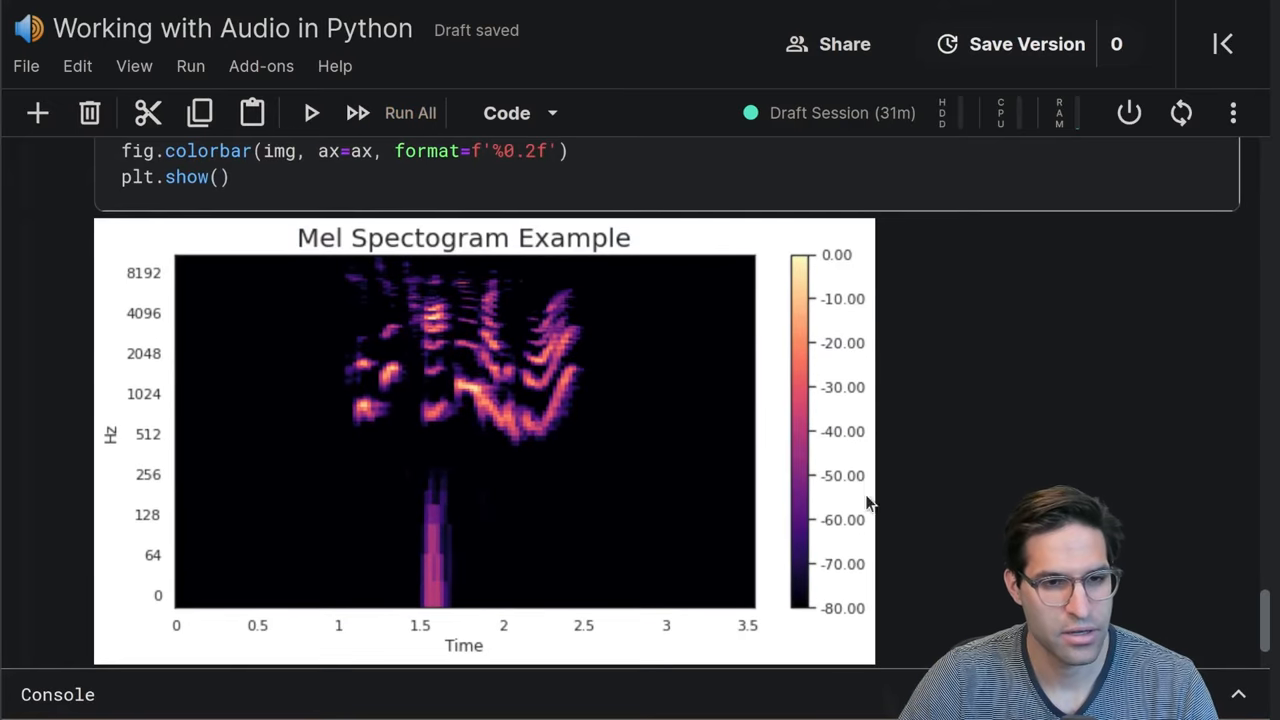
pyautogui.moveTo(541, 415)
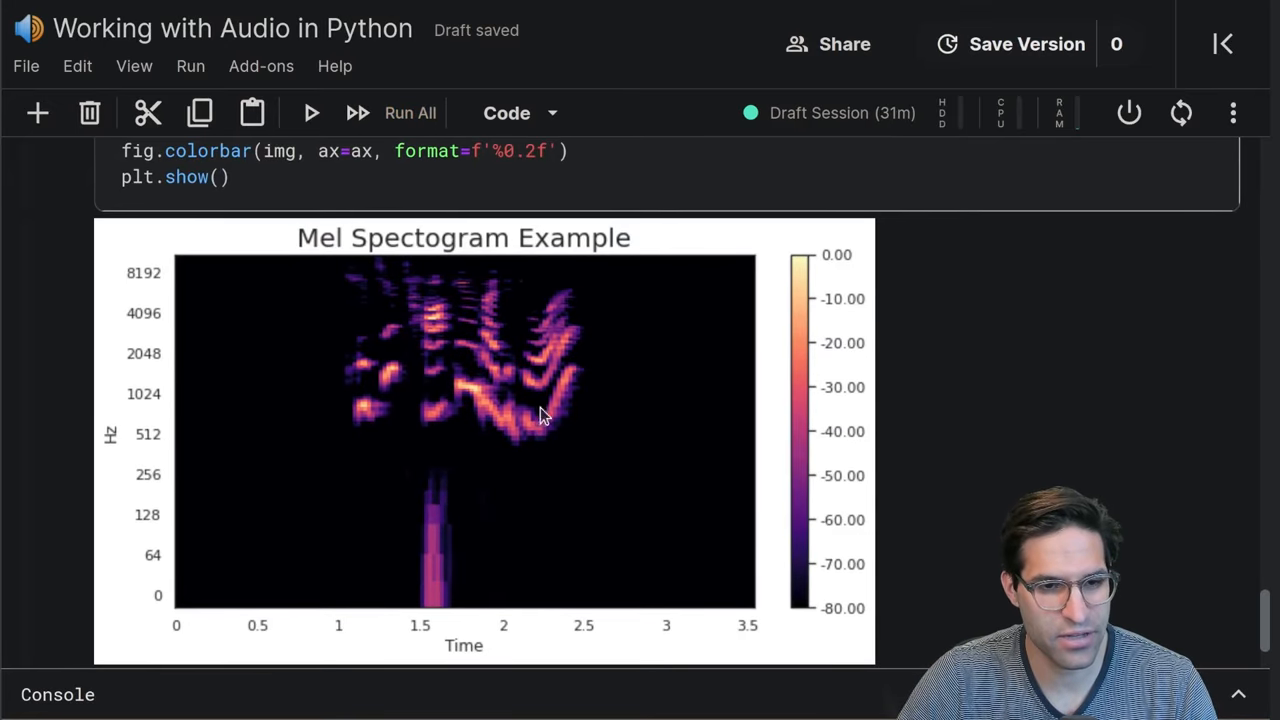
pyautogui.moveTo(388, 348)
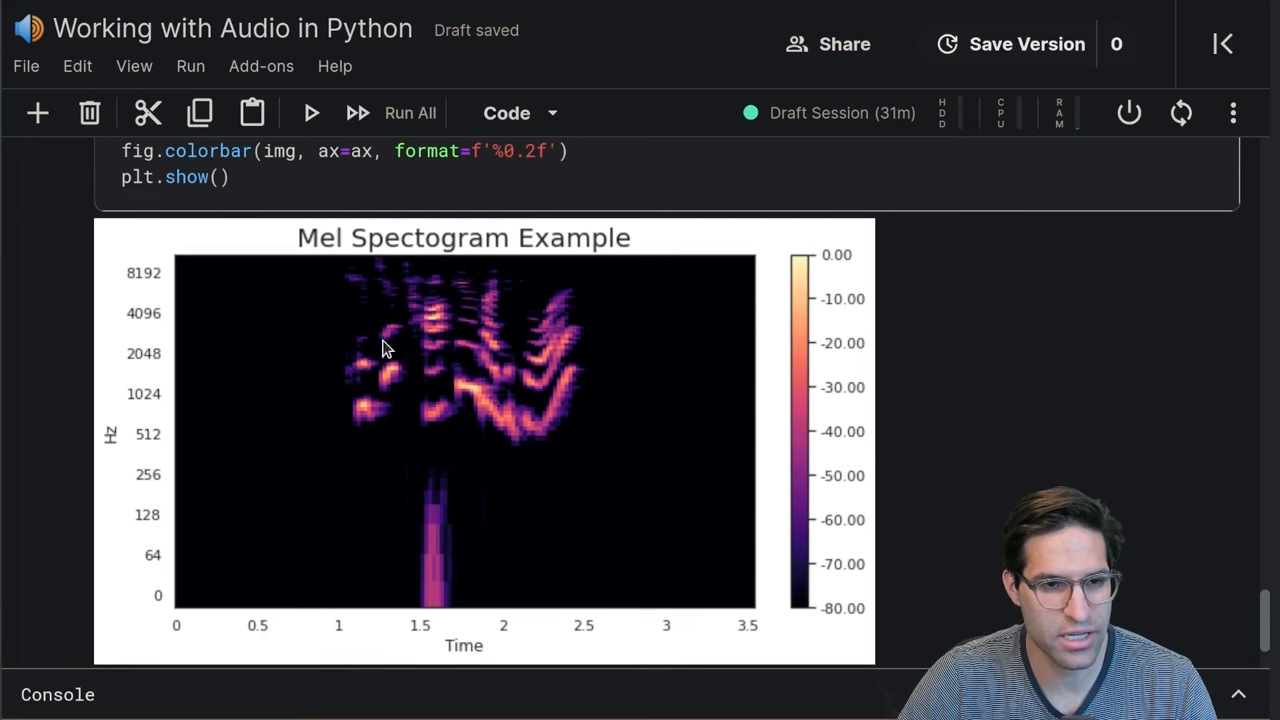
# Scroll down below the mel spectrogram plot to the empty cell for displaying S_db_mel
pyautogui.scroll(-3)
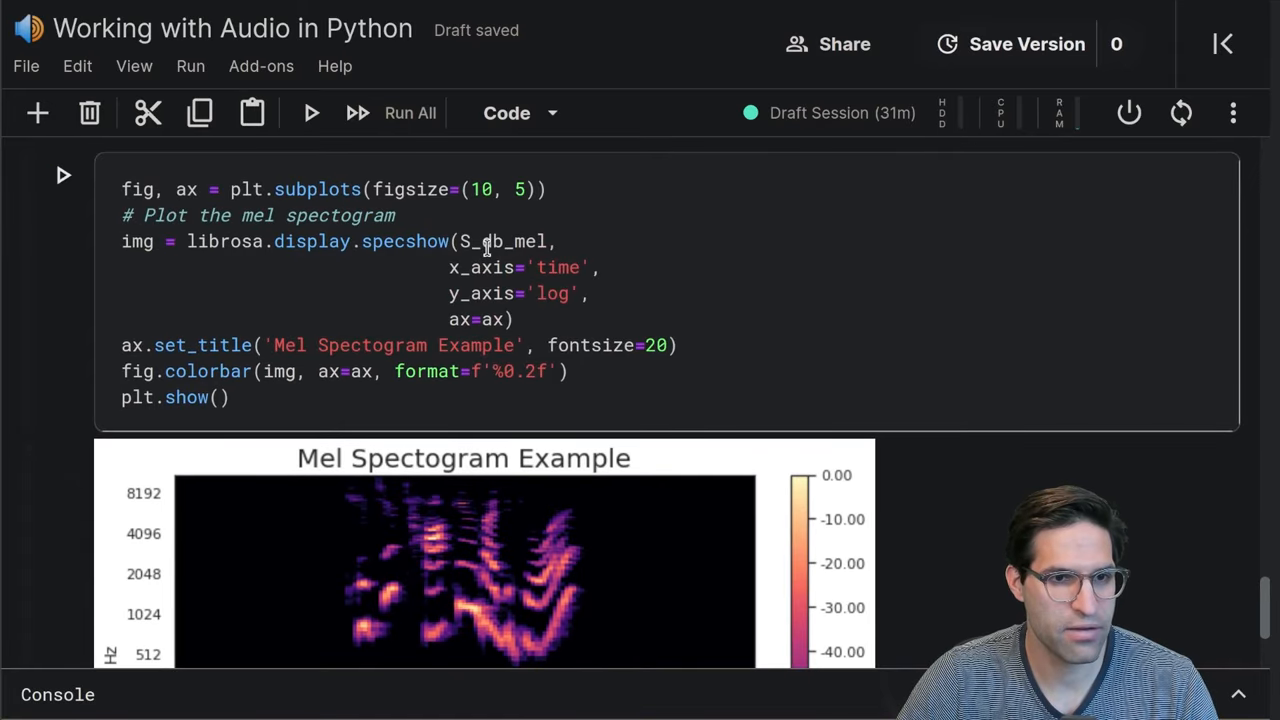
pyautogui.scroll(-3)
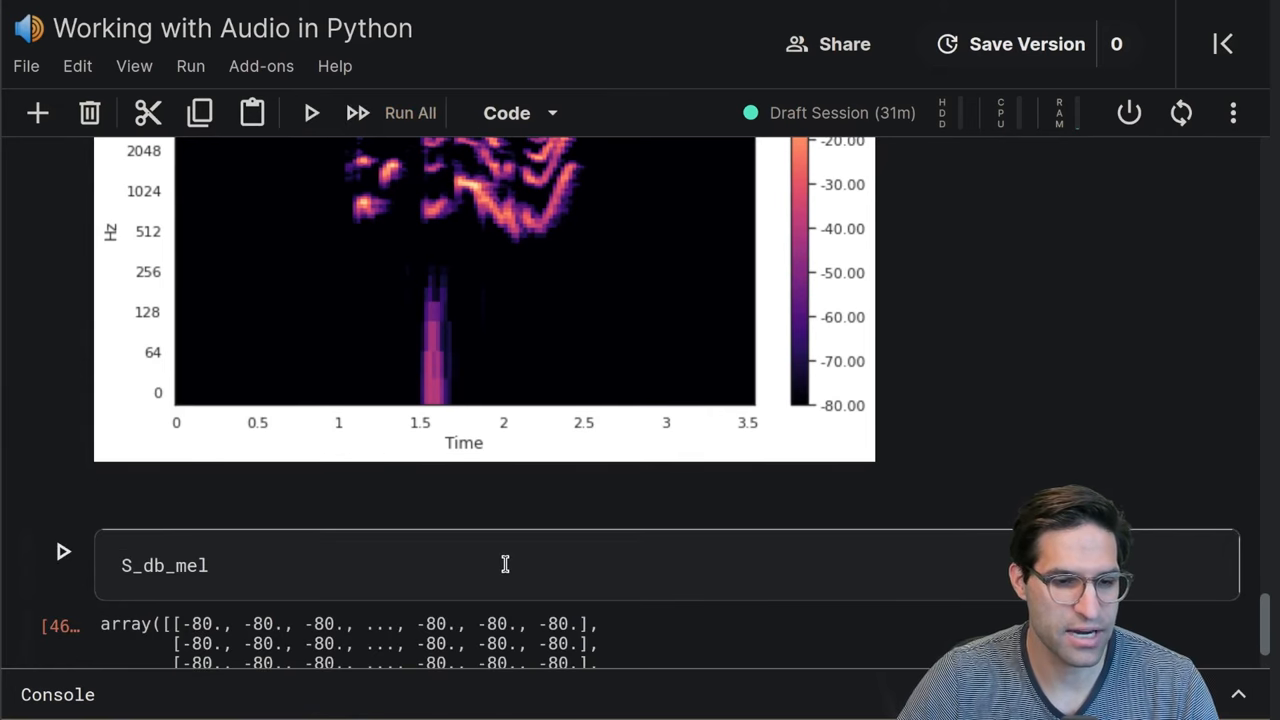
pyautogui.scroll(-3)
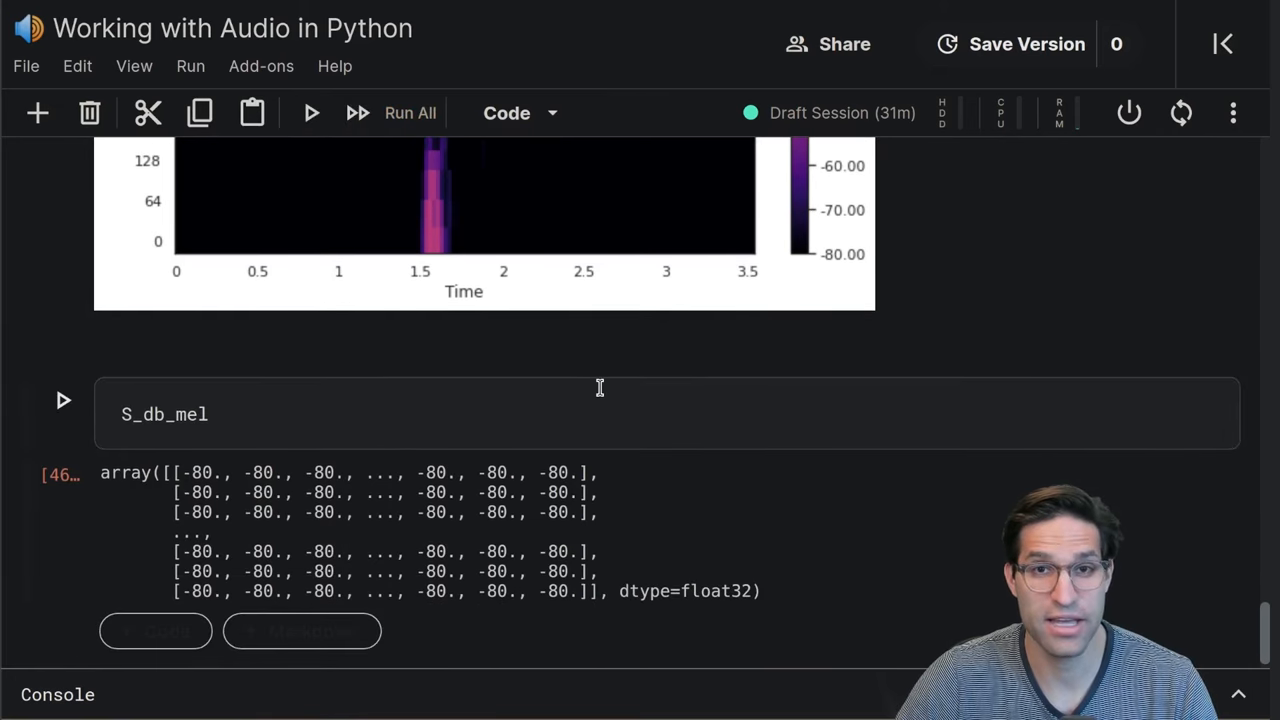